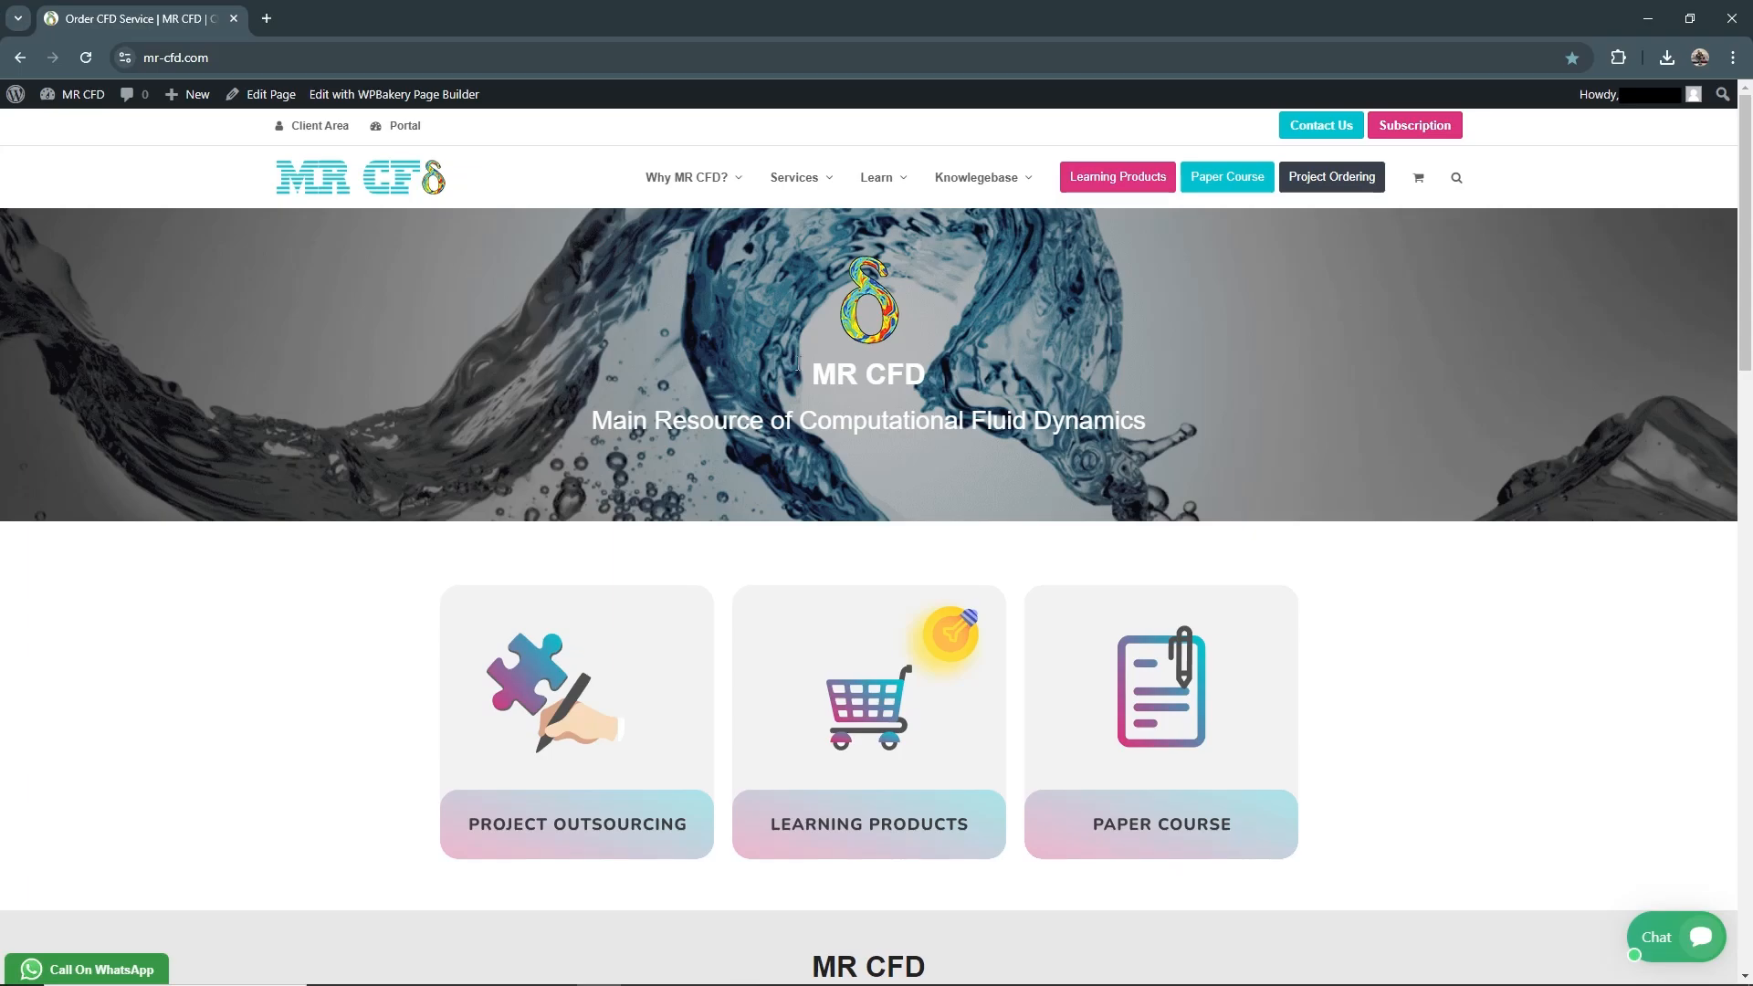
Search the MR CFD shop for 'force' to list matching products.
{"action": "left_click", "coordinate": [1455, 178]}
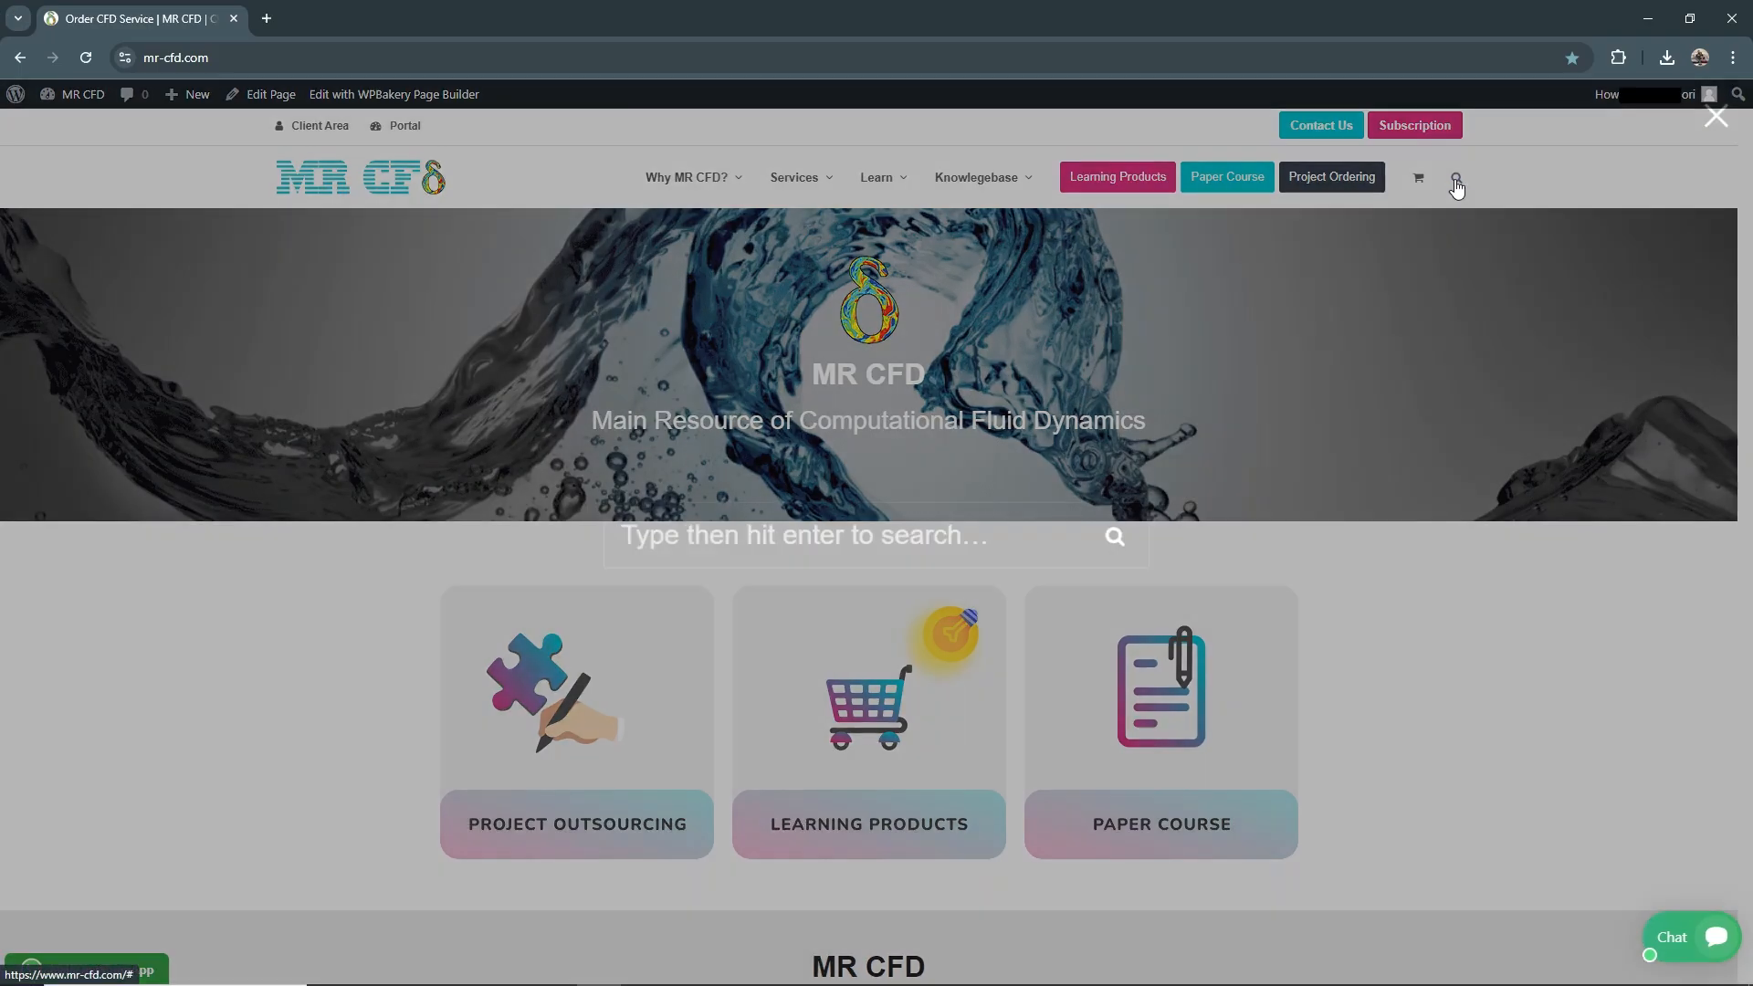
{"action": "left_click", "coordinate": [1454, 178]}
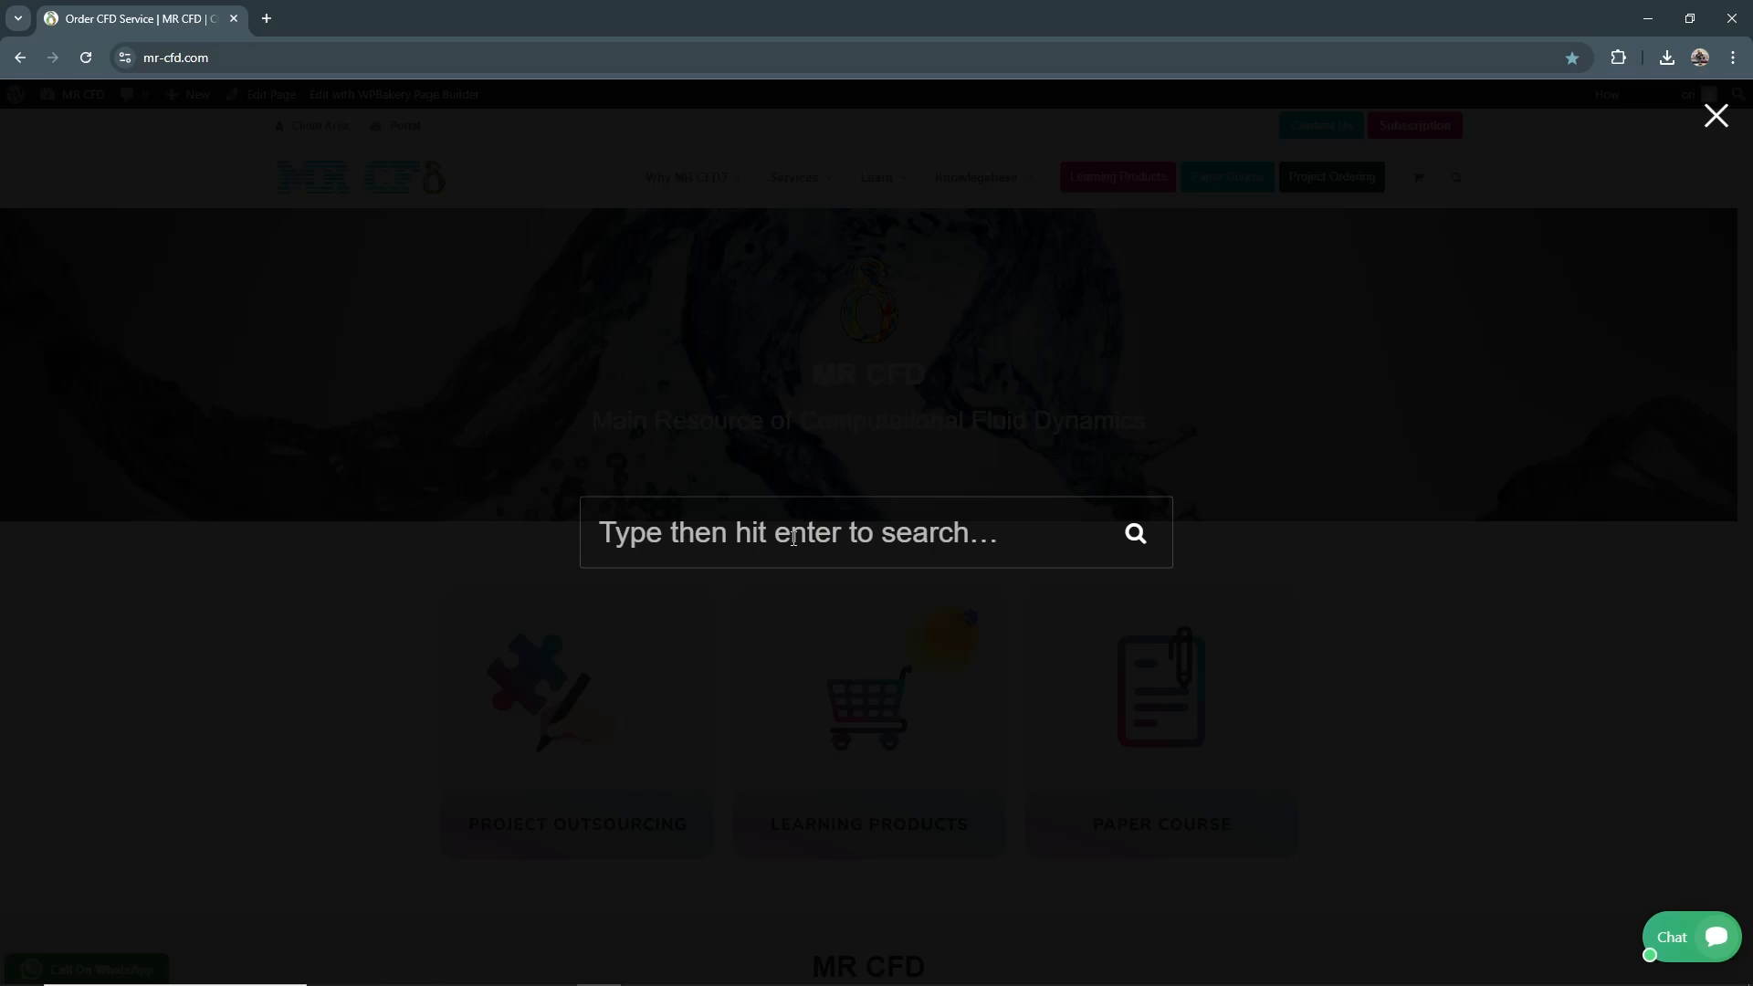
{"action": "type", "text": "for"}
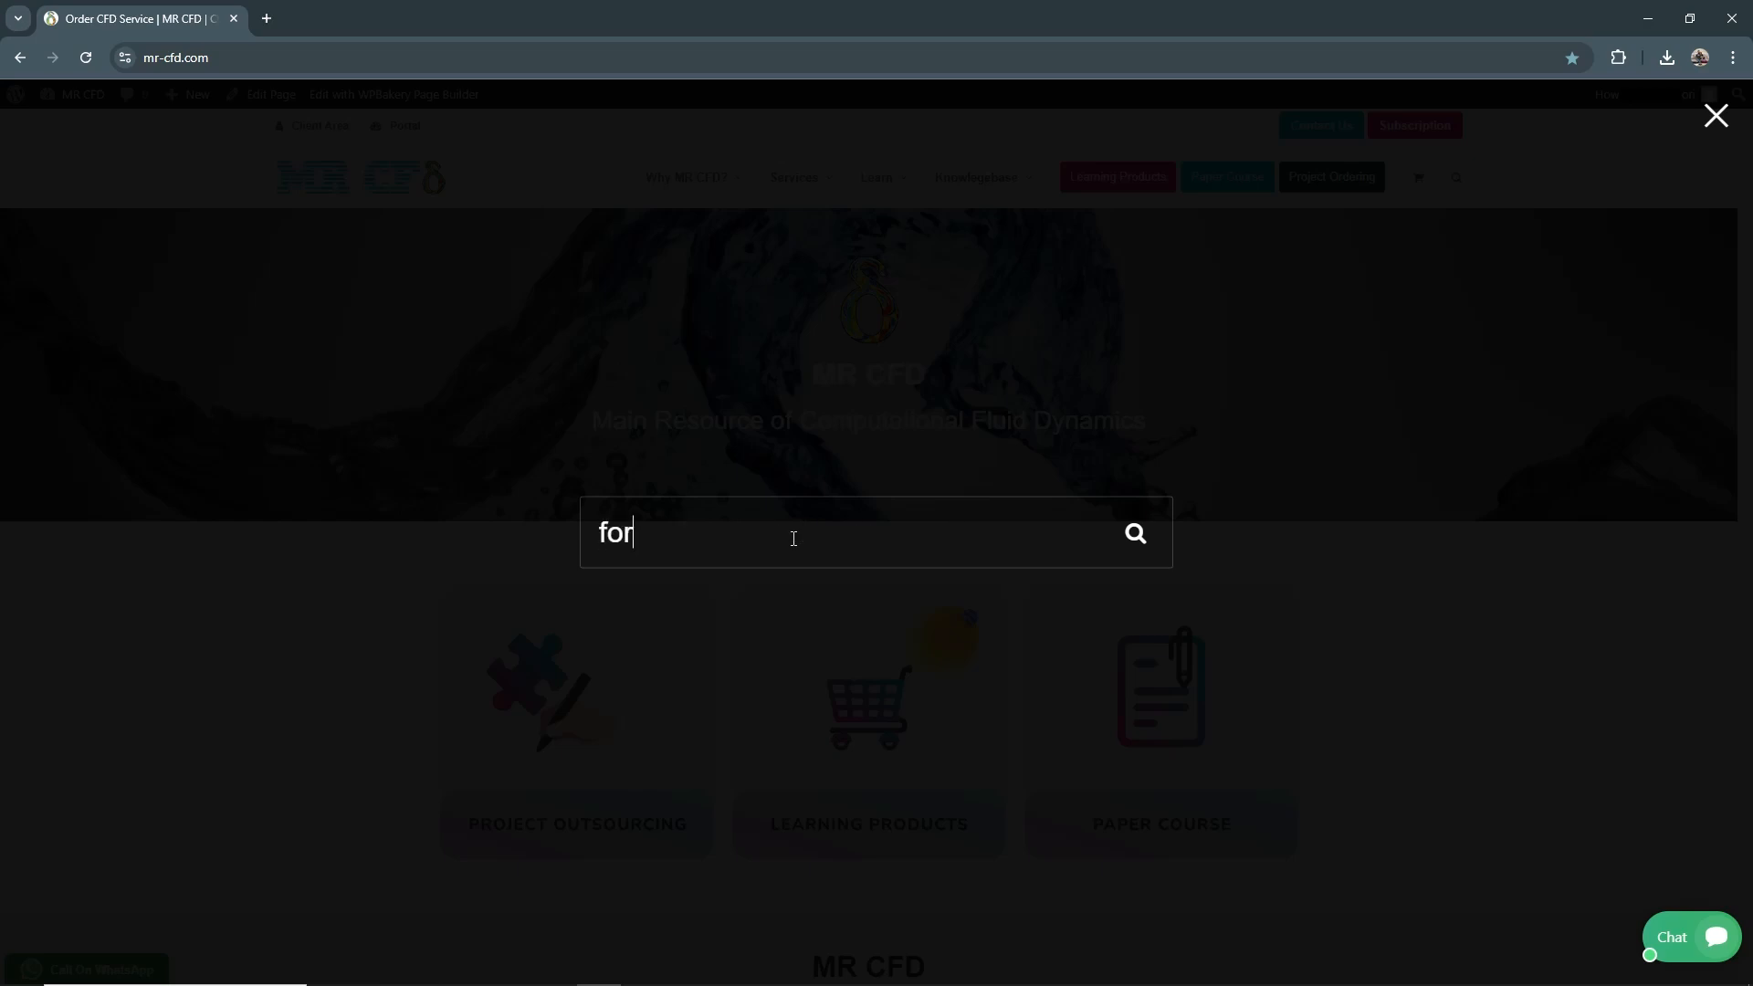
{"action": "type", "text": "ce"}
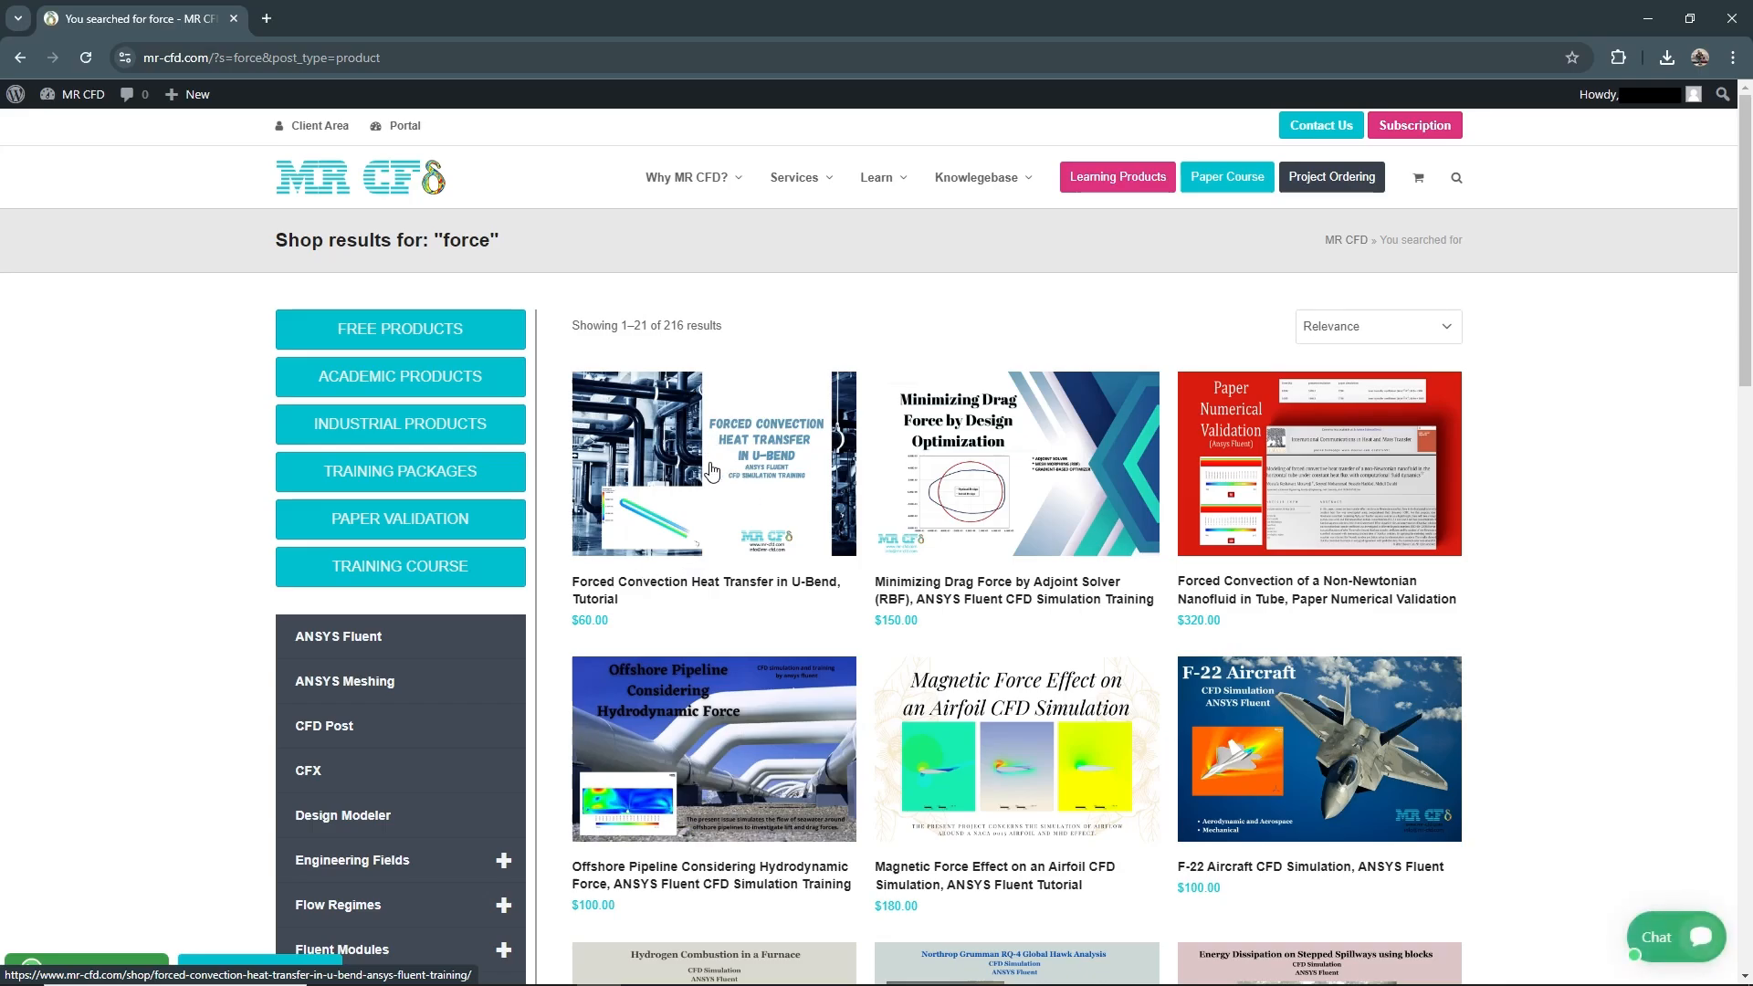
Open the 'Forced Convection Heat Transfer in U-Bend, Tutorial' result from the search list.
{"action": "left_click", "coordinate": [712, 463]}
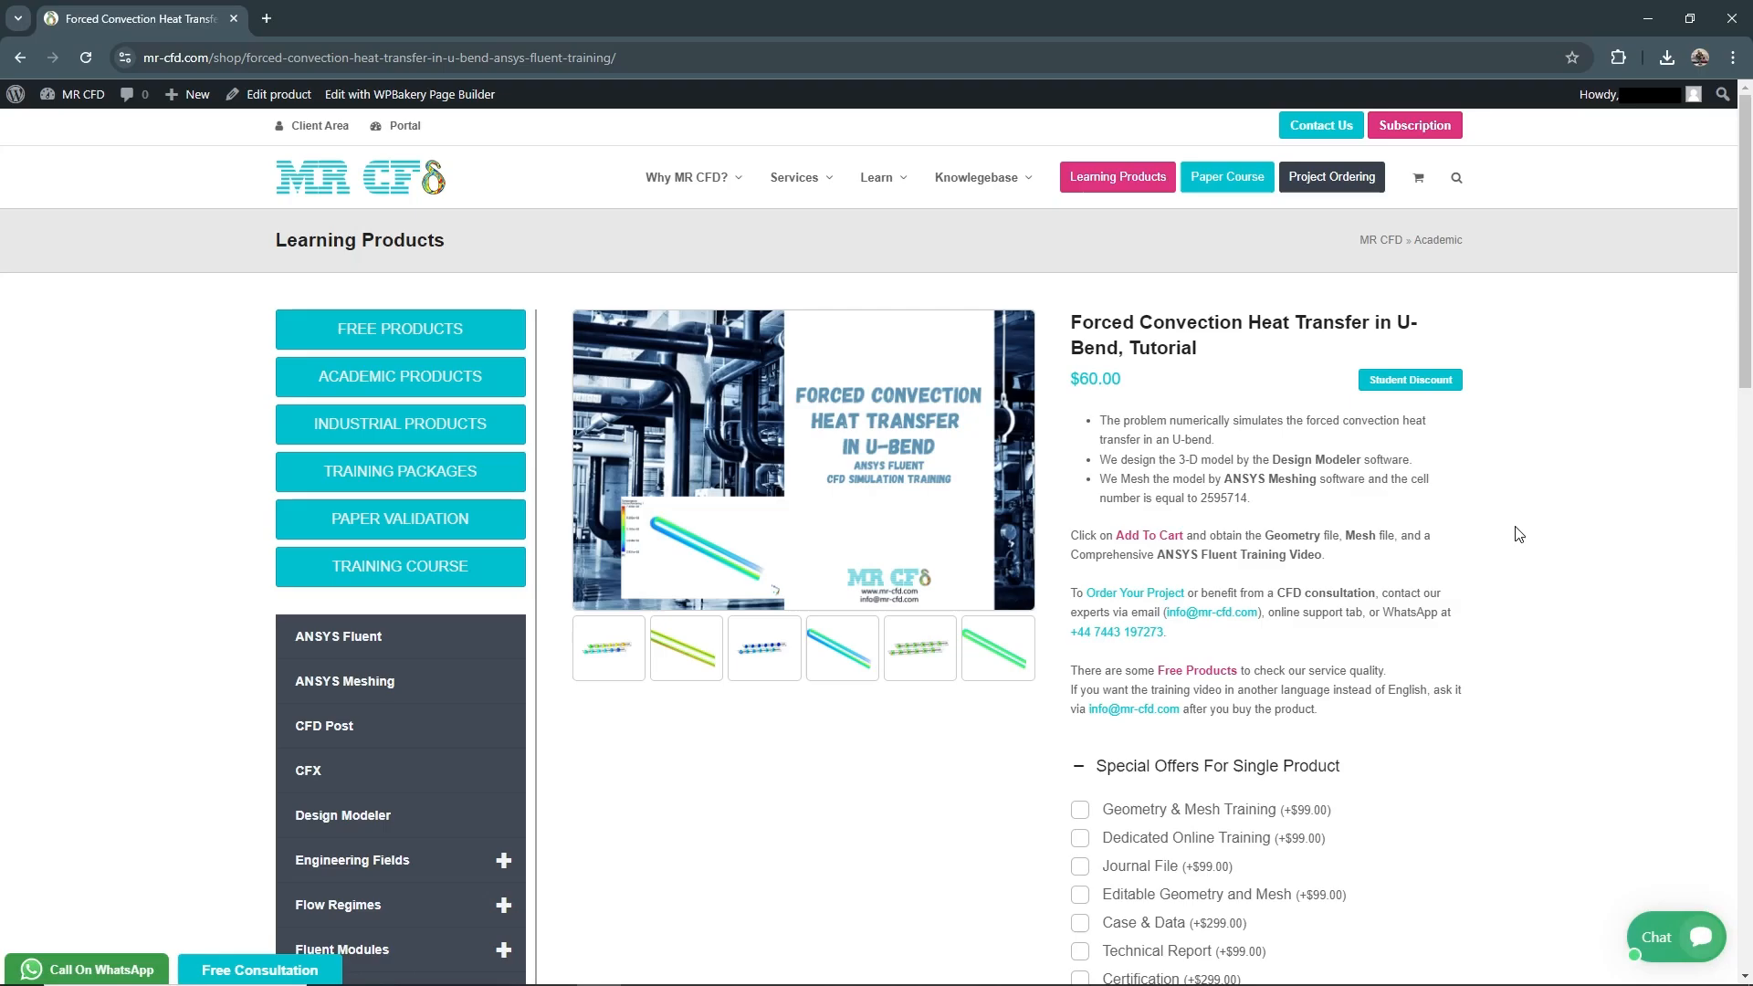
{"action": "mouse_move", "coordinate": [1448, 566]}
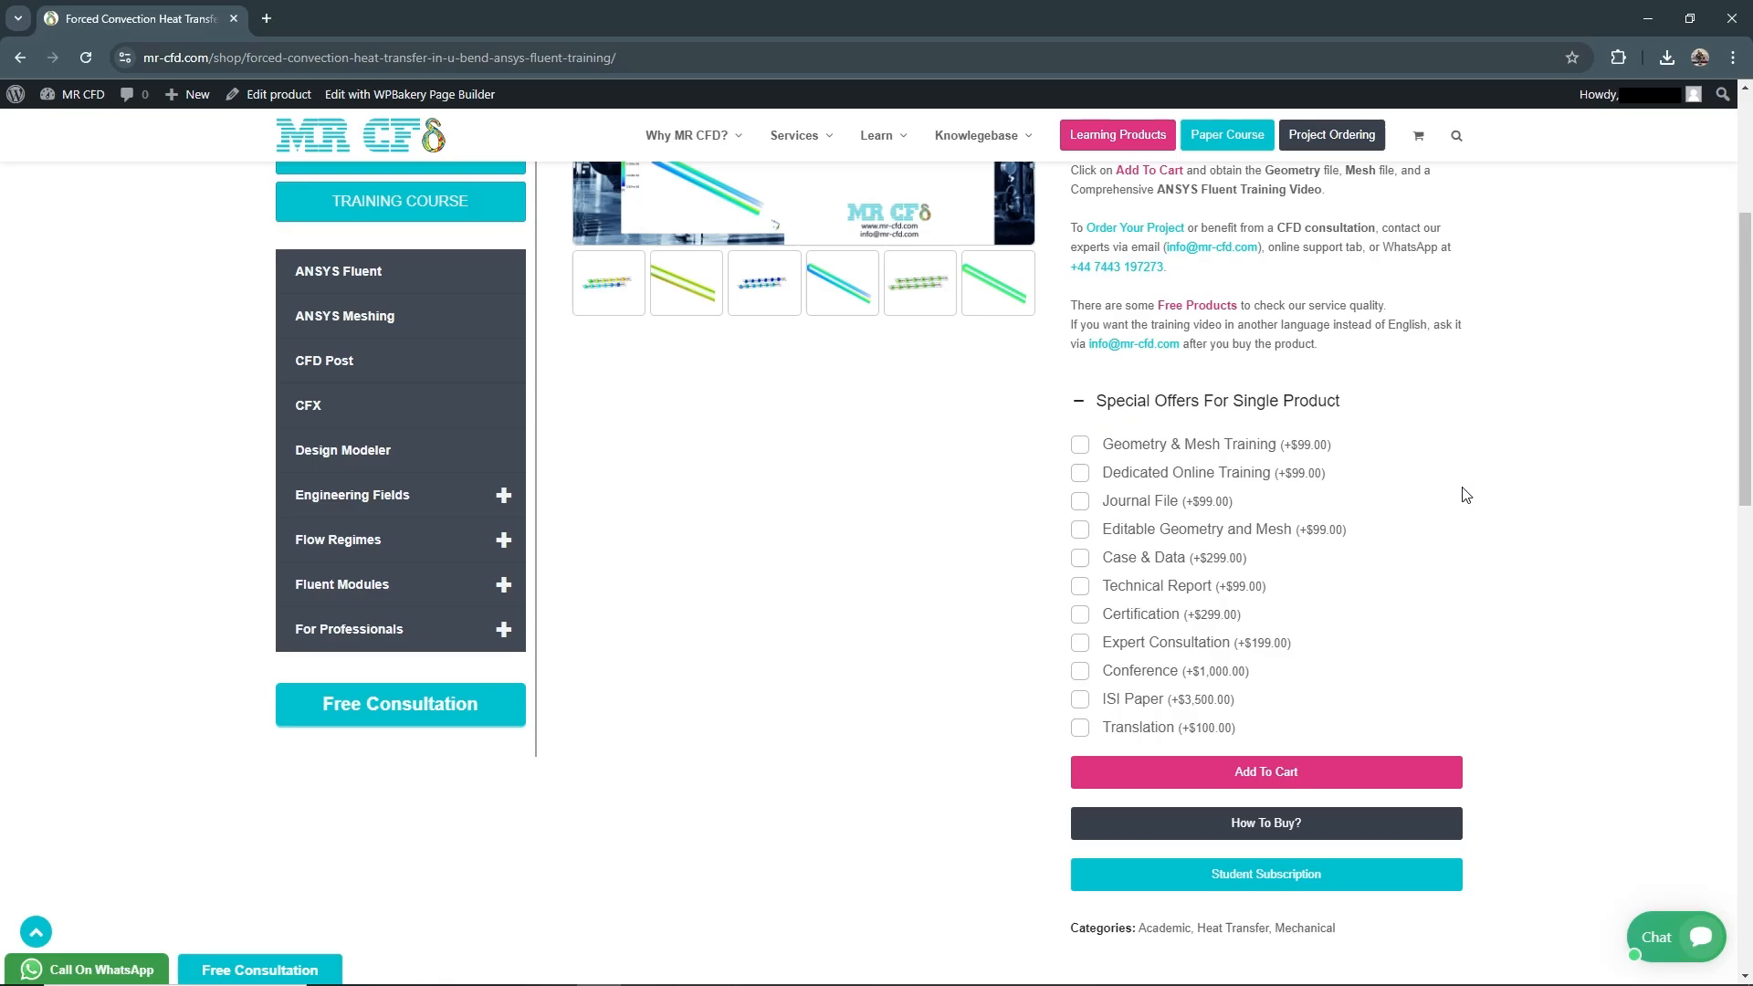
{"action": "mouse_move", "coordinate": [1514, 492]}
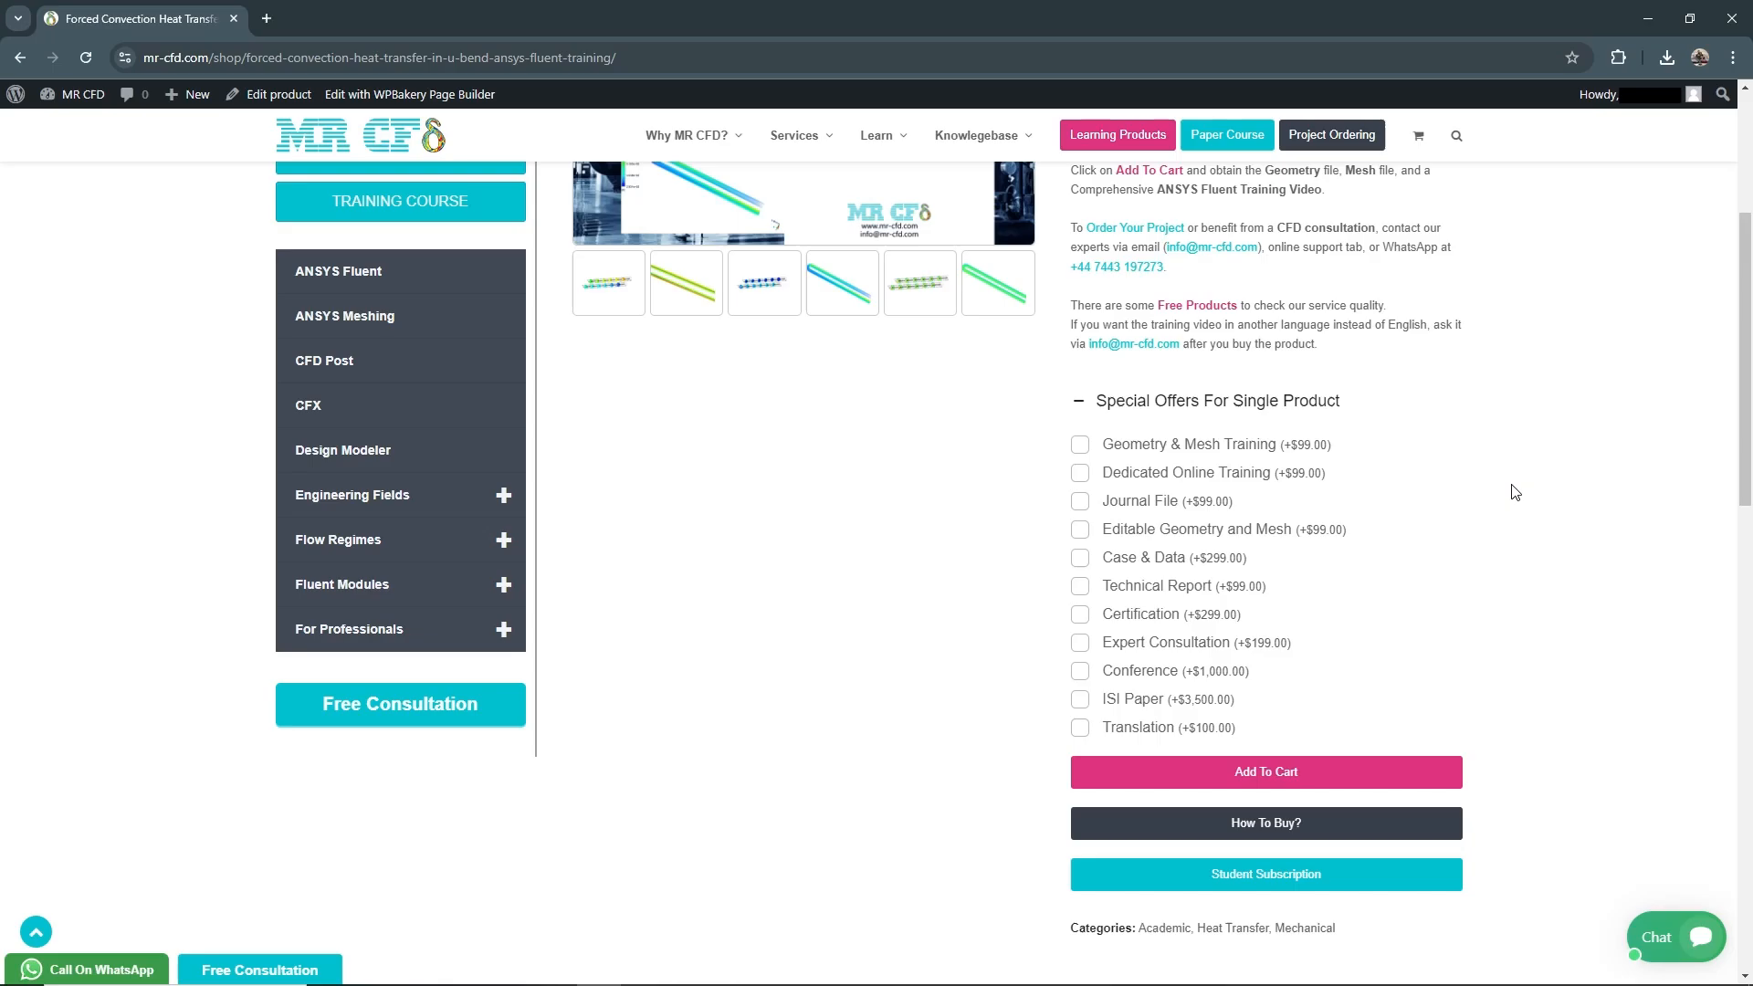
{"action": "mouse_move", "coordinate": [1443, 440]}
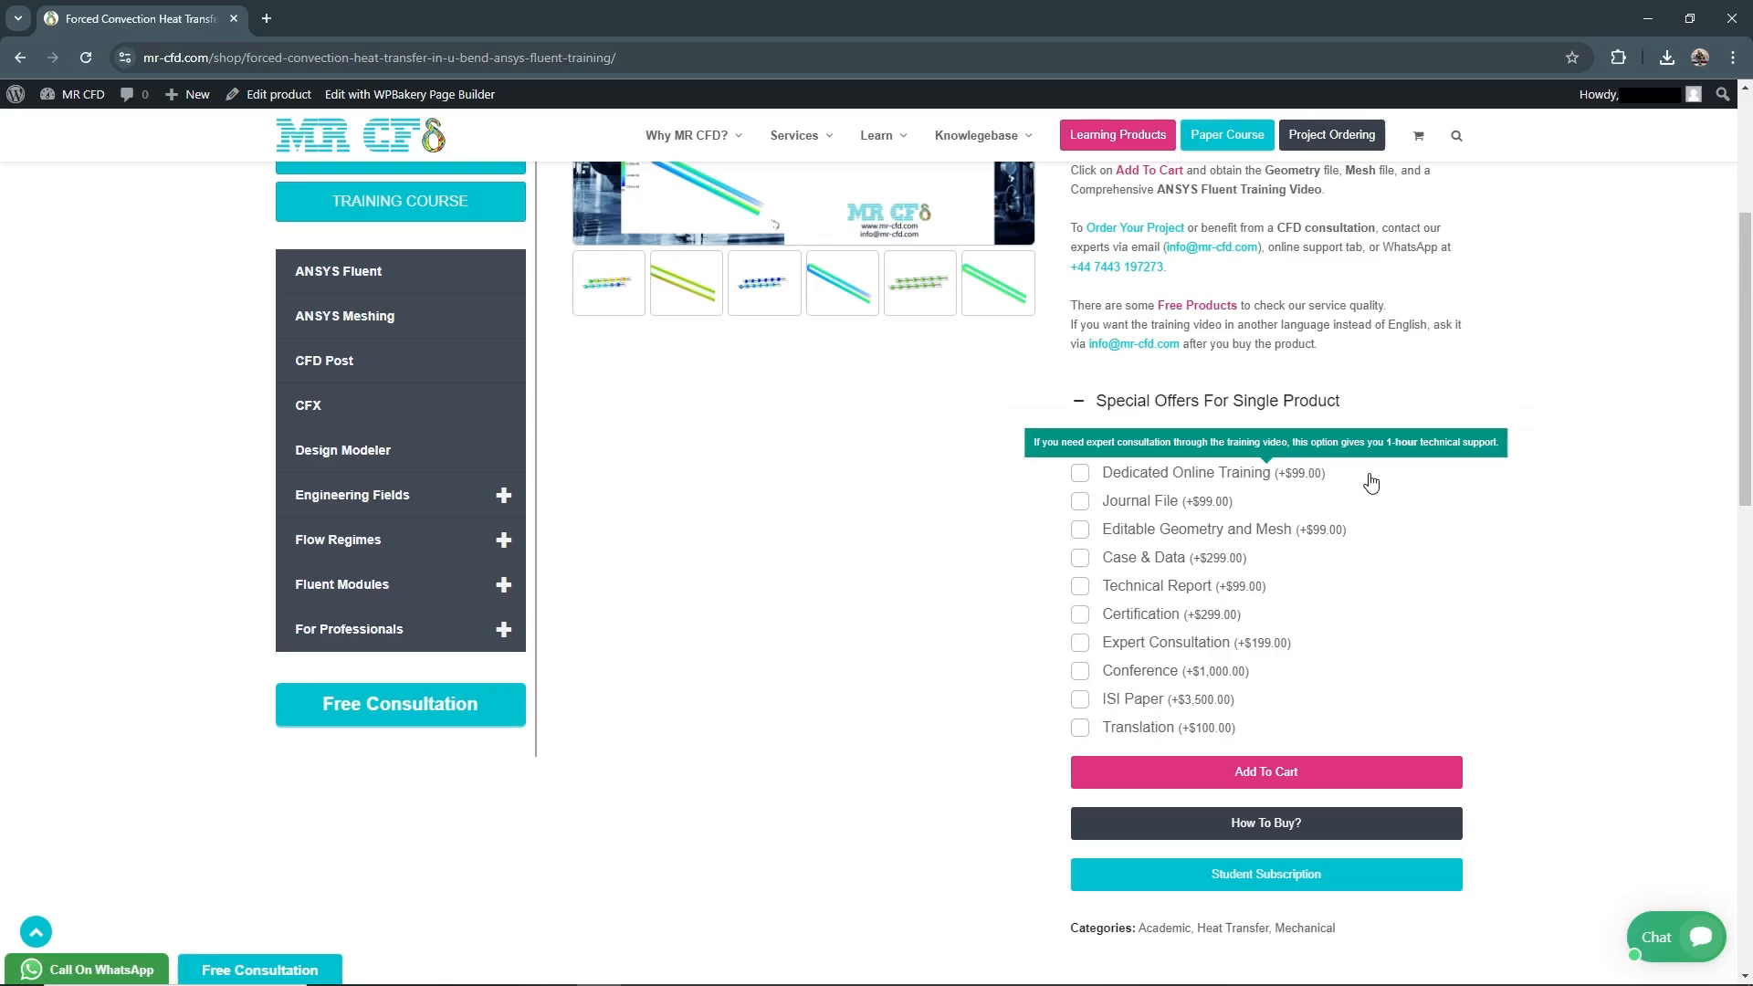
{"action": "mouse_move", "coordinate": [1369, 483]}
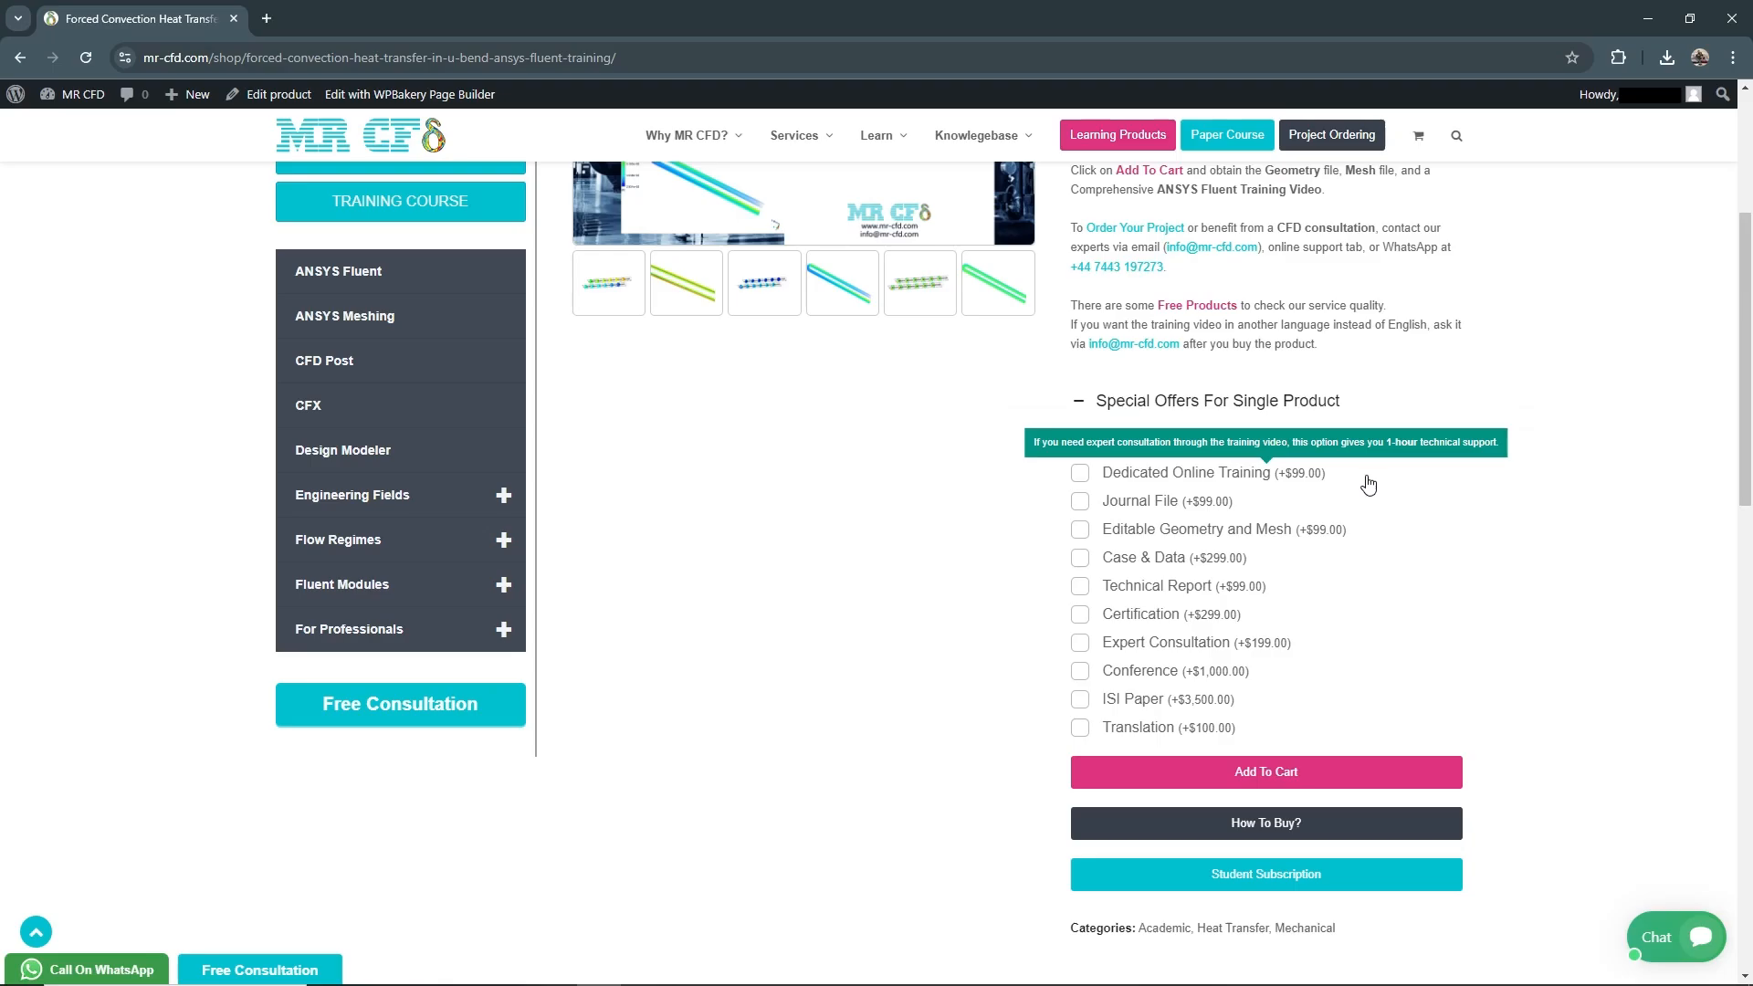
{"action": "mouse_move", "coordinate": [1167, 499]}
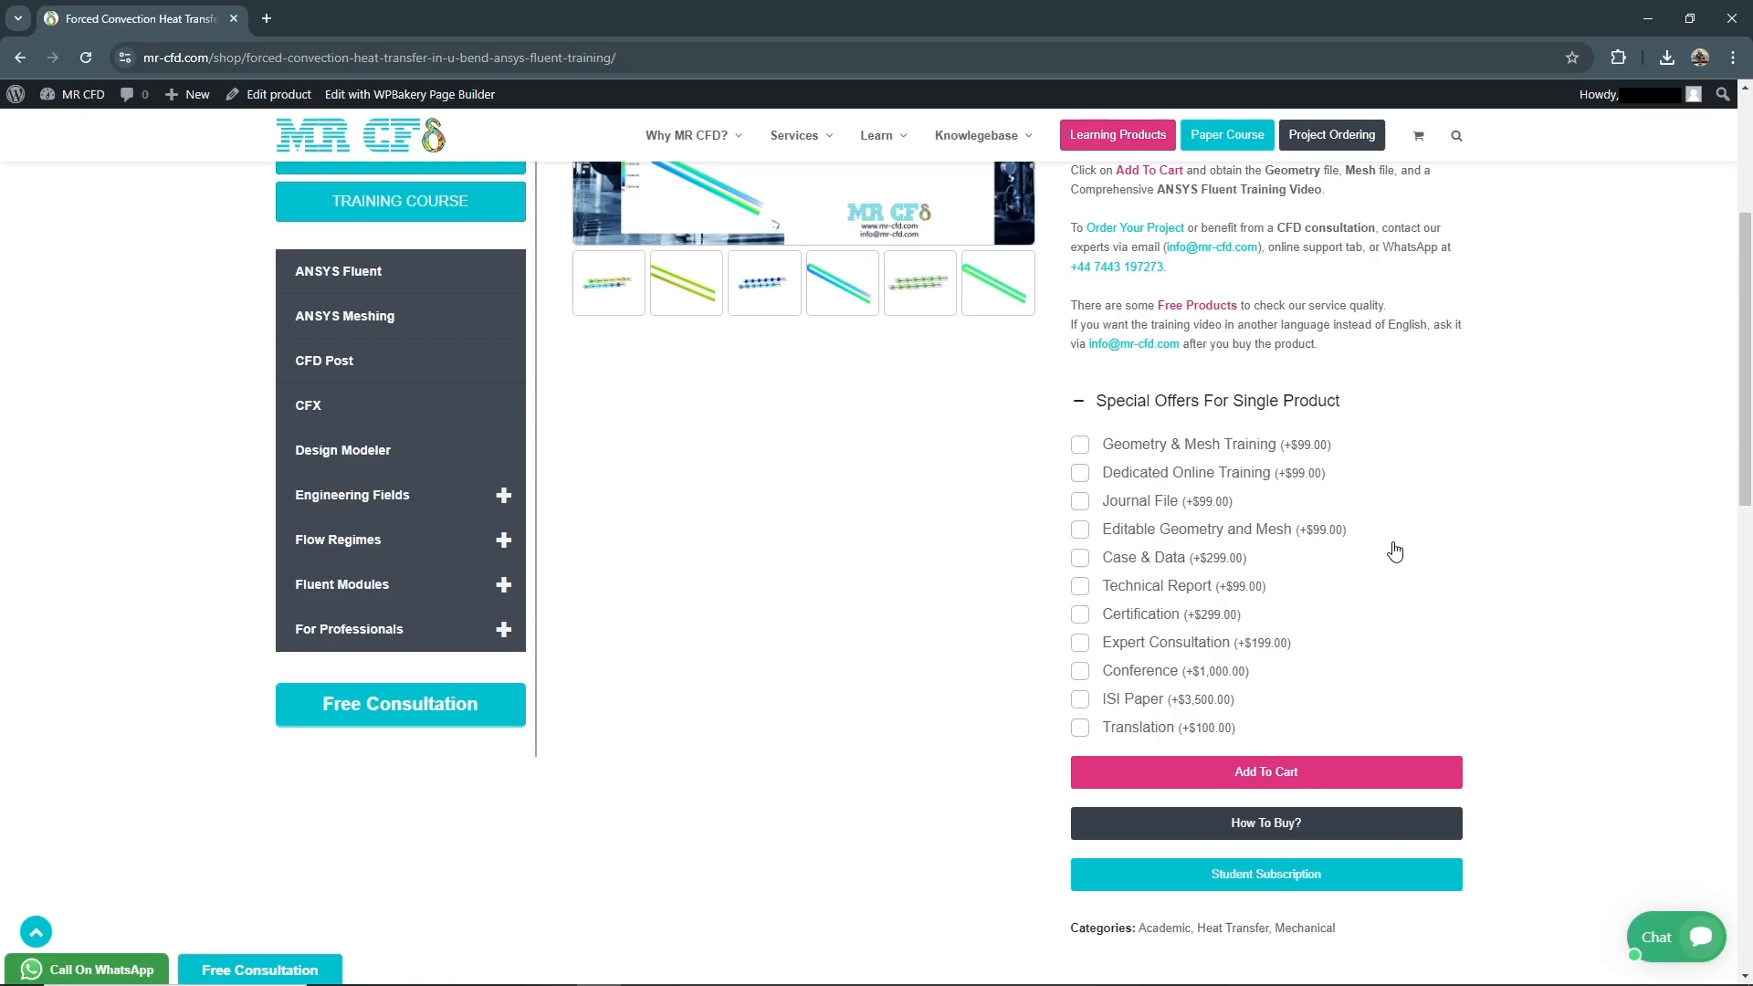
{"action": "mouse_move", "coordinate": [1144, 557]}
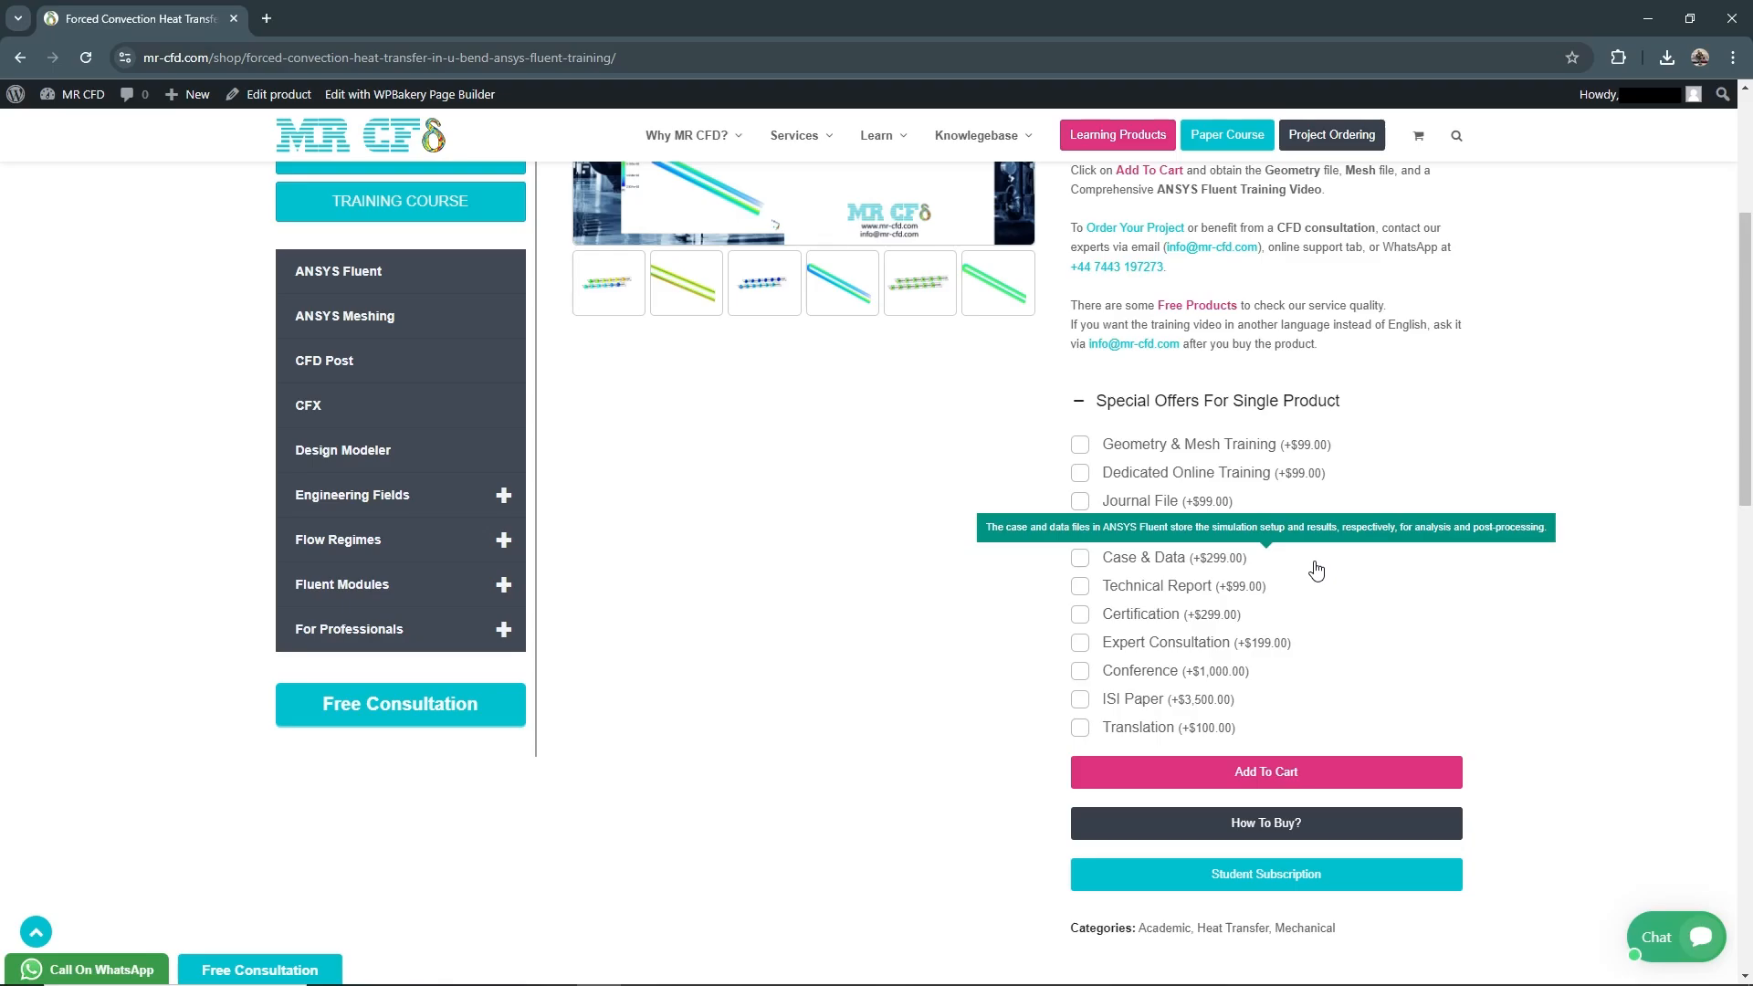
{"action": "mouse_move", "coordinate": [1316, 574]}
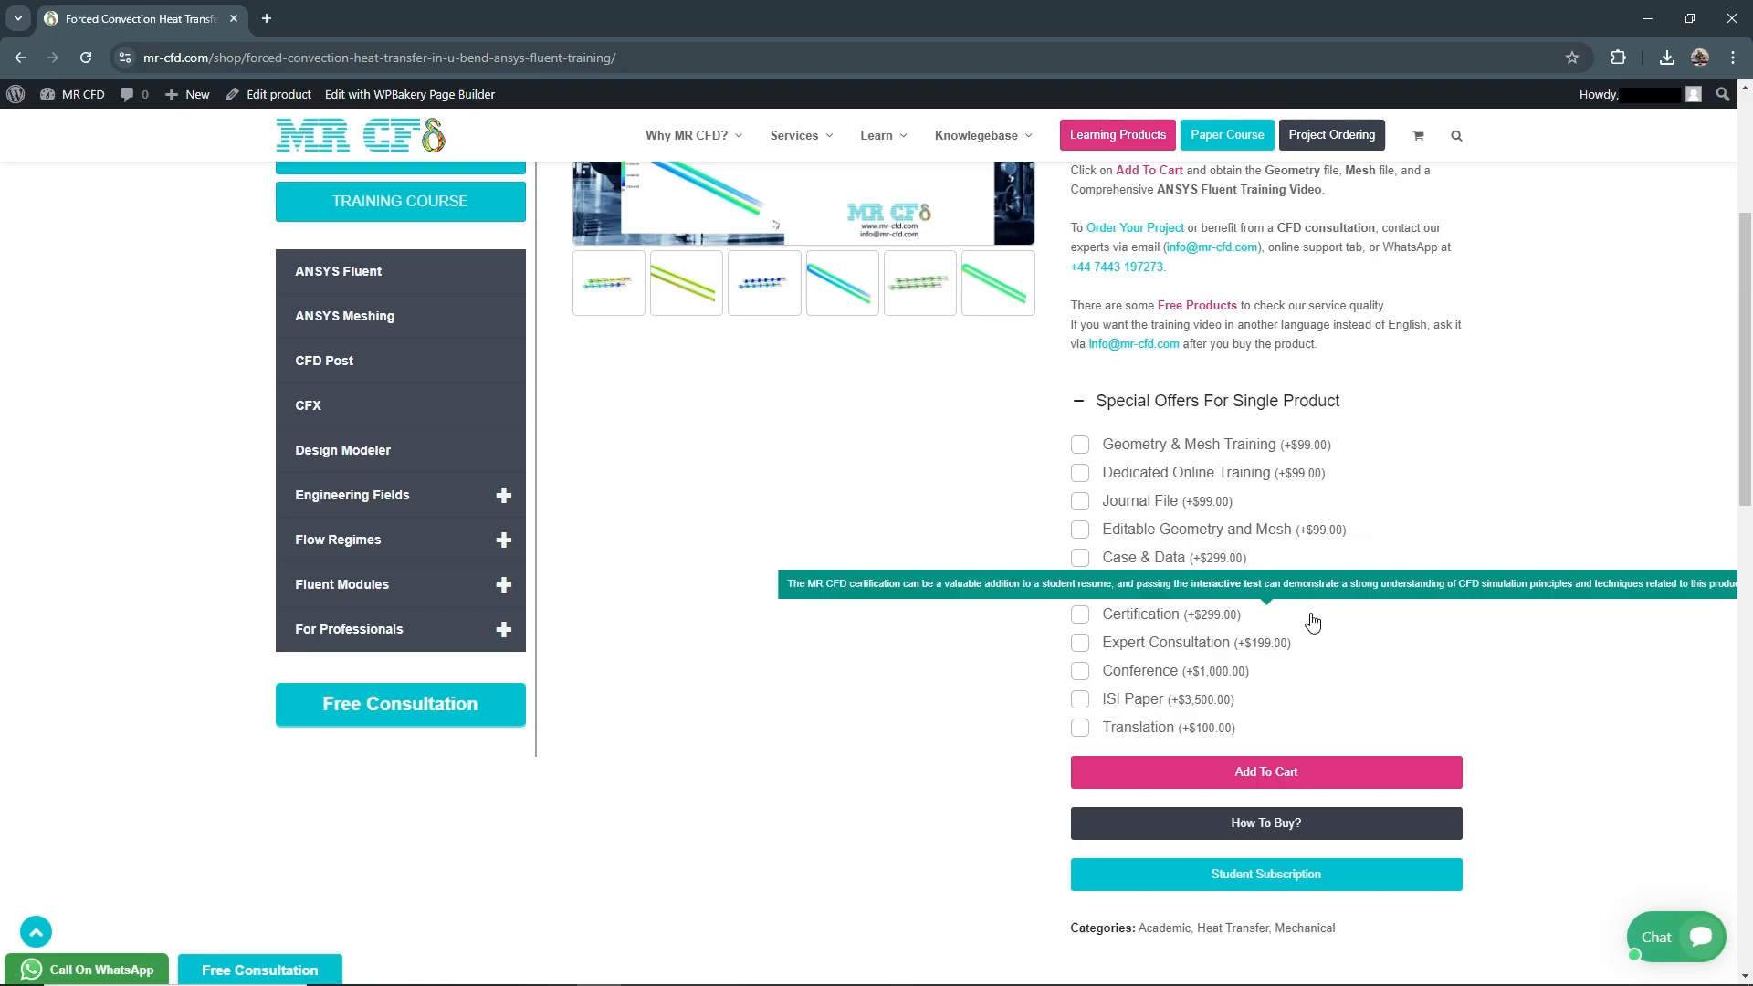
{"action": "mouse_move", "coordinate": [1385, 622]}
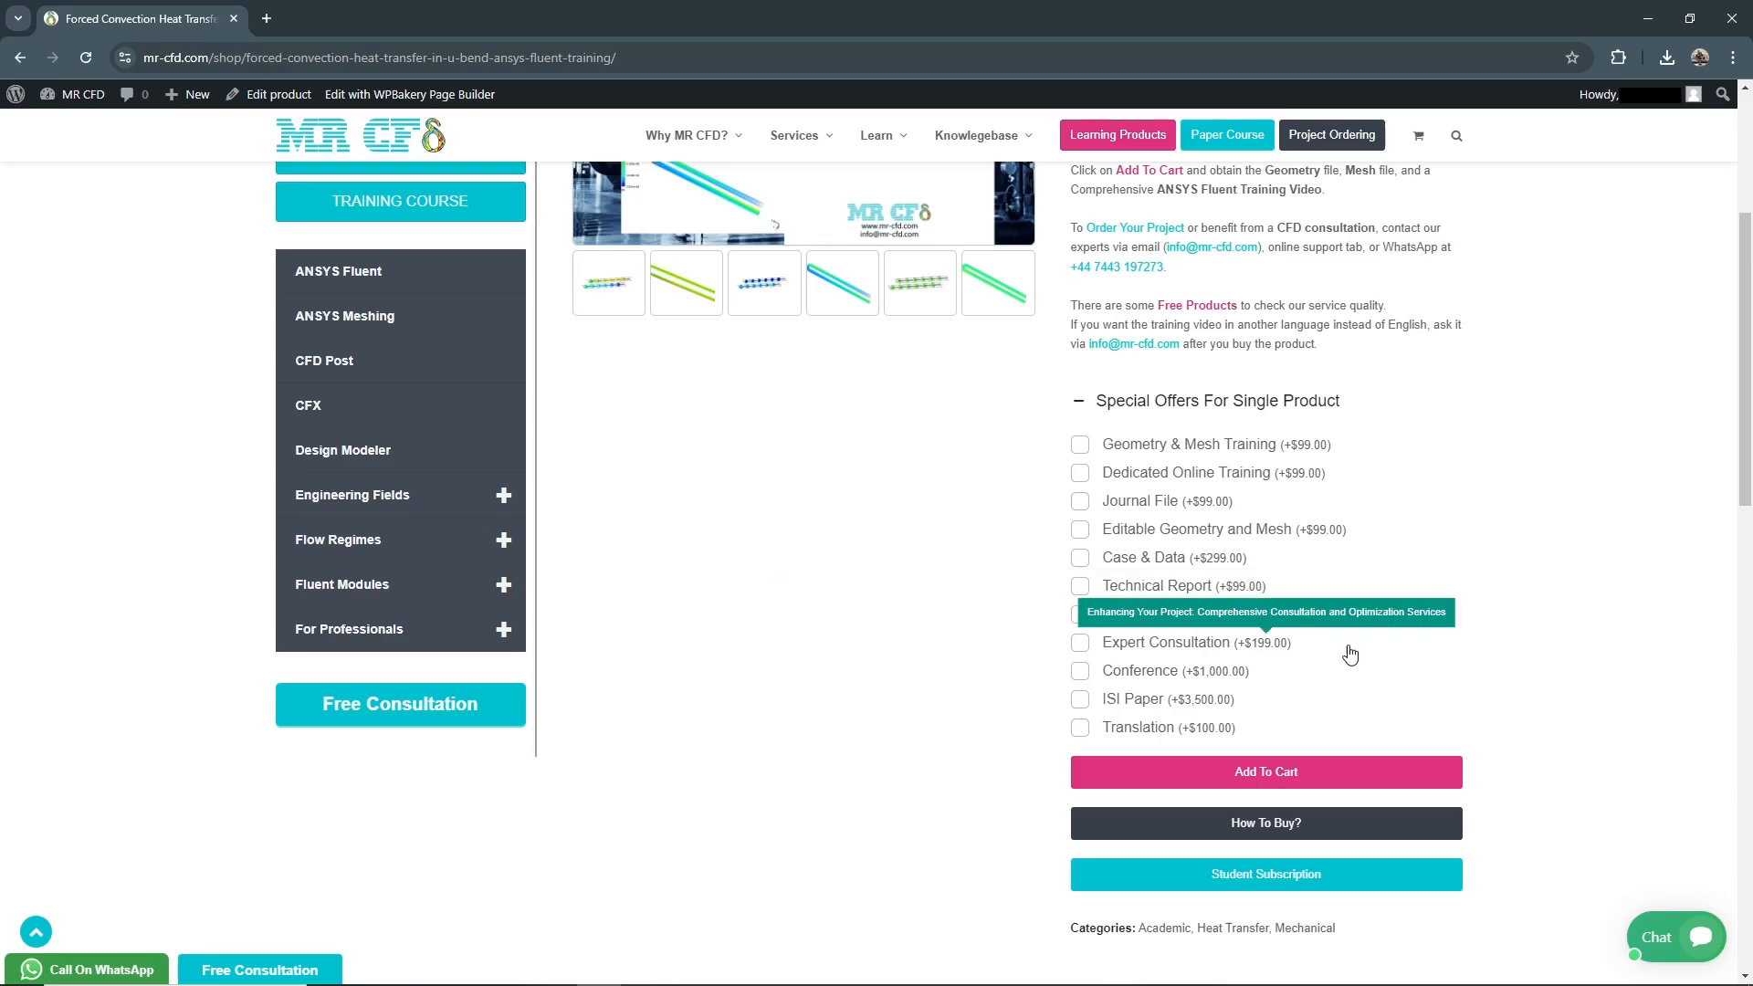
{"action": "mouse_move", "coordinate": [1400, 653]}
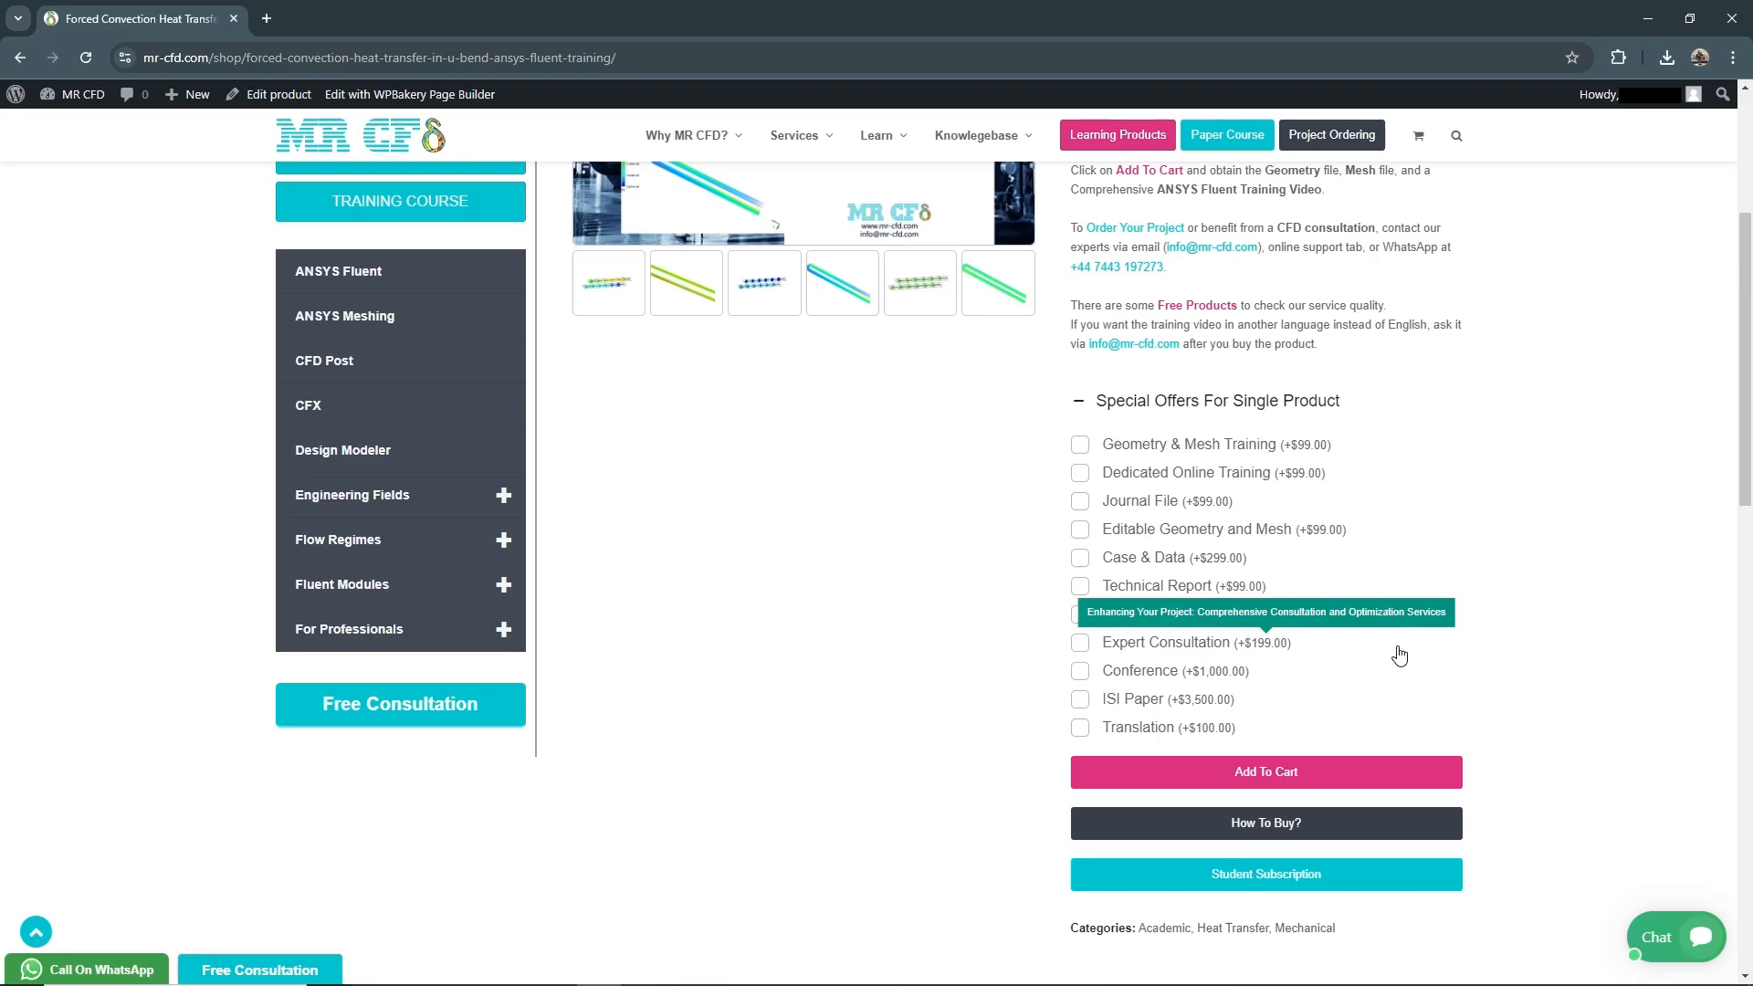
{"action": "mouse_move", "coordinate": [1343, 678]}
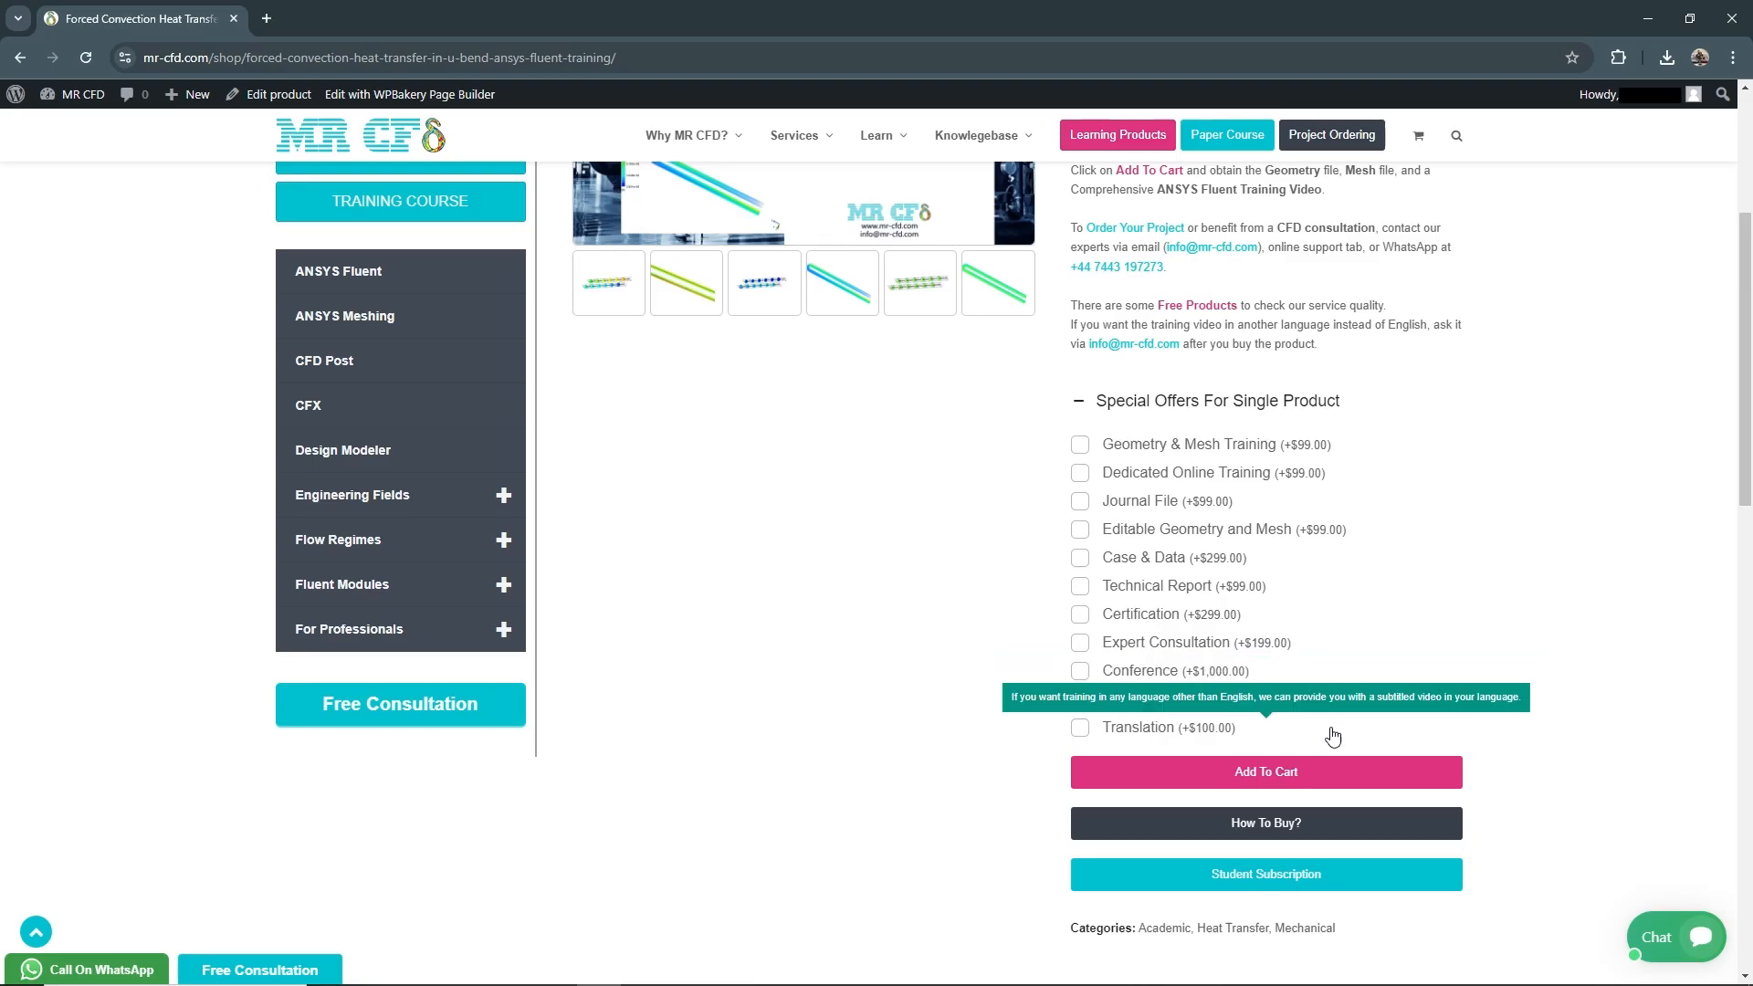
{"action": "mouse_move", "coordinate": [1339, 734]}
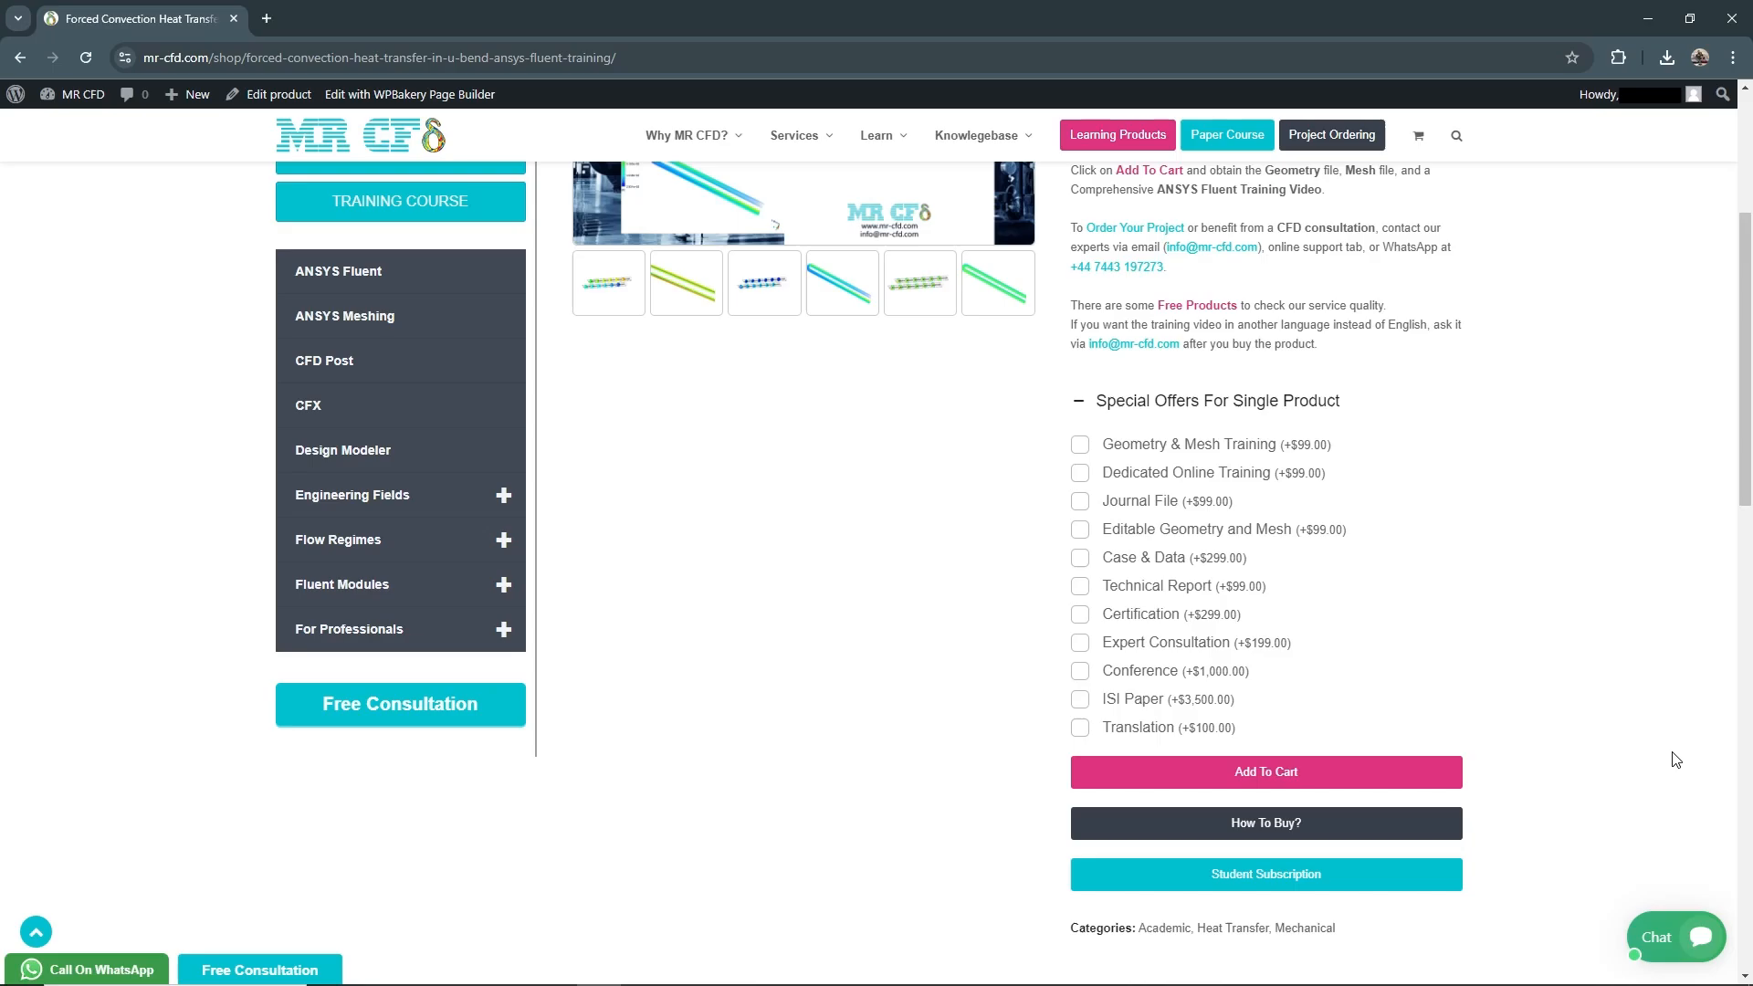
{"action": "mouse_move", "coordinate": [1627, 742]}
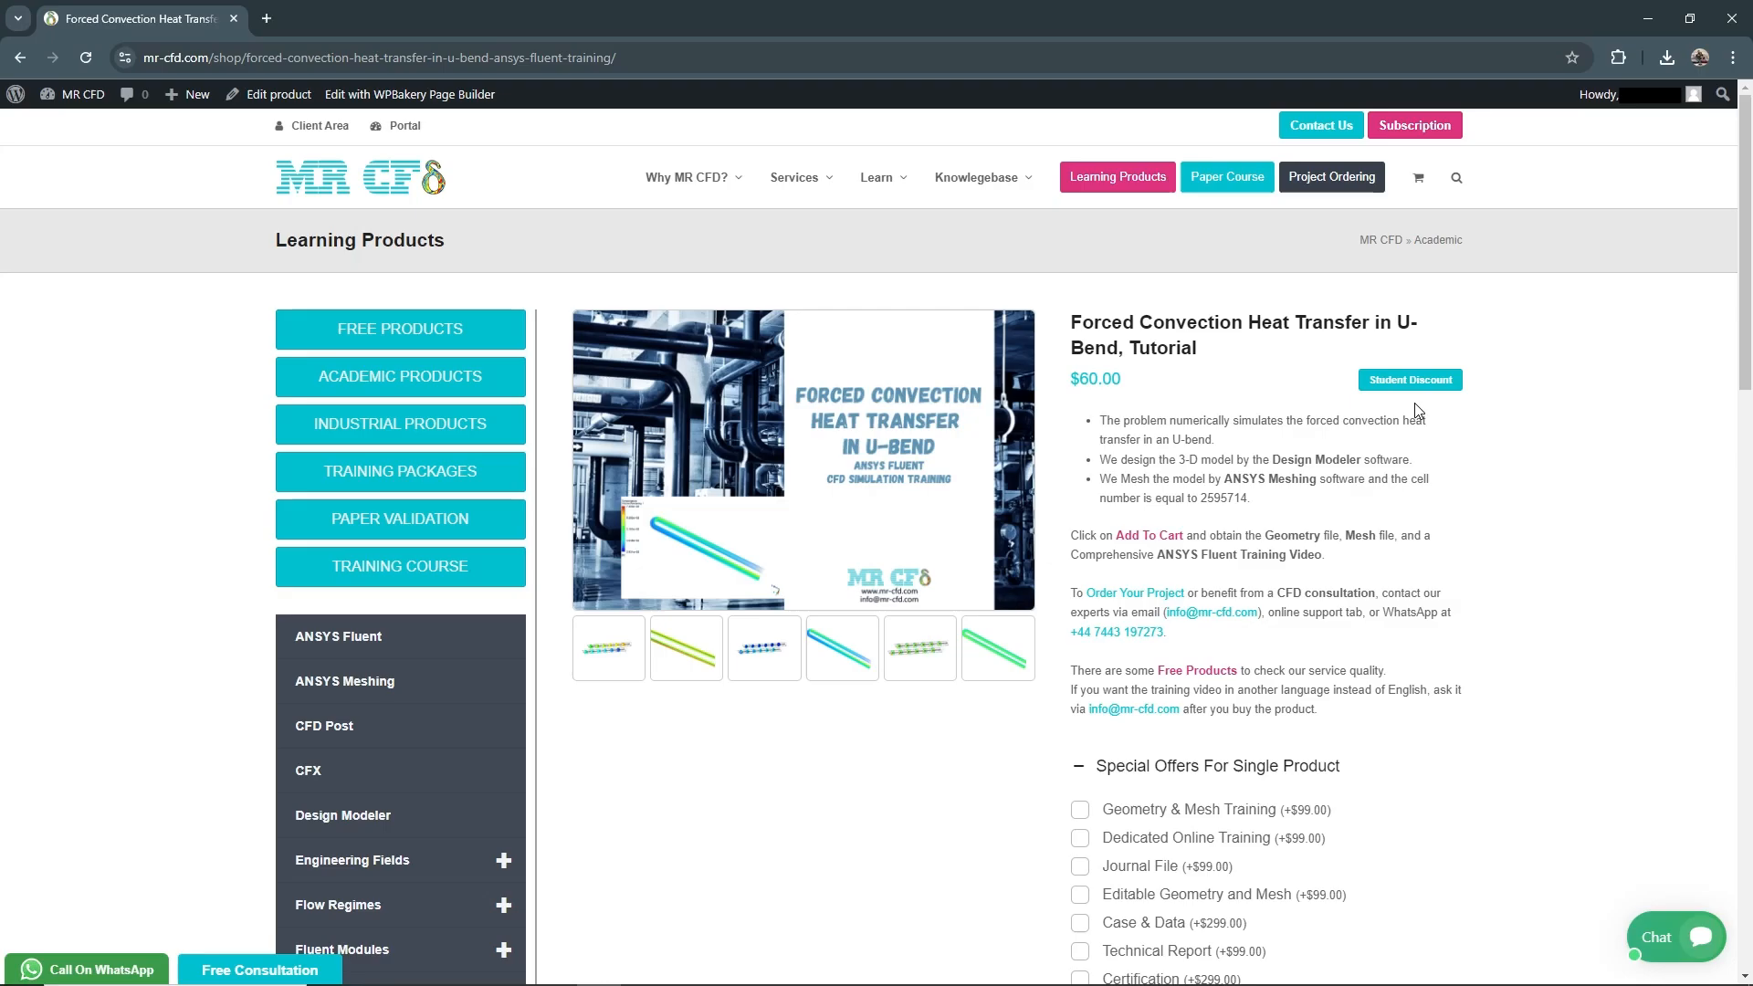
{"action": "mouse_move", "coordinate": [1424, 385]}
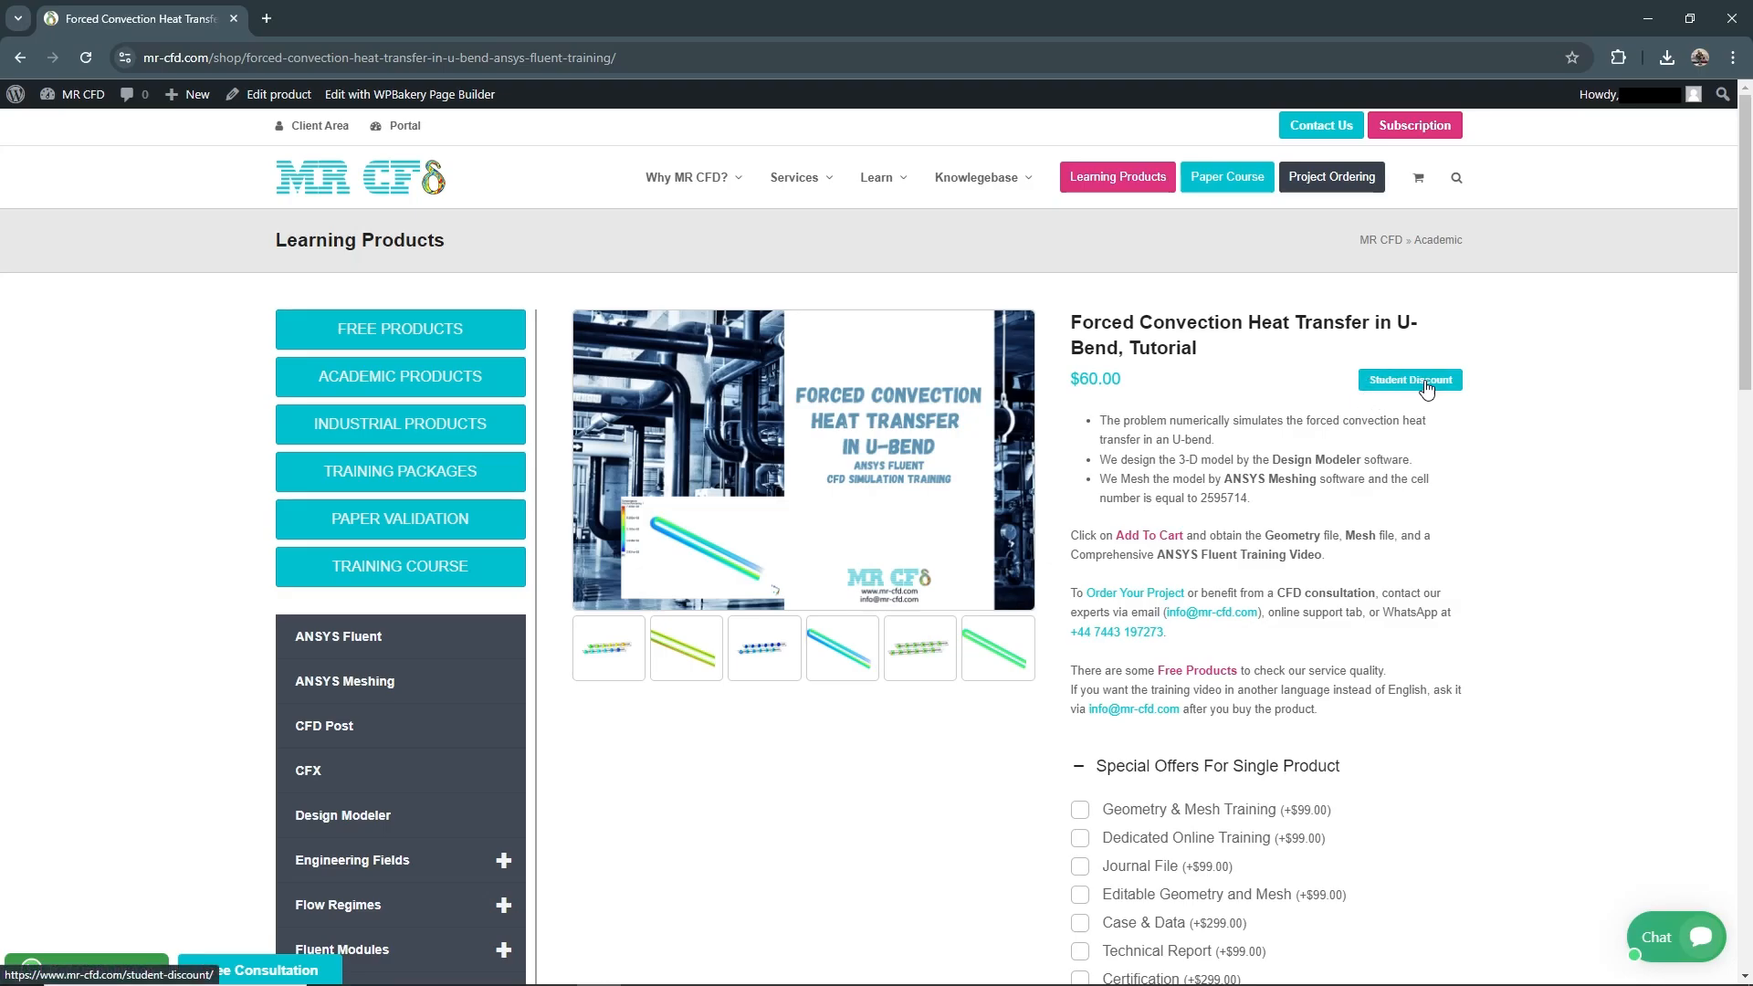
{"action": "left_click", "coordinate": [1410, 379]}
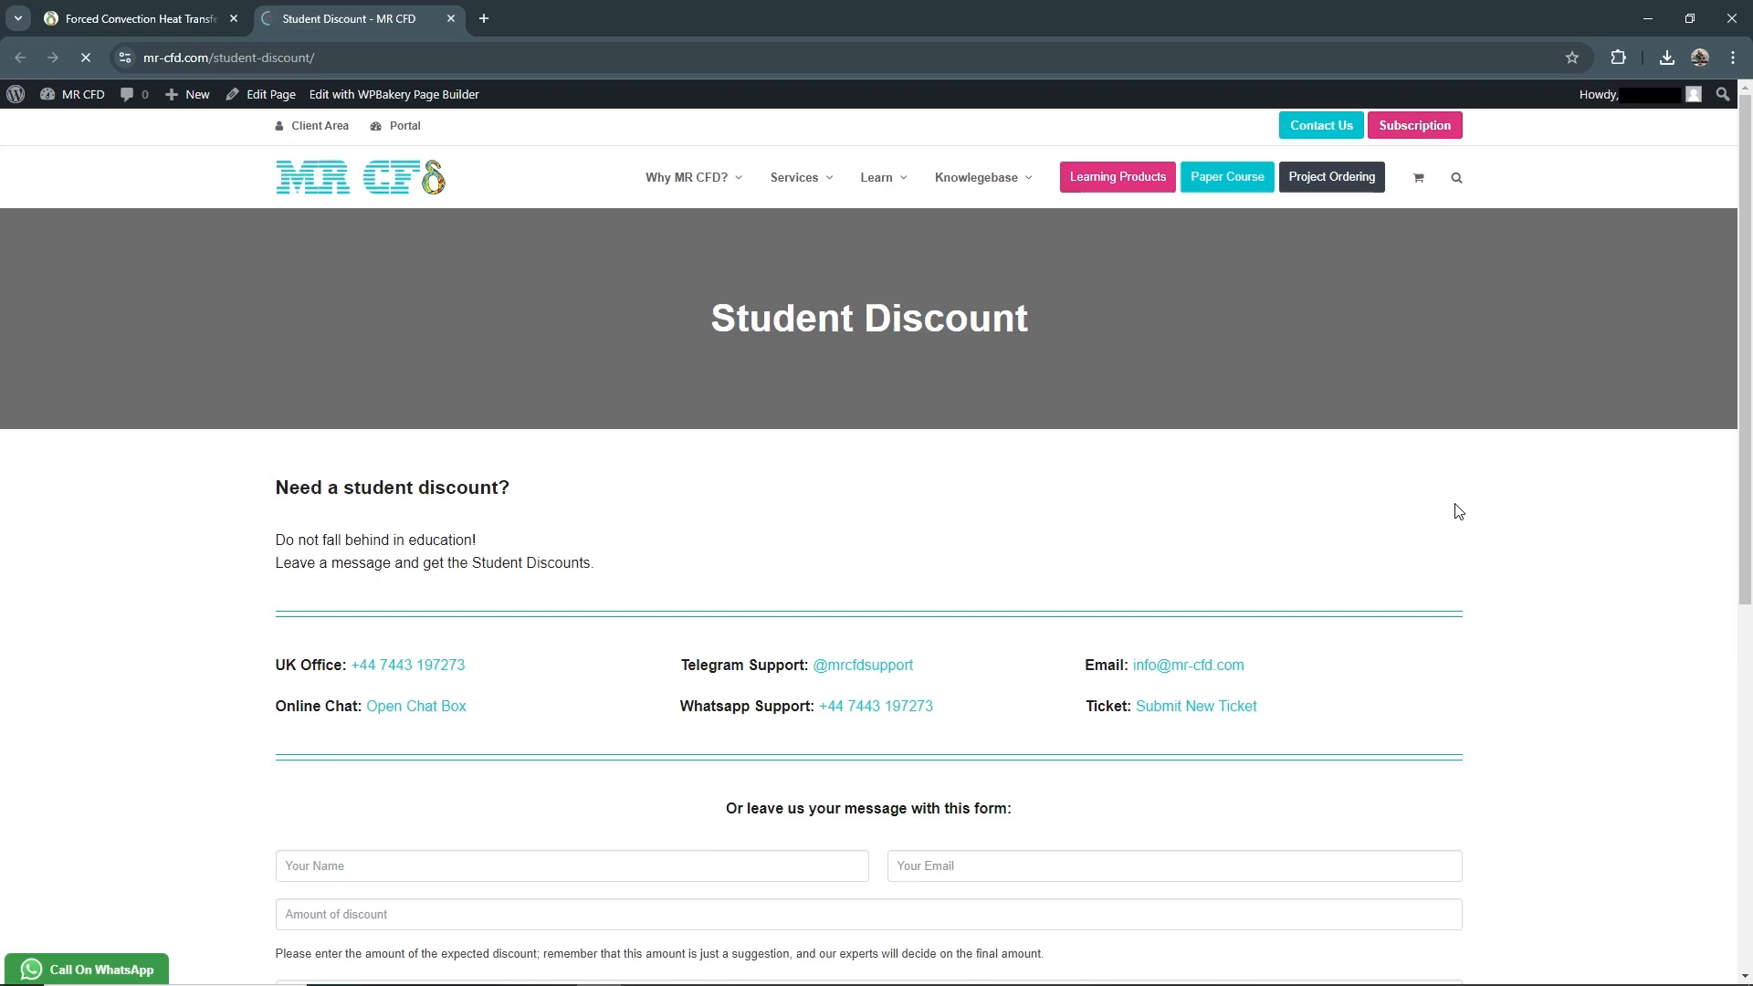
{"action": "scroll", "scroll_direction": "down", "scroll_amount": 3}
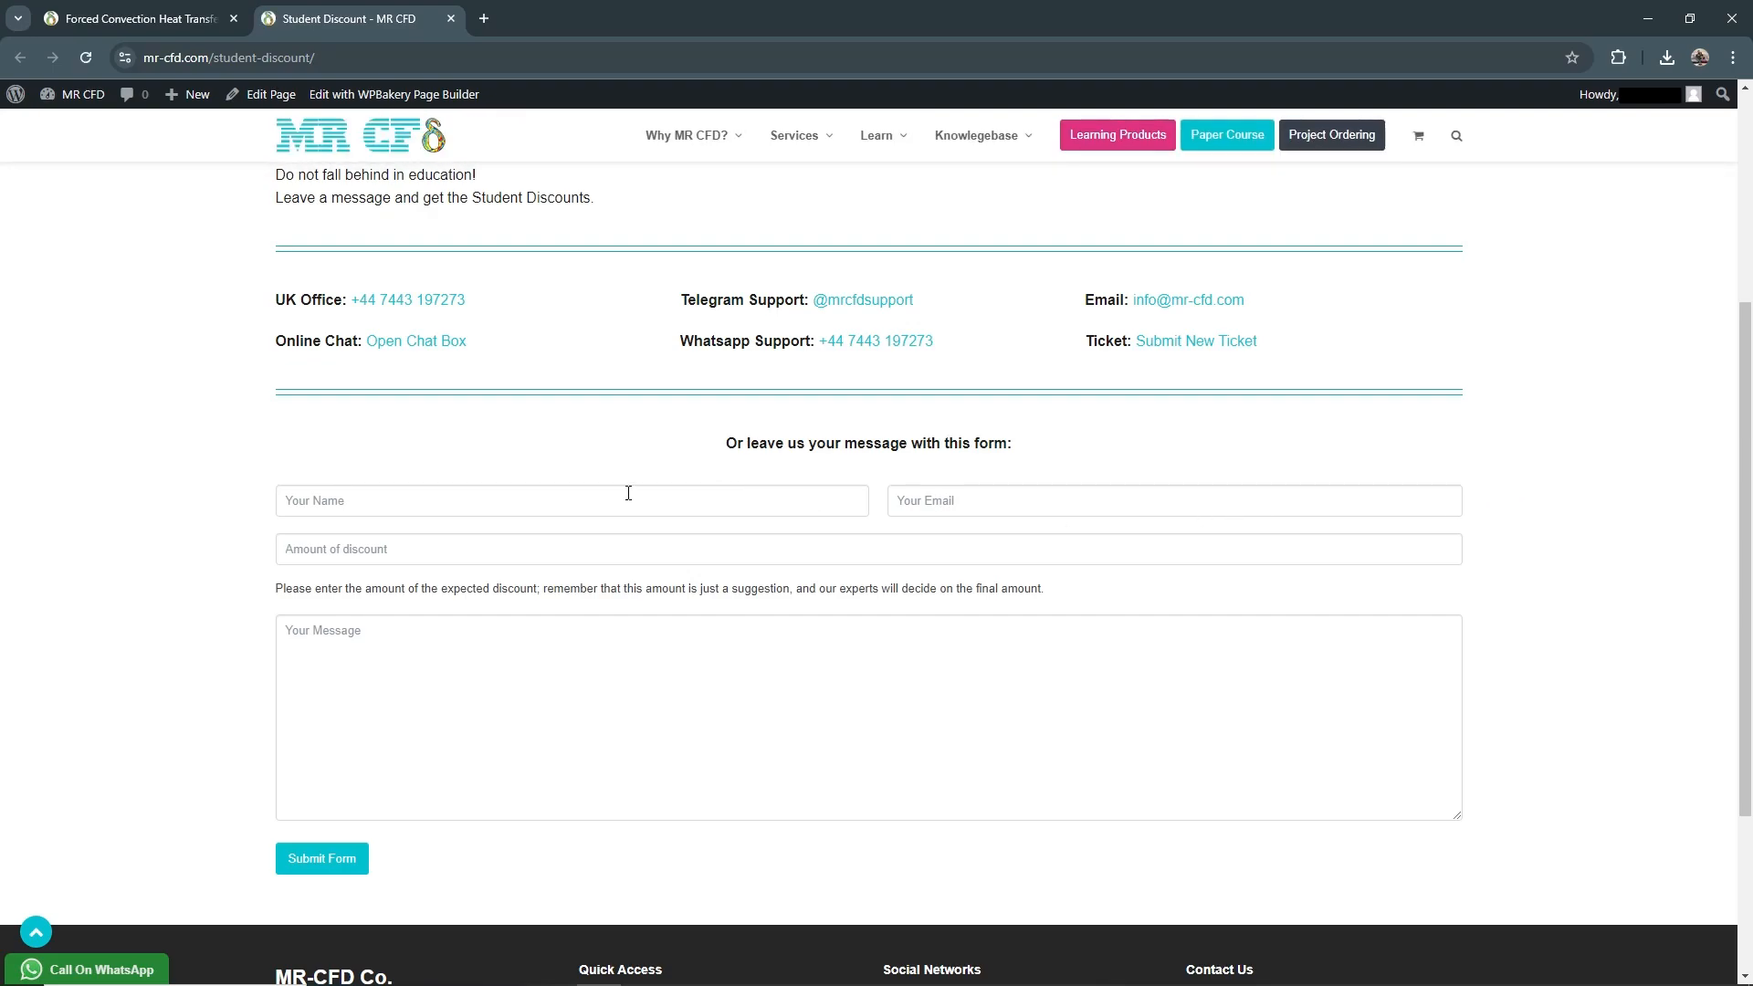
{"action": "mouse_move", "coordinate": [437, 29]}
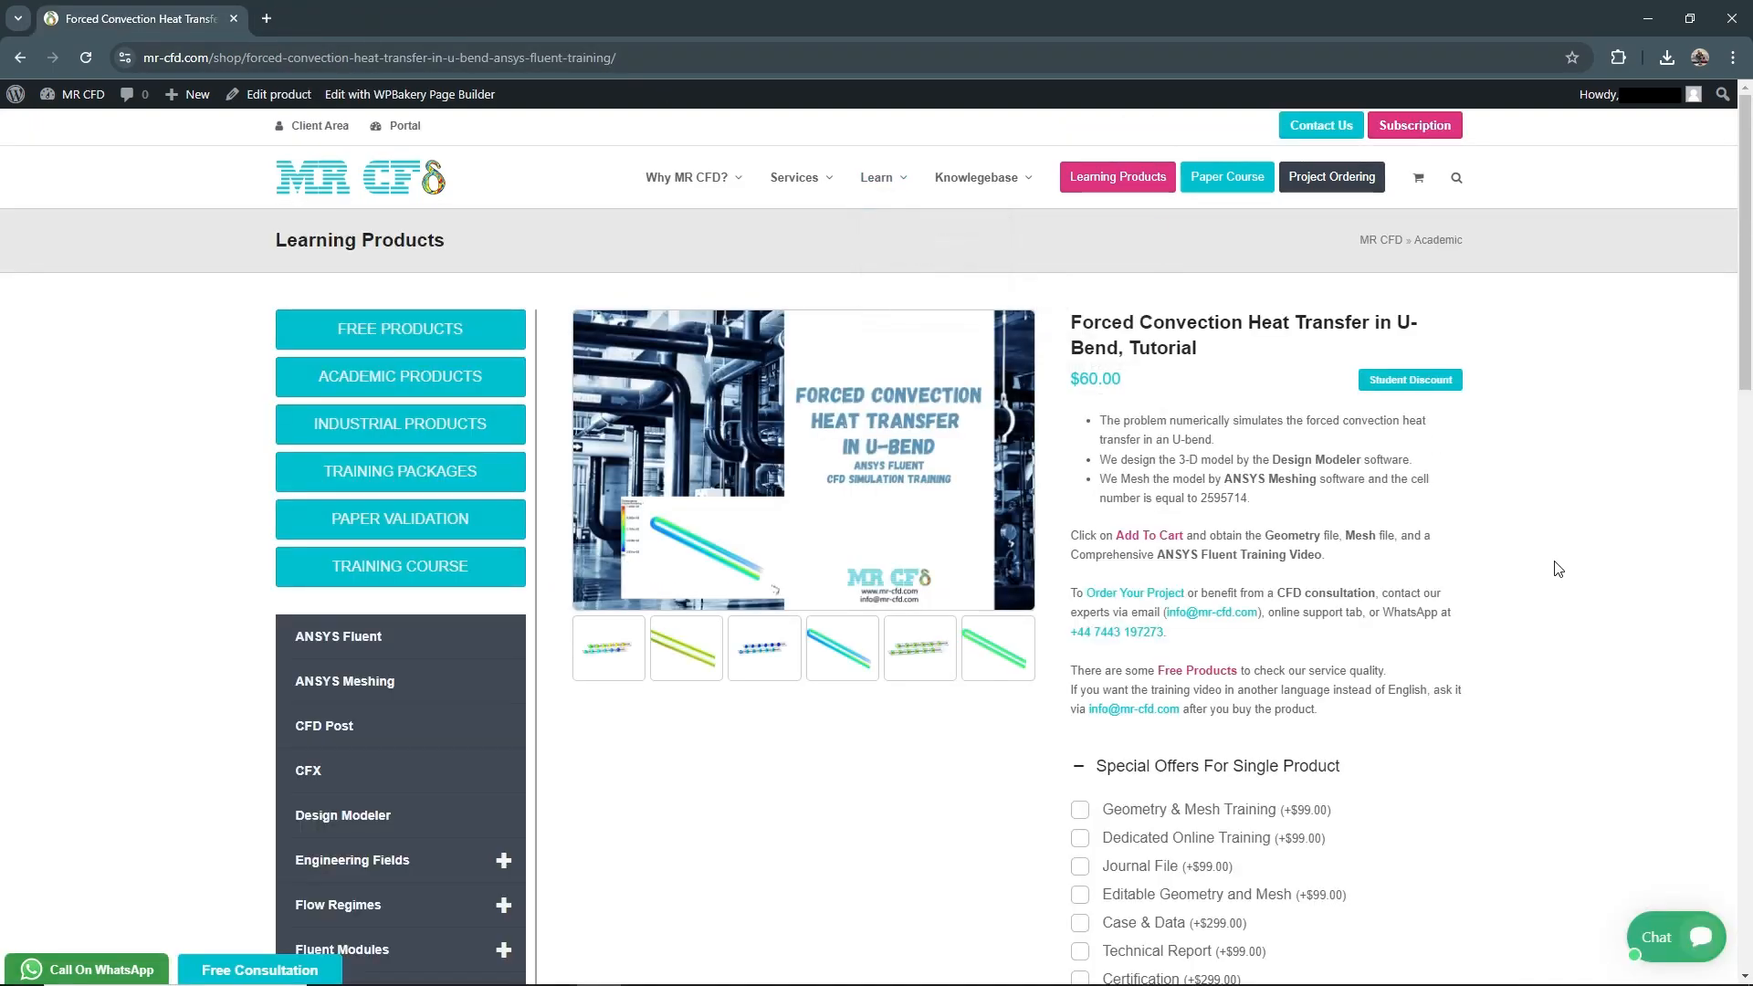
Add the $60 U-Bend tutorial to the cart.
{"action": "scroll", "scroll_direction": "down", "scroll_amount": 3}
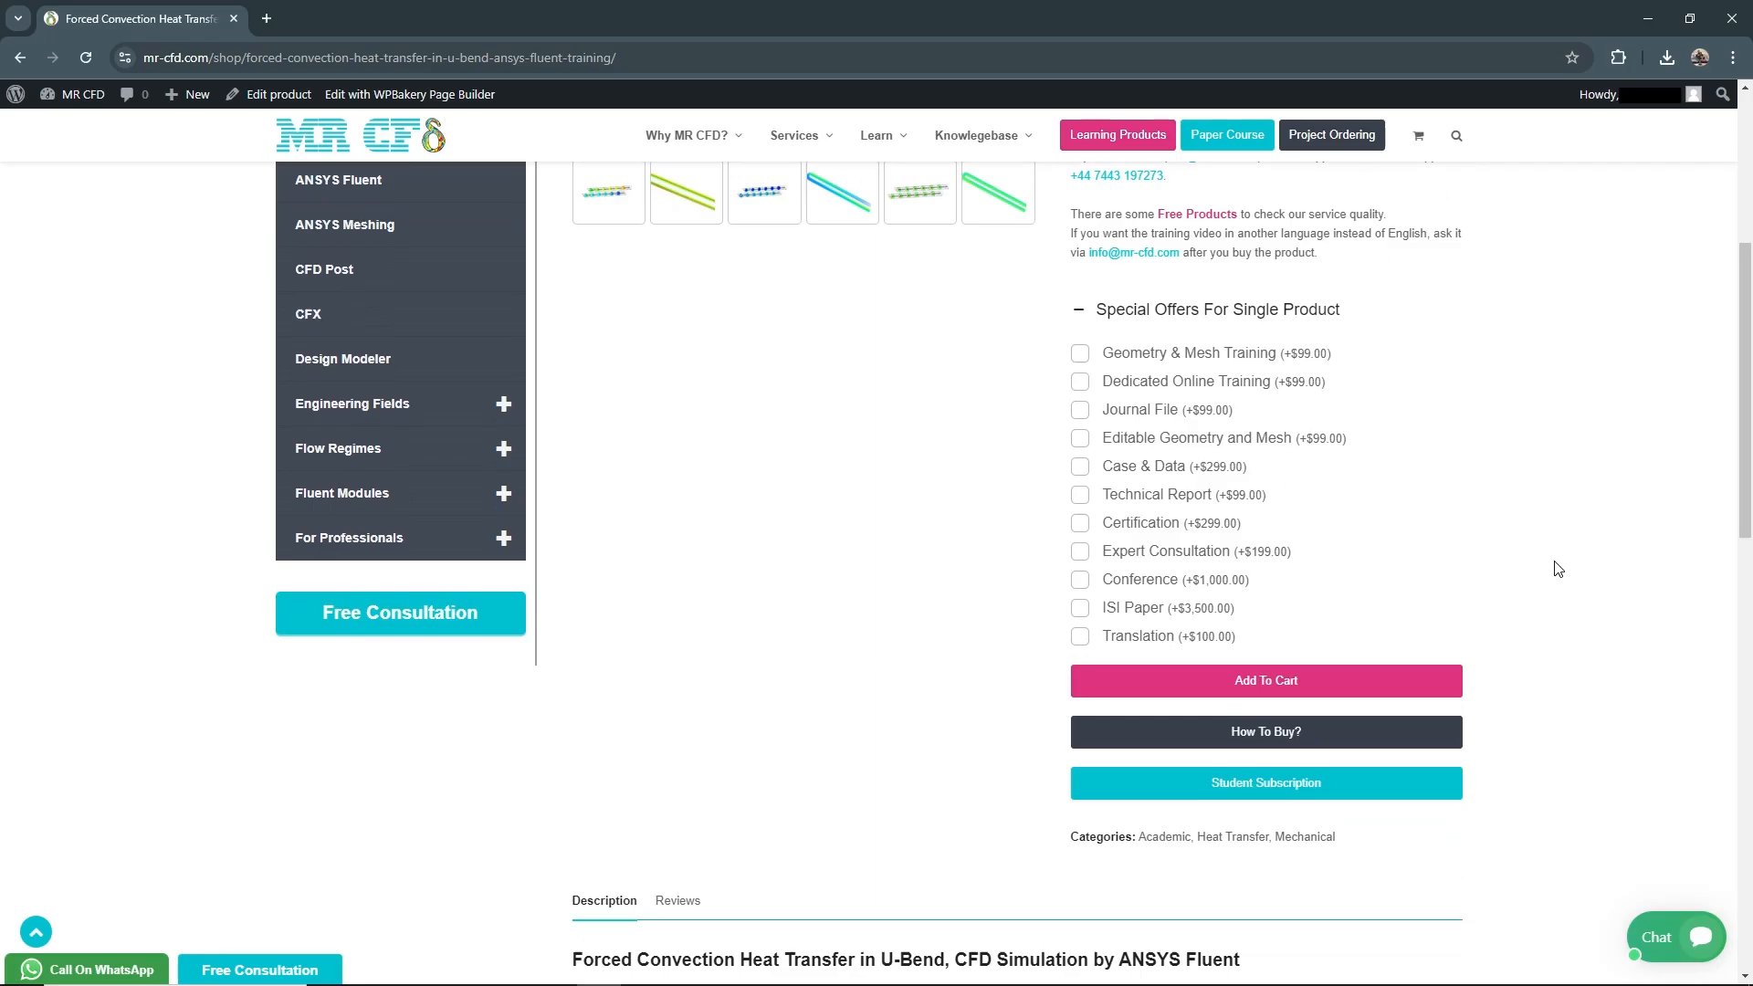
{"action": "mouse_move", "coordinate": [1285, 679]}
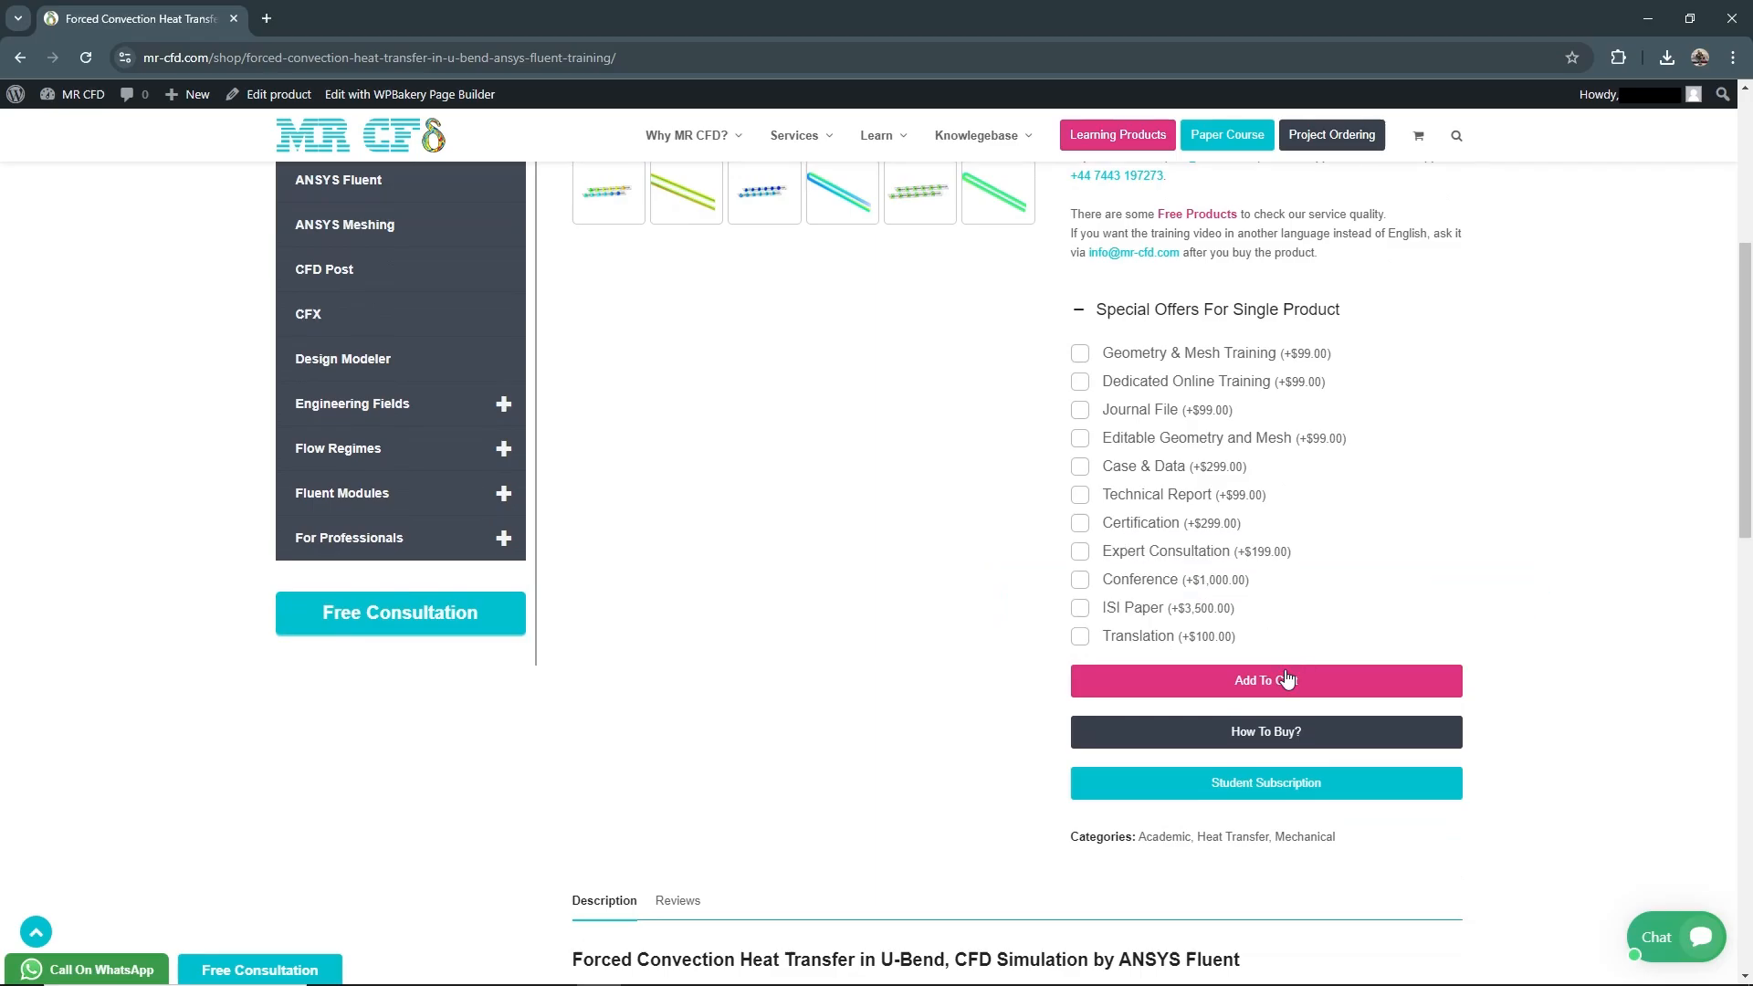
{"action": "left_click", "coordinate": [1264, 679]}
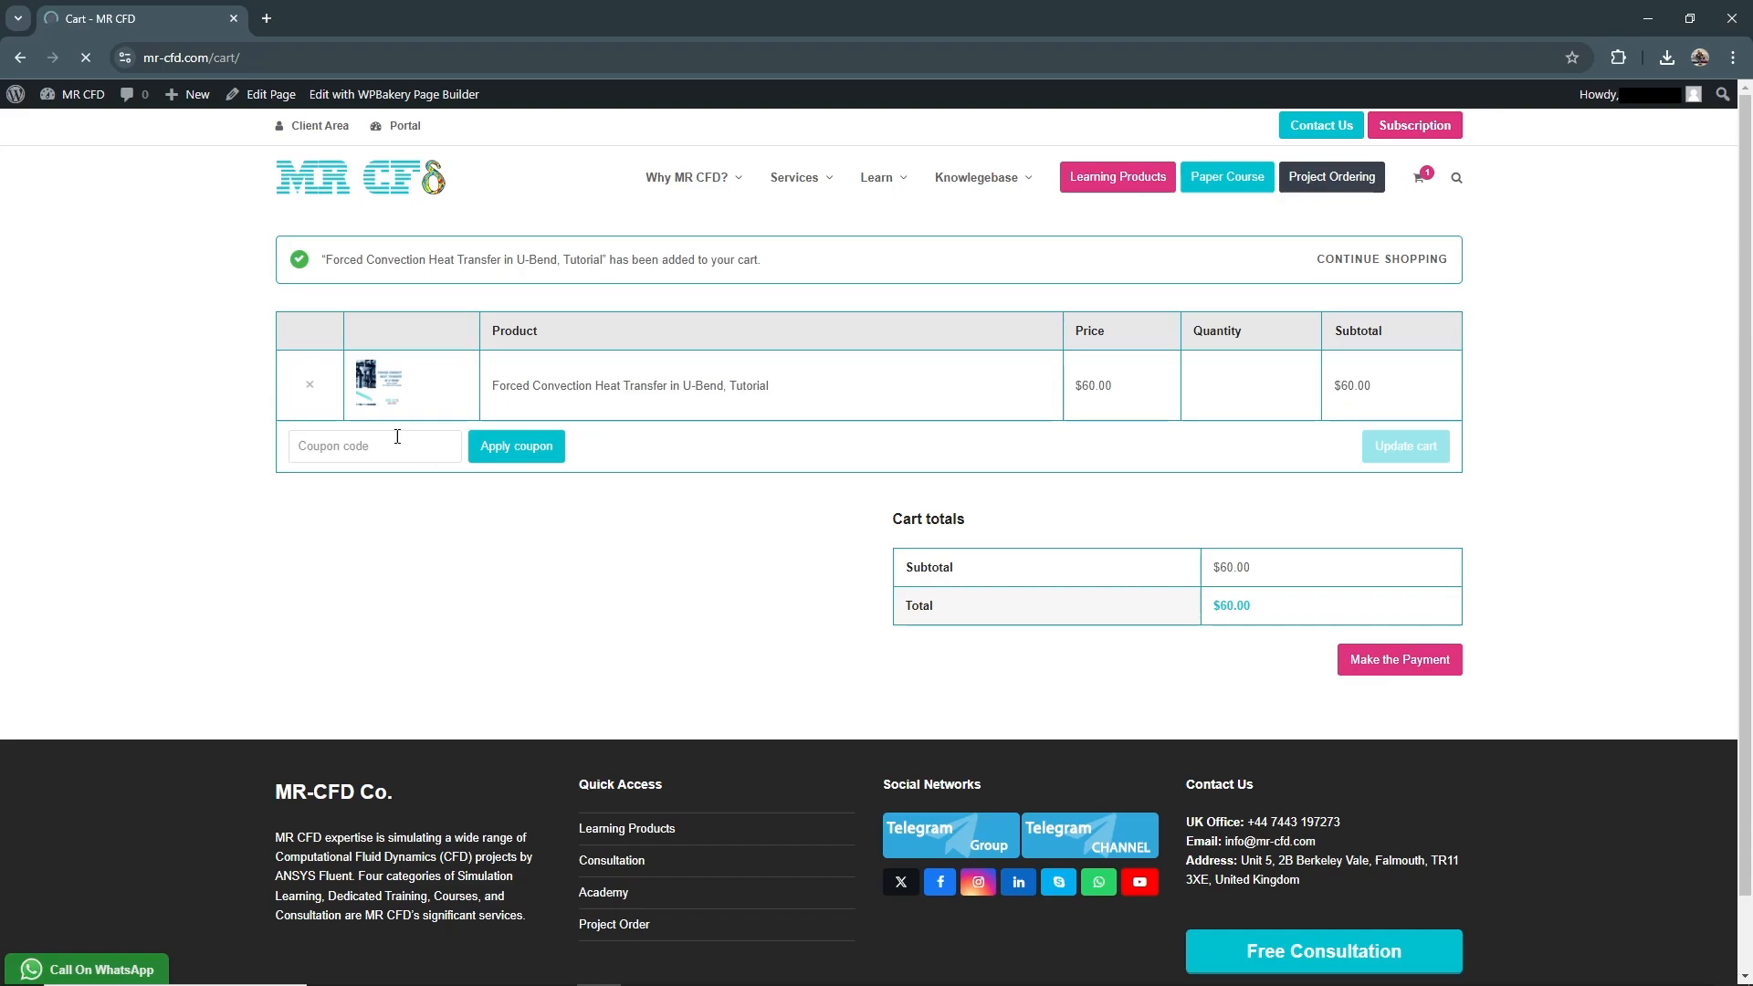
Enter coupon code 'u2xzwk' and apply it for a $54.00 total.
{"action": "type", "text": "u"}
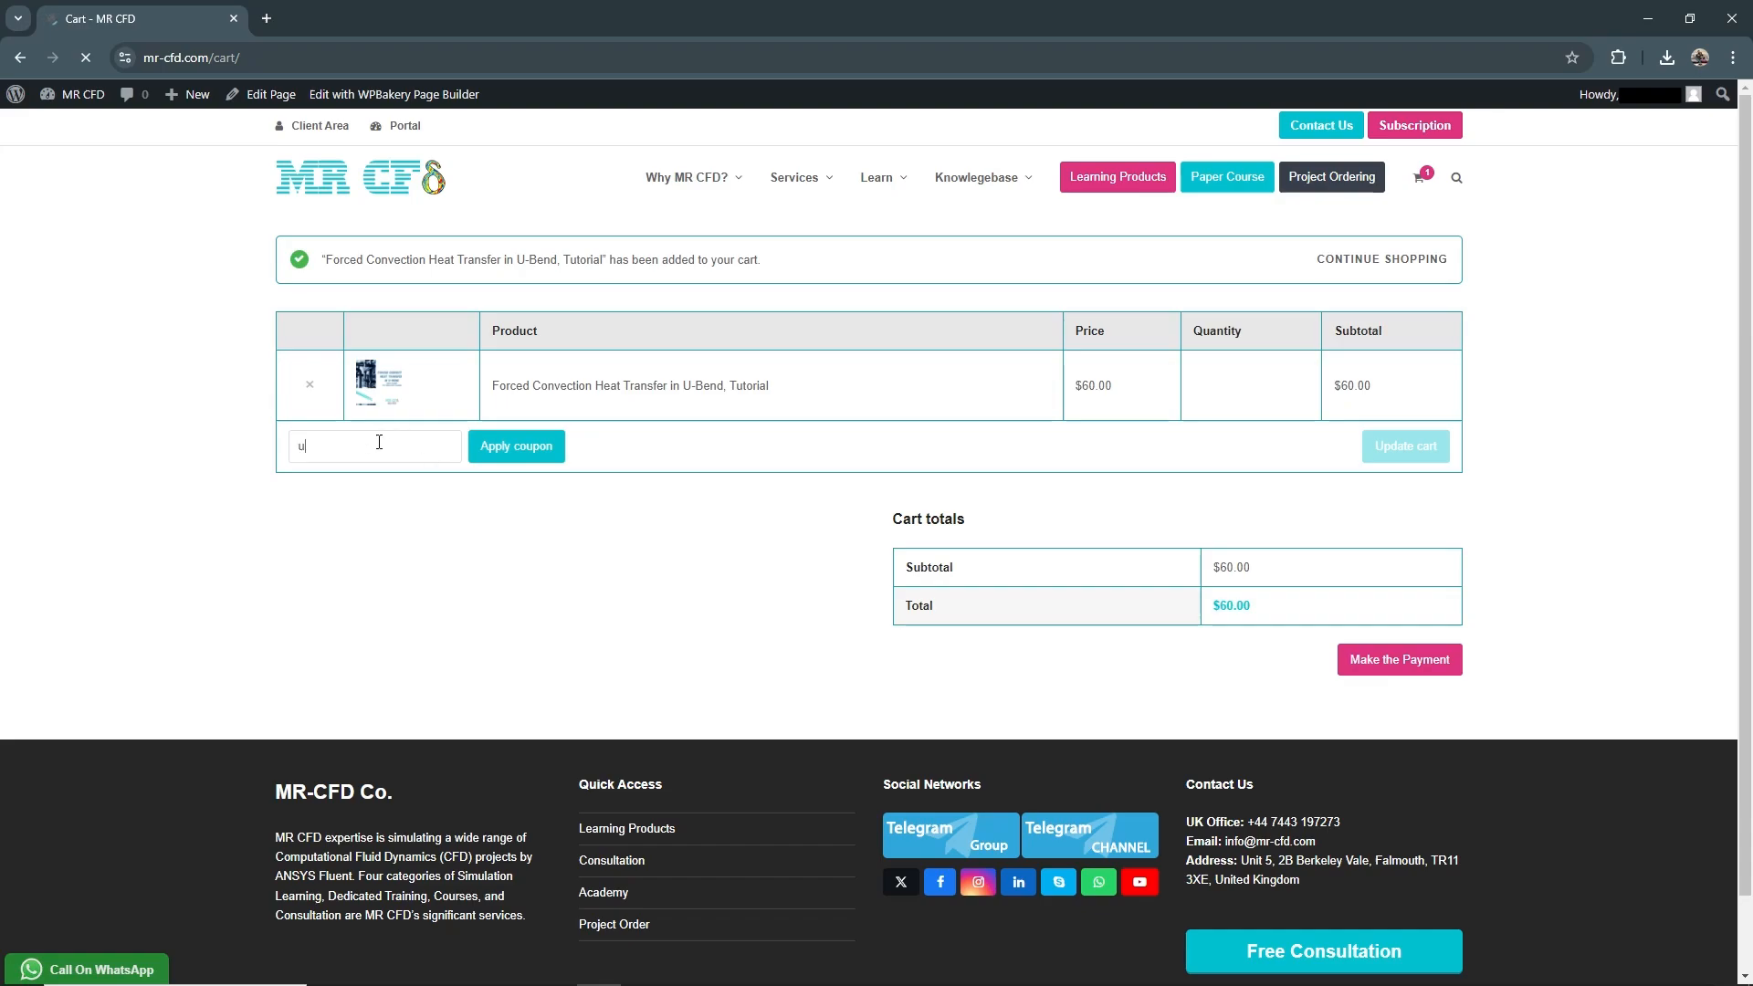
{"action": "type", "text": "2dr"}
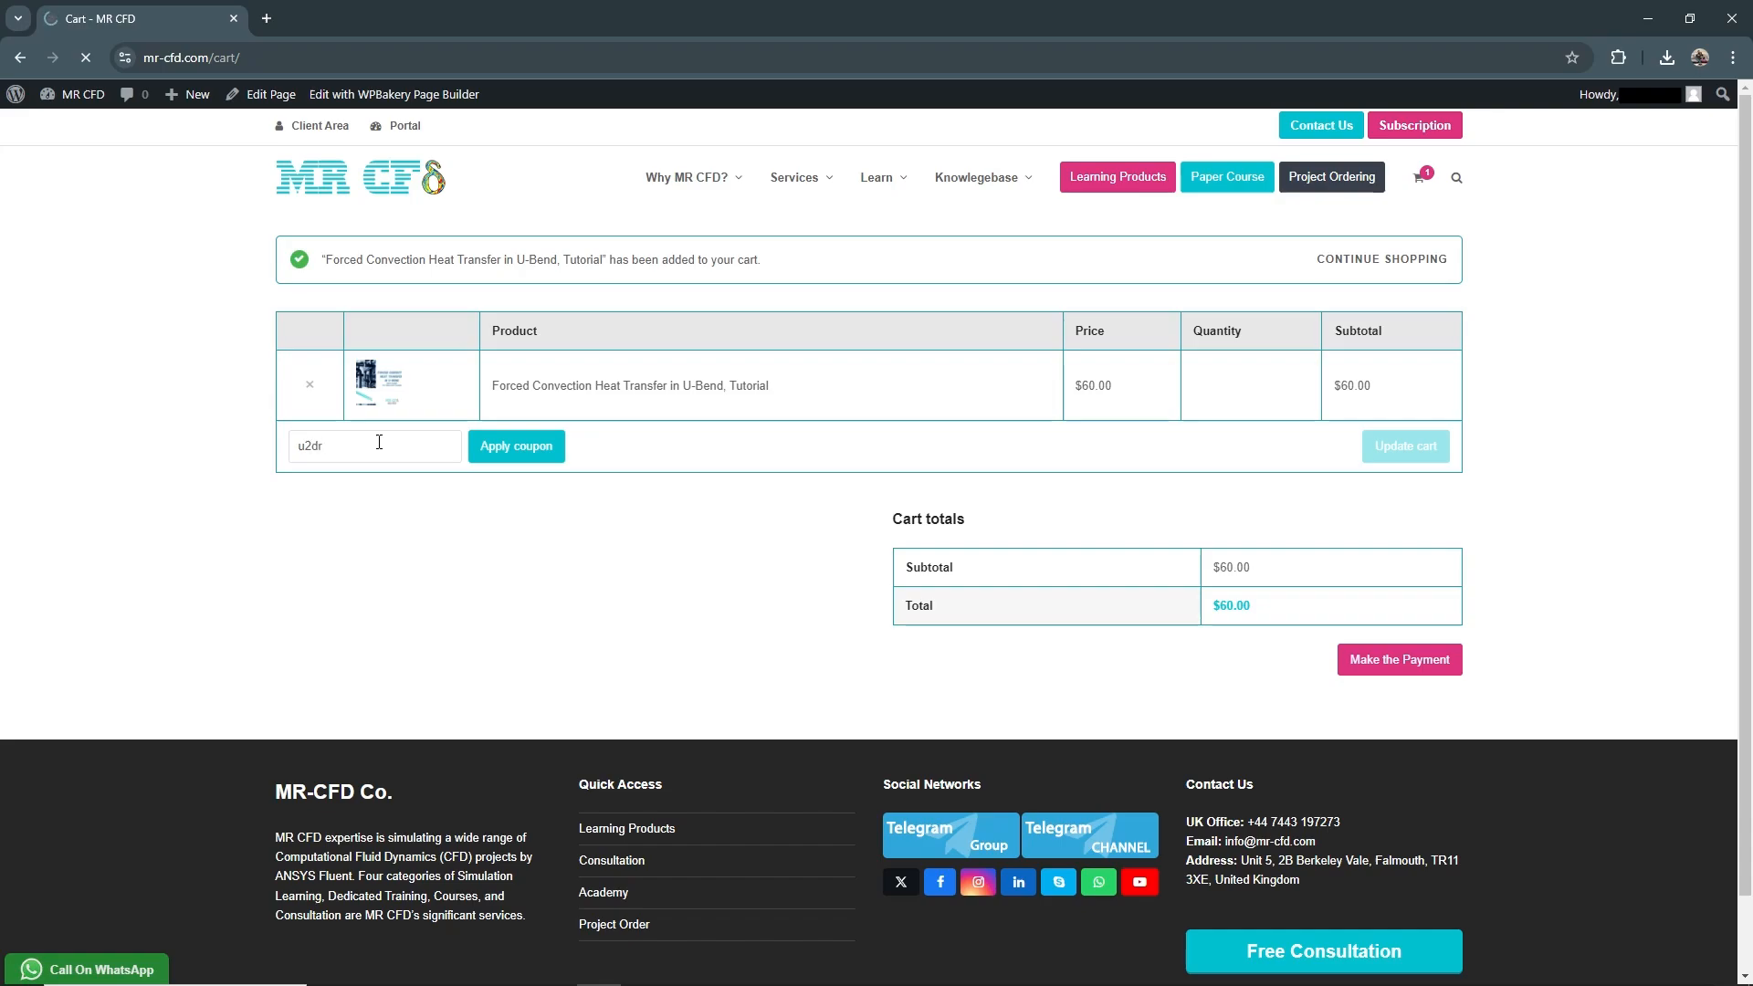
{"action": "type", "text": "xzw"}
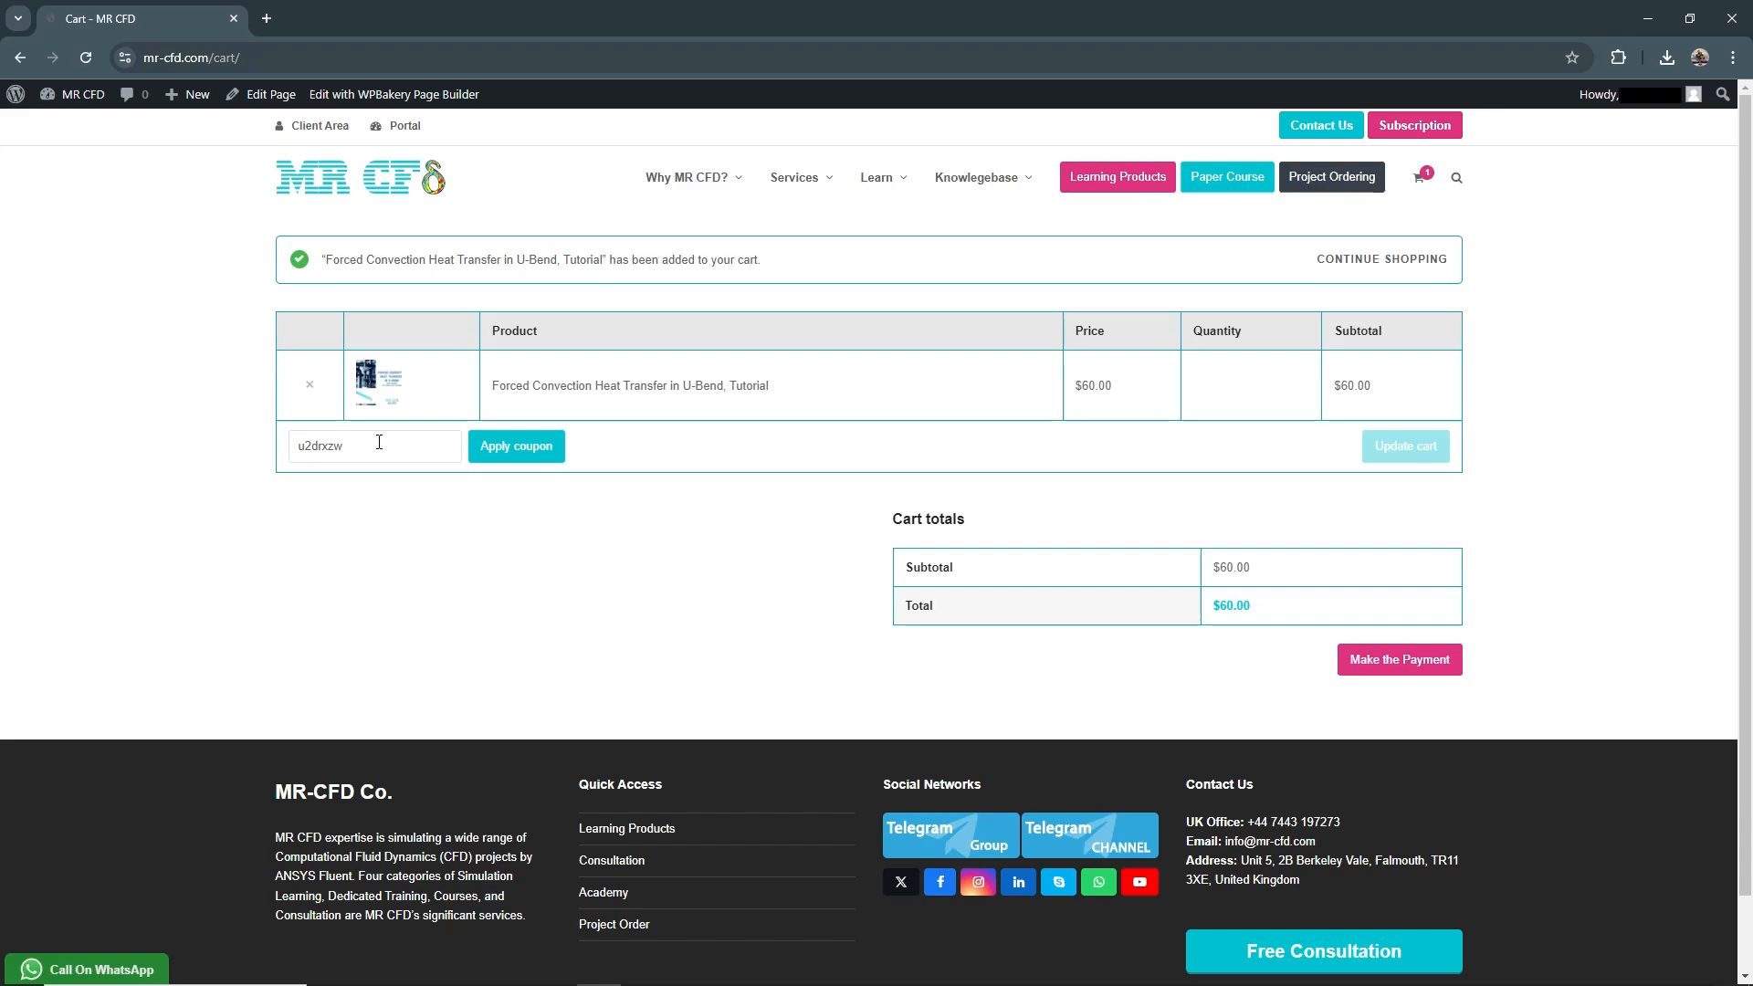
{"action": "type", "text": "k"}
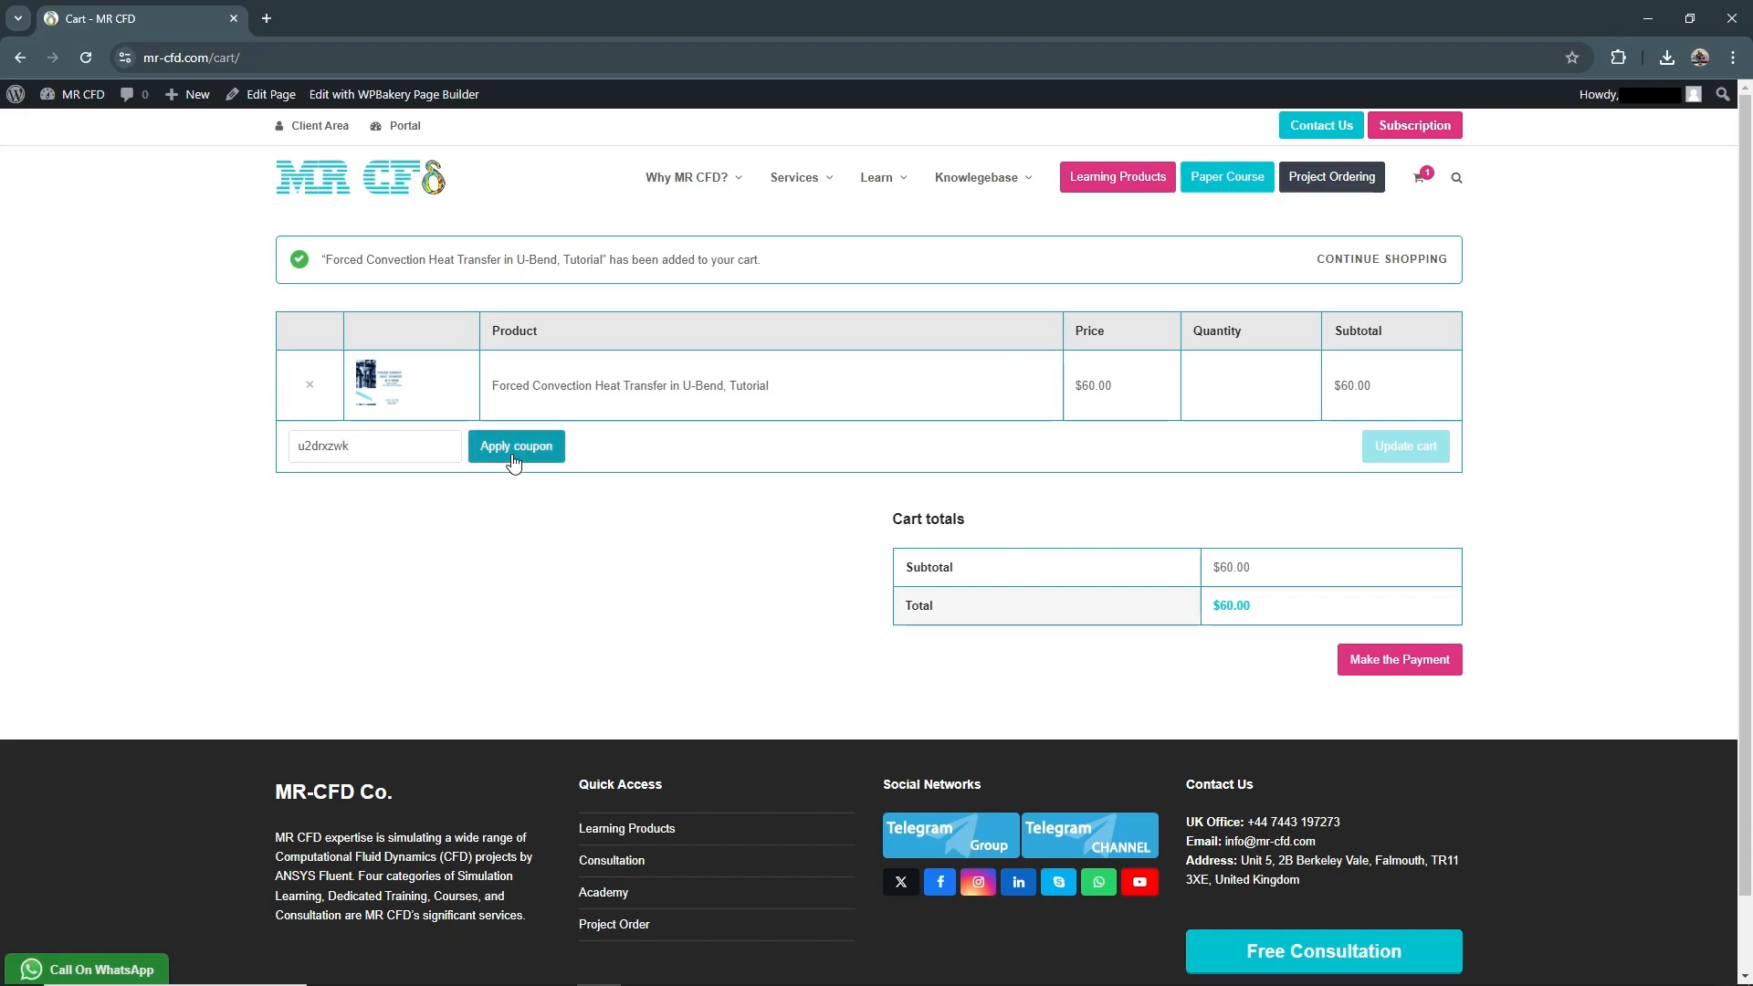
{"action": "left_click", "coordinate": [515, 446]}
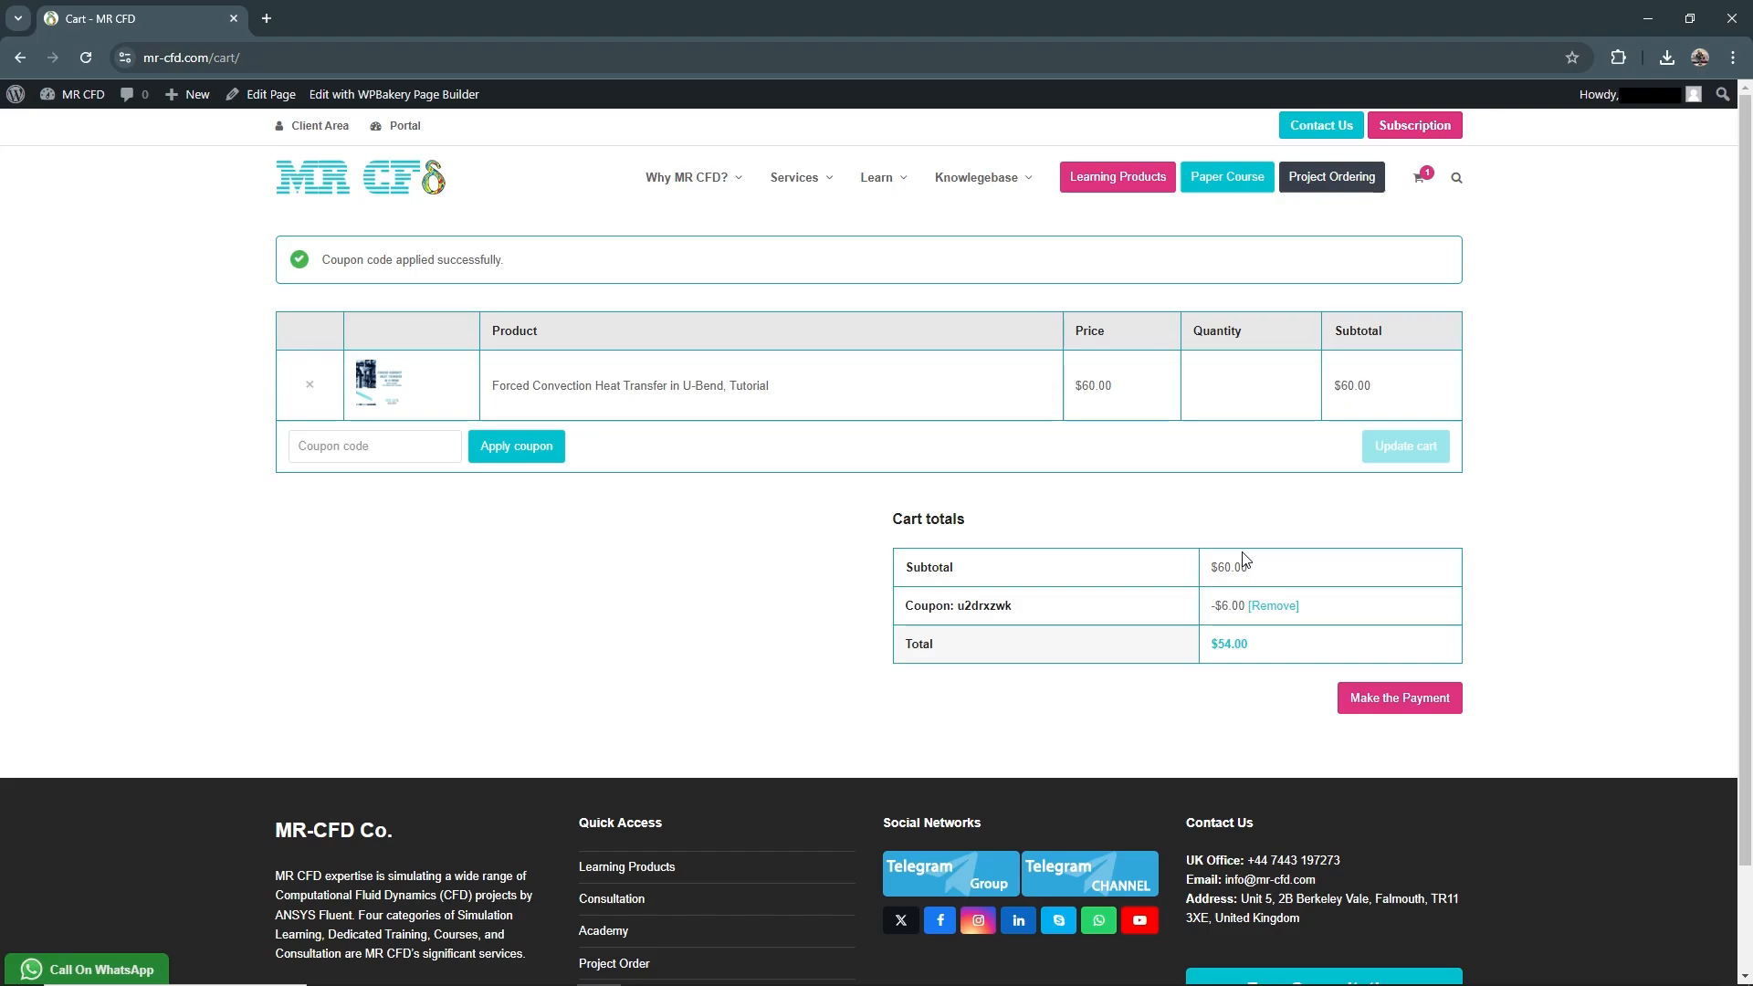
{"action": "mouse_move", "coordinate": [1221, 668]}
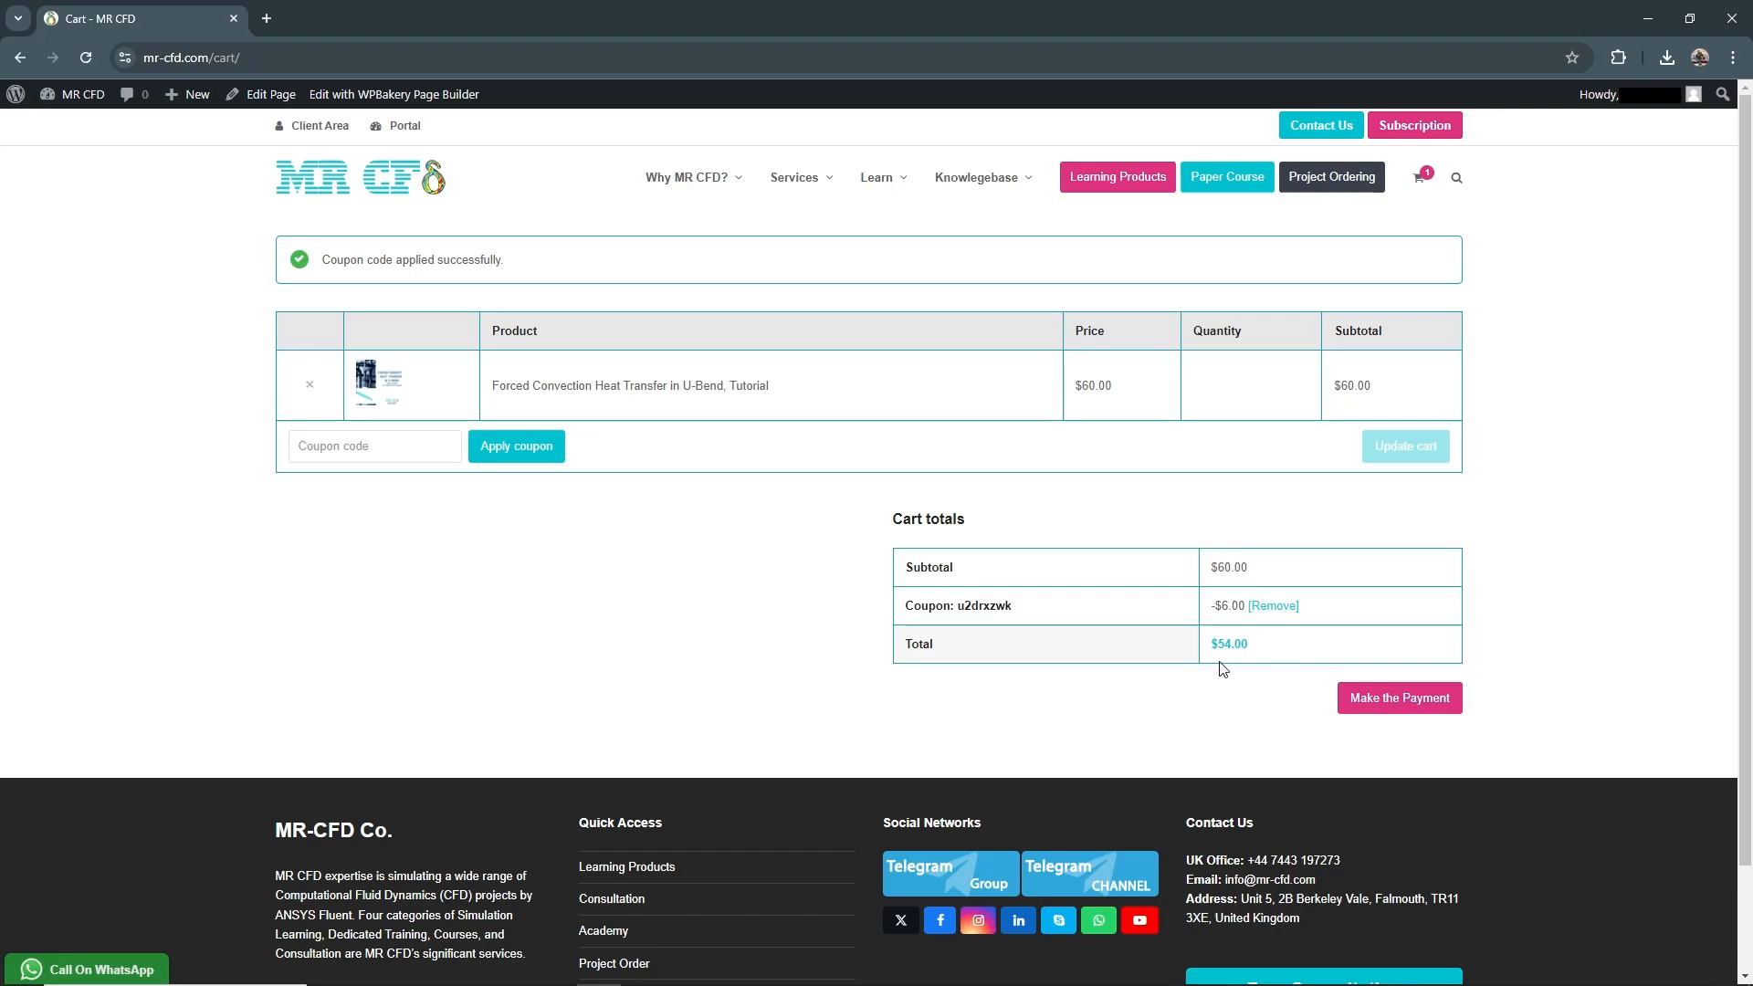
{"action": "mouse_move", "coordinate": [1009, 740]}
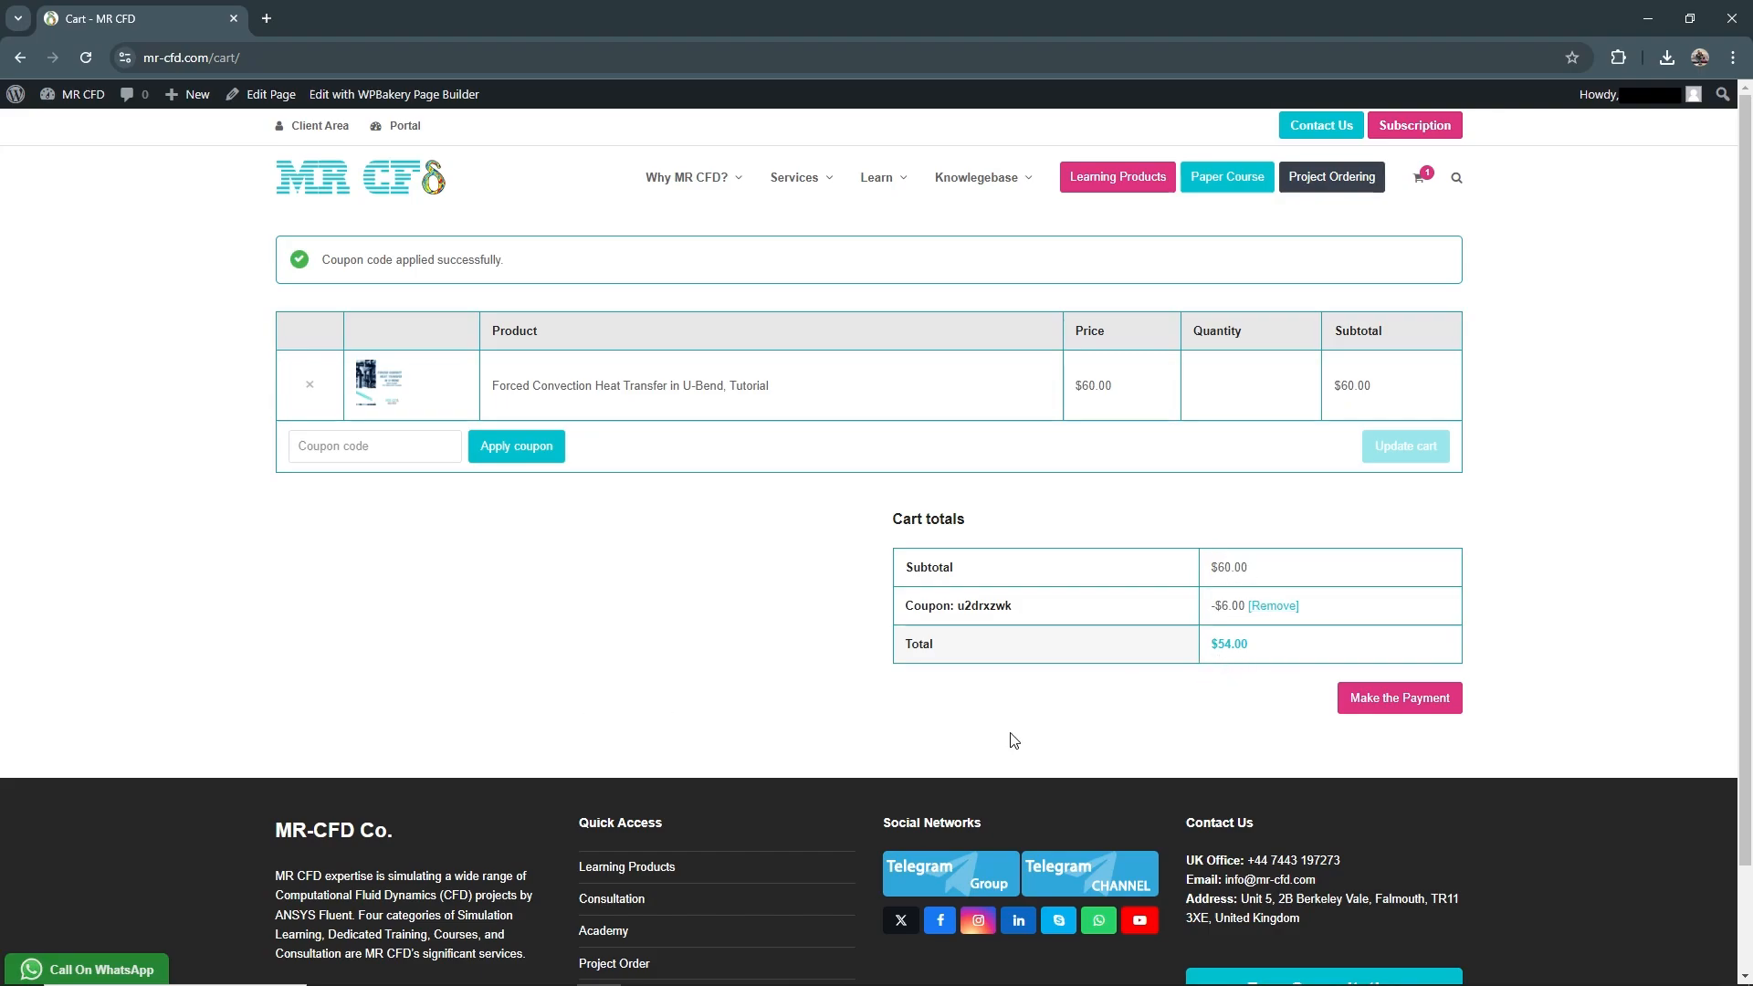
{"action": "mouse_move", "coordinate": [1669, 579]}
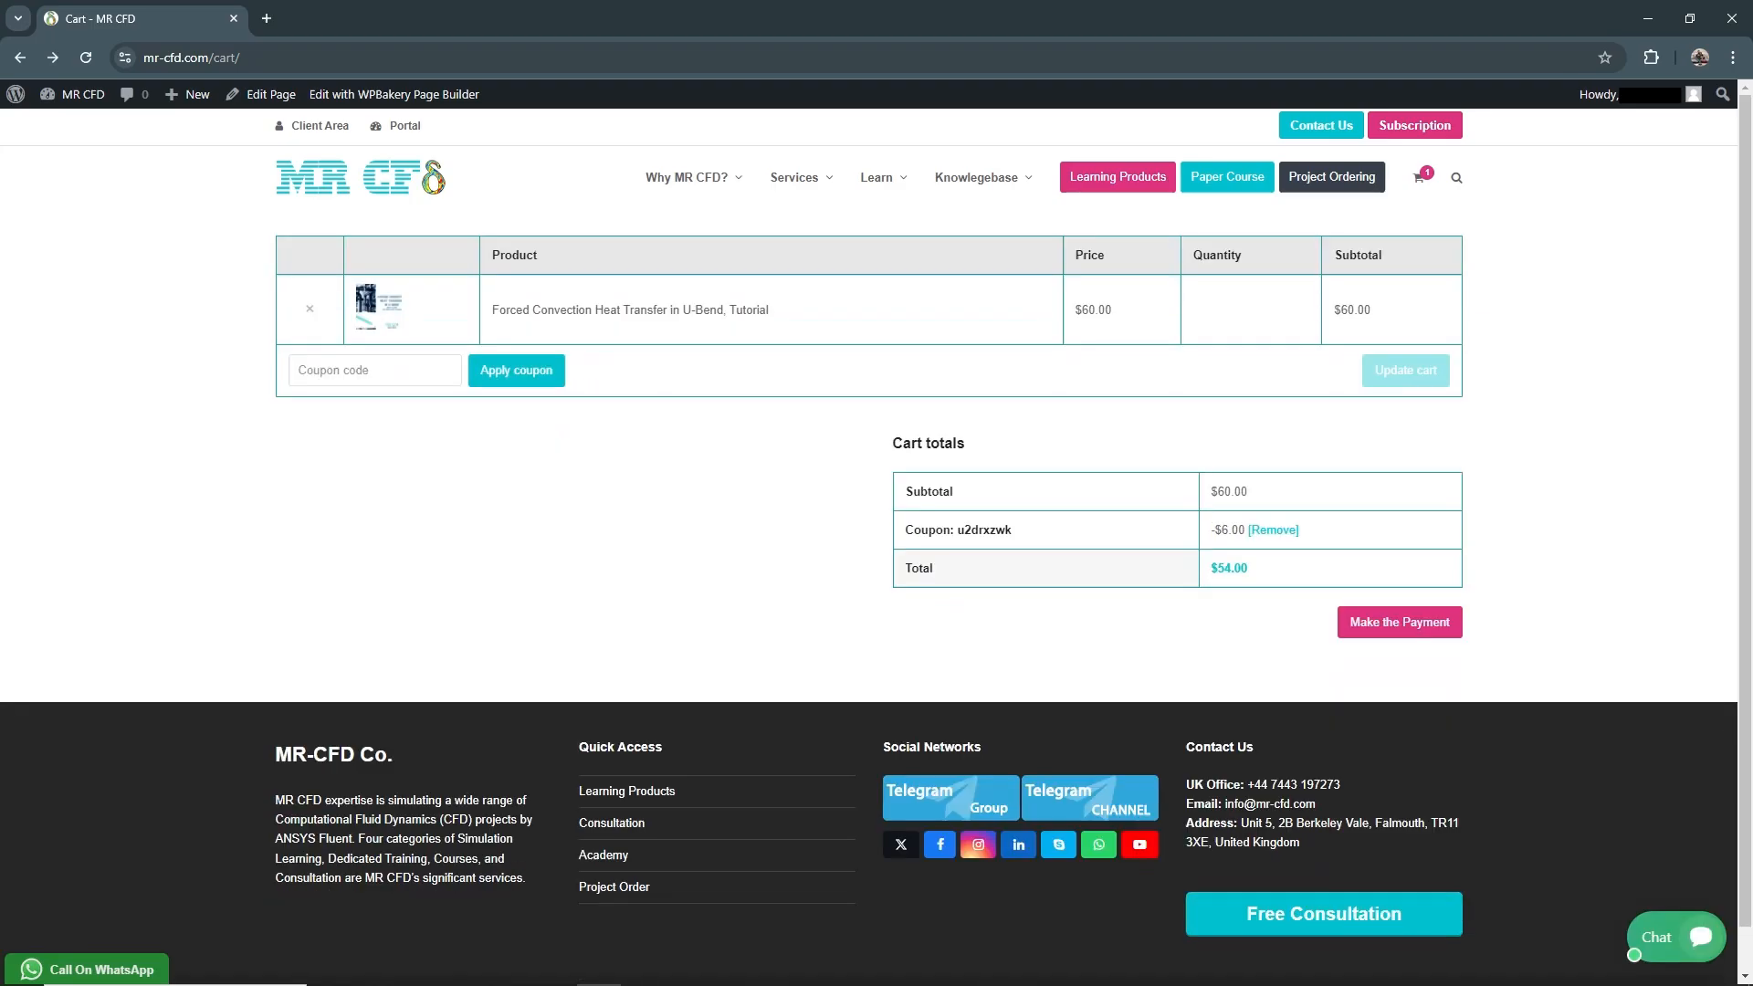
{"action": "mouse_move", "coordinate": [1491, 593]}
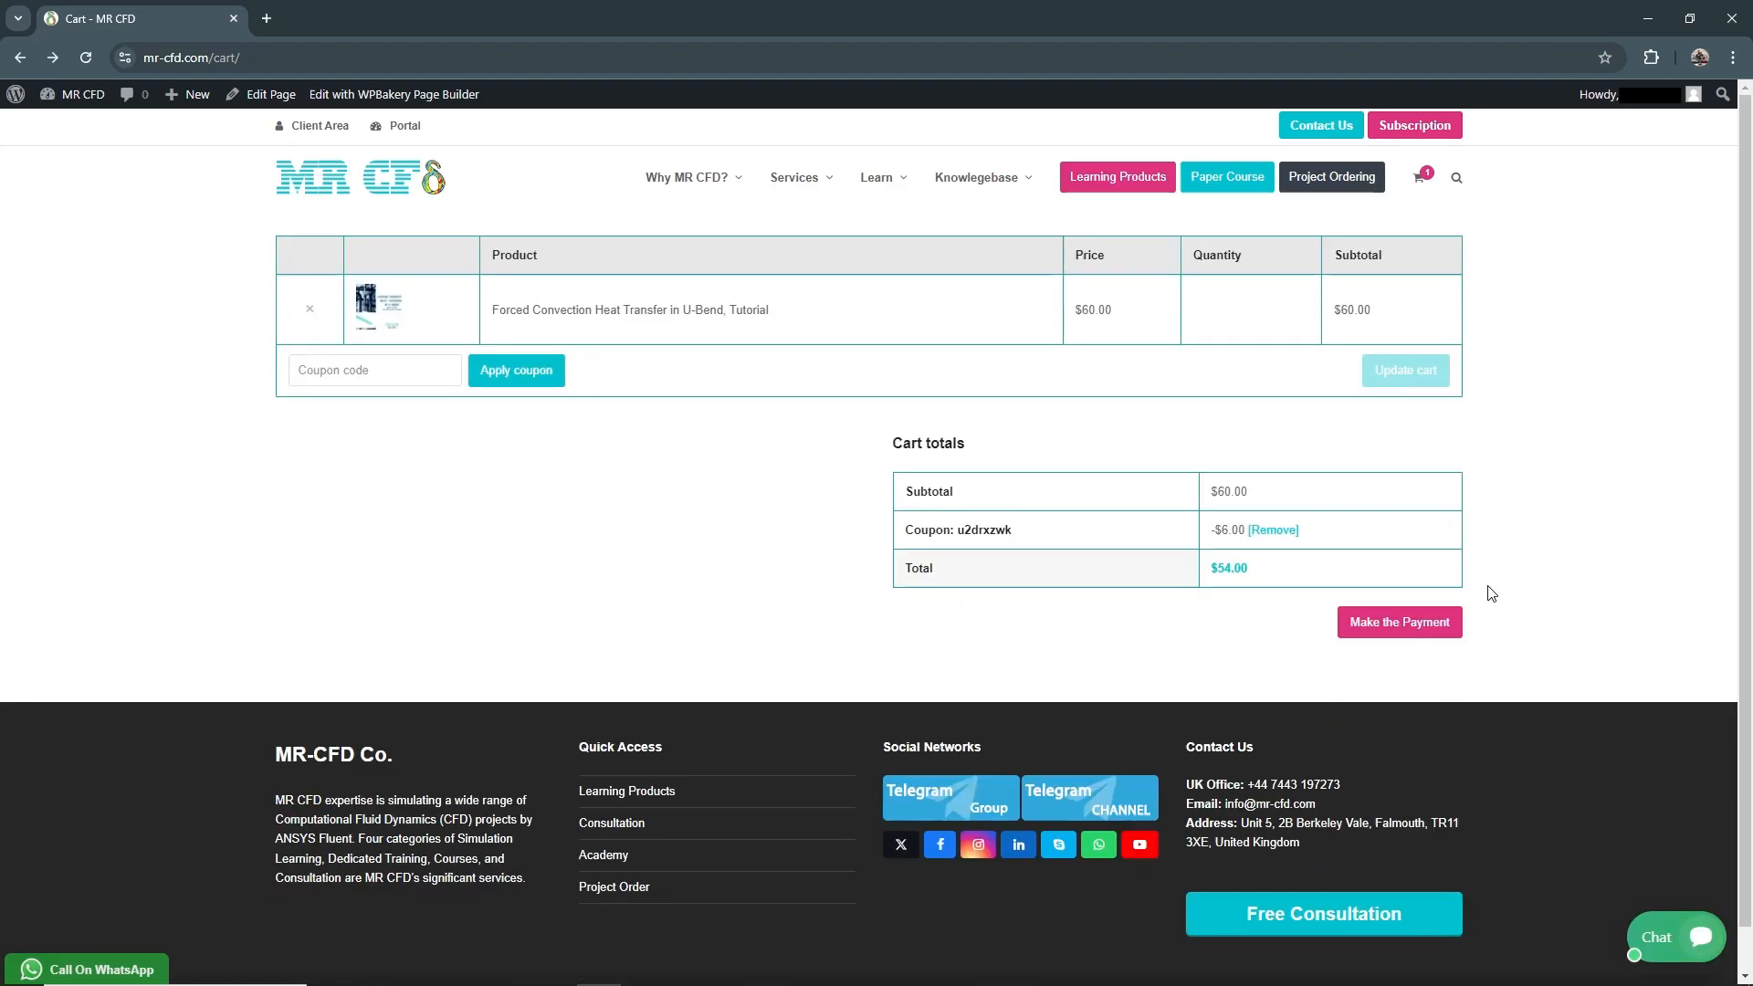
Check out with Direct Bank Transfer, accept the terms, and place the $54 order.
{"action": "left_click", "coordinate": [1398, 622]}
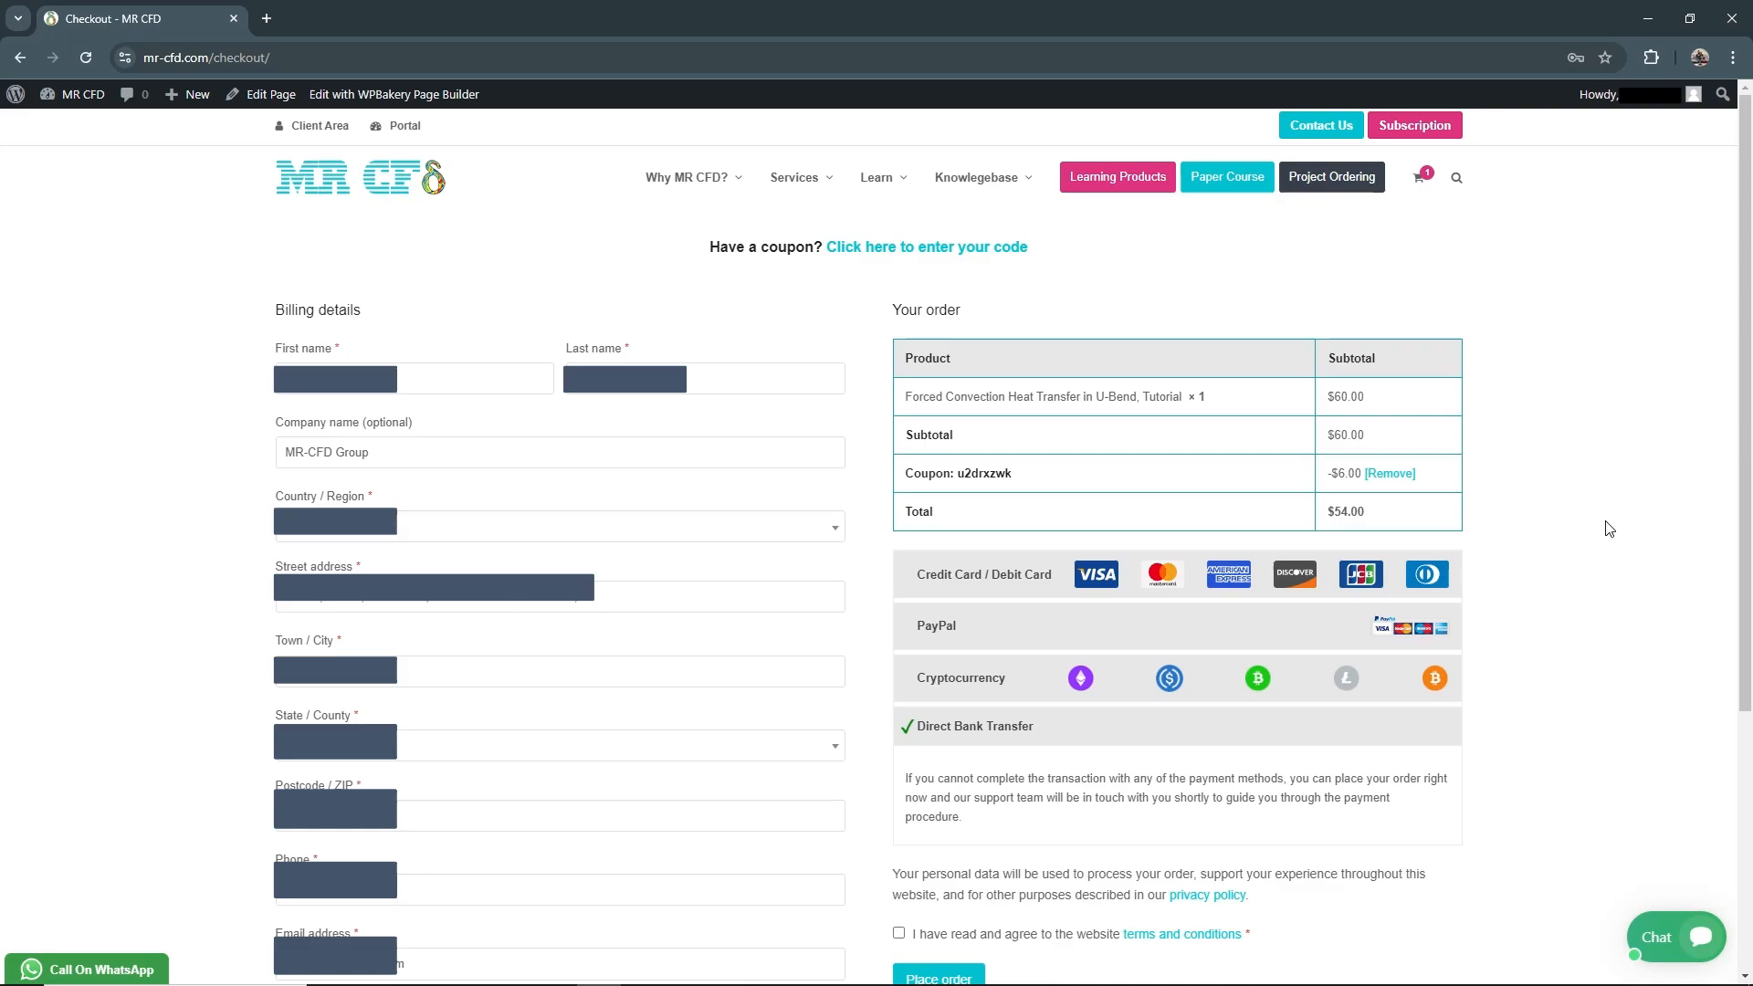
{"action": "mouse_move", "coordinate": [1580, 577]}
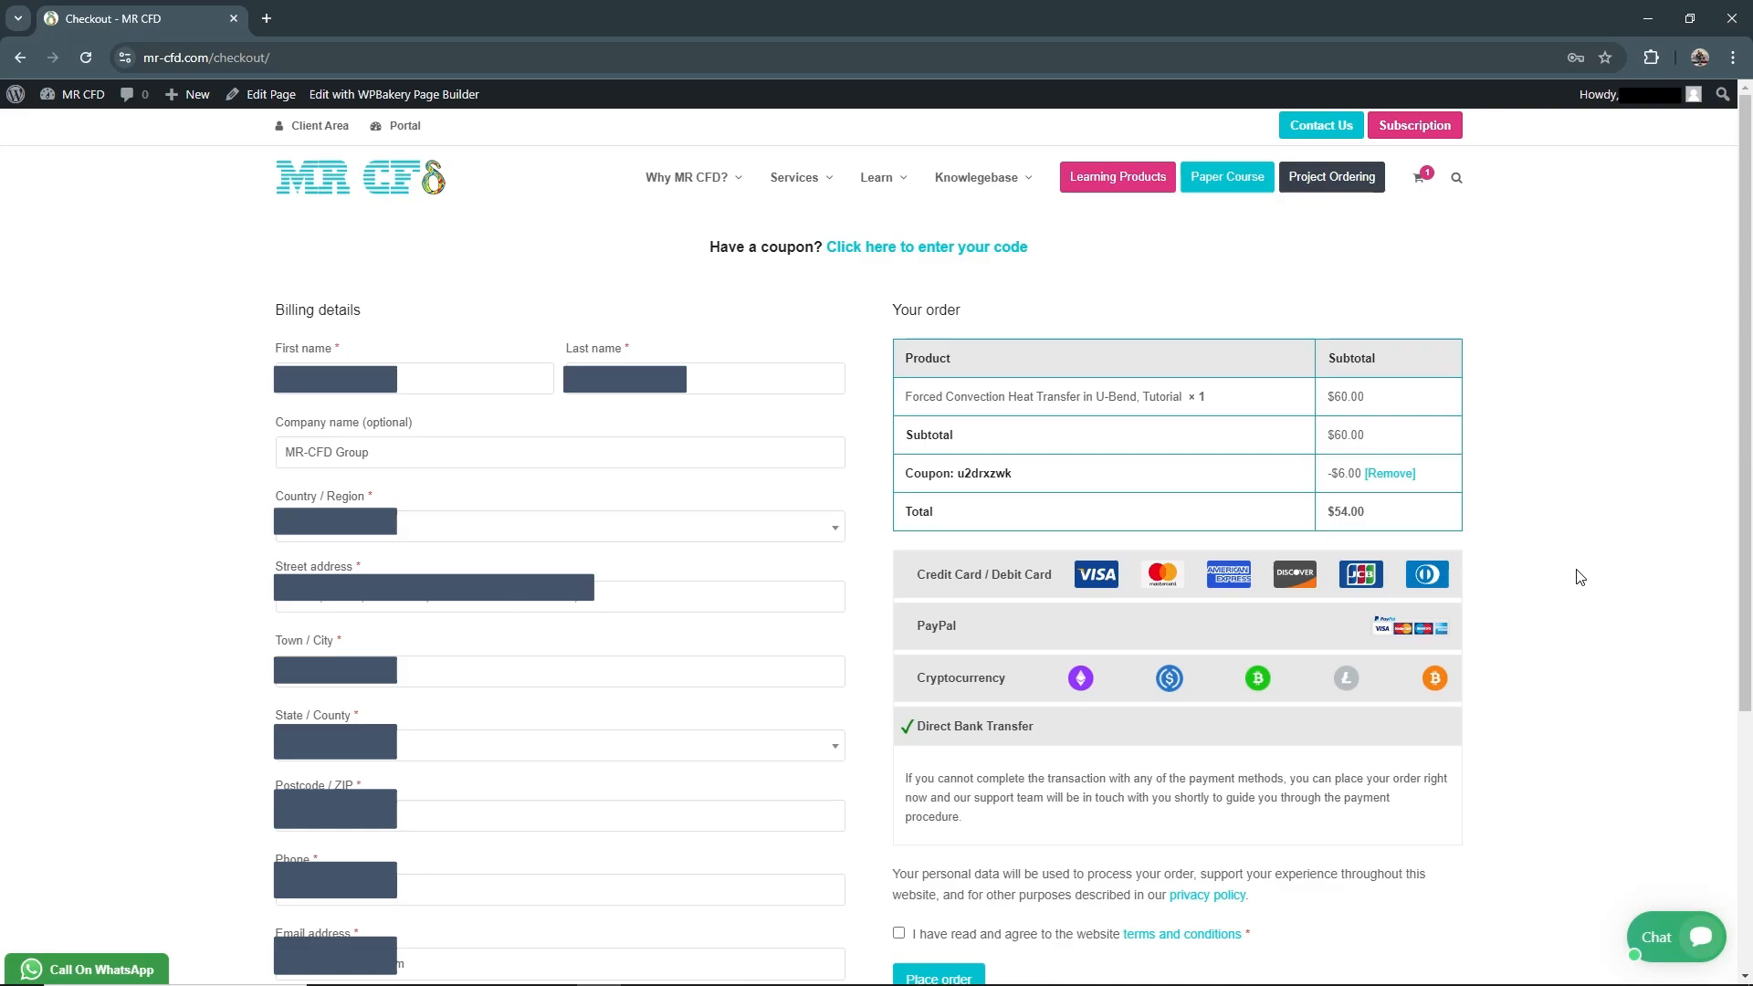
{"action": "mouse_move", "coordinate": [1002, 571]}
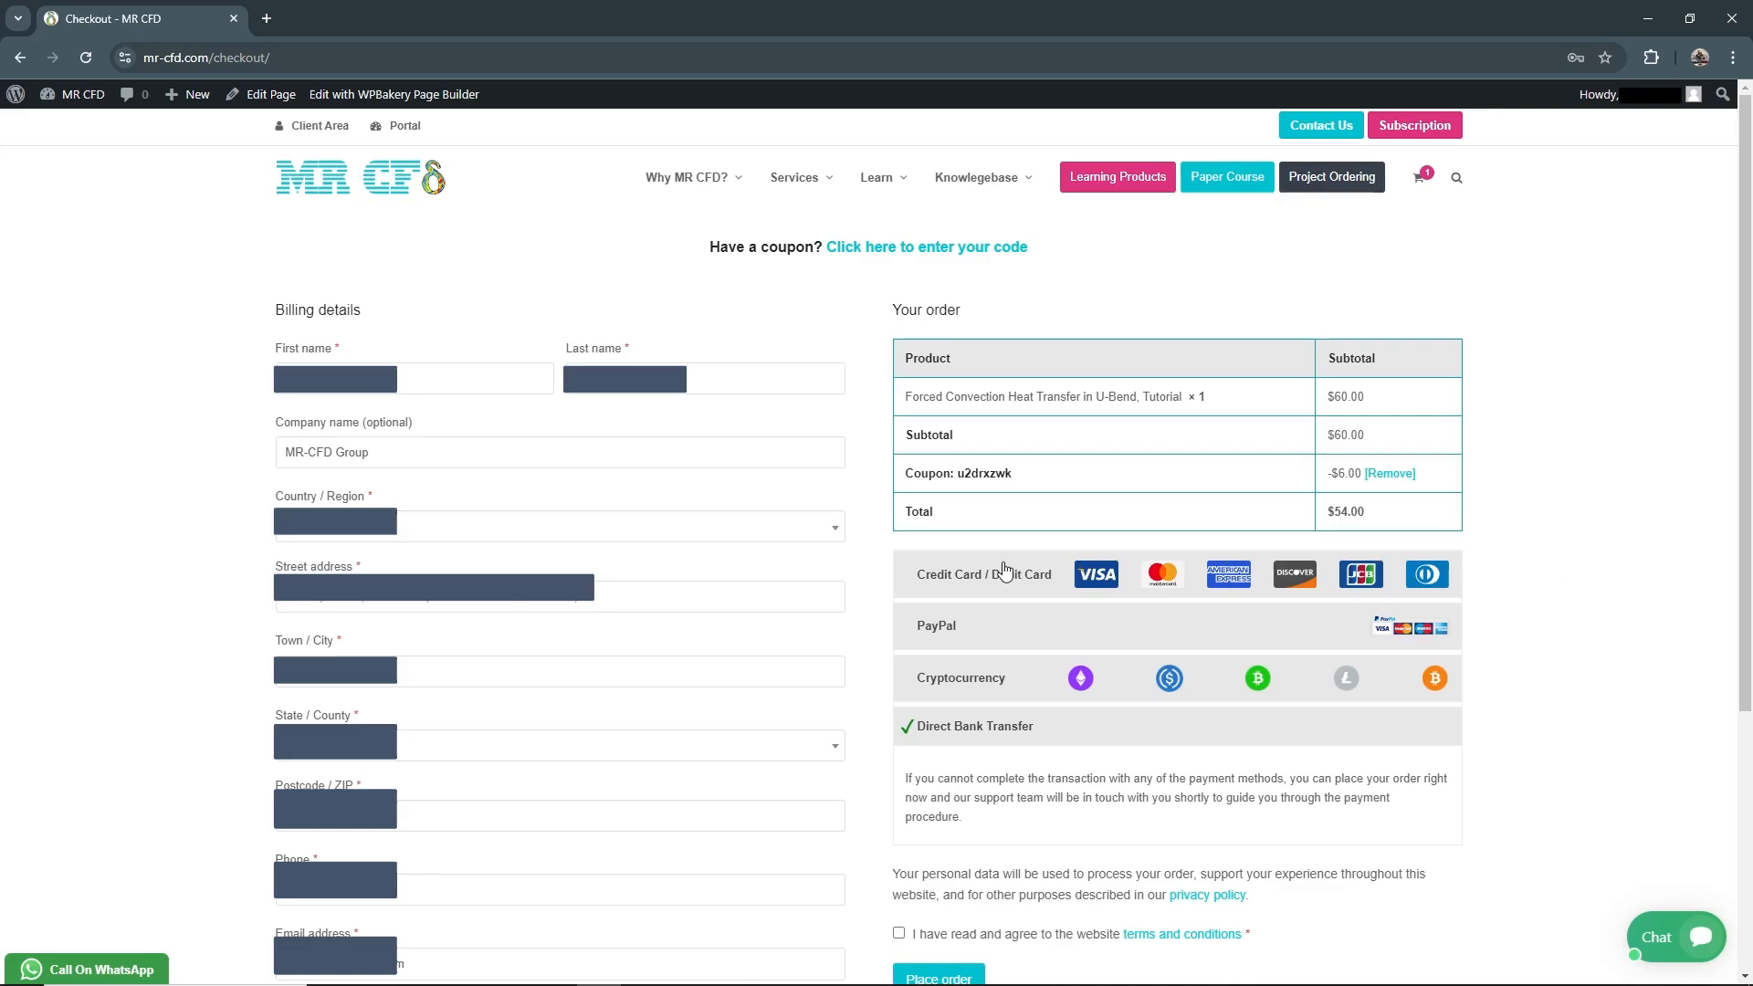
{"action": "mouse_move", "coordinate": [1302, 579]}
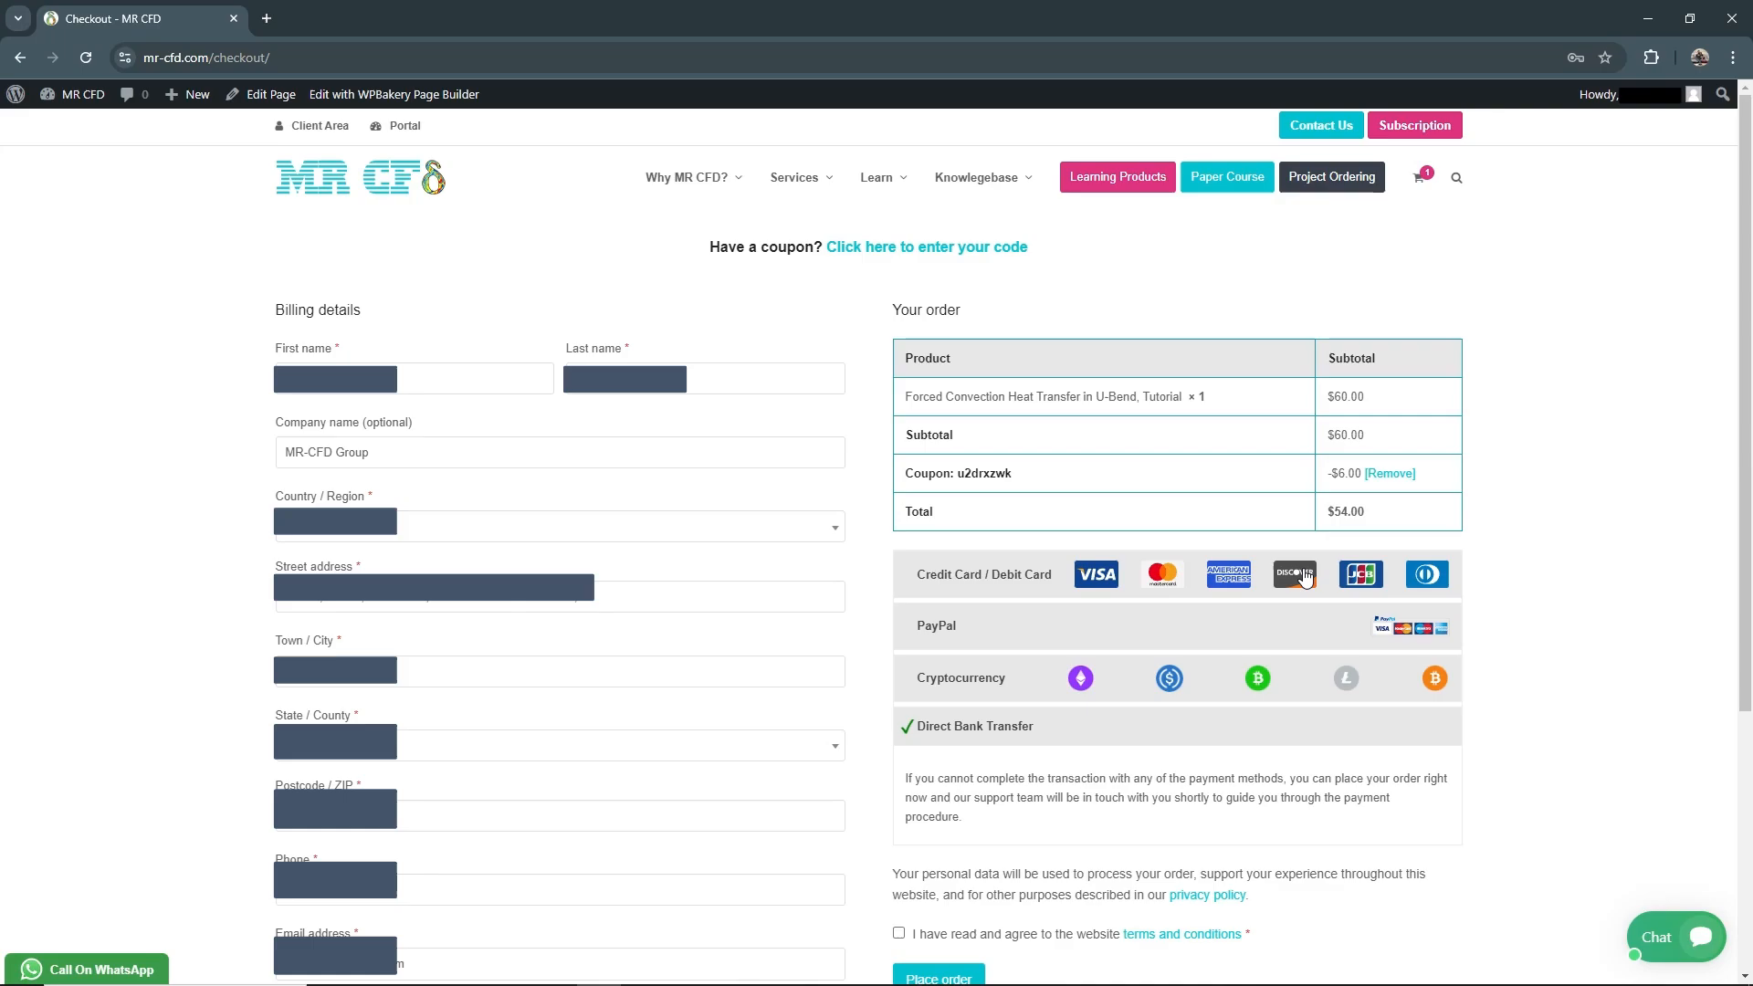
{"action": "mouse_move", "coordinate": [1426, 573]}
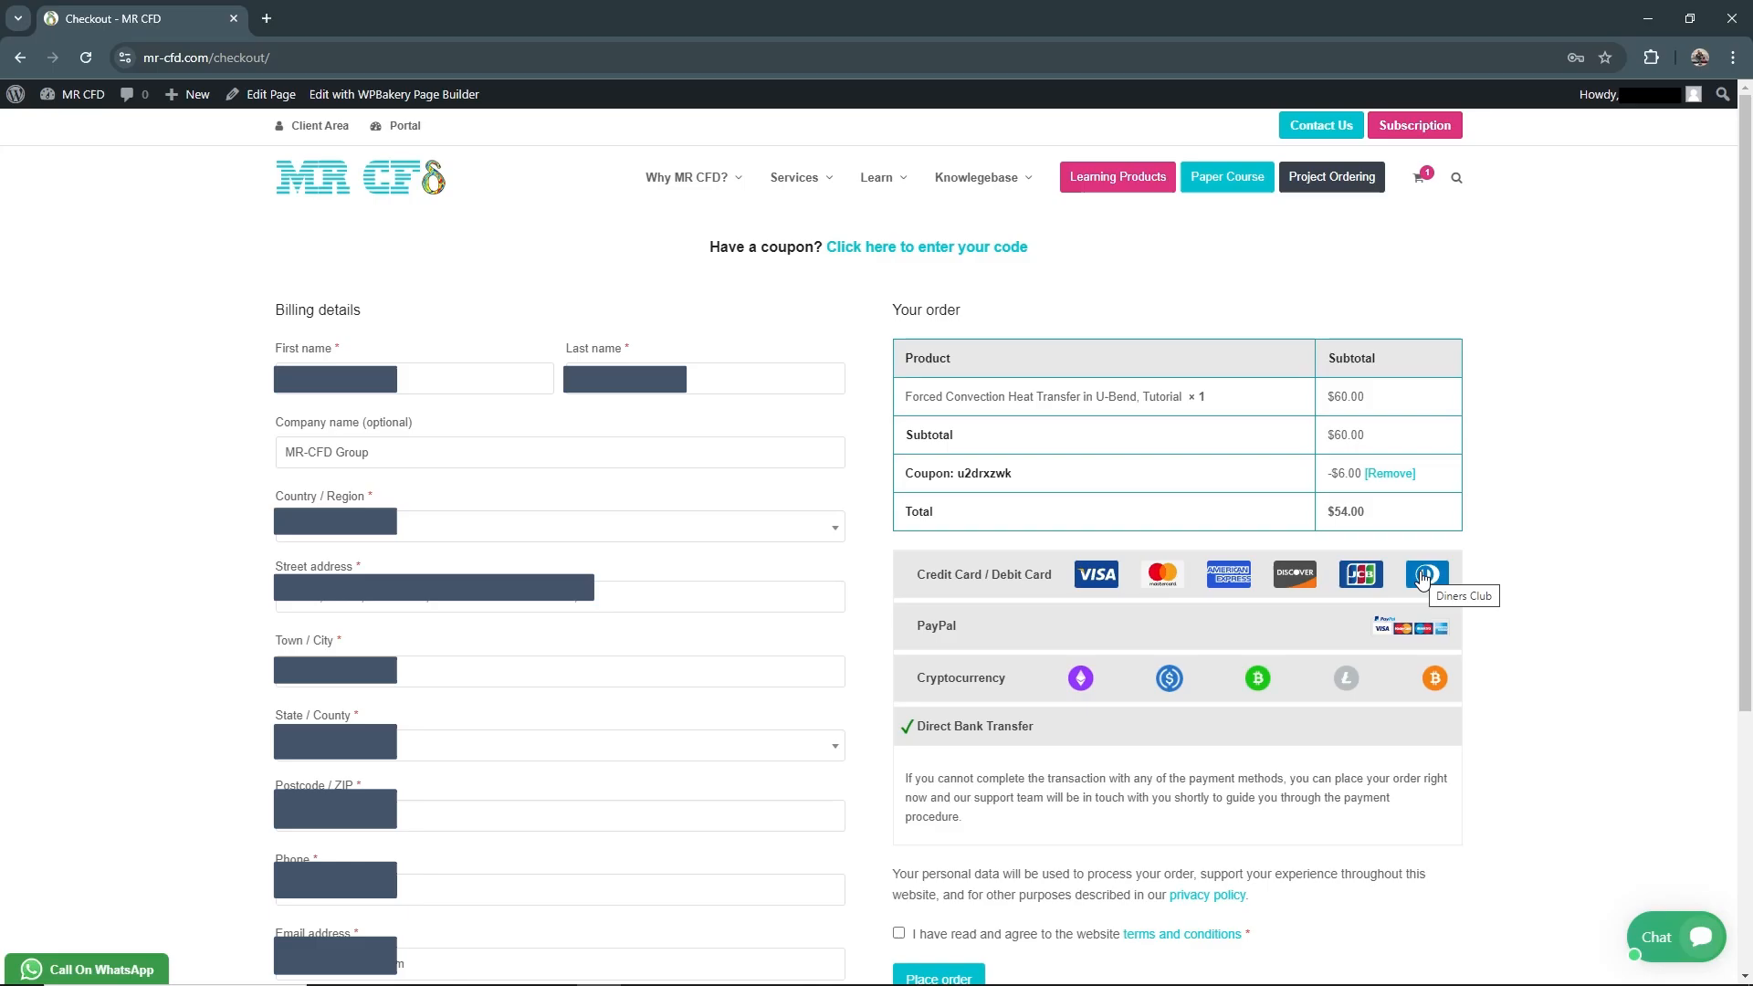
{"action": "left_click", "coordinate": [897, 932]}
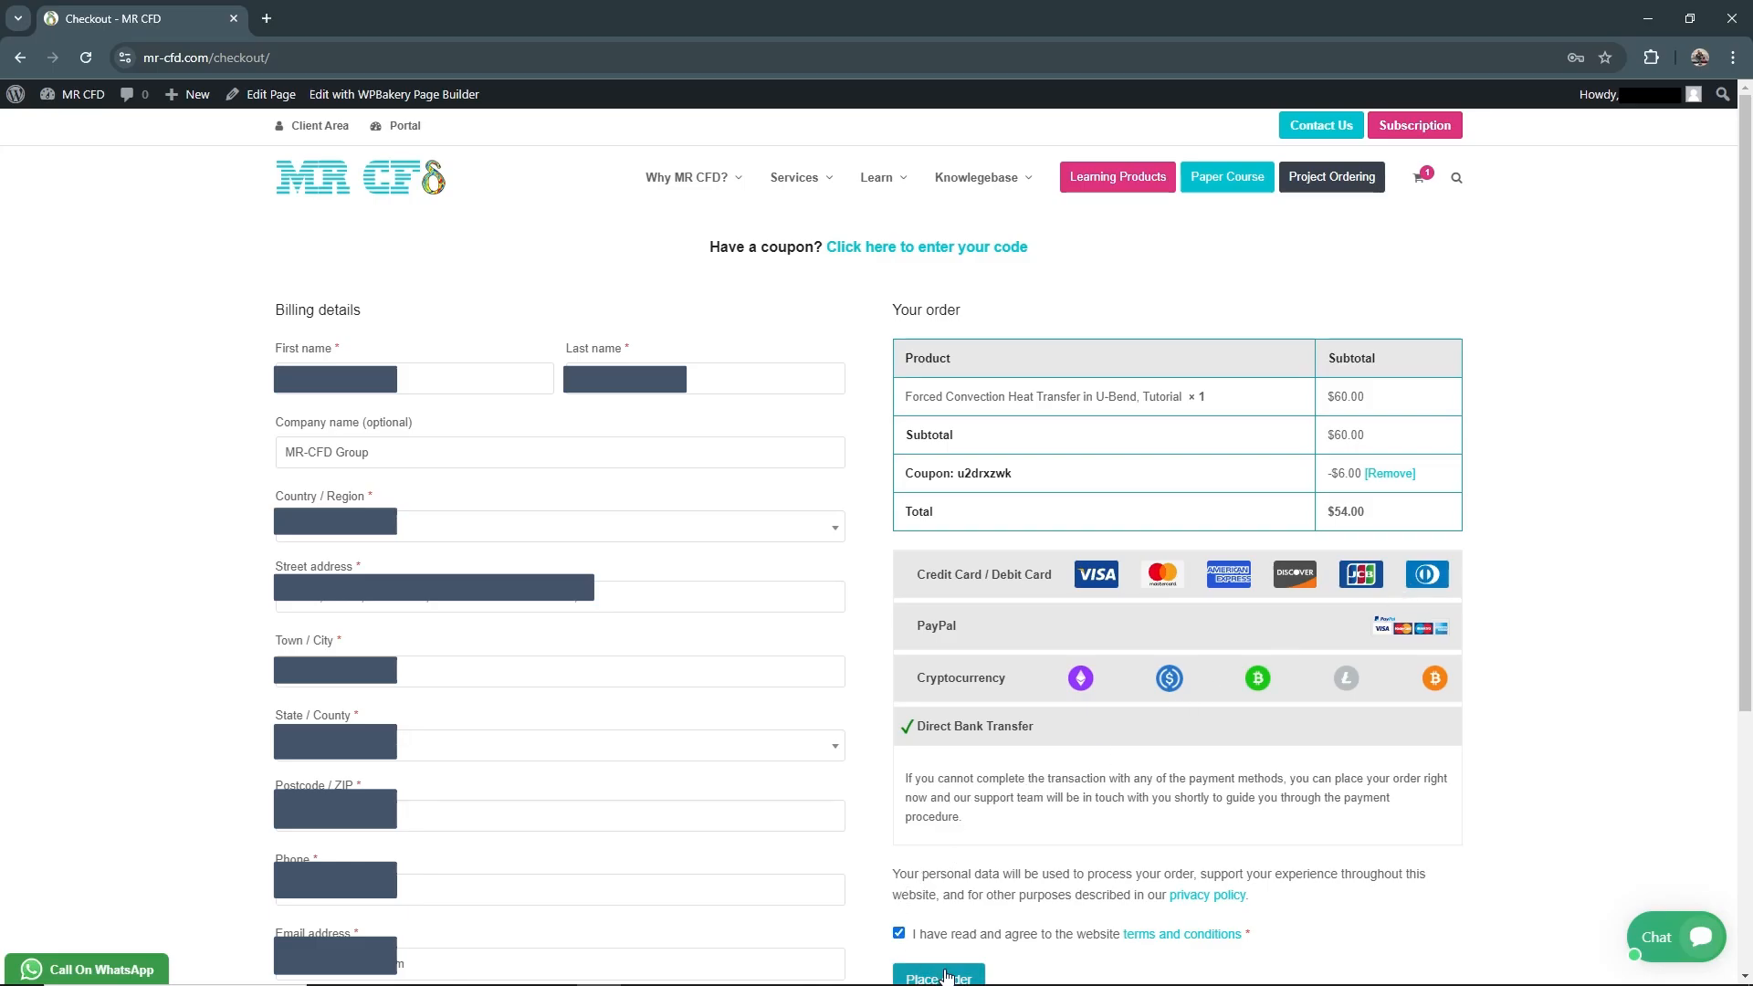
{"action": "left_click", "coordinate": [936, 976]}
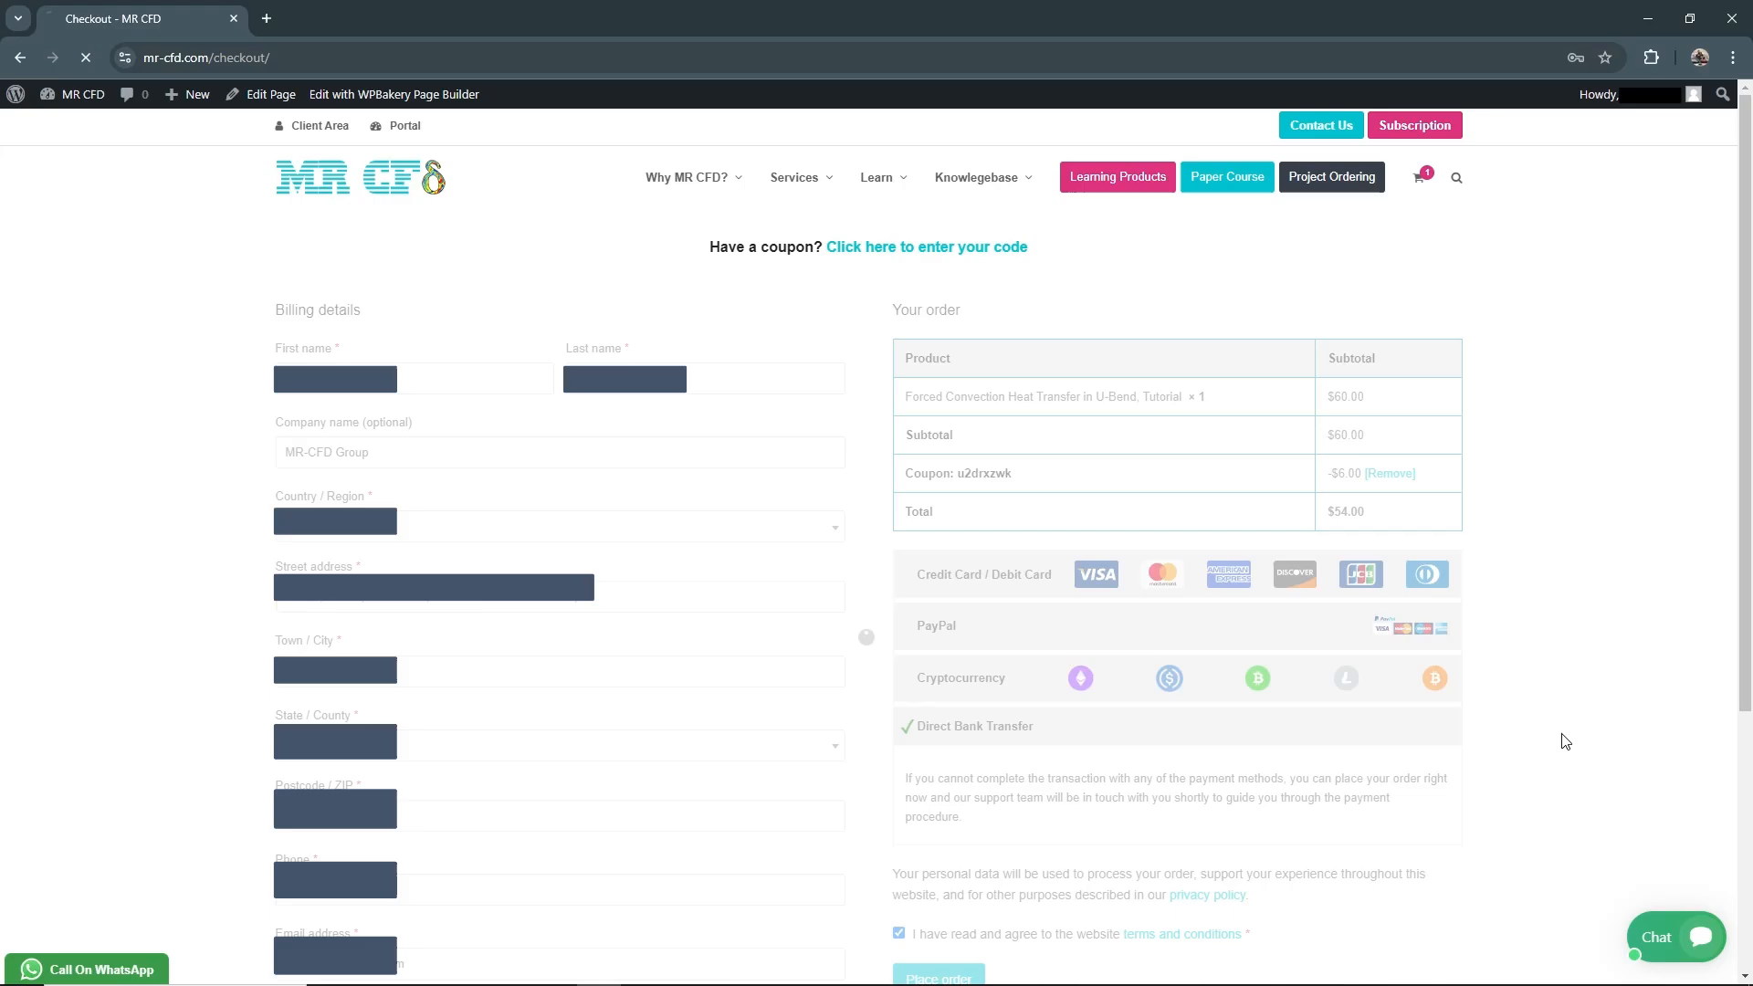
Confirm order 57626 was received and go to the Client Area.
{"action": "left_click", "coordinate": [937, 977]}
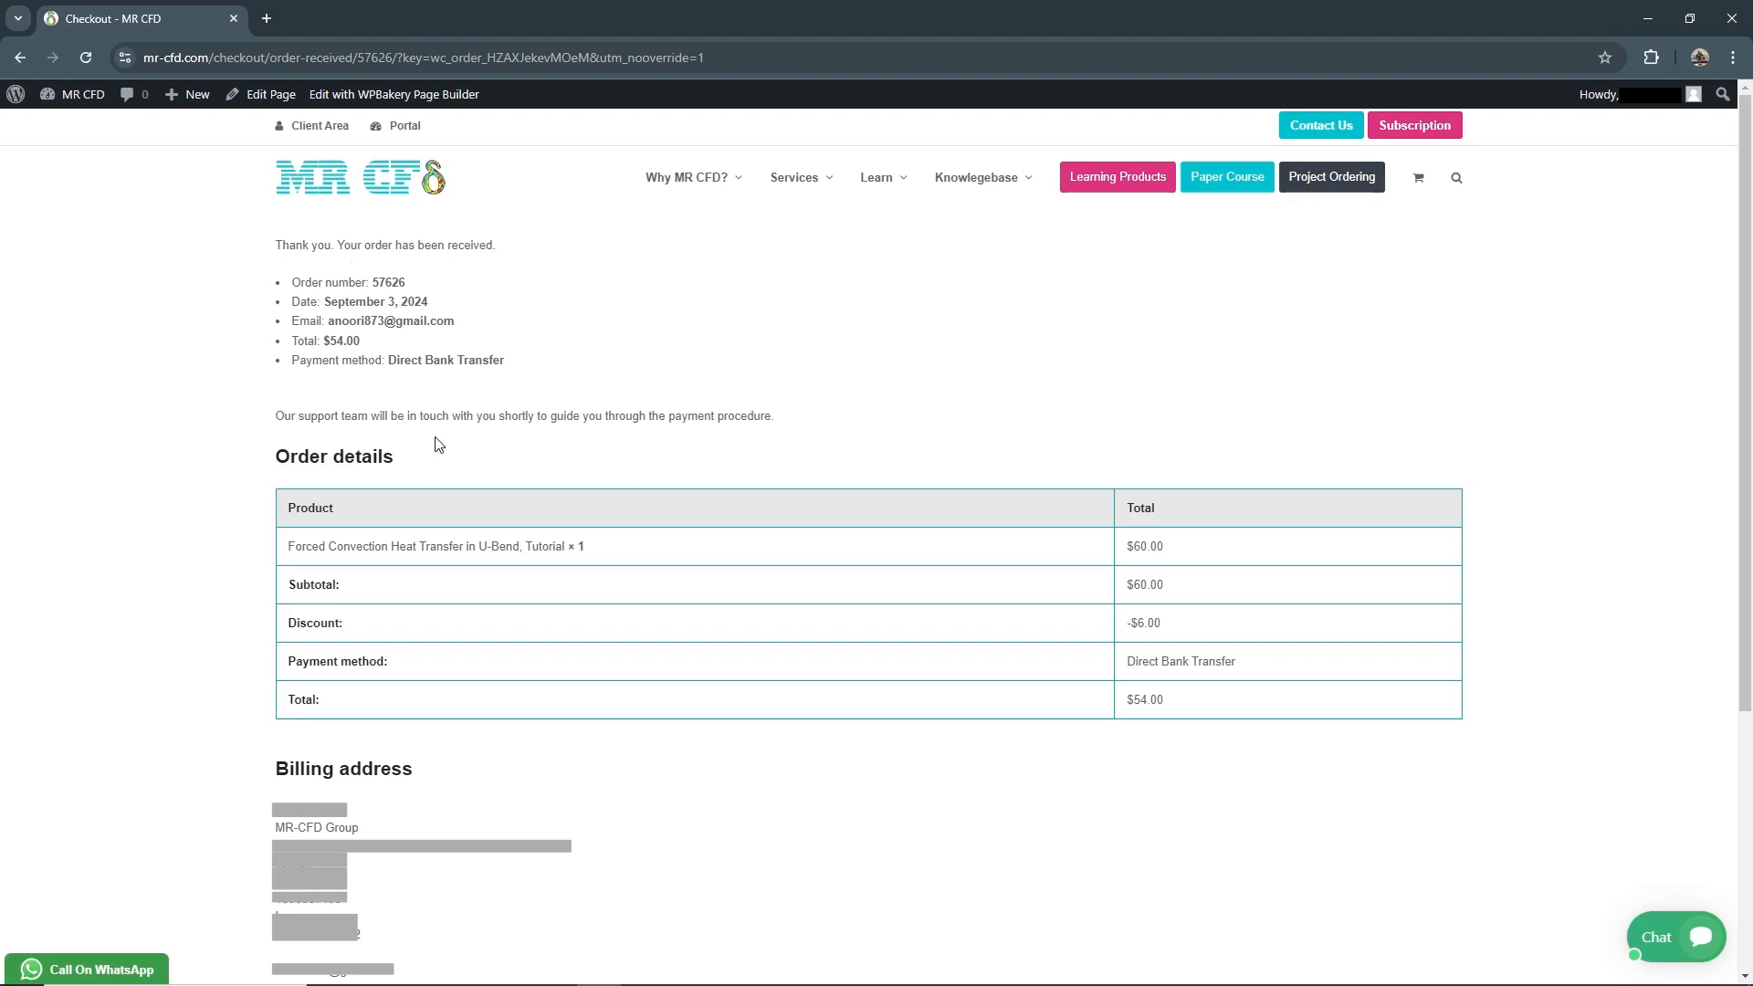
{"action": "mouse_move", "coordinate": [246, 791]}
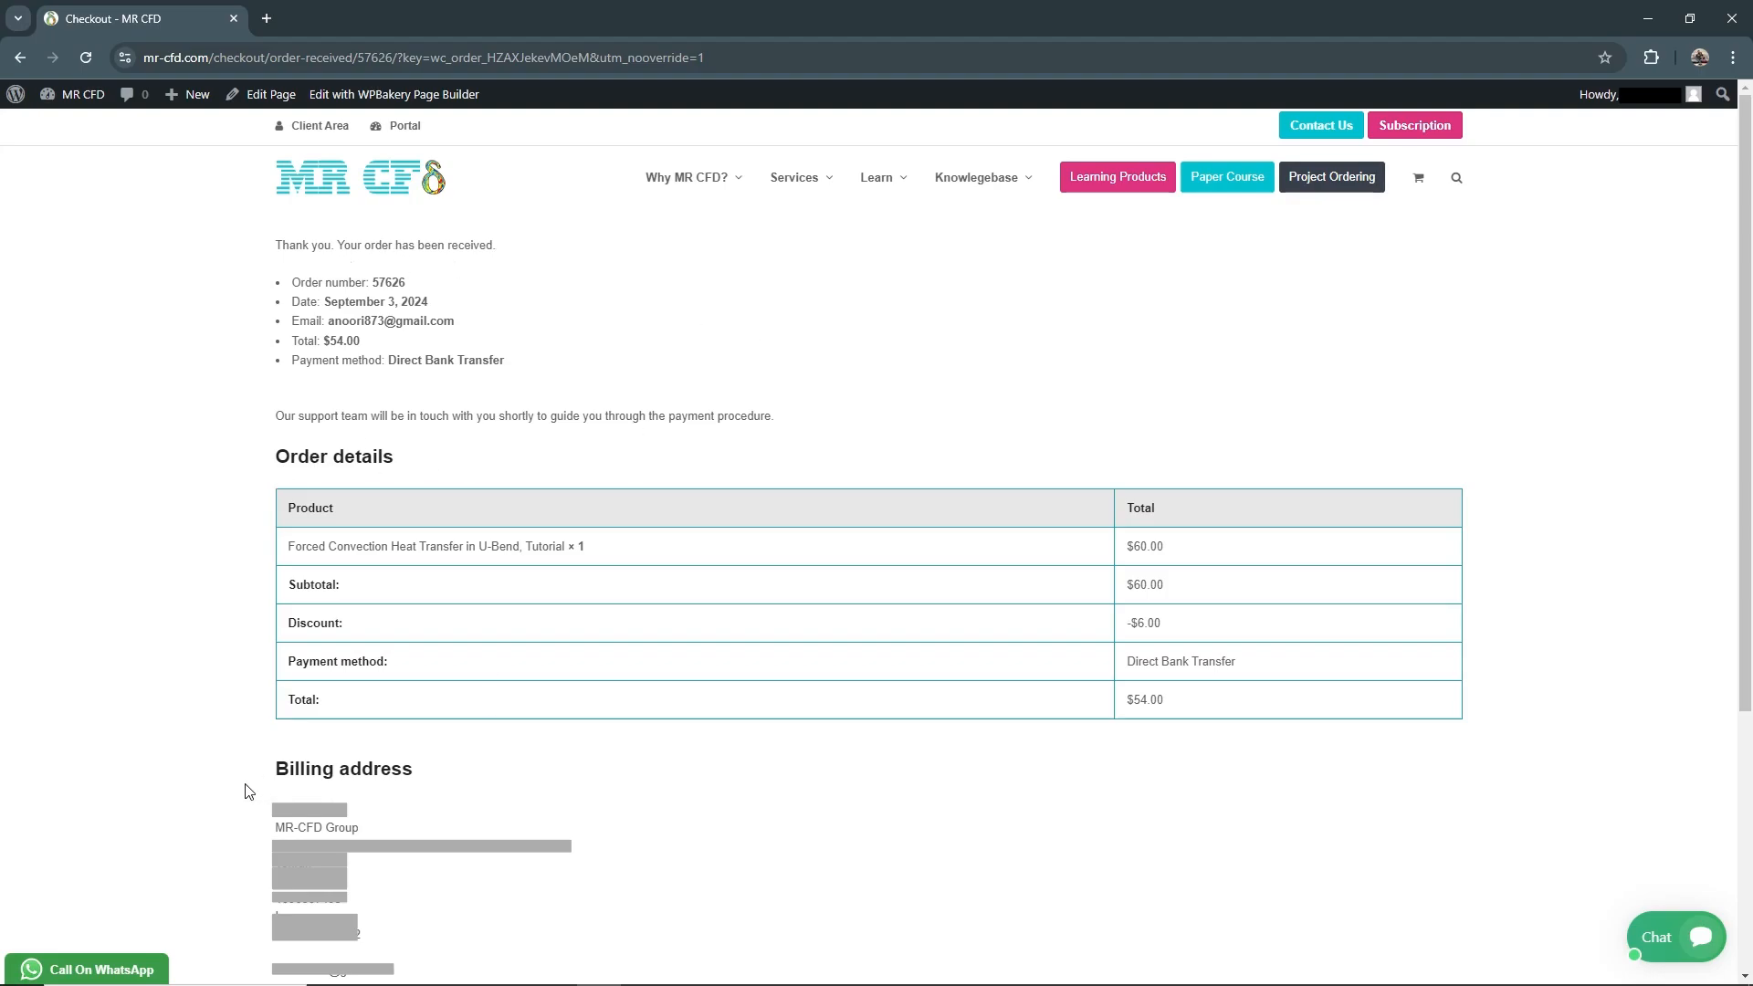
{"action": "mouse_move", "coordinate": [1156, 763]}
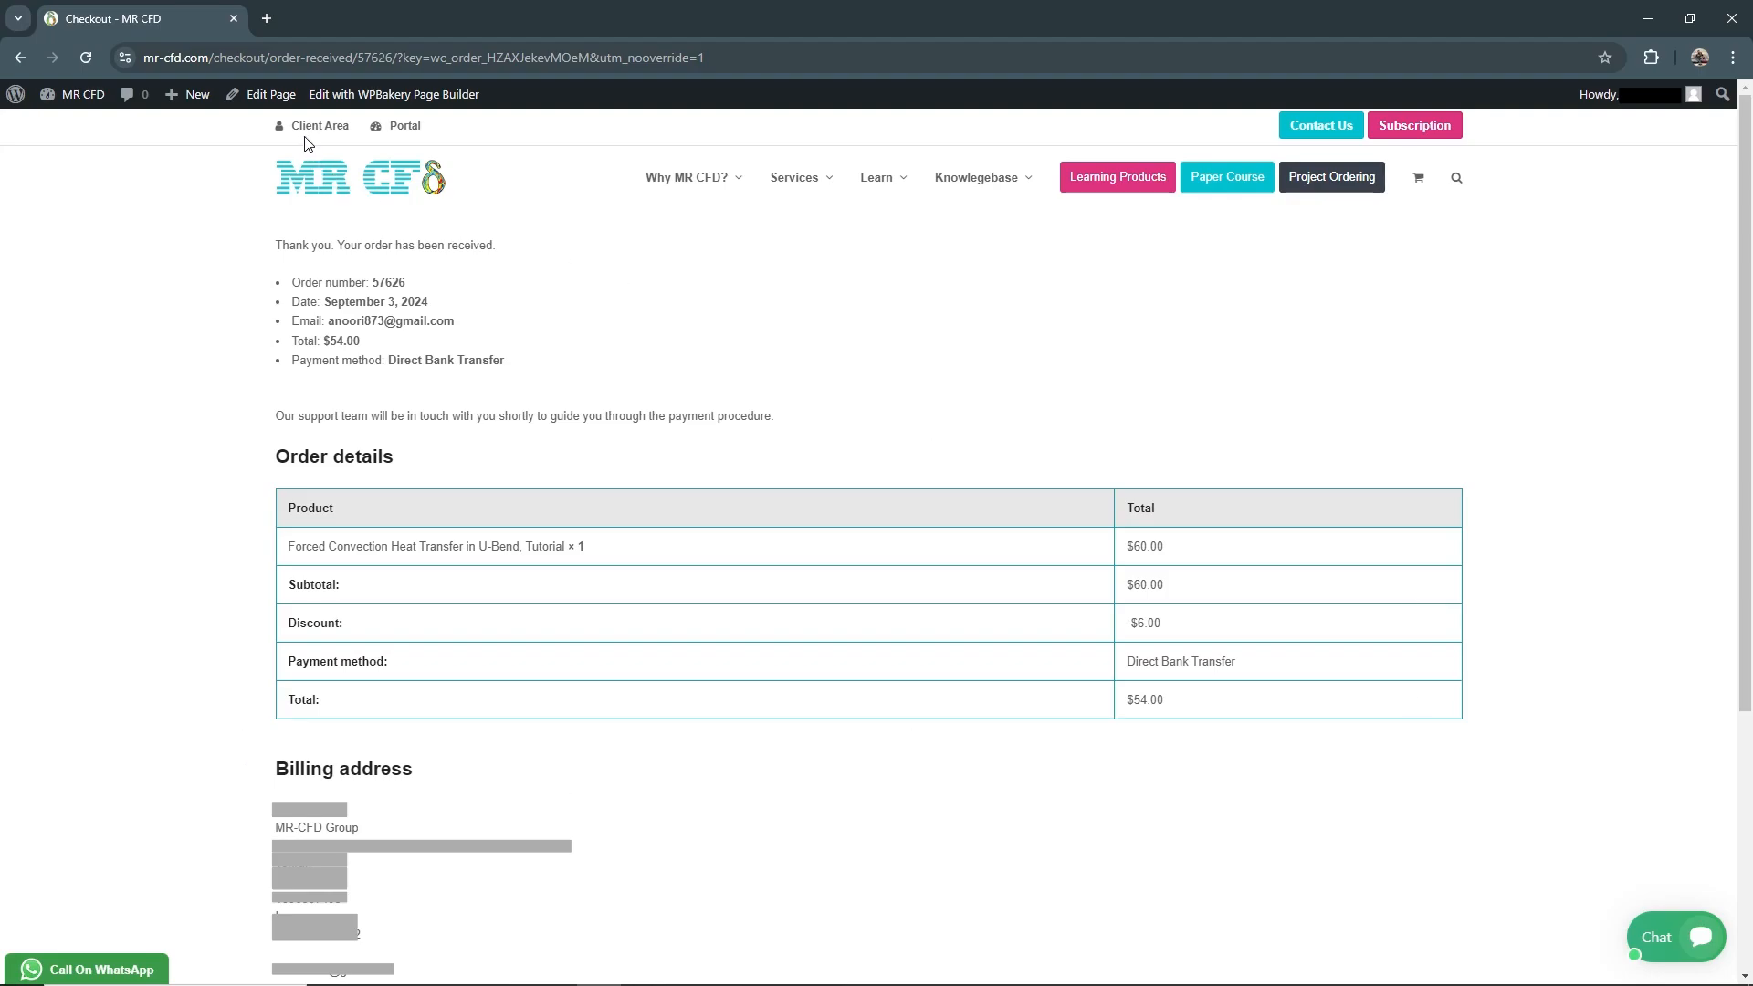
{"action": "left_click", "coordinate": [320, 124]}
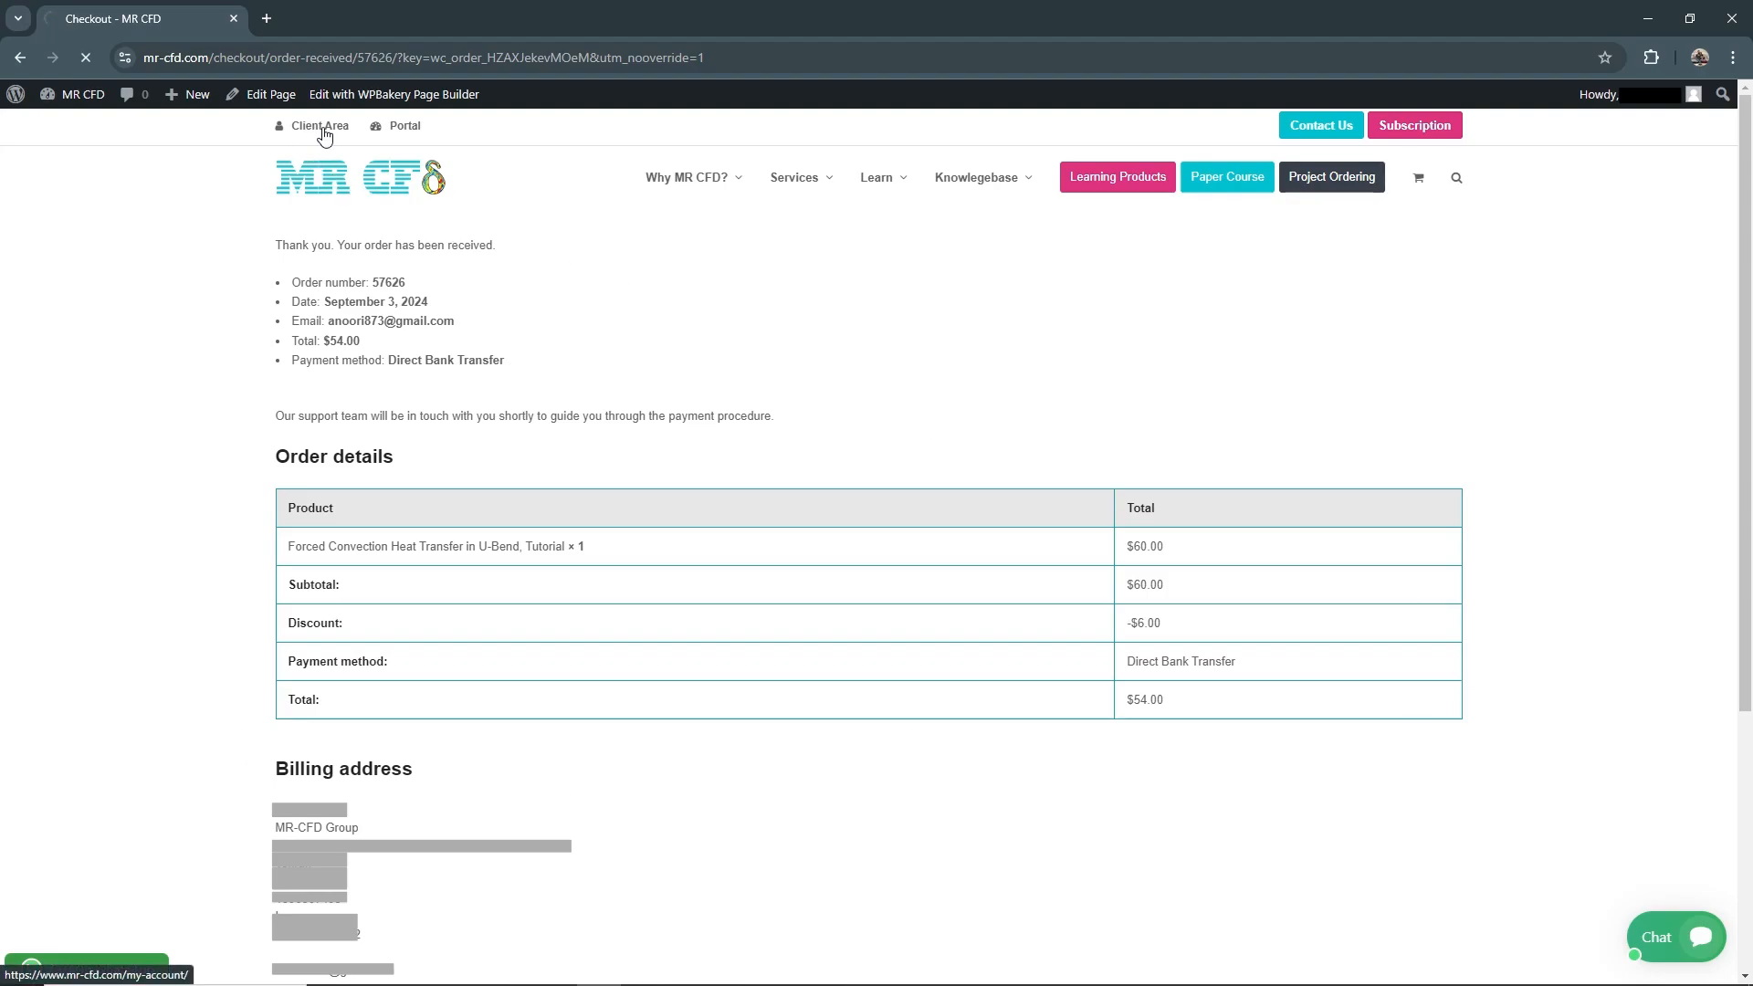
Download the U-Bend training video from My Downloads and open it from recent downloads.
{"action": "left_click", "coordinate": [319, 125]}
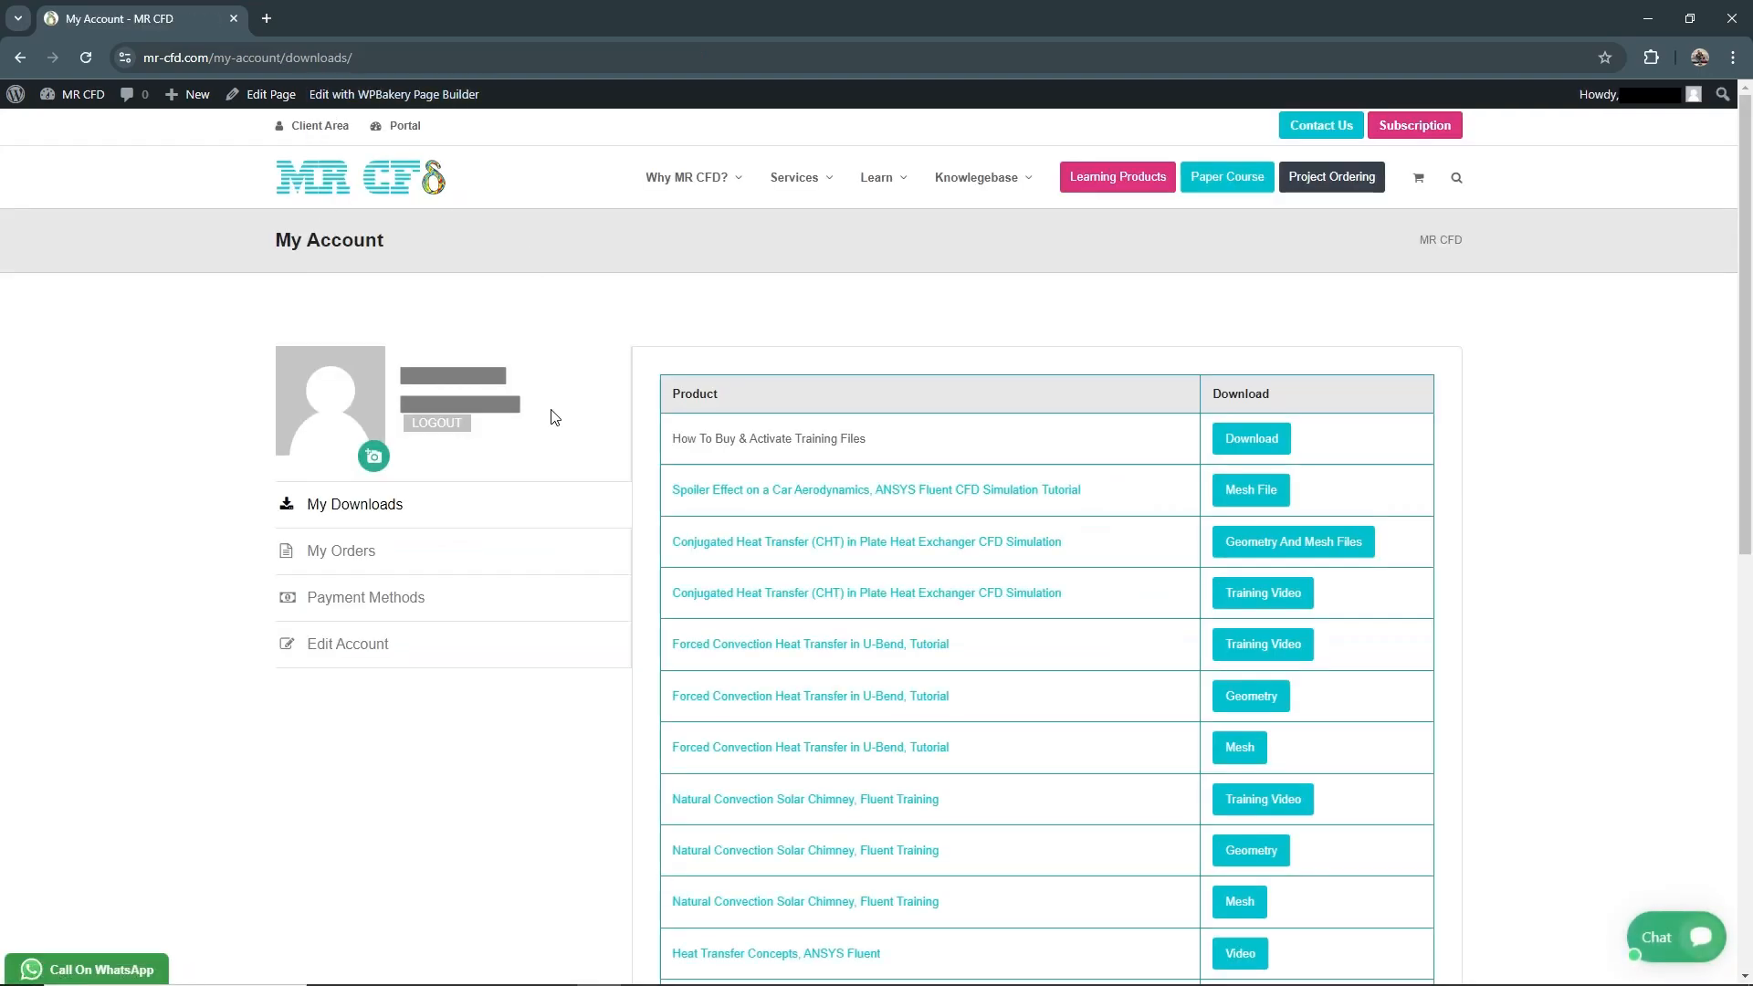
{"action": "mouse_move", "coordinate": [485, 464]}
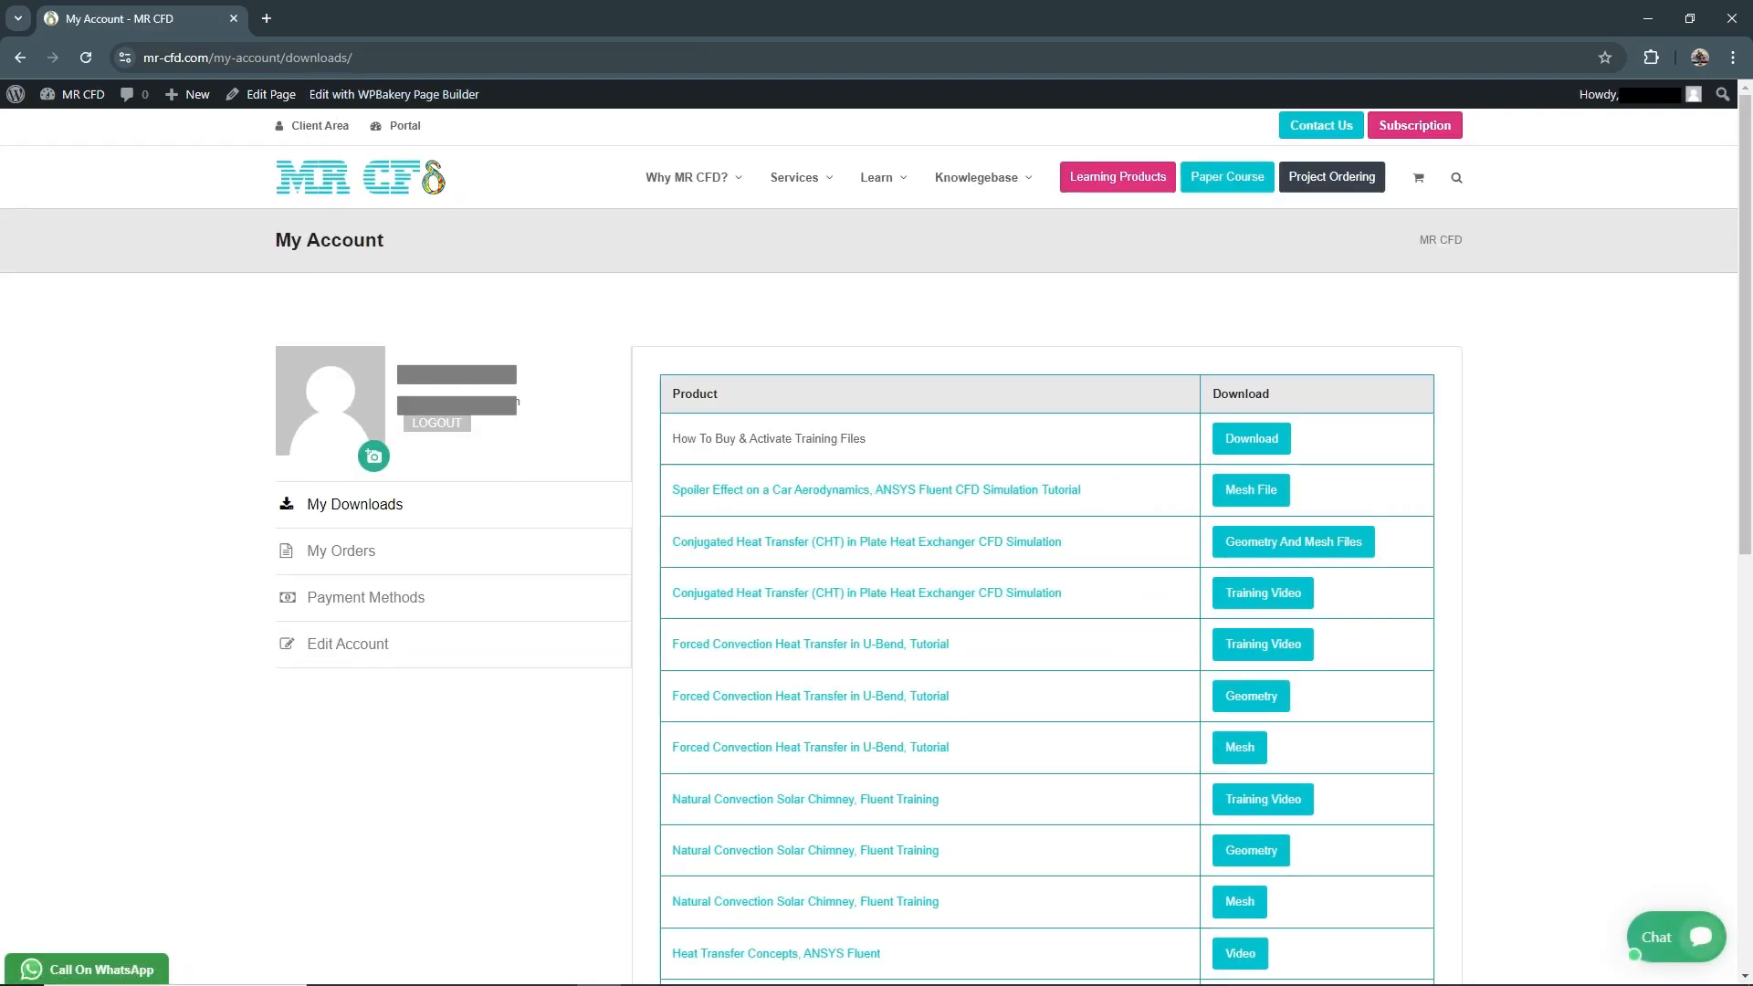
{"action": "mouse_move", "coordinate": [800, 224]}
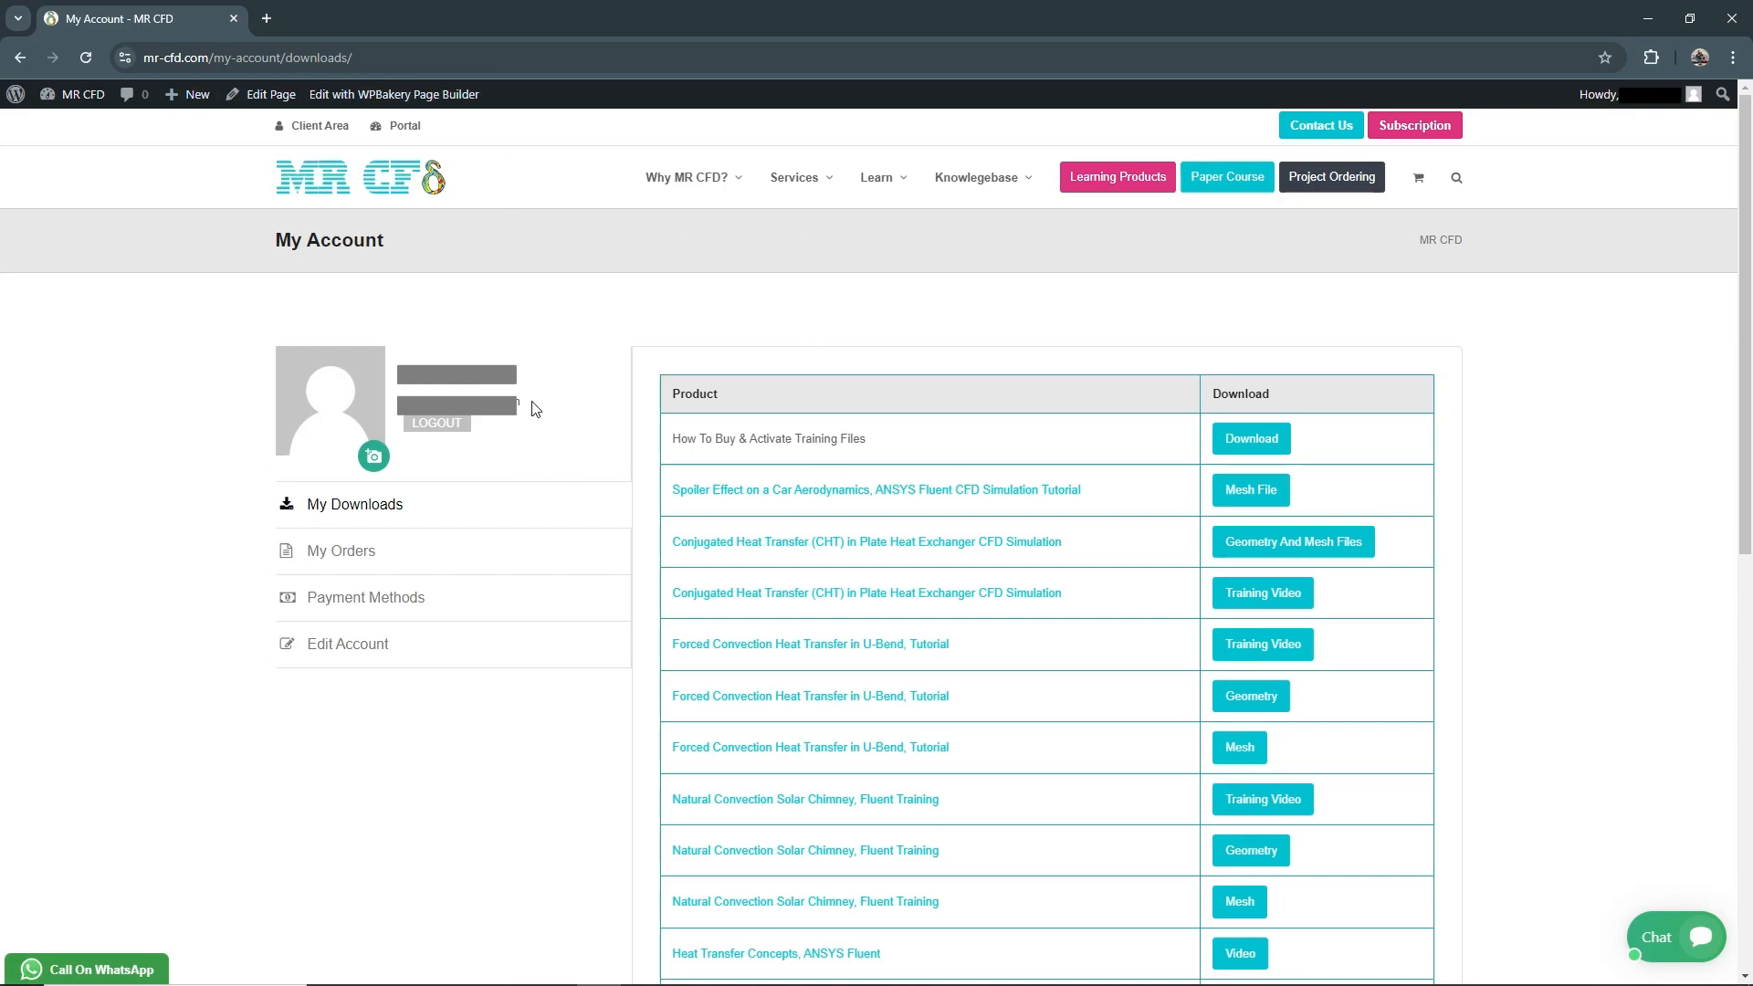
{"action": "mouse_move", "coordinate": [622, 517]}
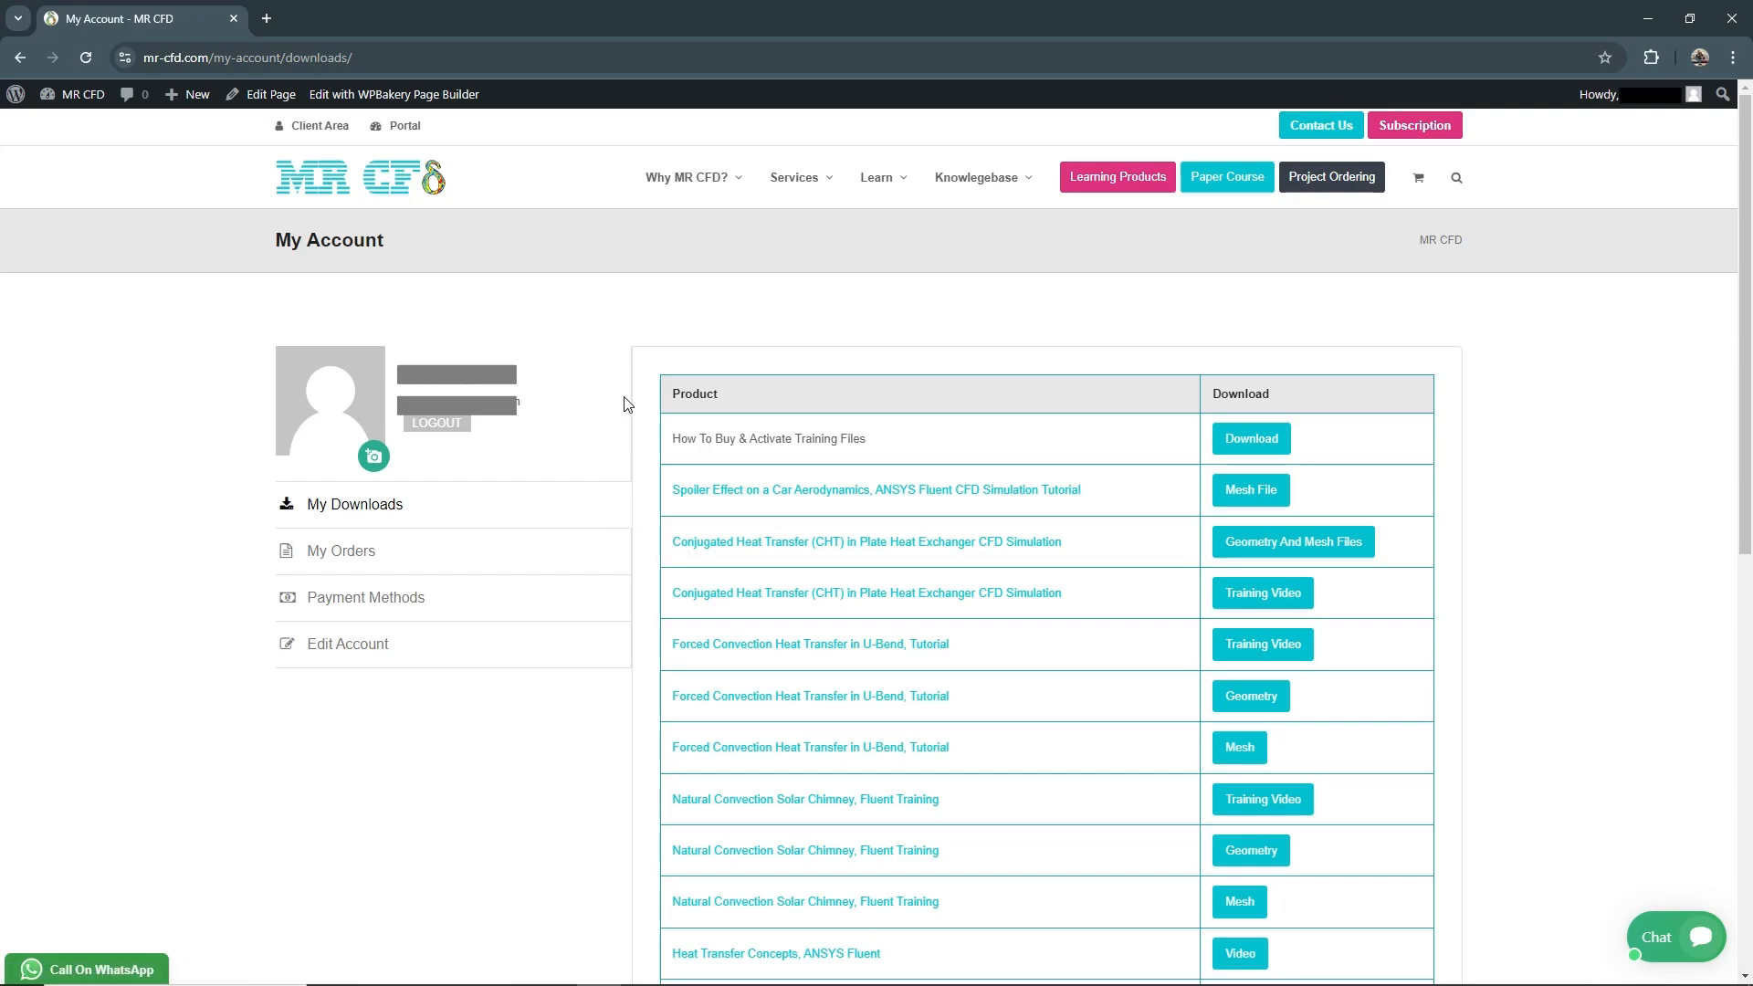
{"action": "mouse_move", "coordinate": [1552, 759]}
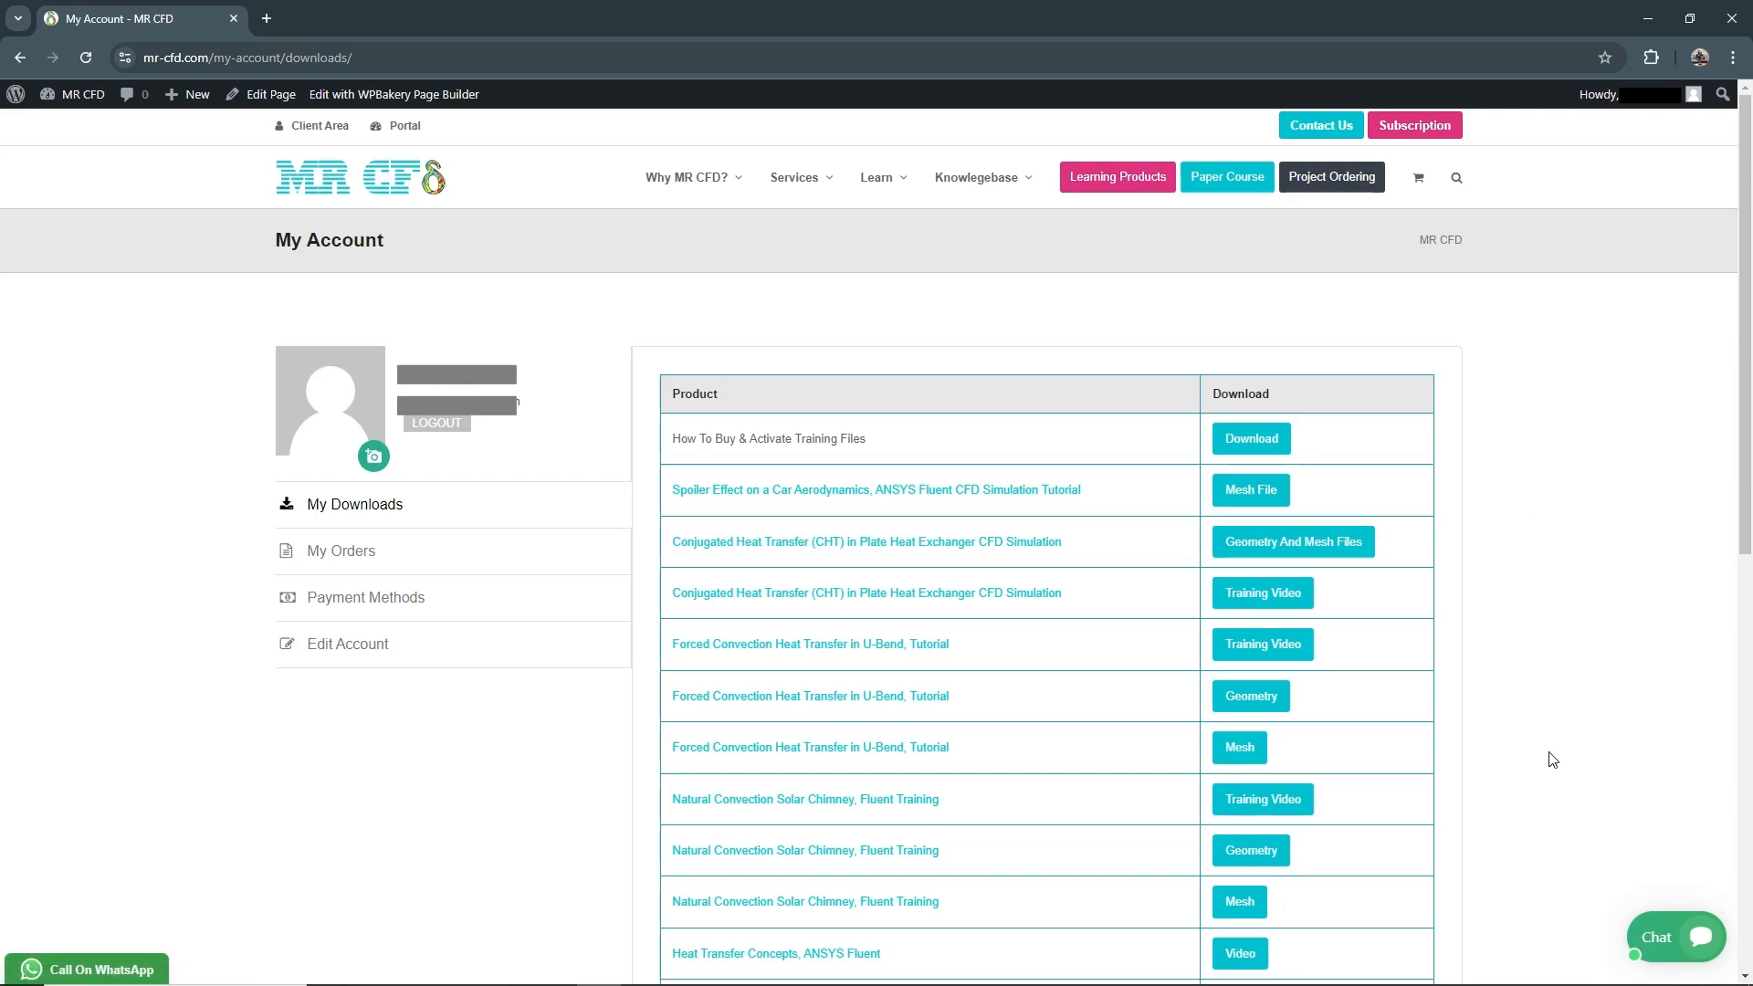
{"action": "mouse_move", "coordinate": [560, 701]}
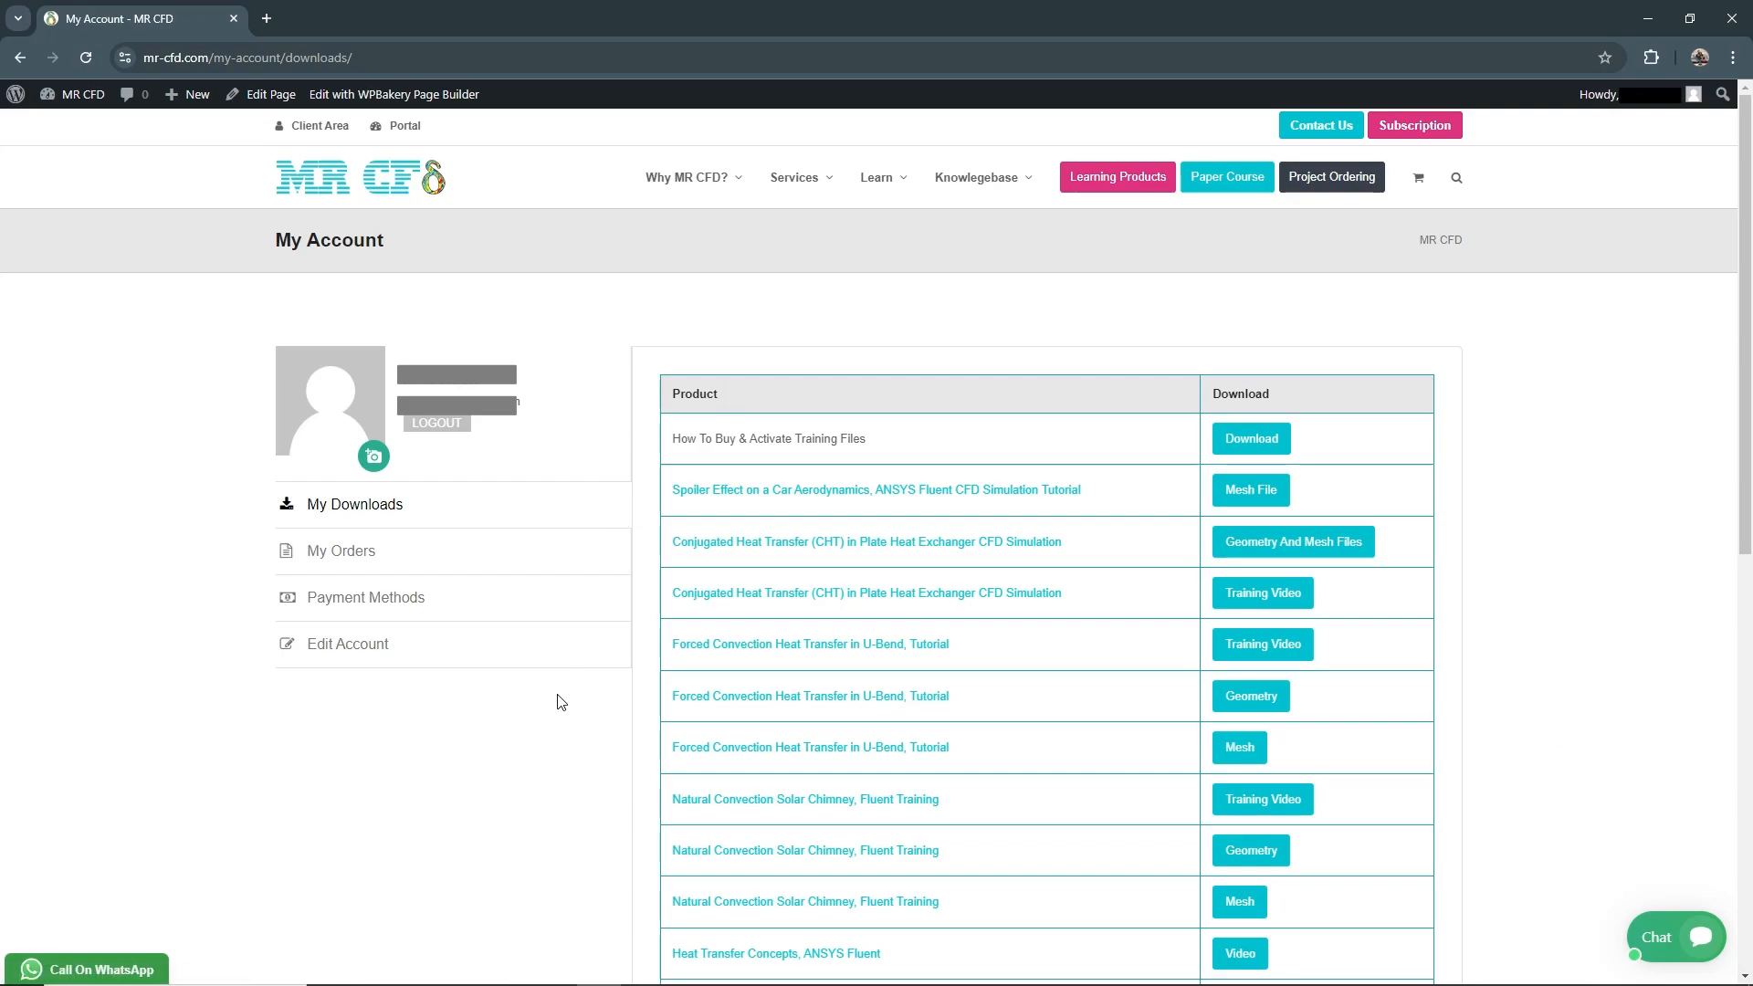
{"action": "mouse_move", "coordinate": [713, 651]}
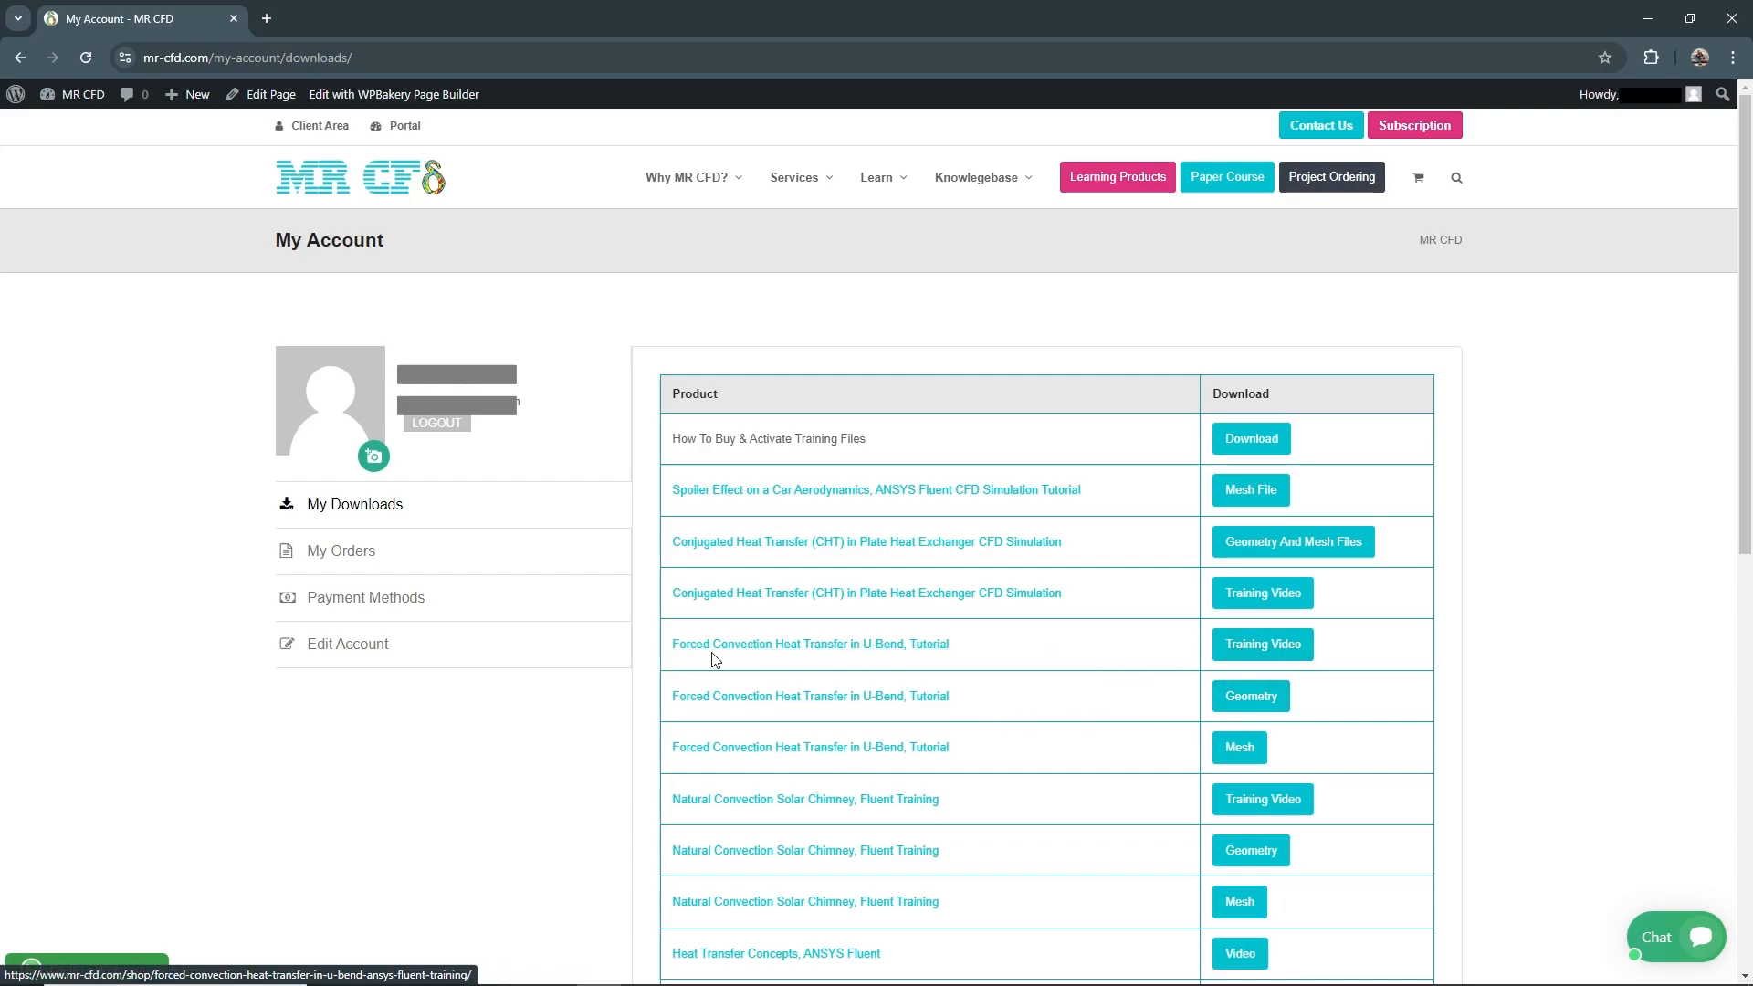
{"action": "mouse_move", "coordinate": [882, 661]}
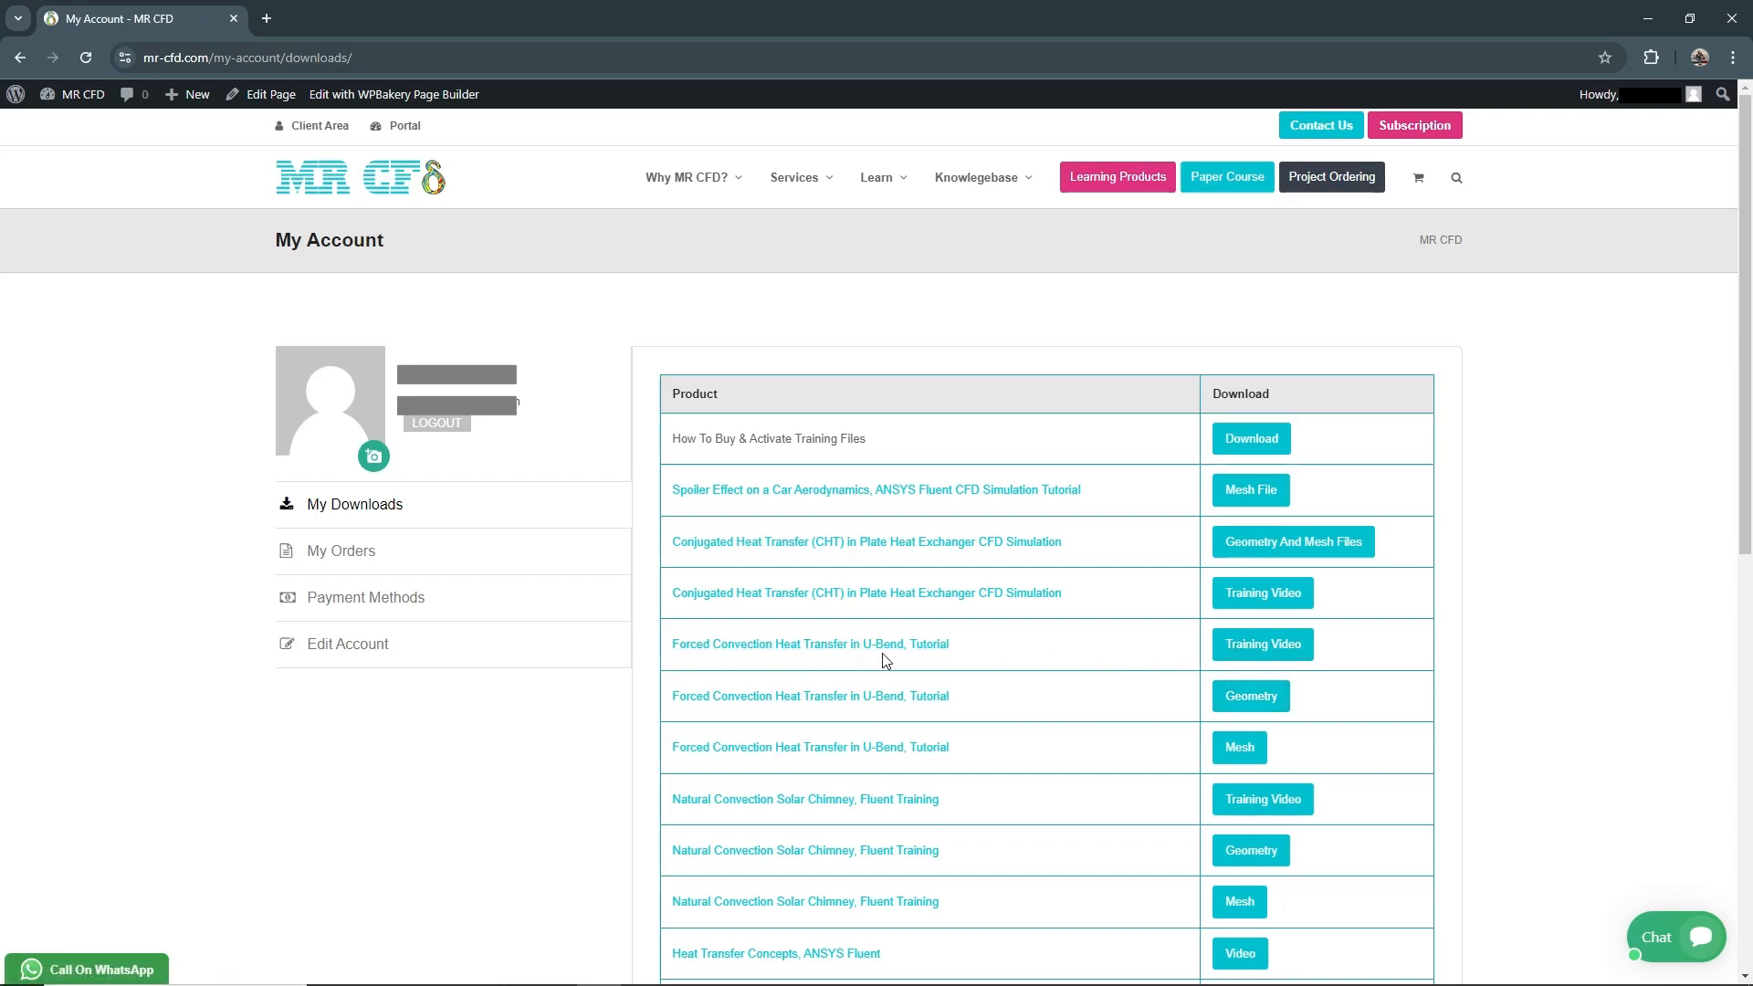
{"action": "mouse_move", "coordinate": [911, 668]}
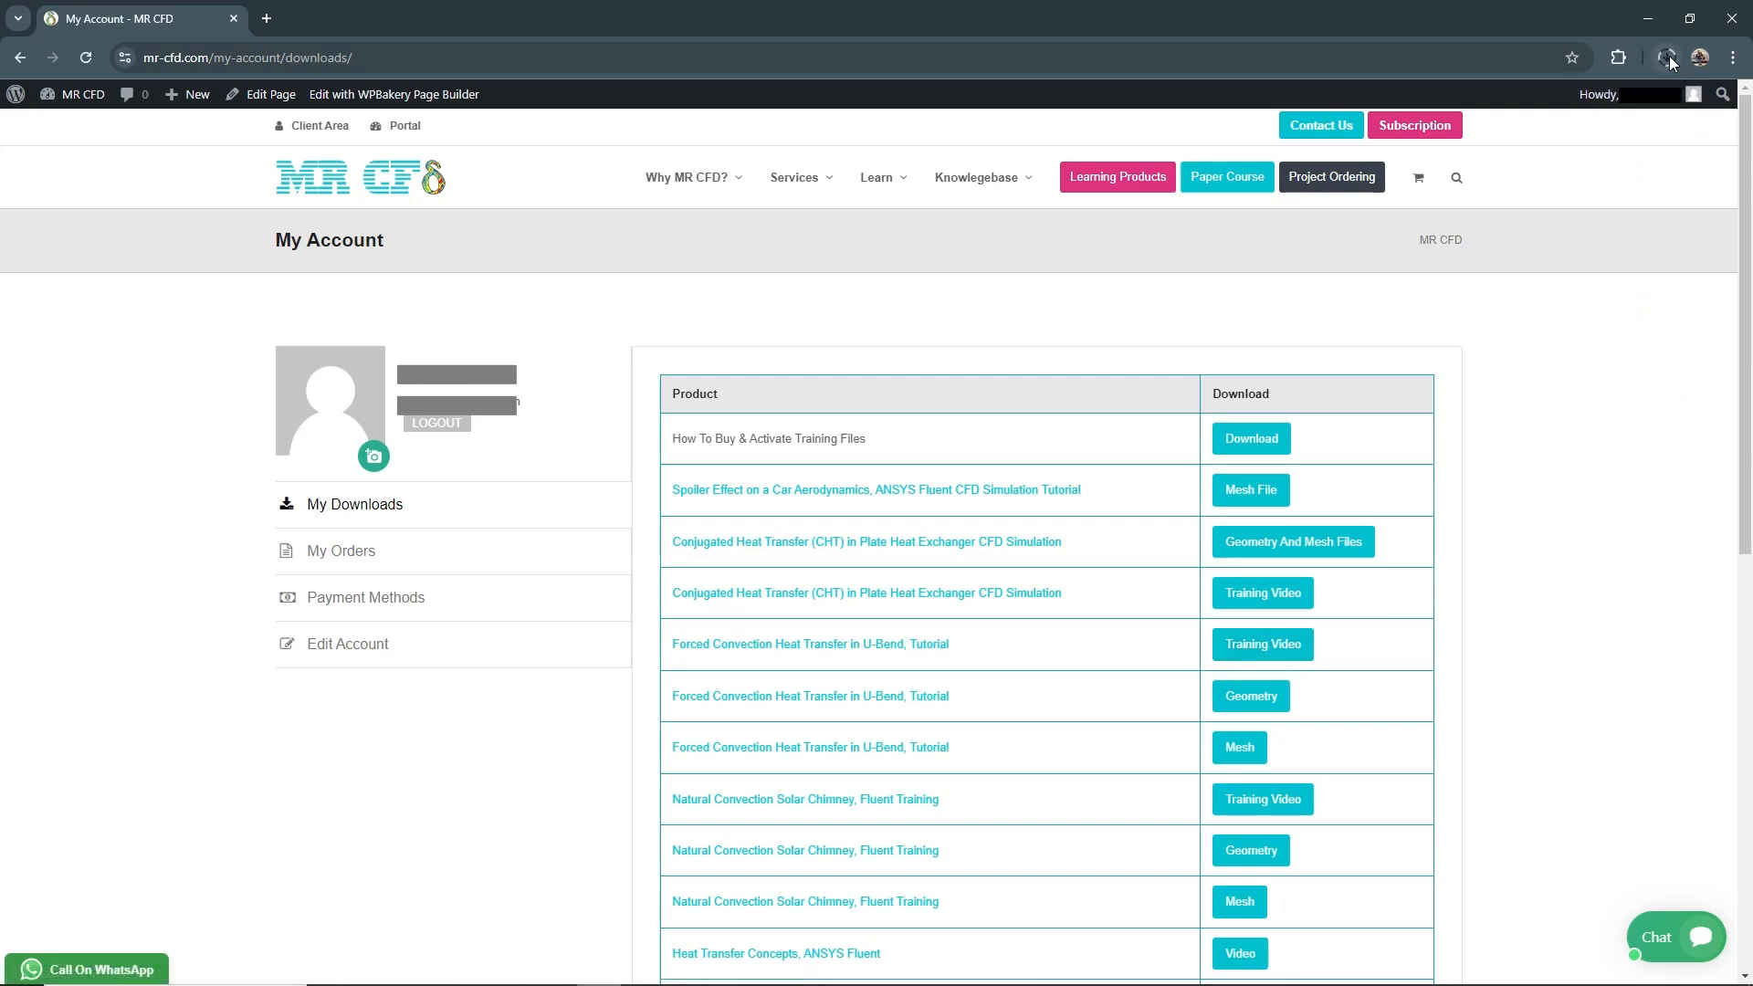
{"action": "left_click", "coordinate": [1664, 57]}
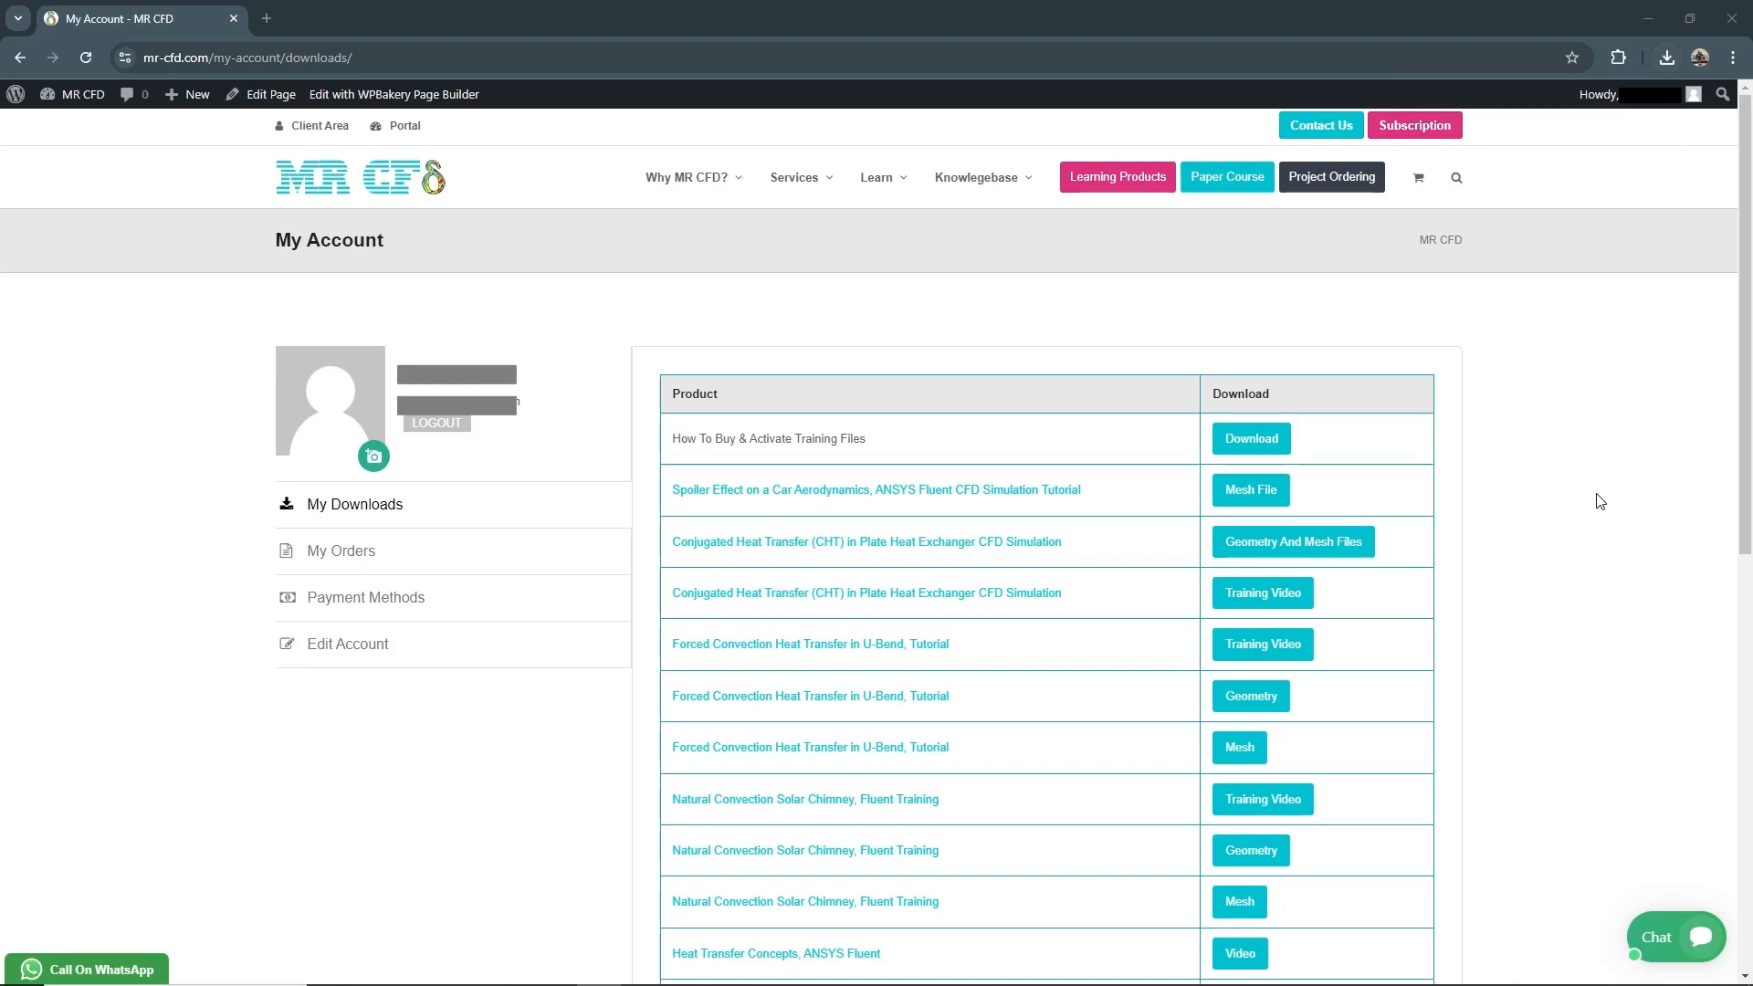
{"action": "left_click", "coordinate": [1260, 644]}
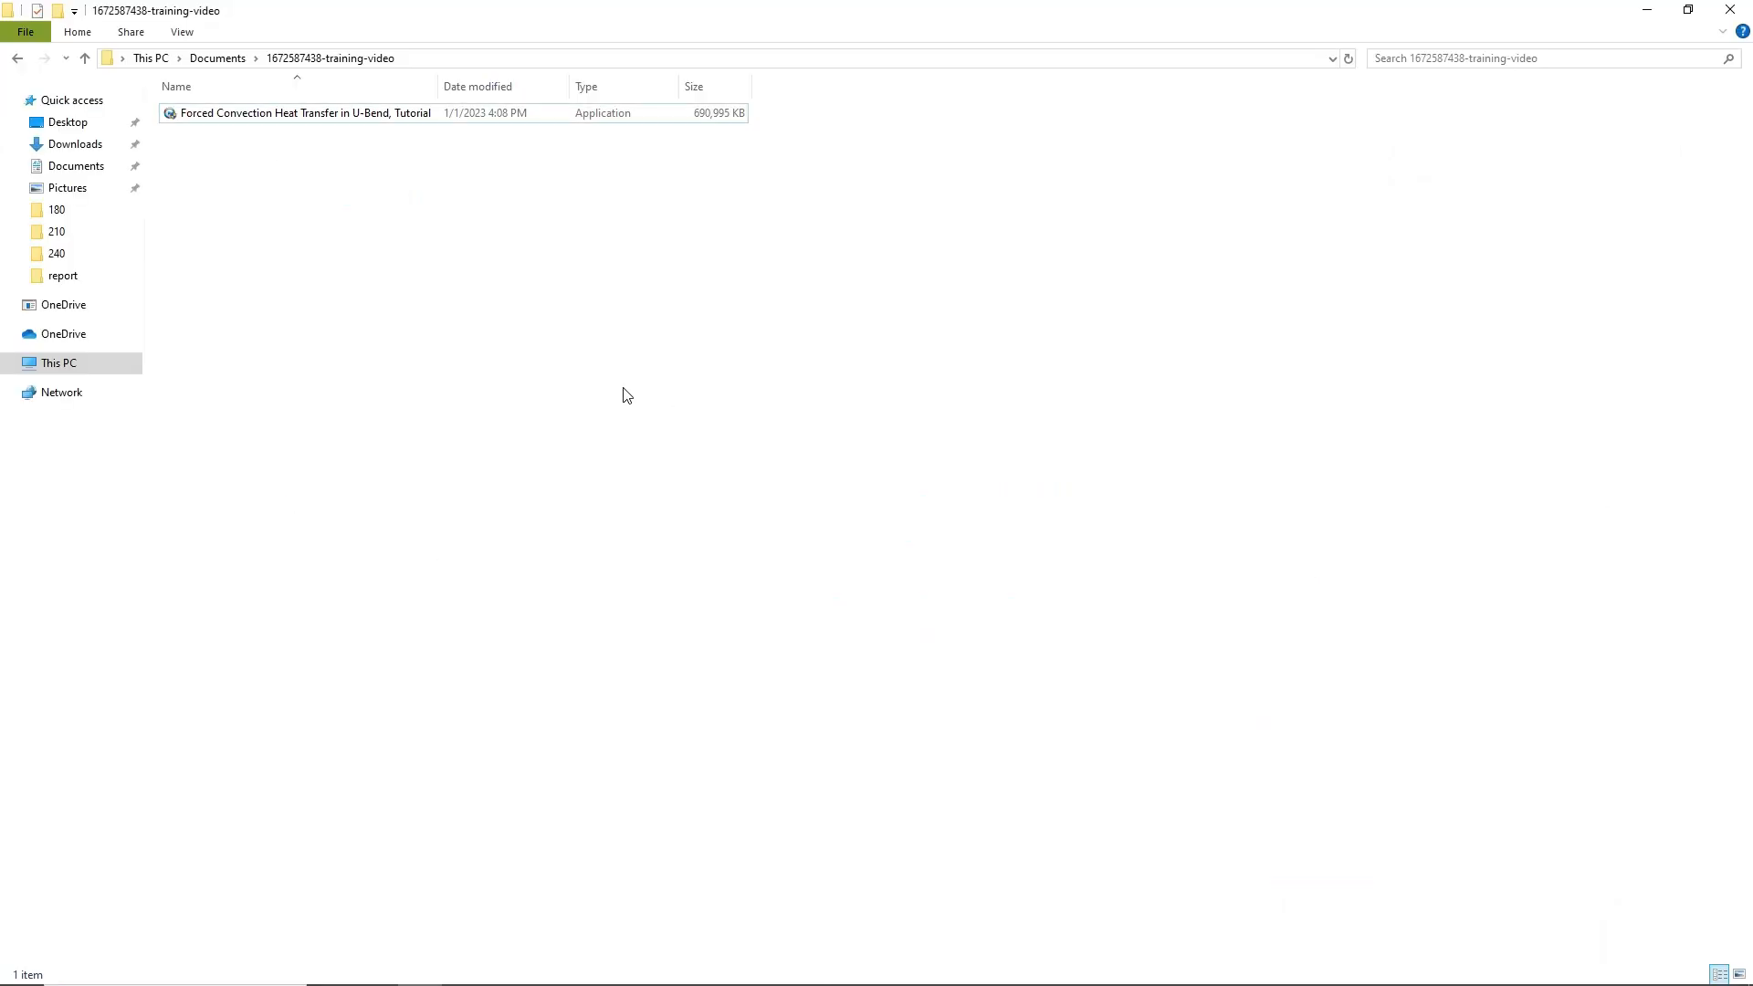
Launch the U-Bend player file, clear the old playback password, and select the Machine ID.
{"action": "left_click", "coordinate": [304, 113]}
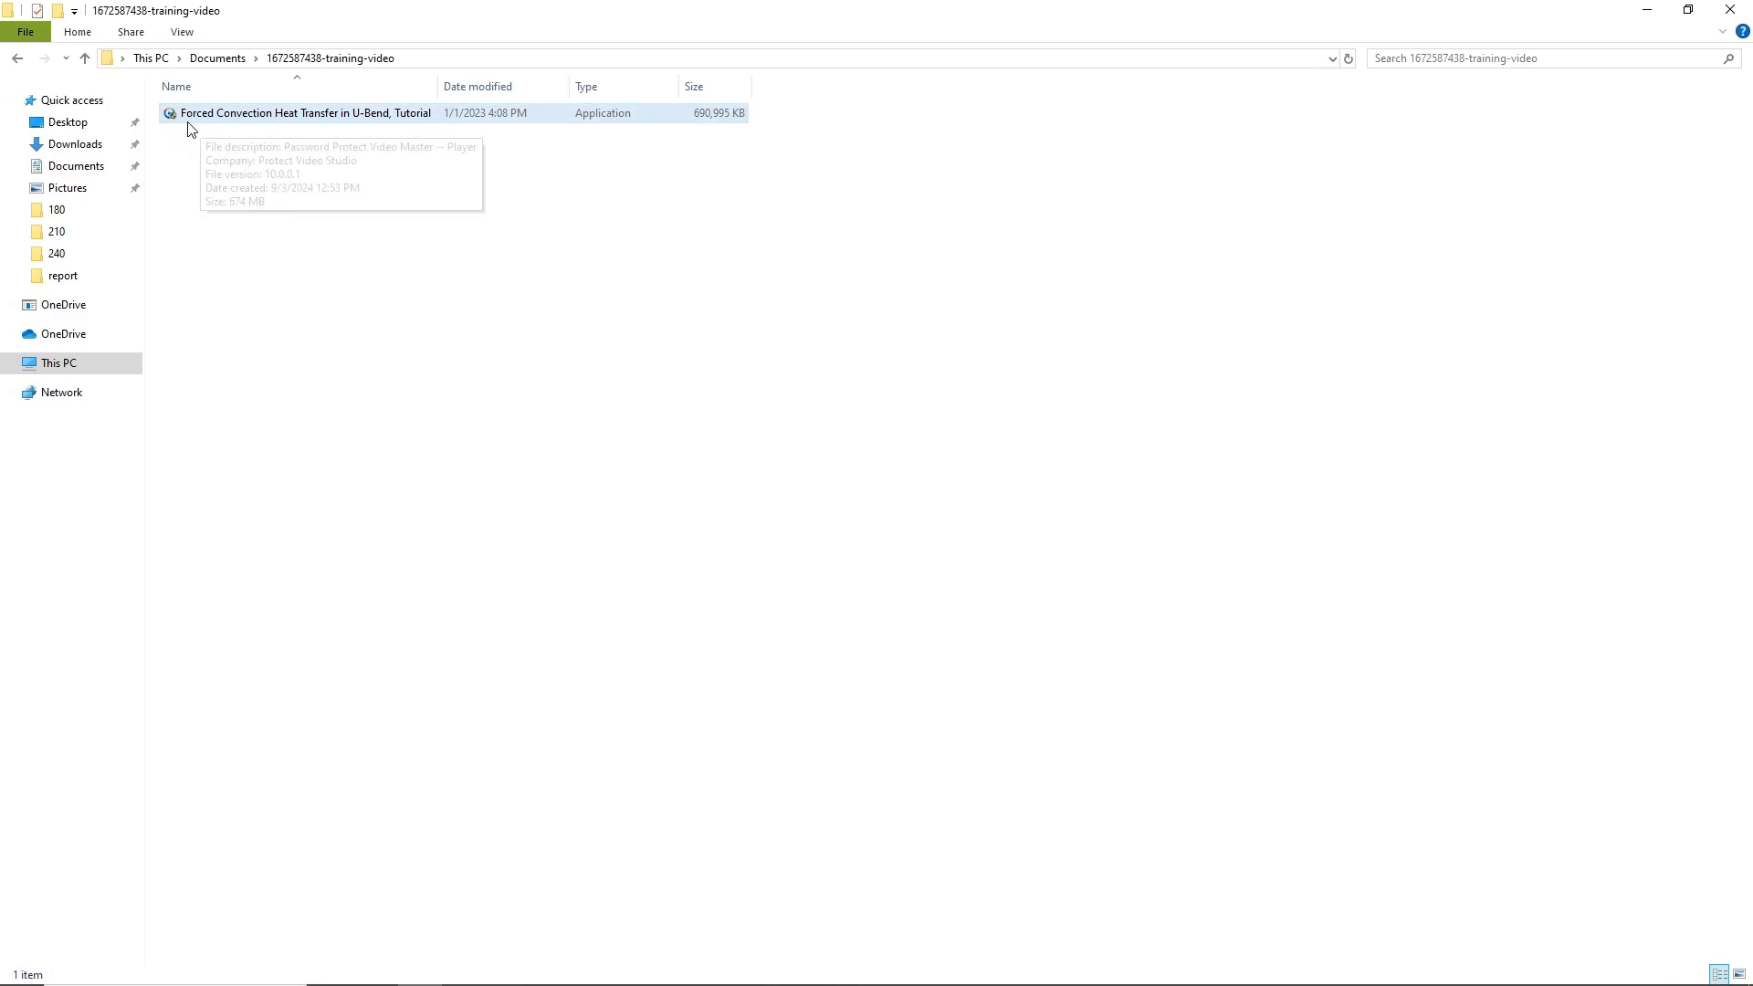
{"action": "left_click", "coordinate": [304, 113]}
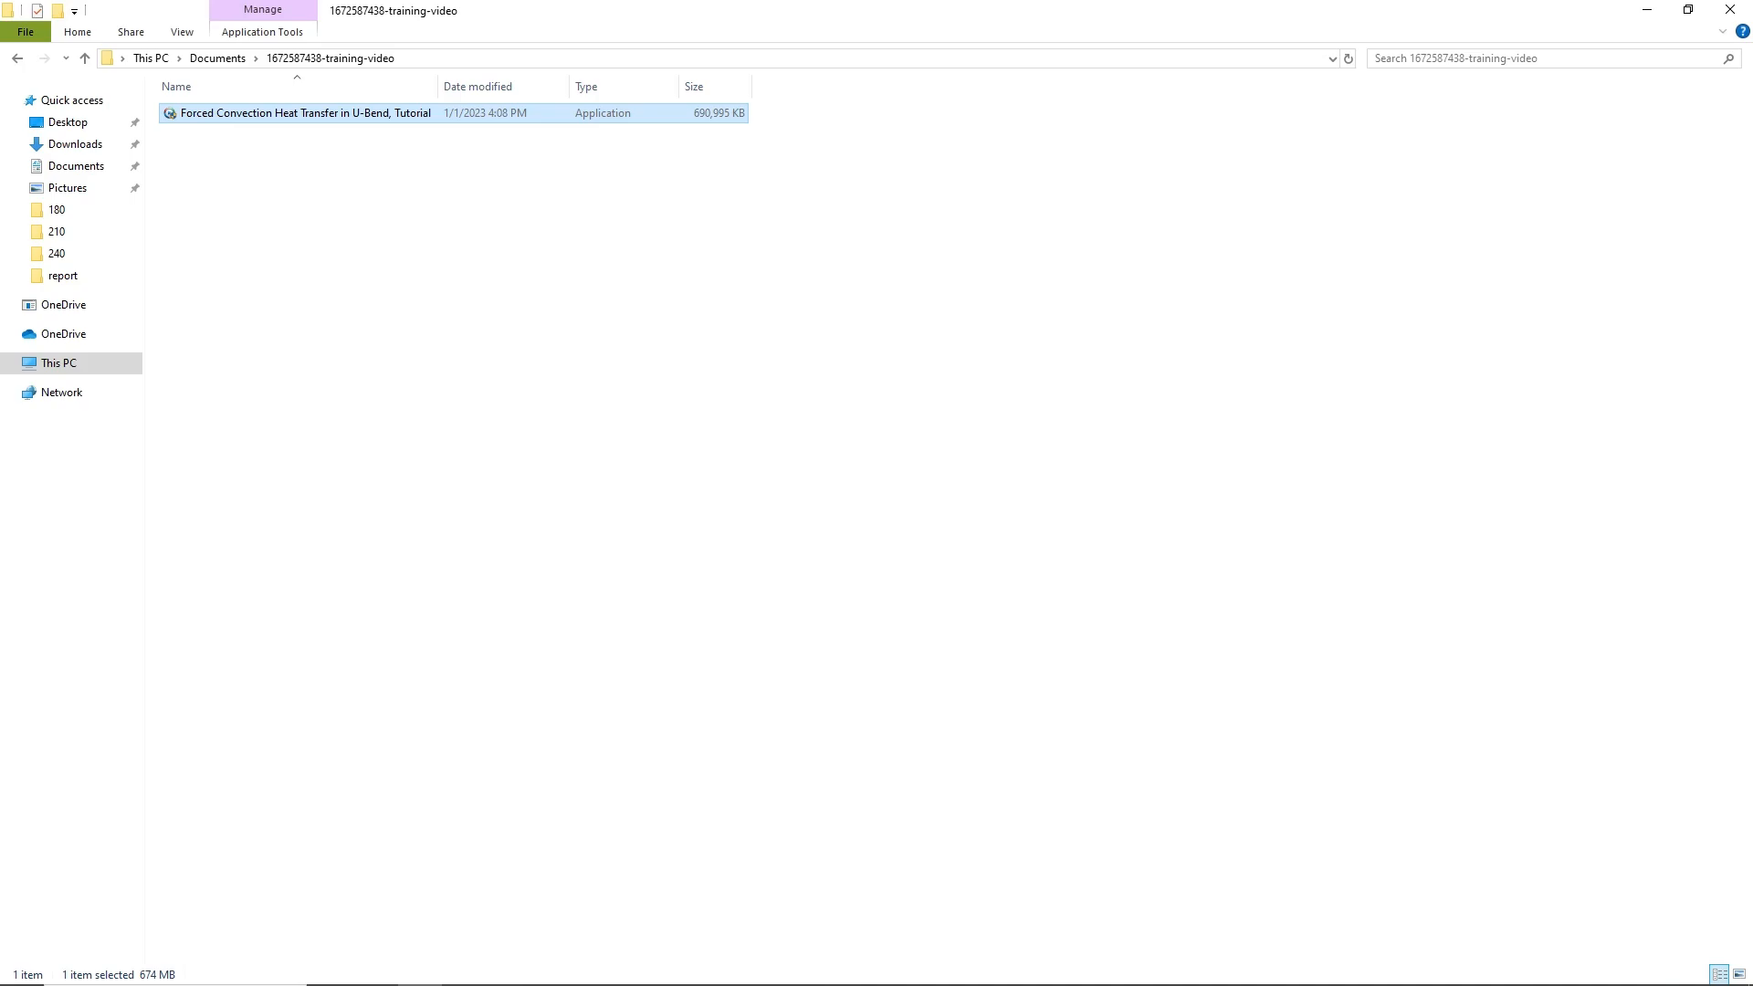
{"action": "double_click", "coordinate": [304, 113]}
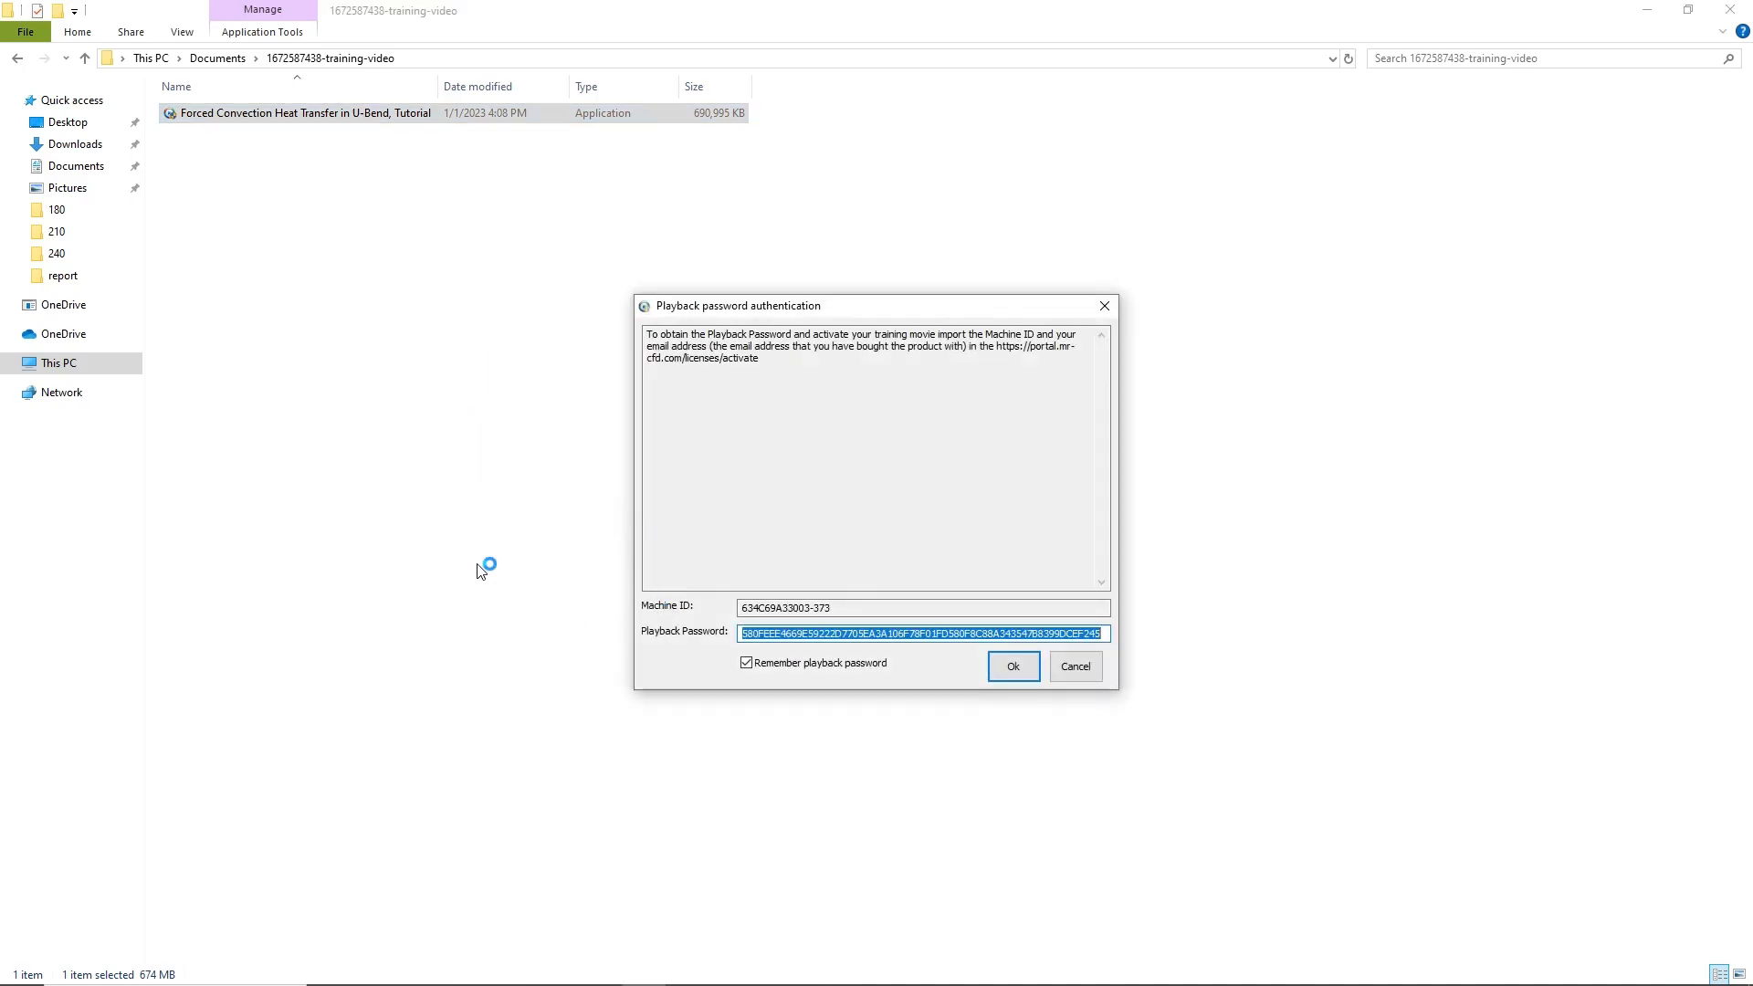
{"action": "mouse_move", "coordinate": [693, 317]}
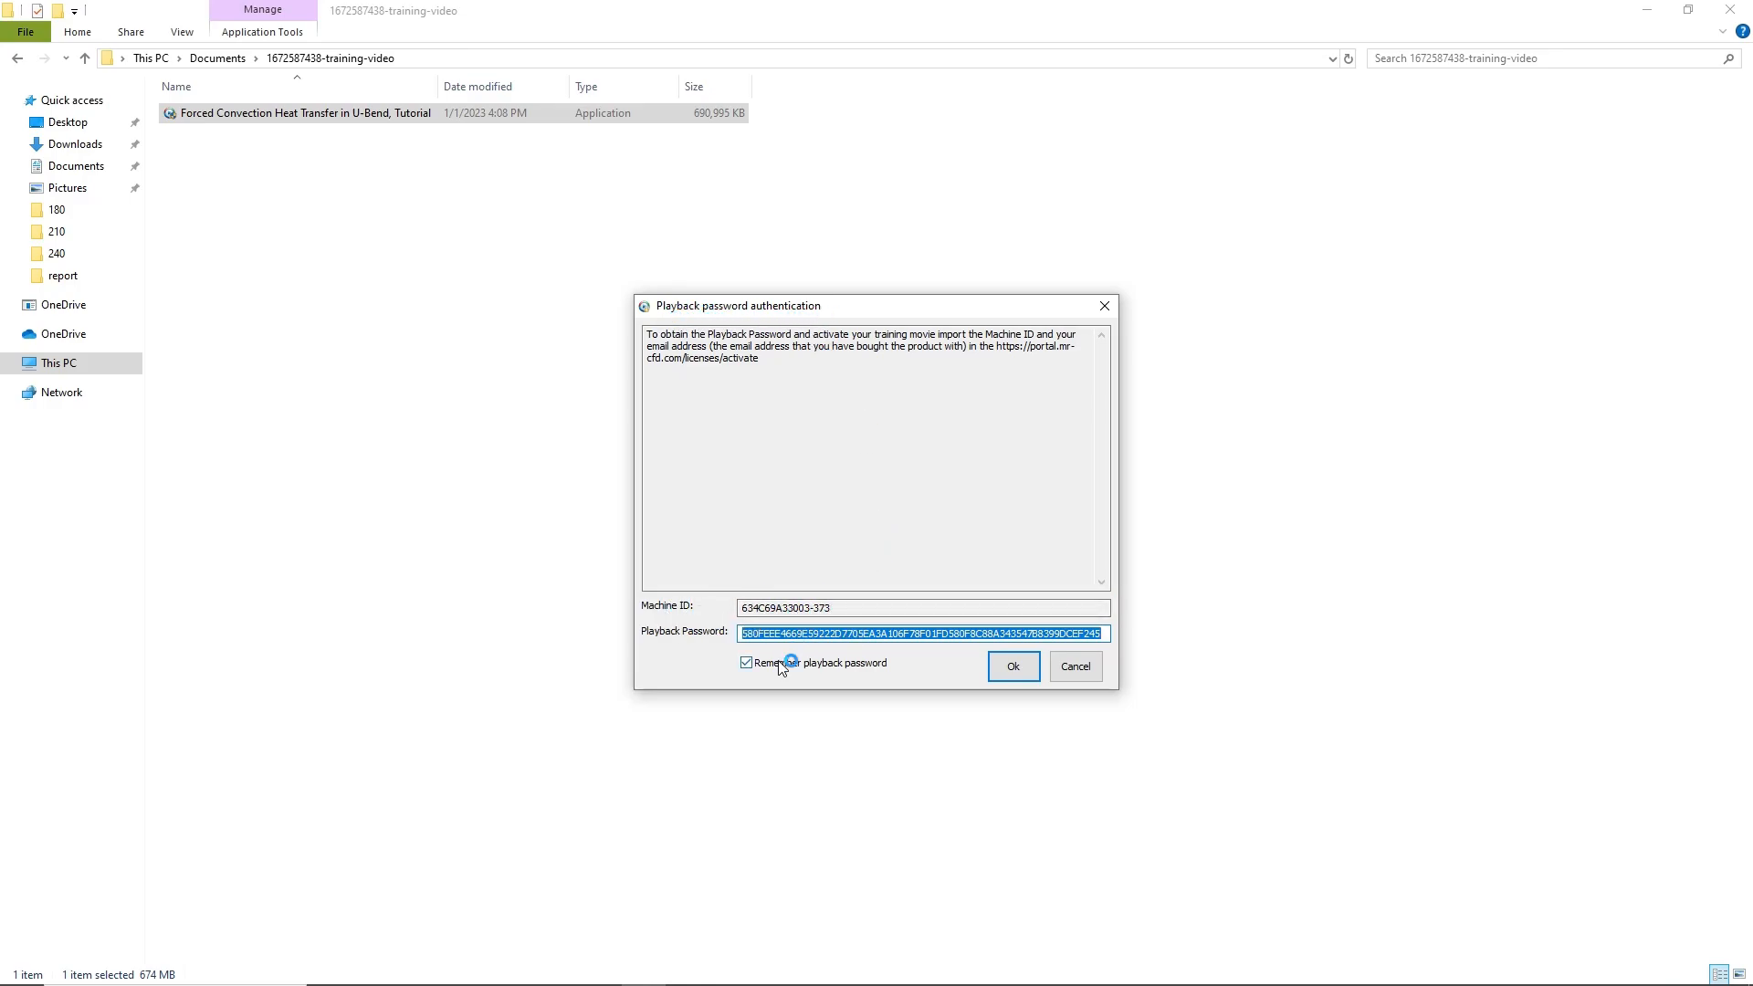
{"action": "left_click", "coordinate": [922, 631]}
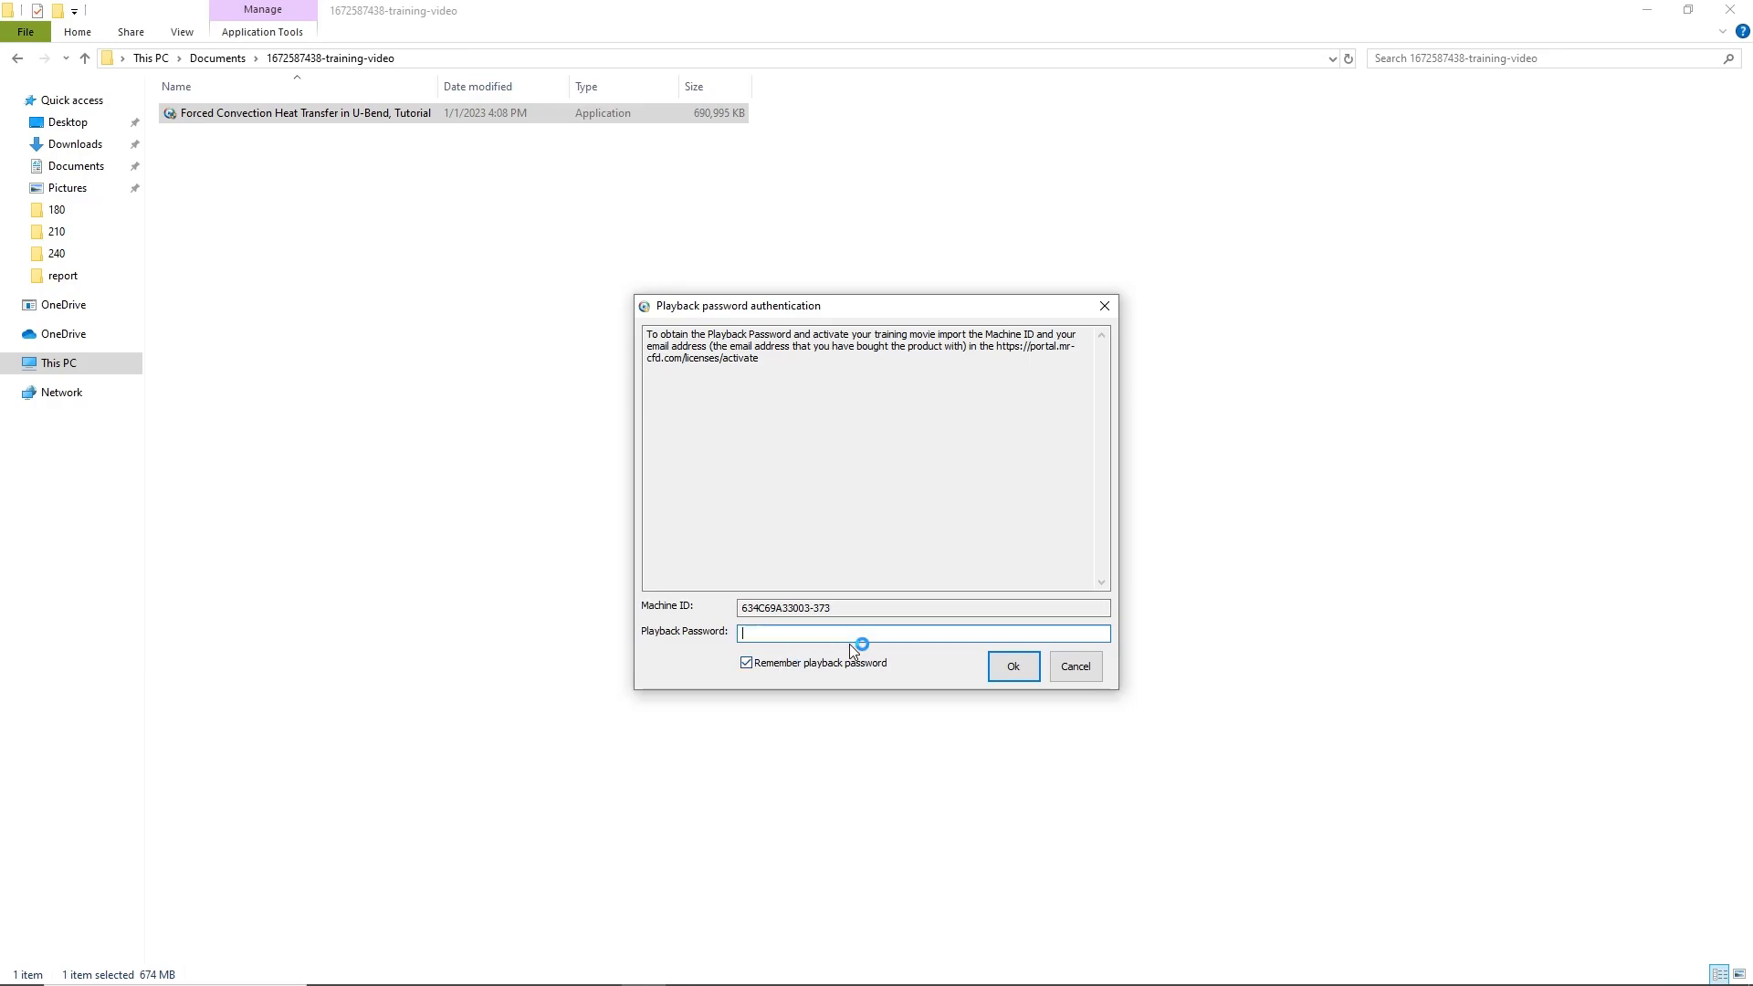
{"action": "mouse_move", "coordinate": [830, 645]}
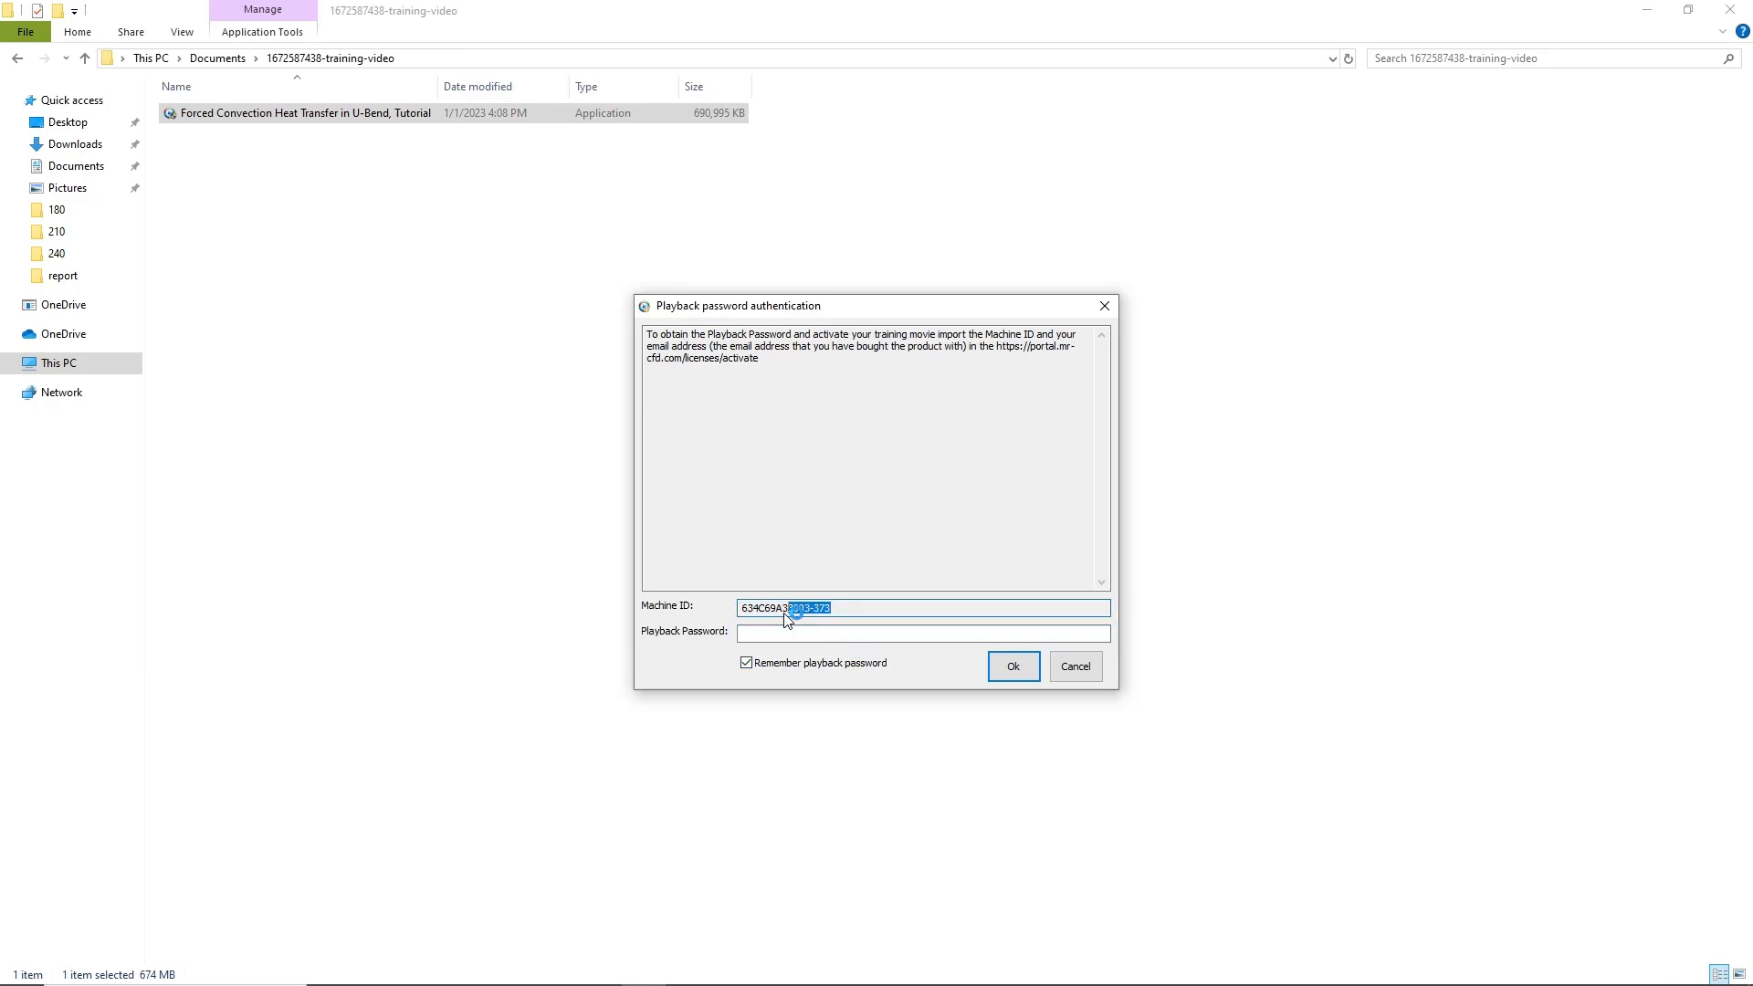
{"action": "triple_click", "coordinate": [786, 607]}
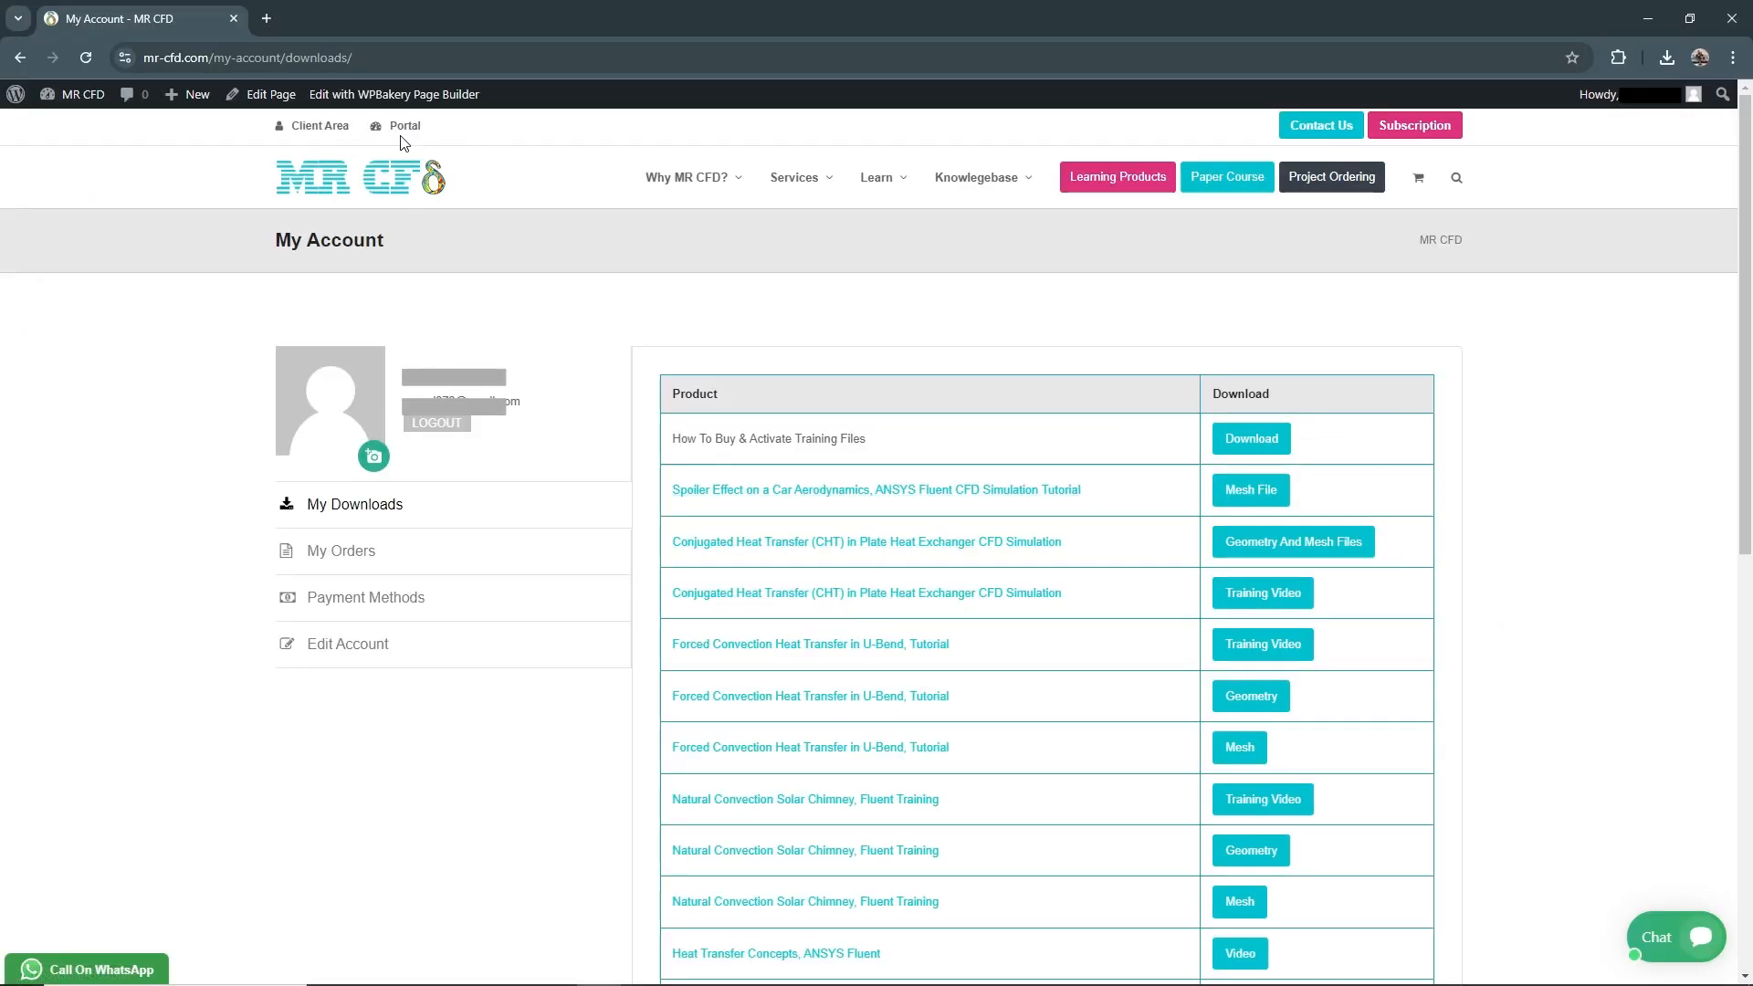
Open the Portal and go to Licenses > New Playback Password.
{"action": "left_click", "coordinate": [404, 125]}
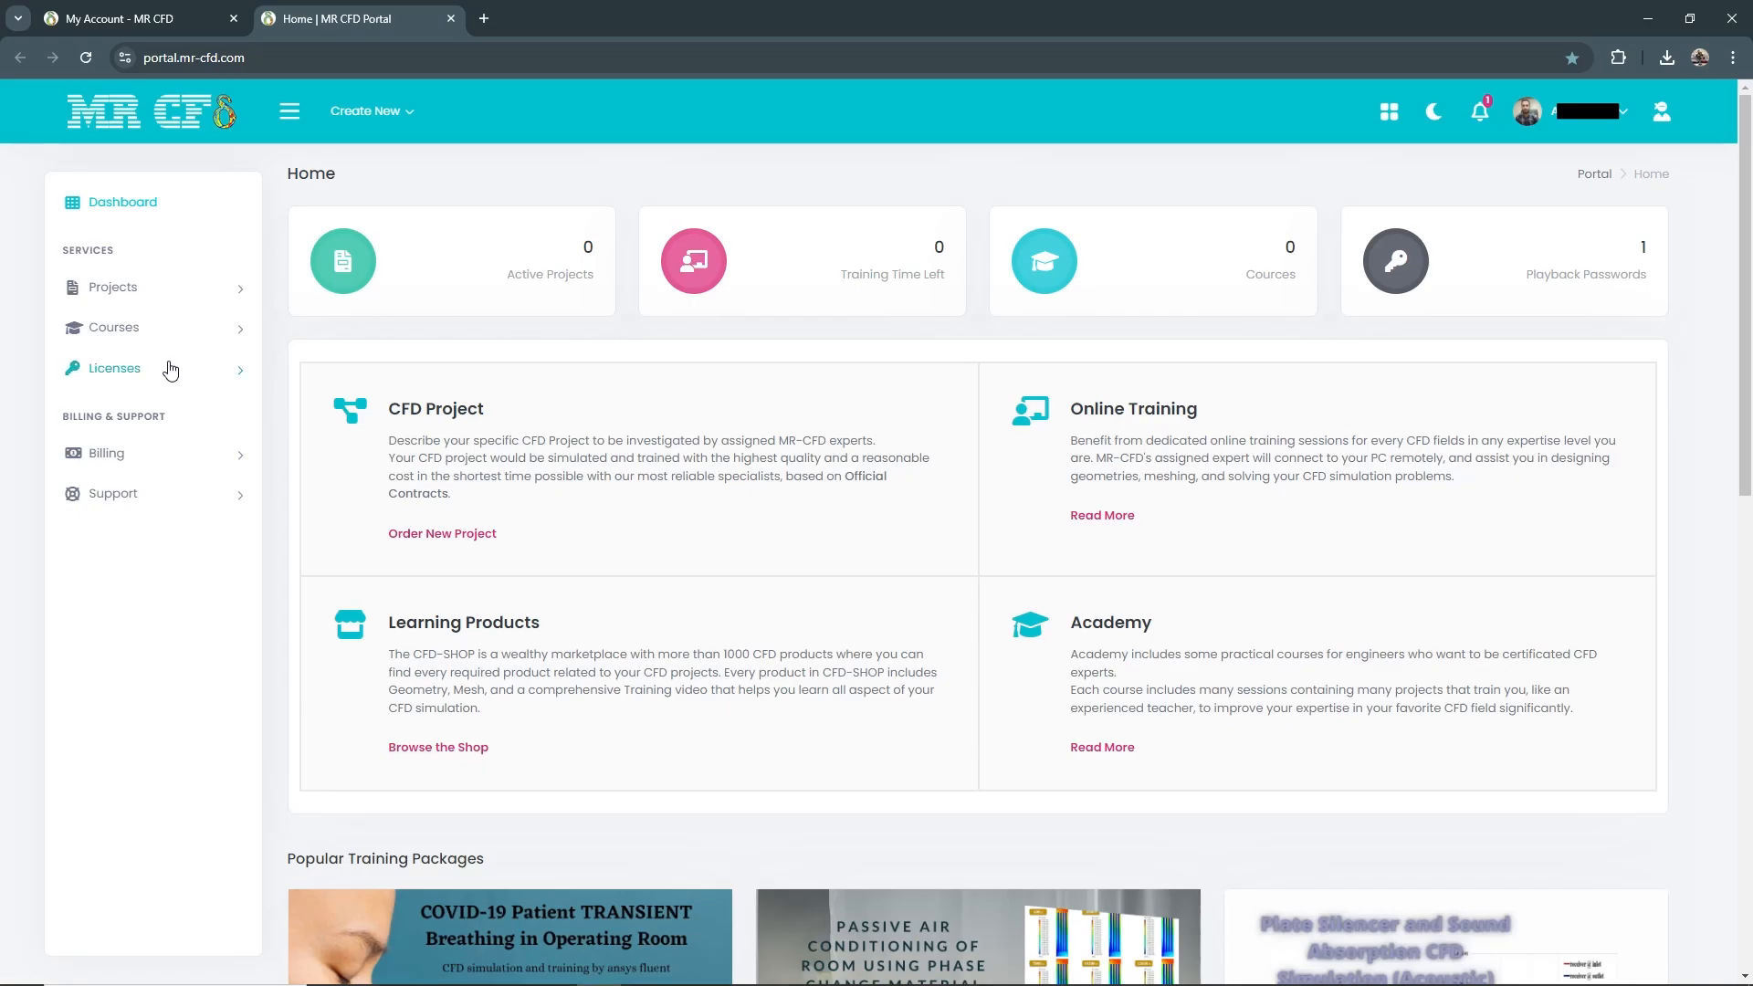
{"action": "left_click", "coordinate": [114, 368]}
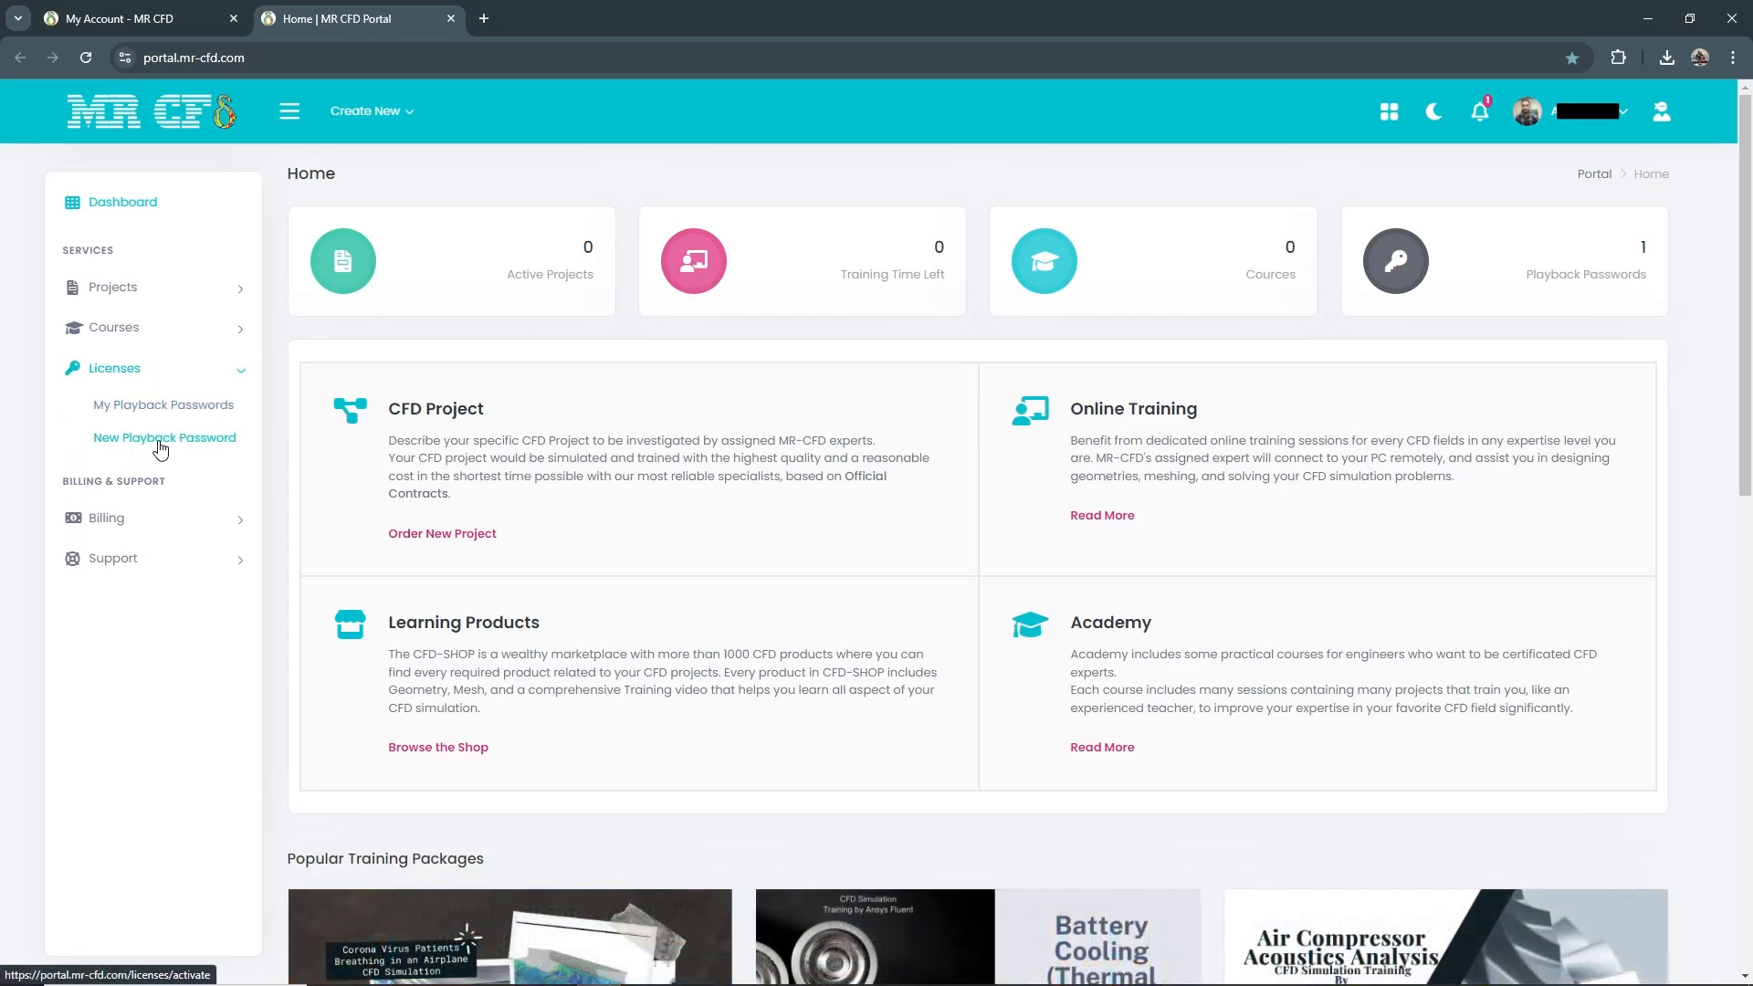
{"action": "left_click", "coordinate": [164, 437]}
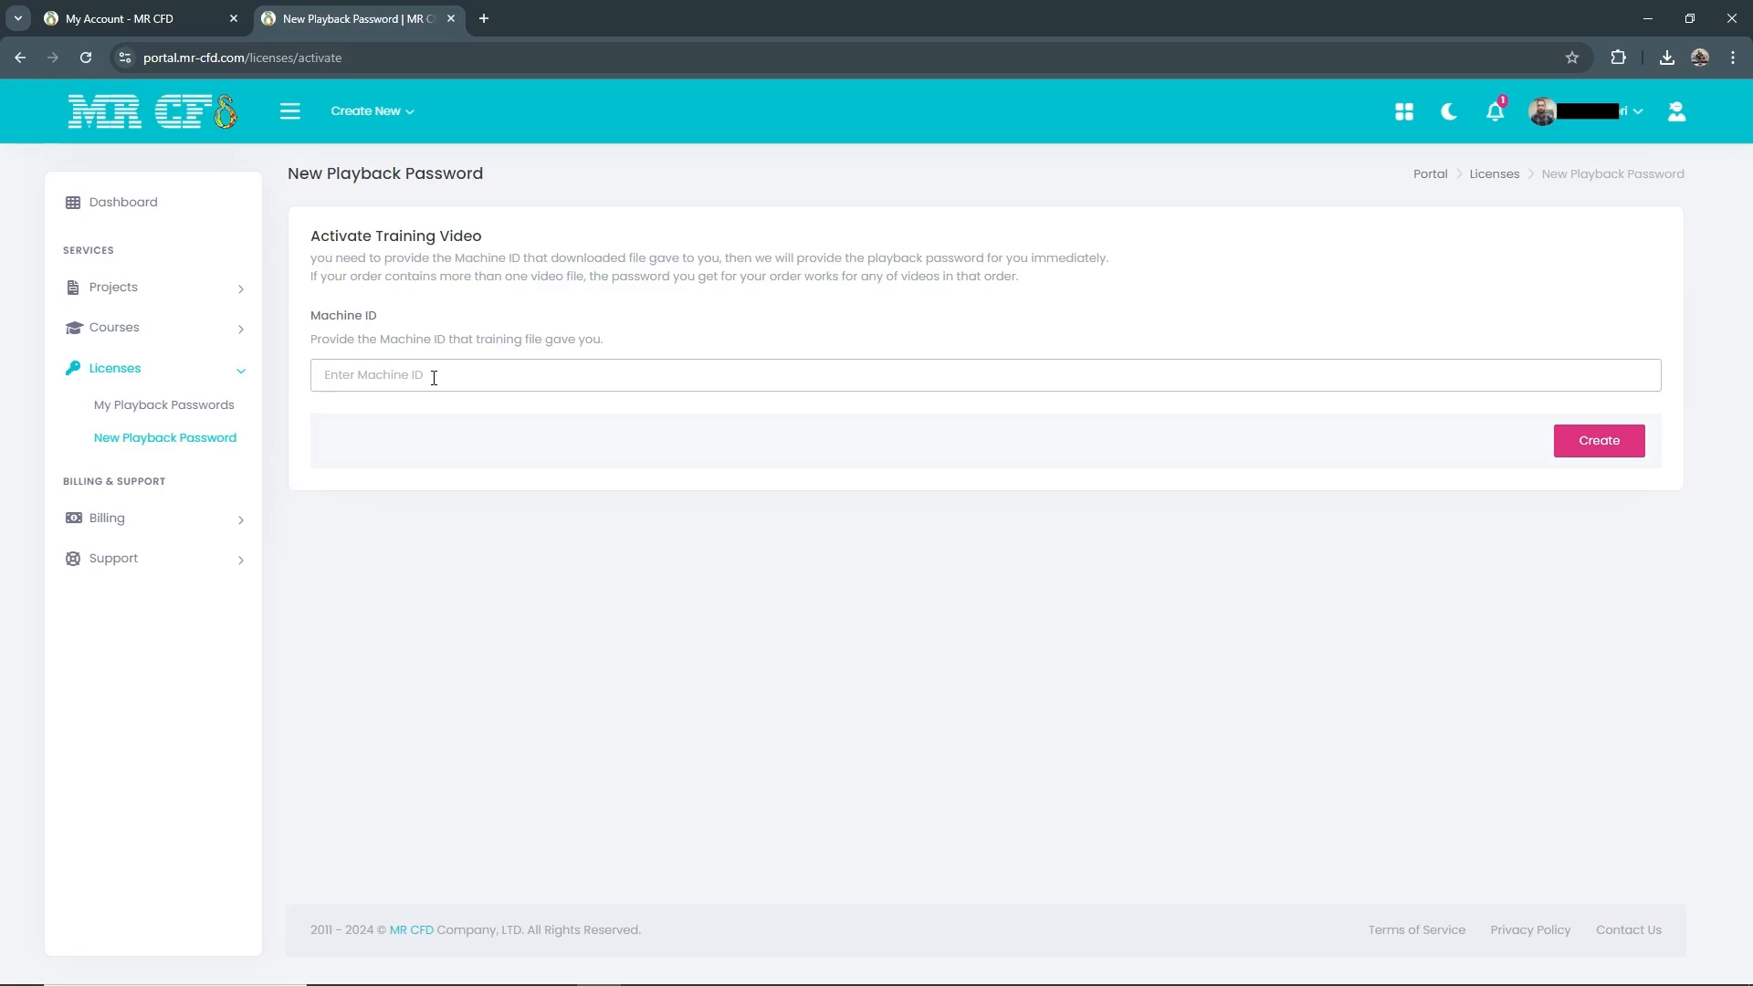
Enter Machine ID 634C69A33003-373 and request a playback password with Create.
{"action": "type", "text": "634C69A33003-373"}
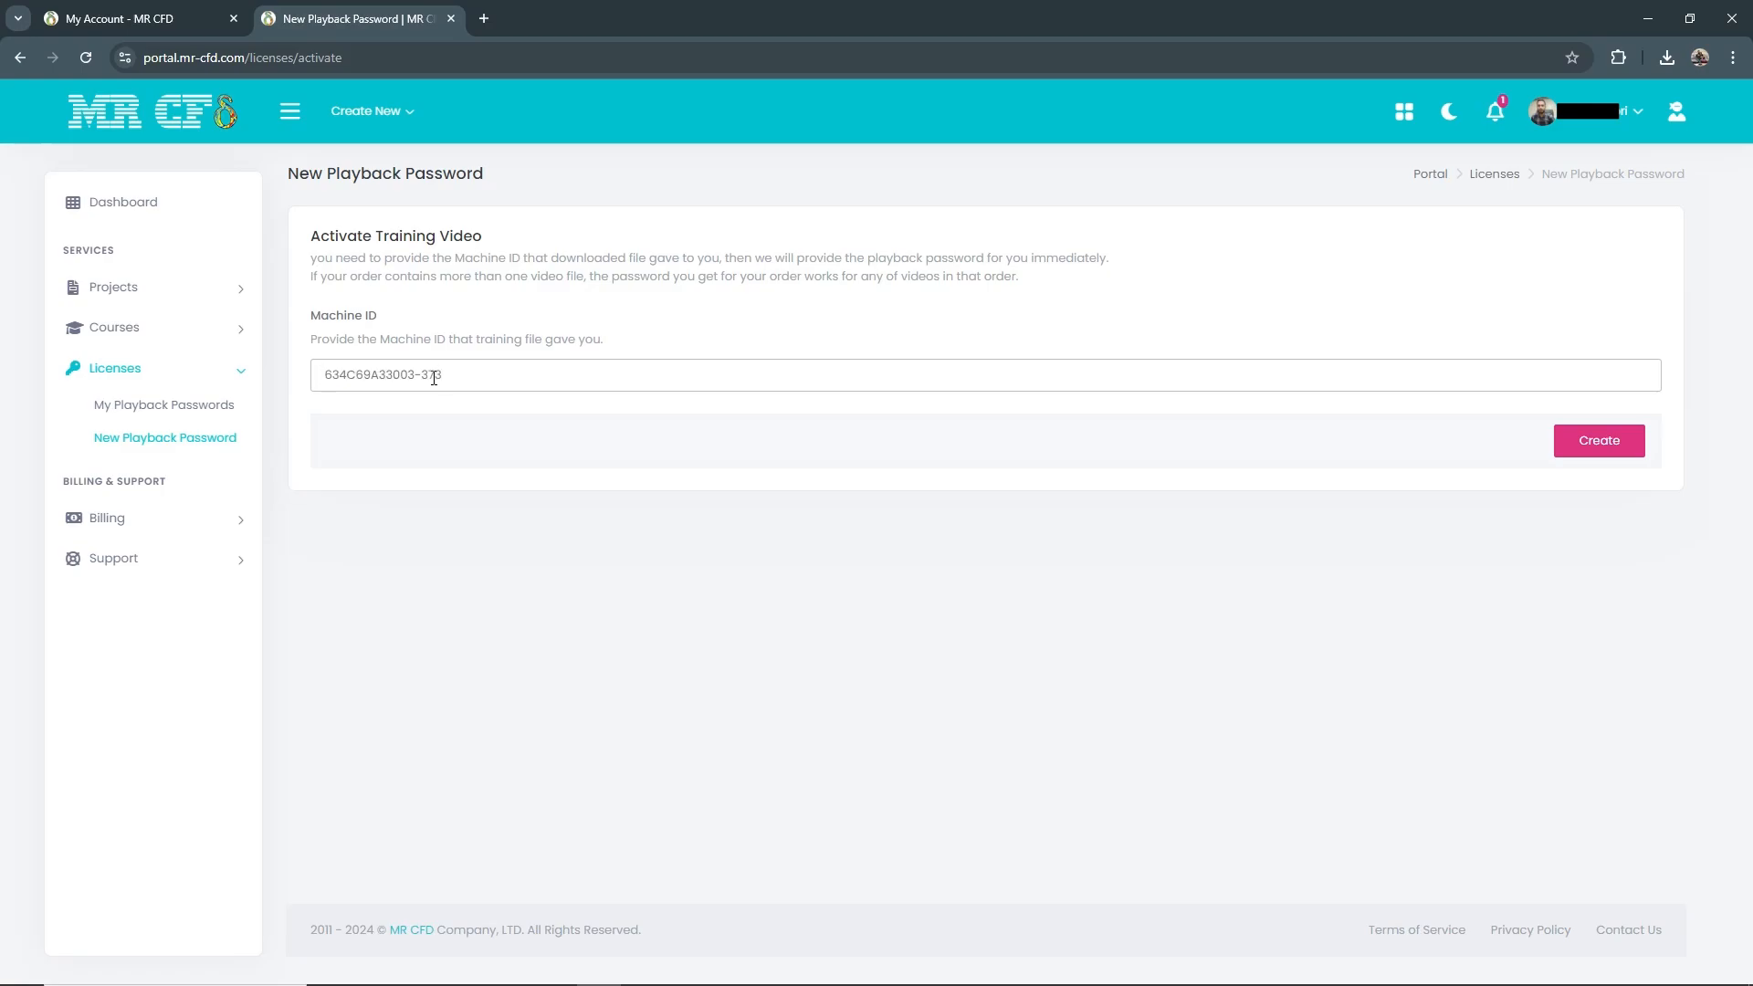
{"action": "right_click", "coordinate": [464, 375]}
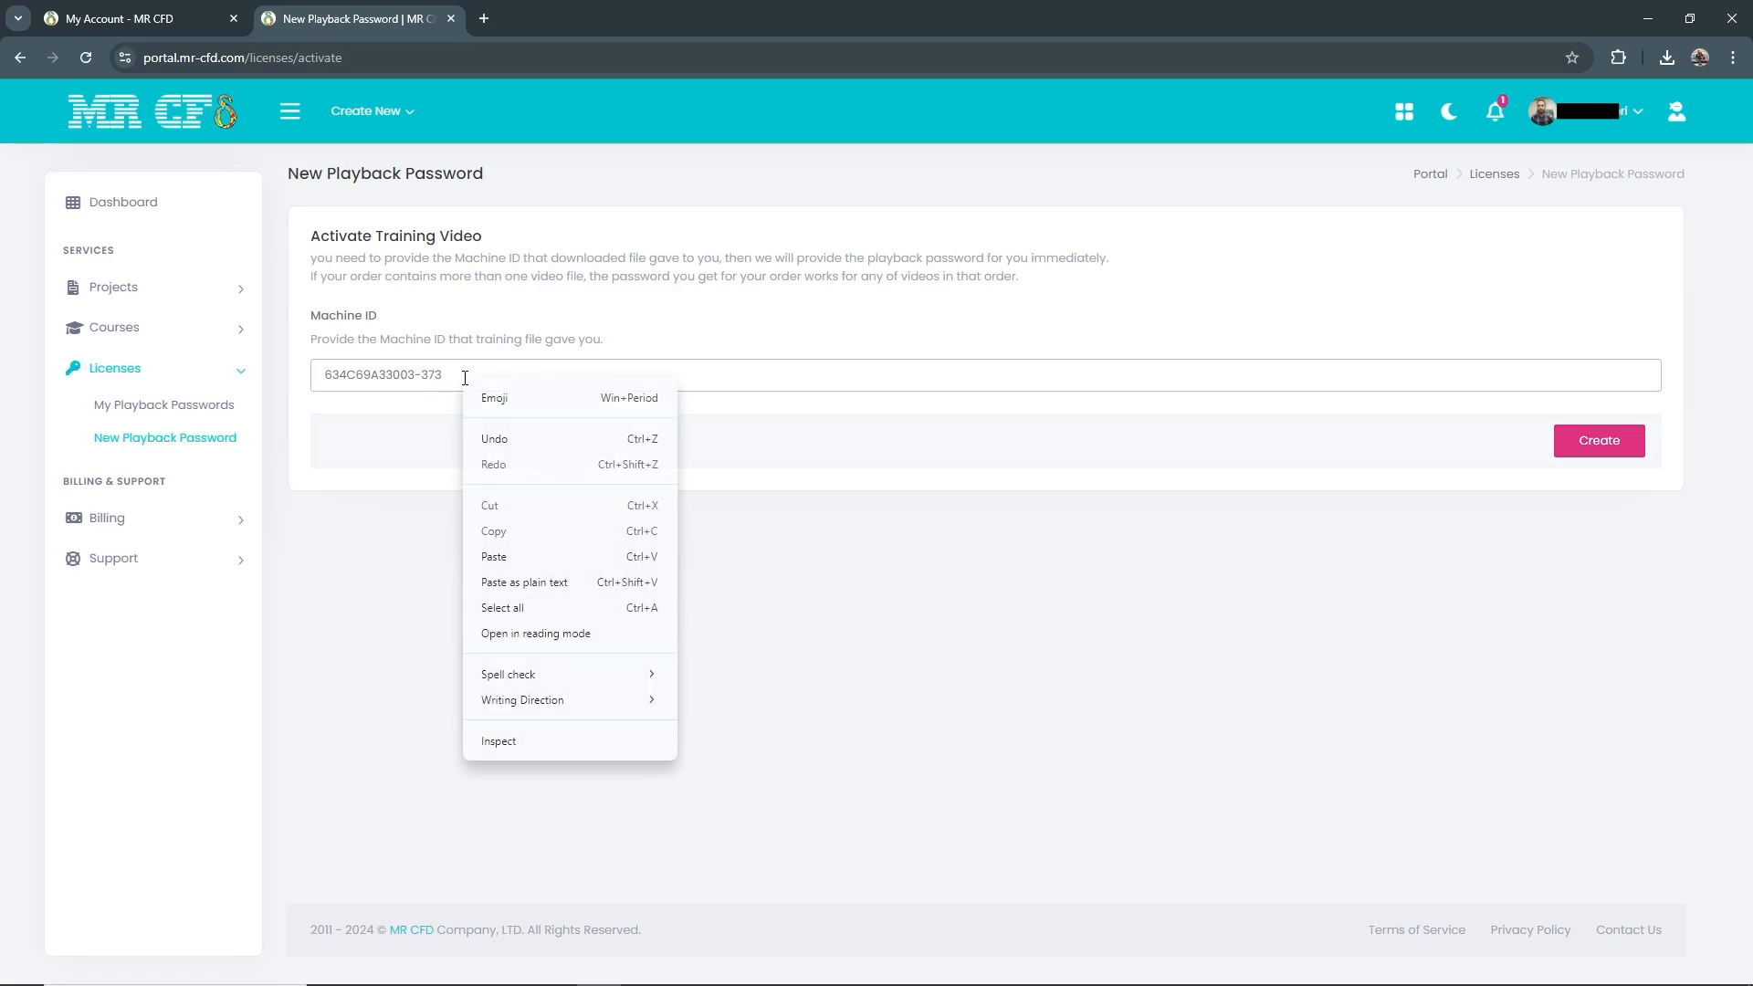
{"action": "left_click", "coordinate": [767, 395]}
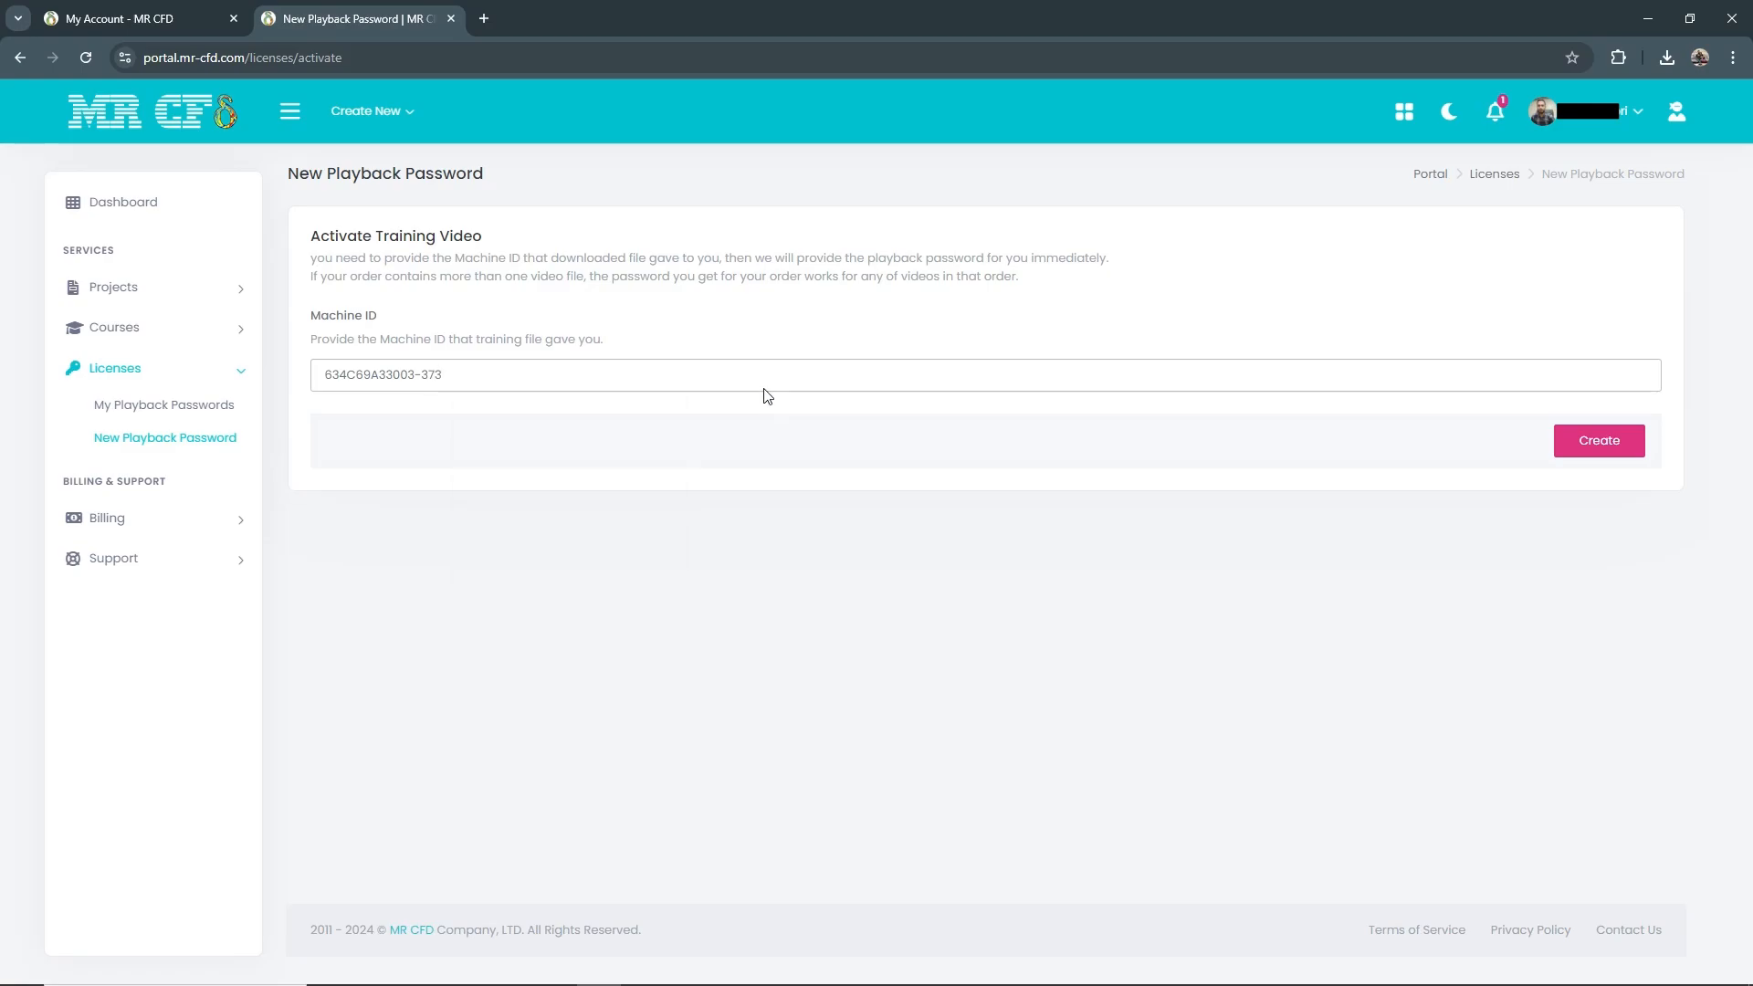
{"action": "left_click", "coordinate": [1596, 439]}
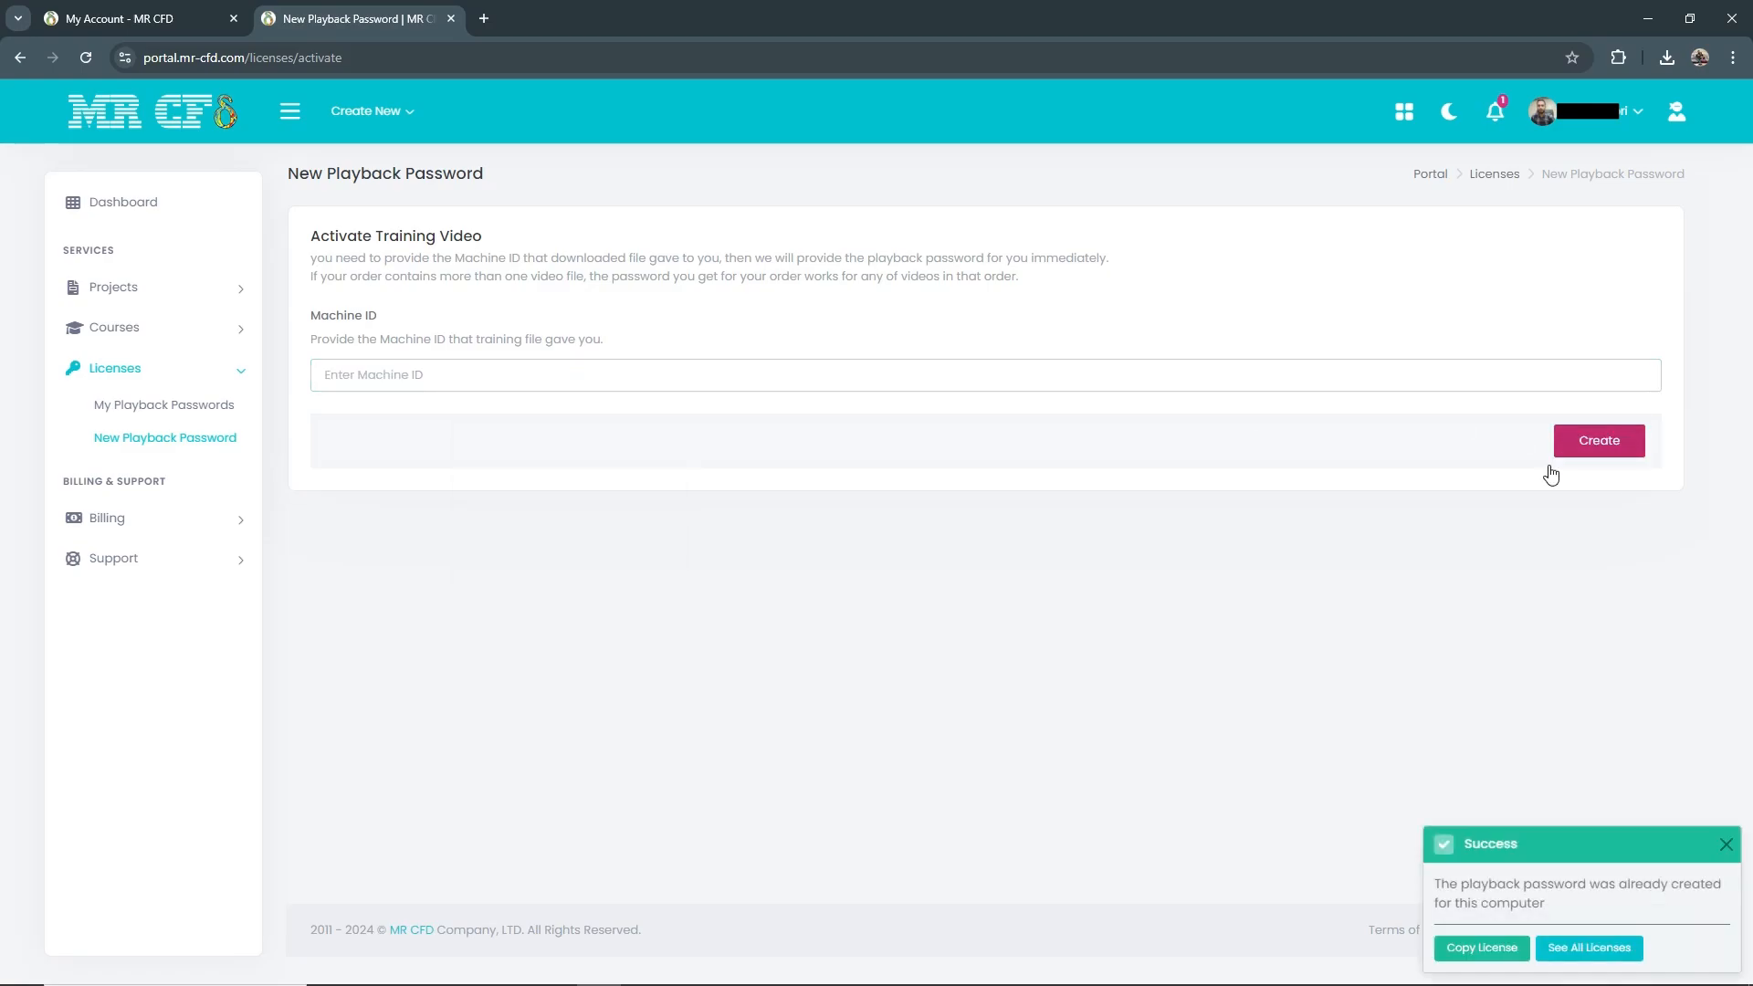
{"action": "mouse_move", "coordinate": [1540, 914]}
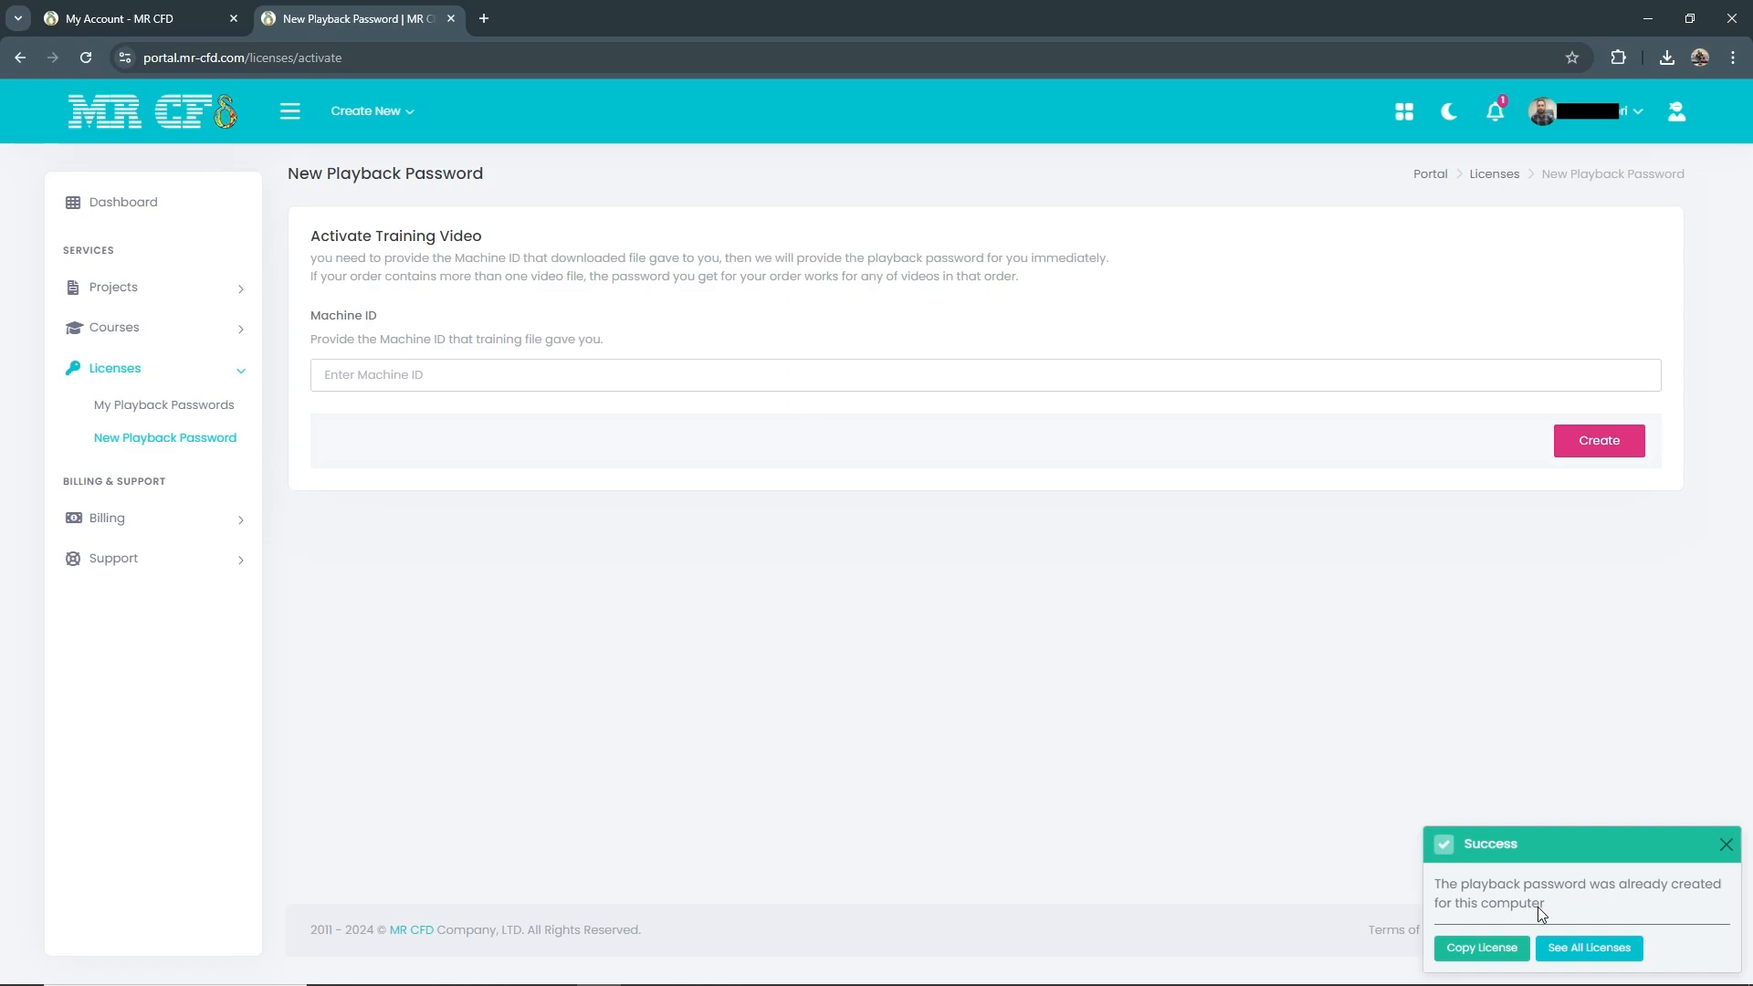
{"action": "mouse_move", "coordinate": [1478, 837]}
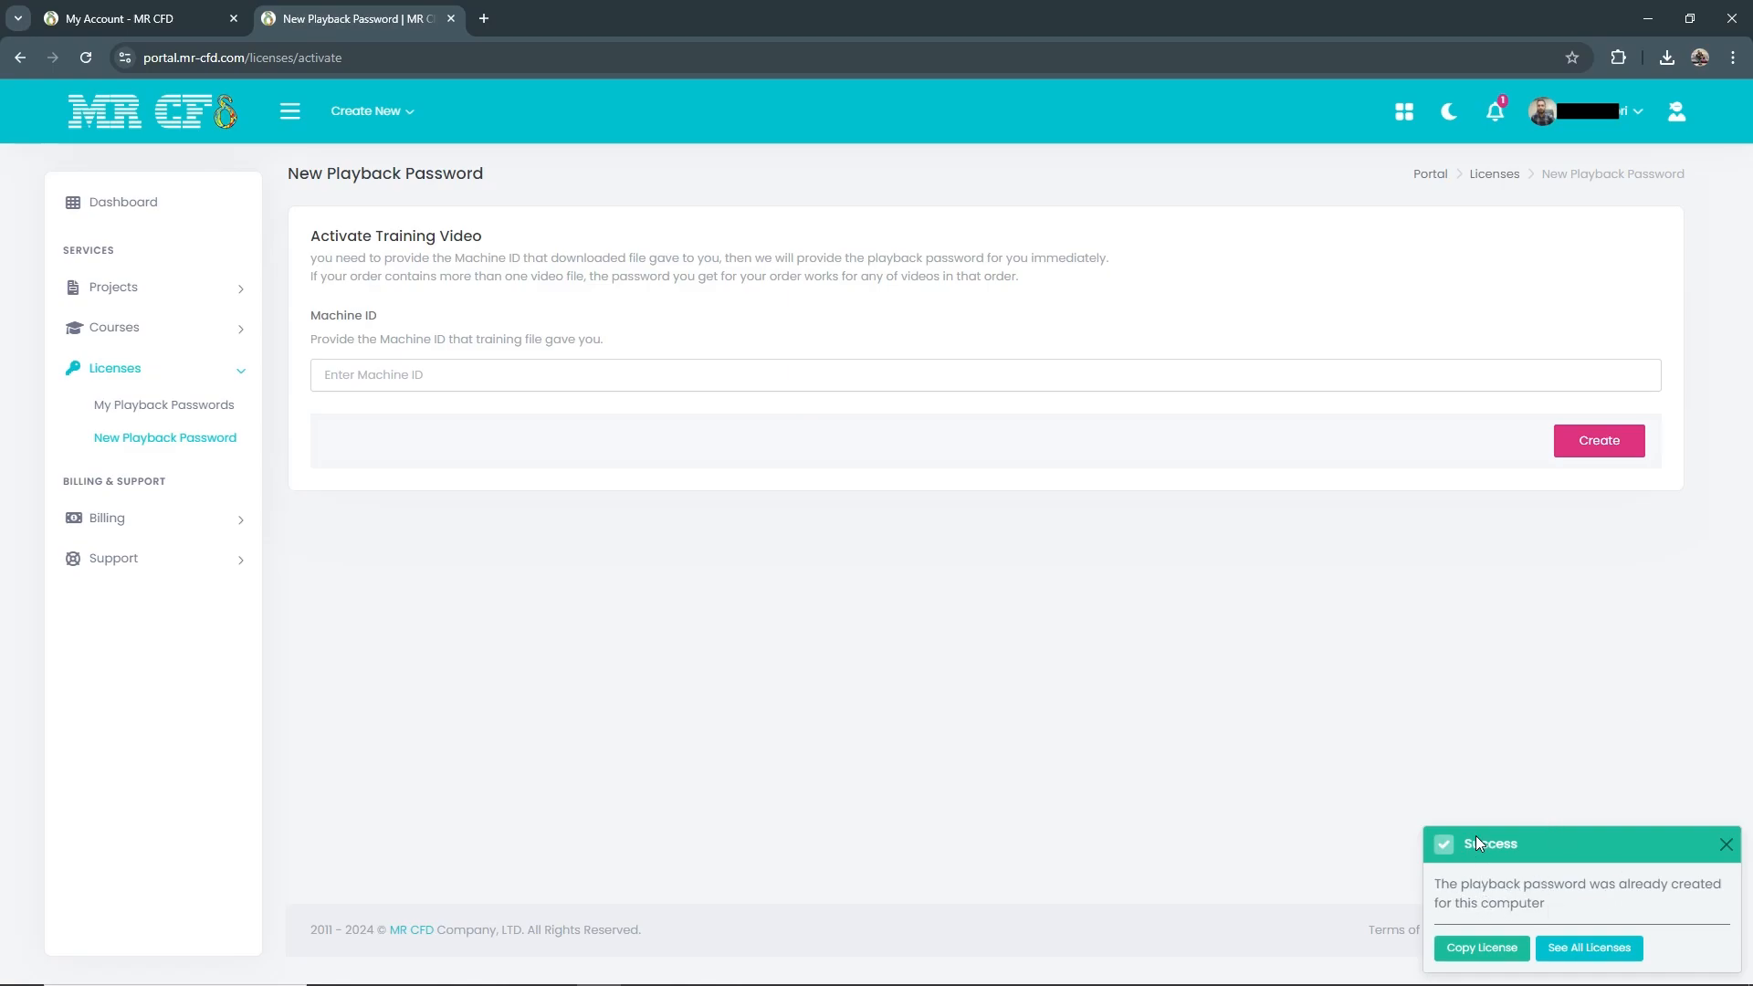
{"action": "mouse_move", "coordinate": [1478, 897]}
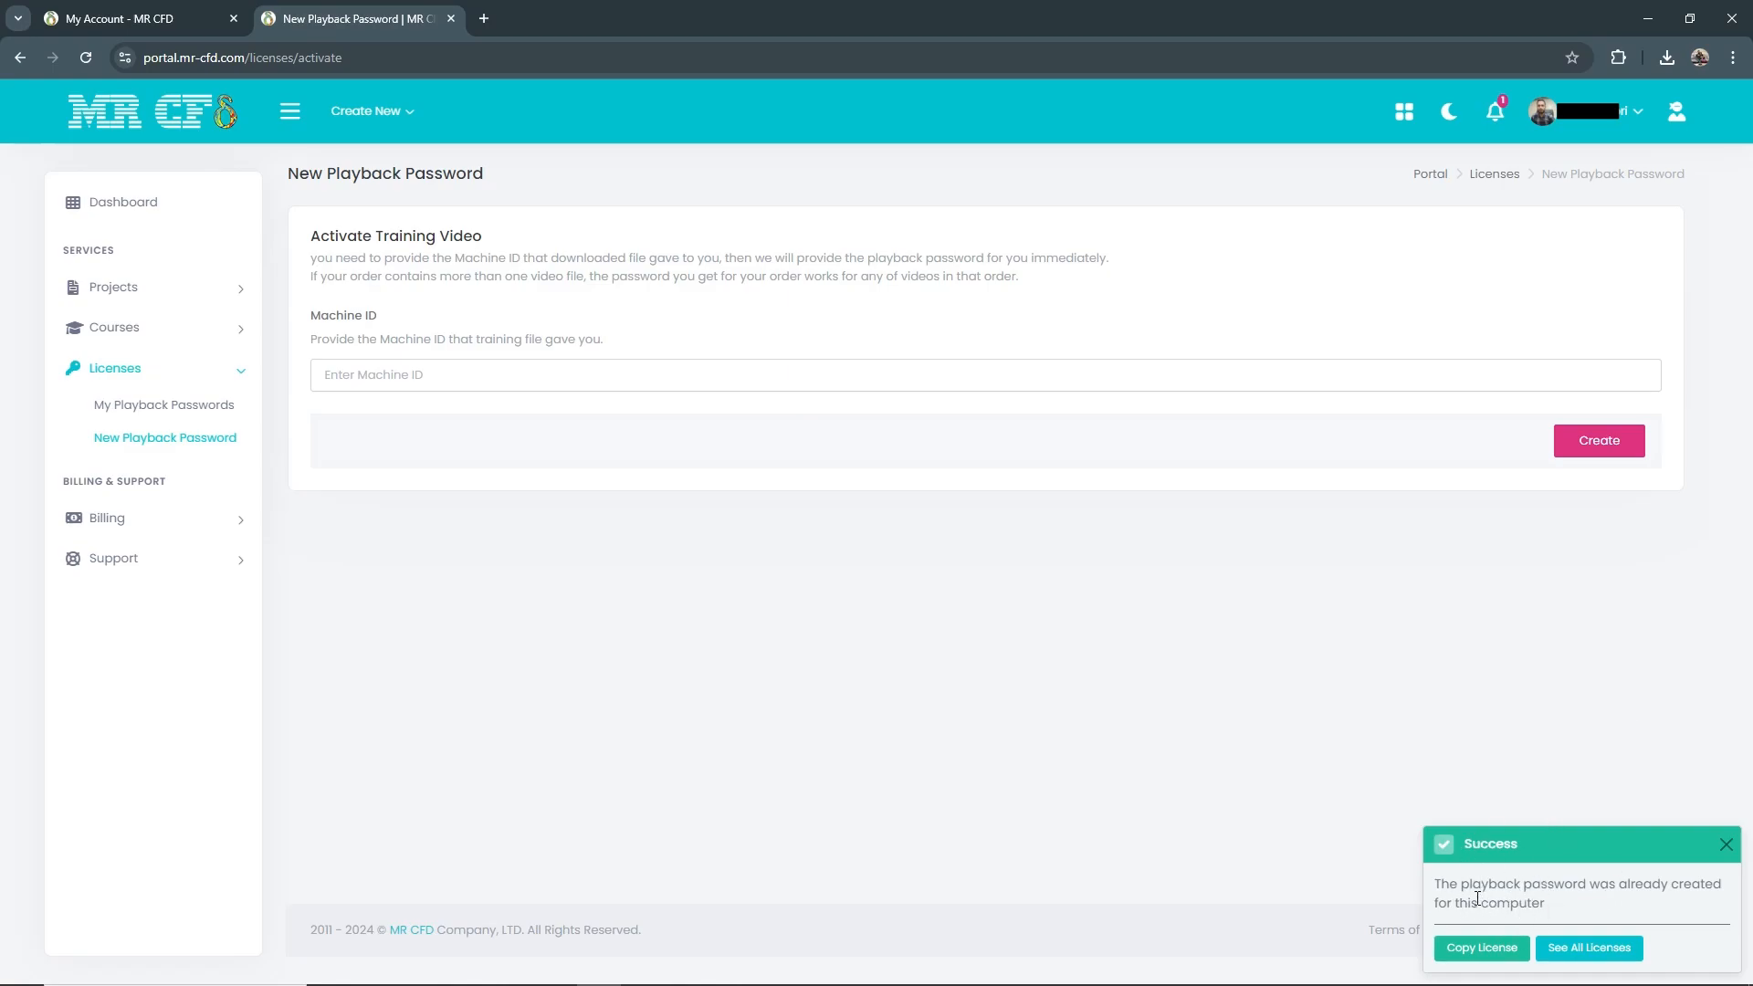
{"action": "mouse_move", "coordinate": [1527, 918]}
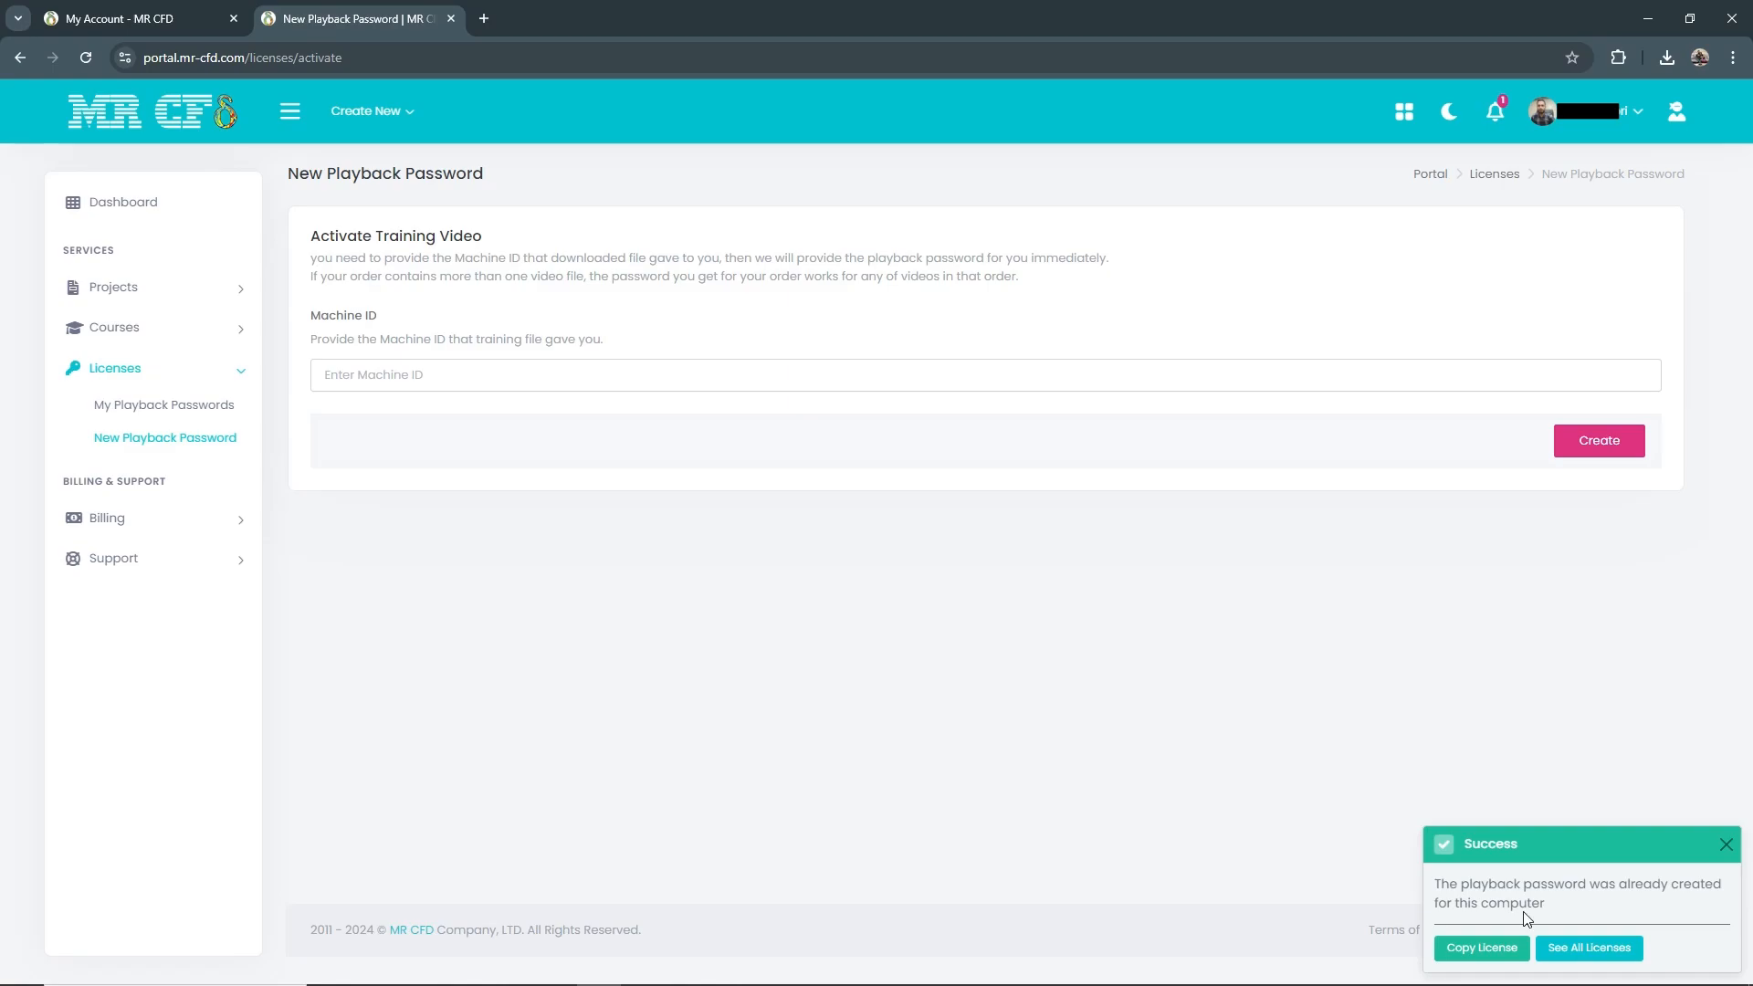
{"action": "mouse_move", "coordinate": [1607, 915]}
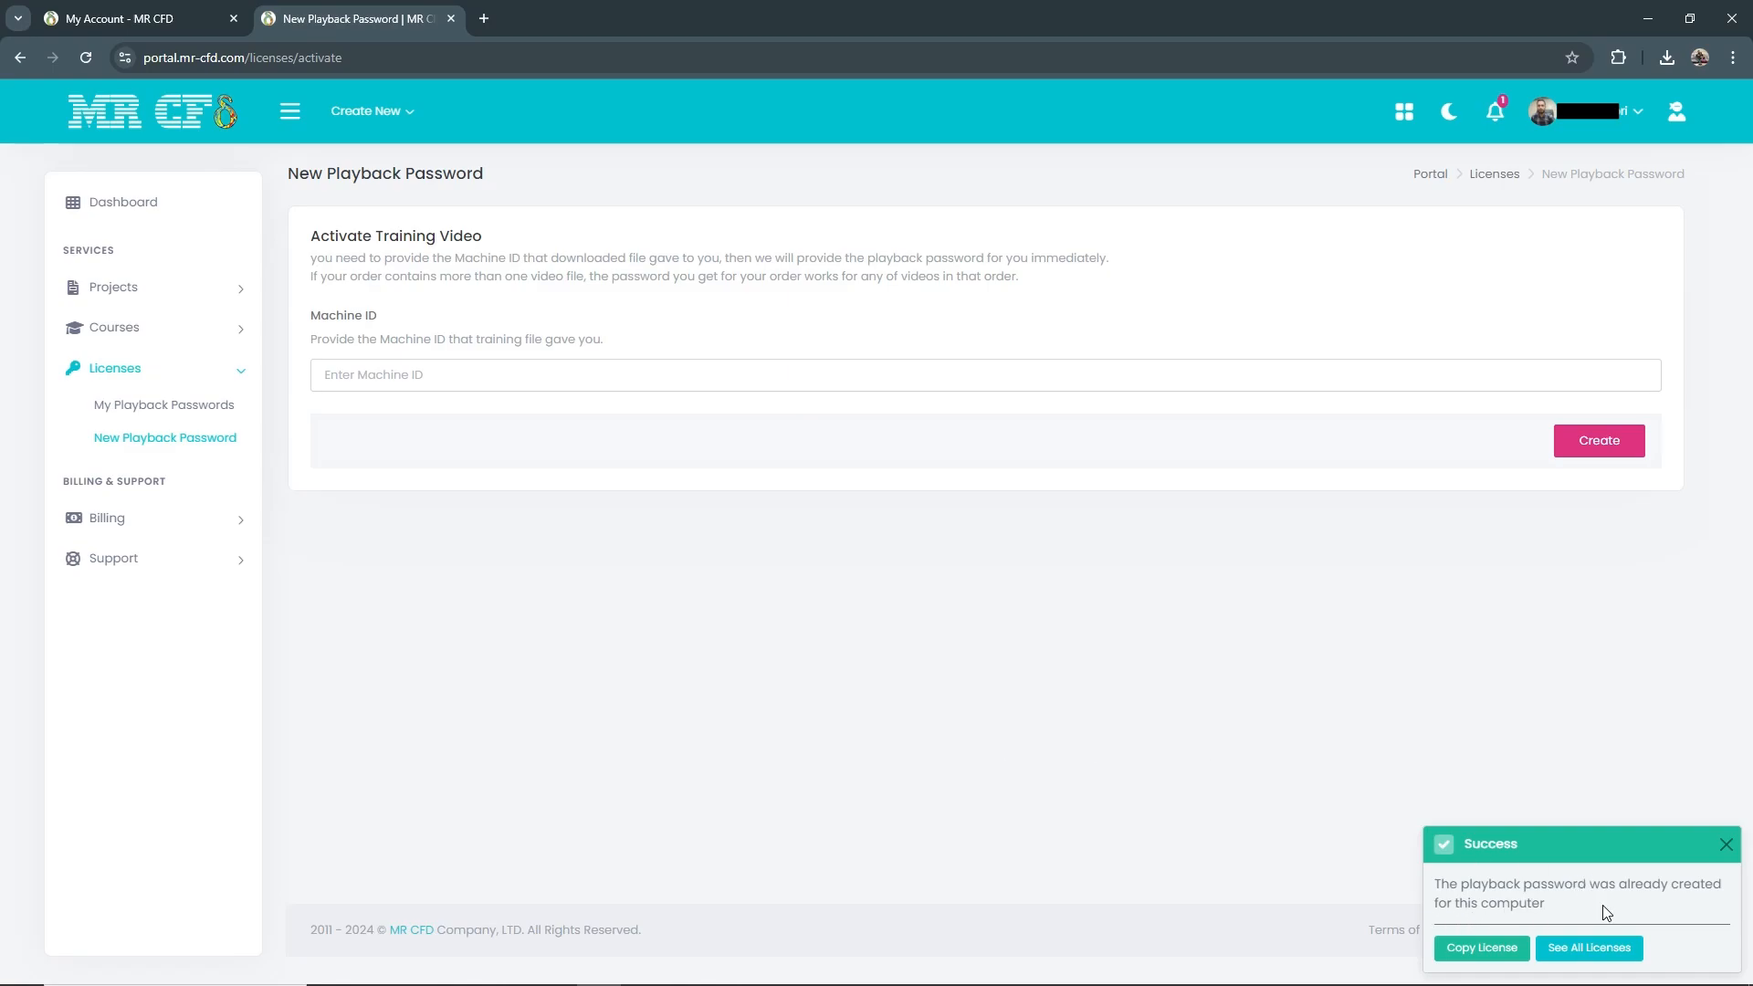
{"action": "mouse_move", "coordinate": [1564, 870]}
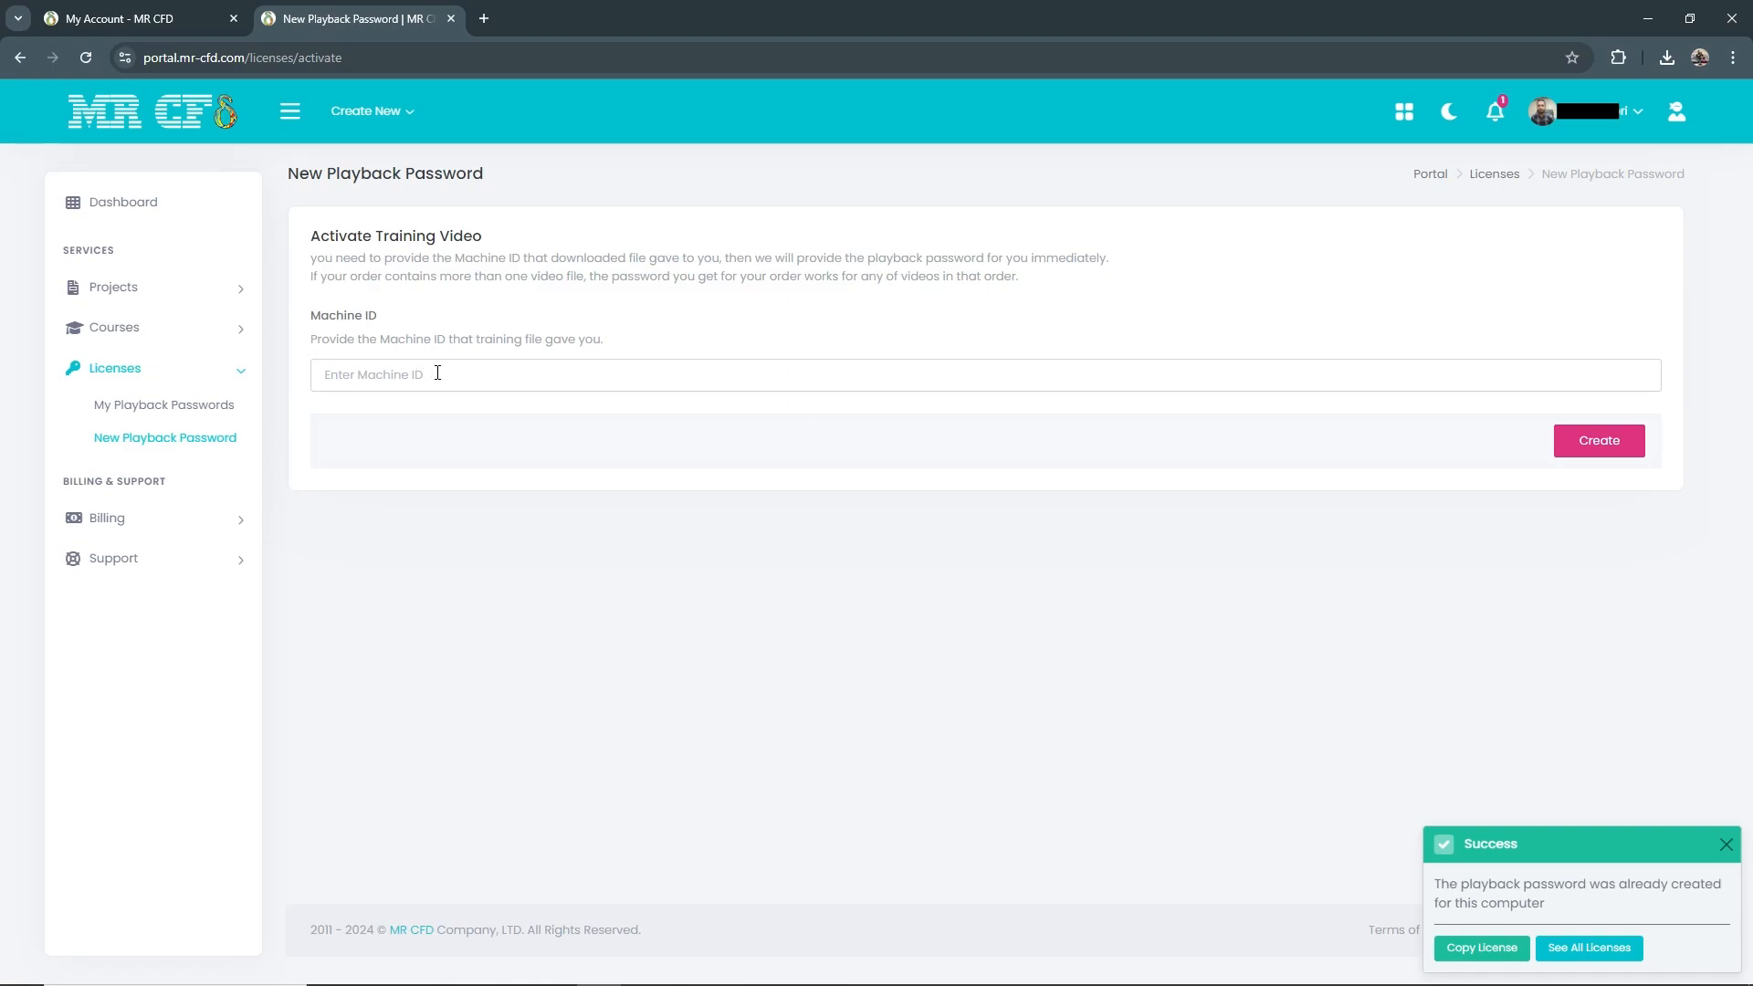
{"action": "mouse_move", "coordinate": [209, 463]}
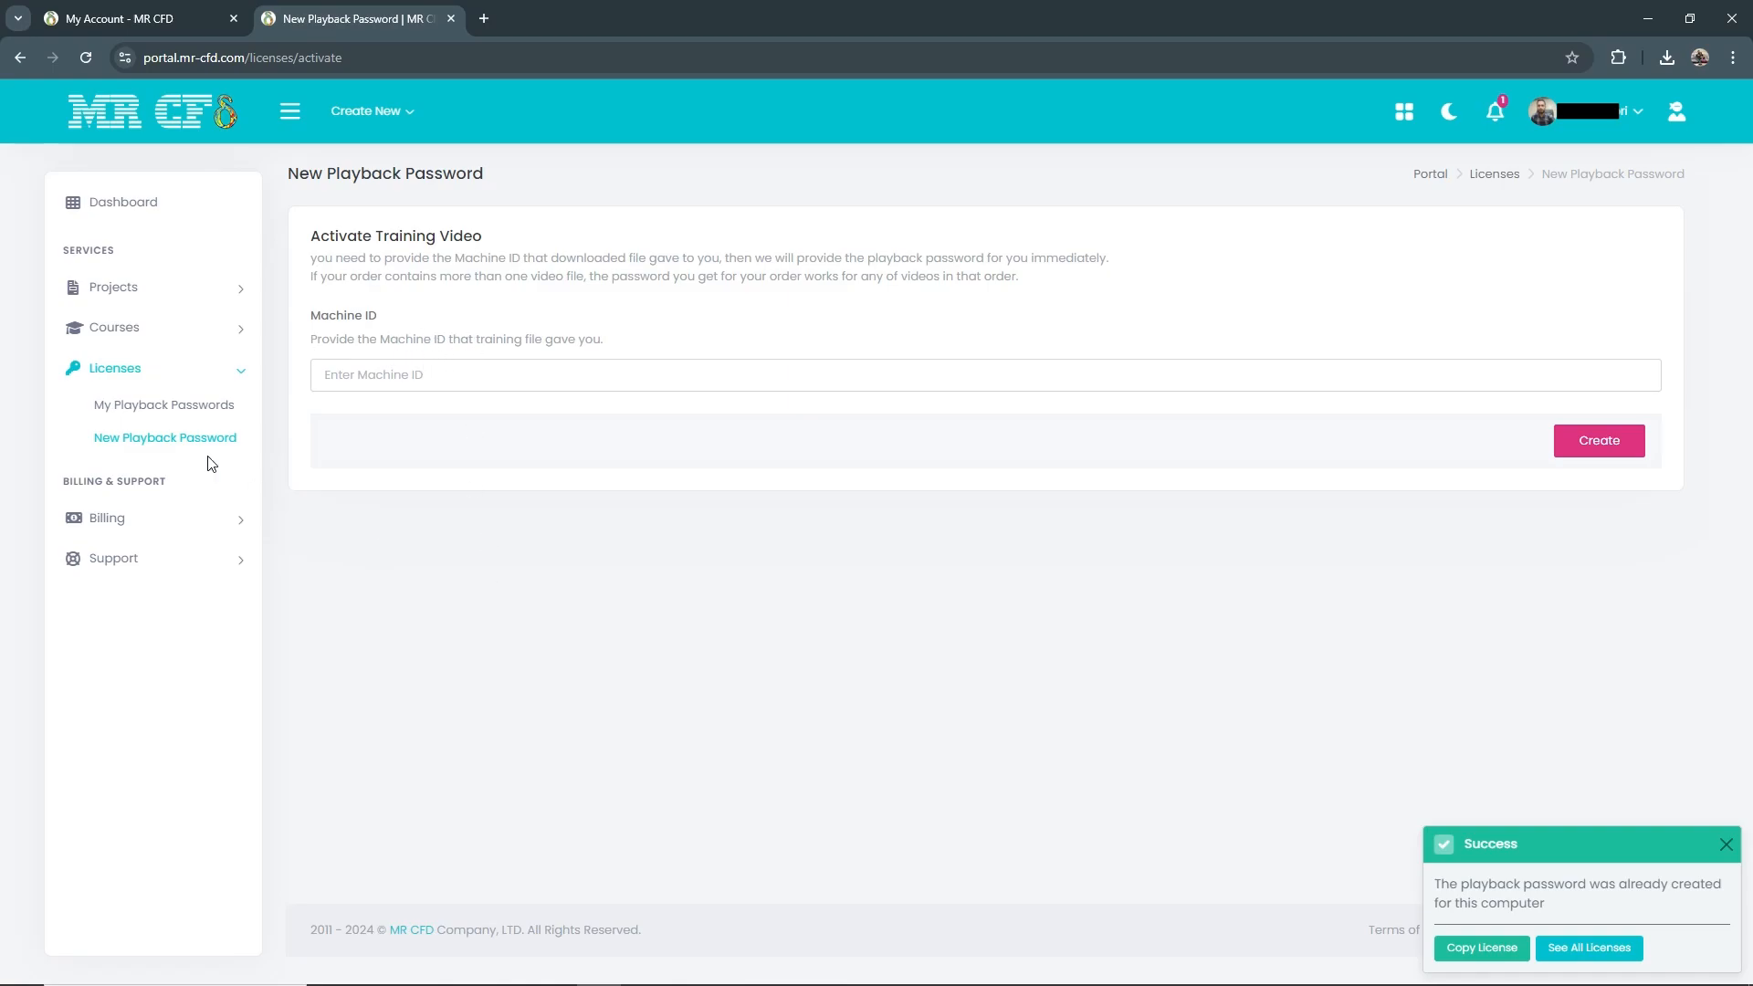
{"action": "mouse_move", "coordinate": [164, 405]}
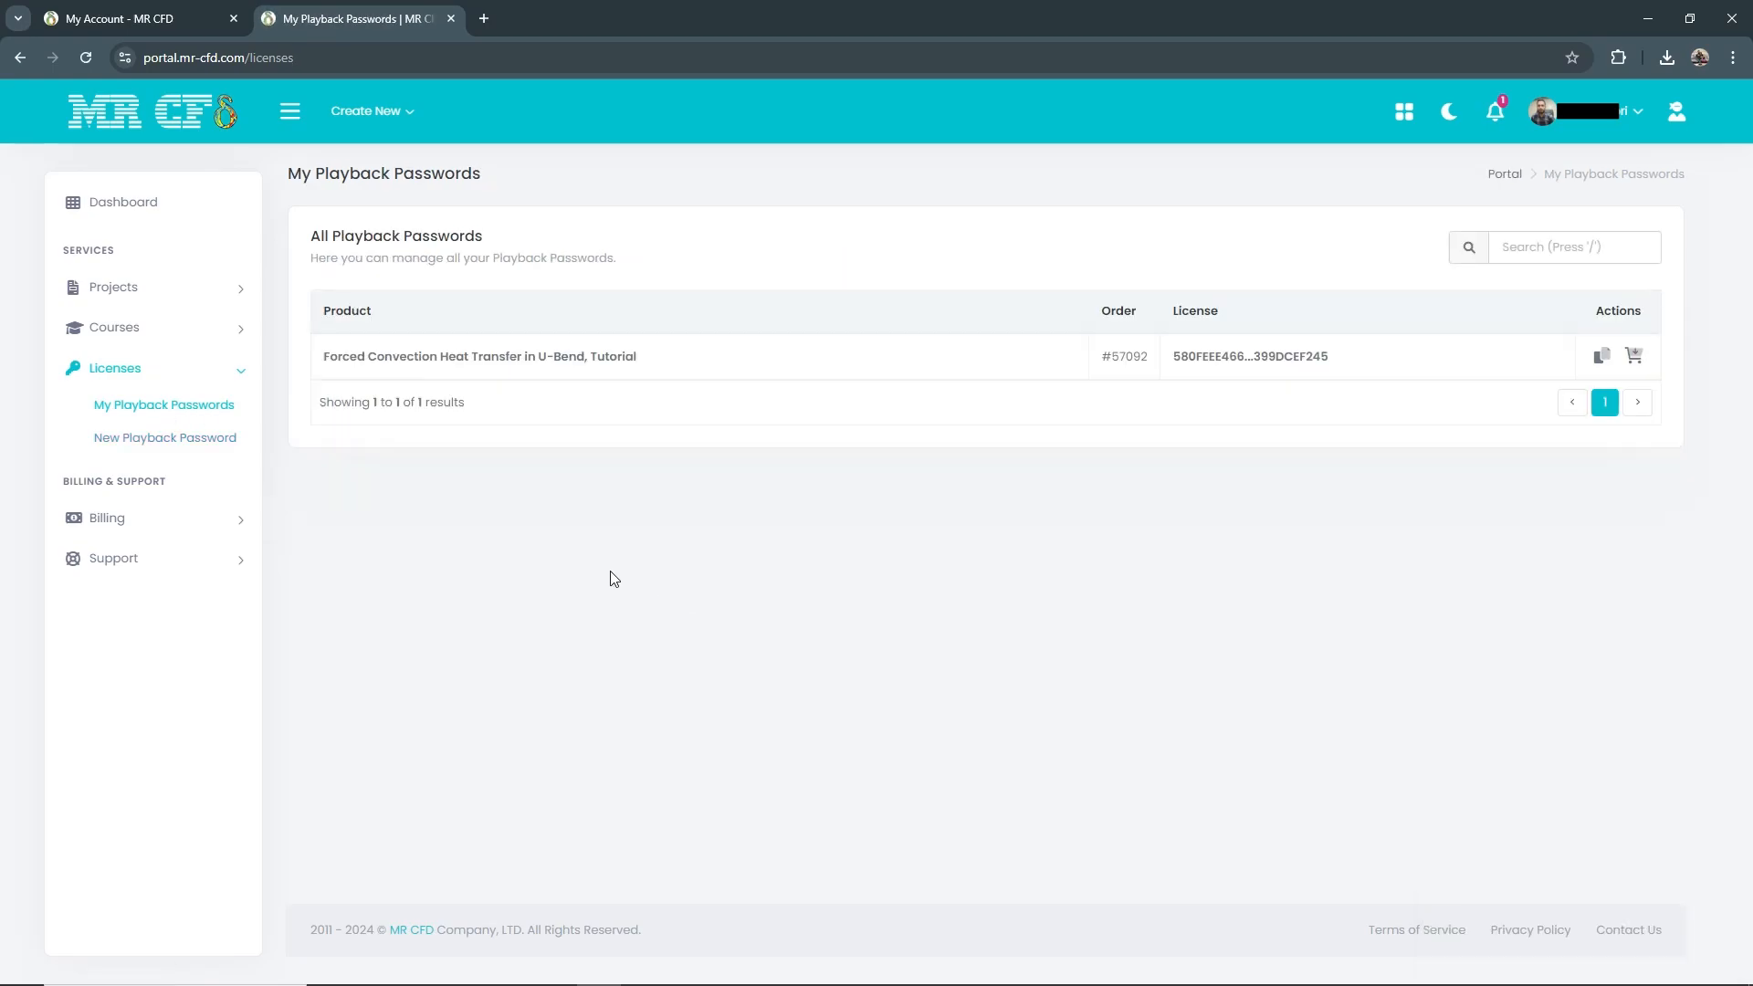
{"action": "mouse_move", "coordinate": [832, 378]}
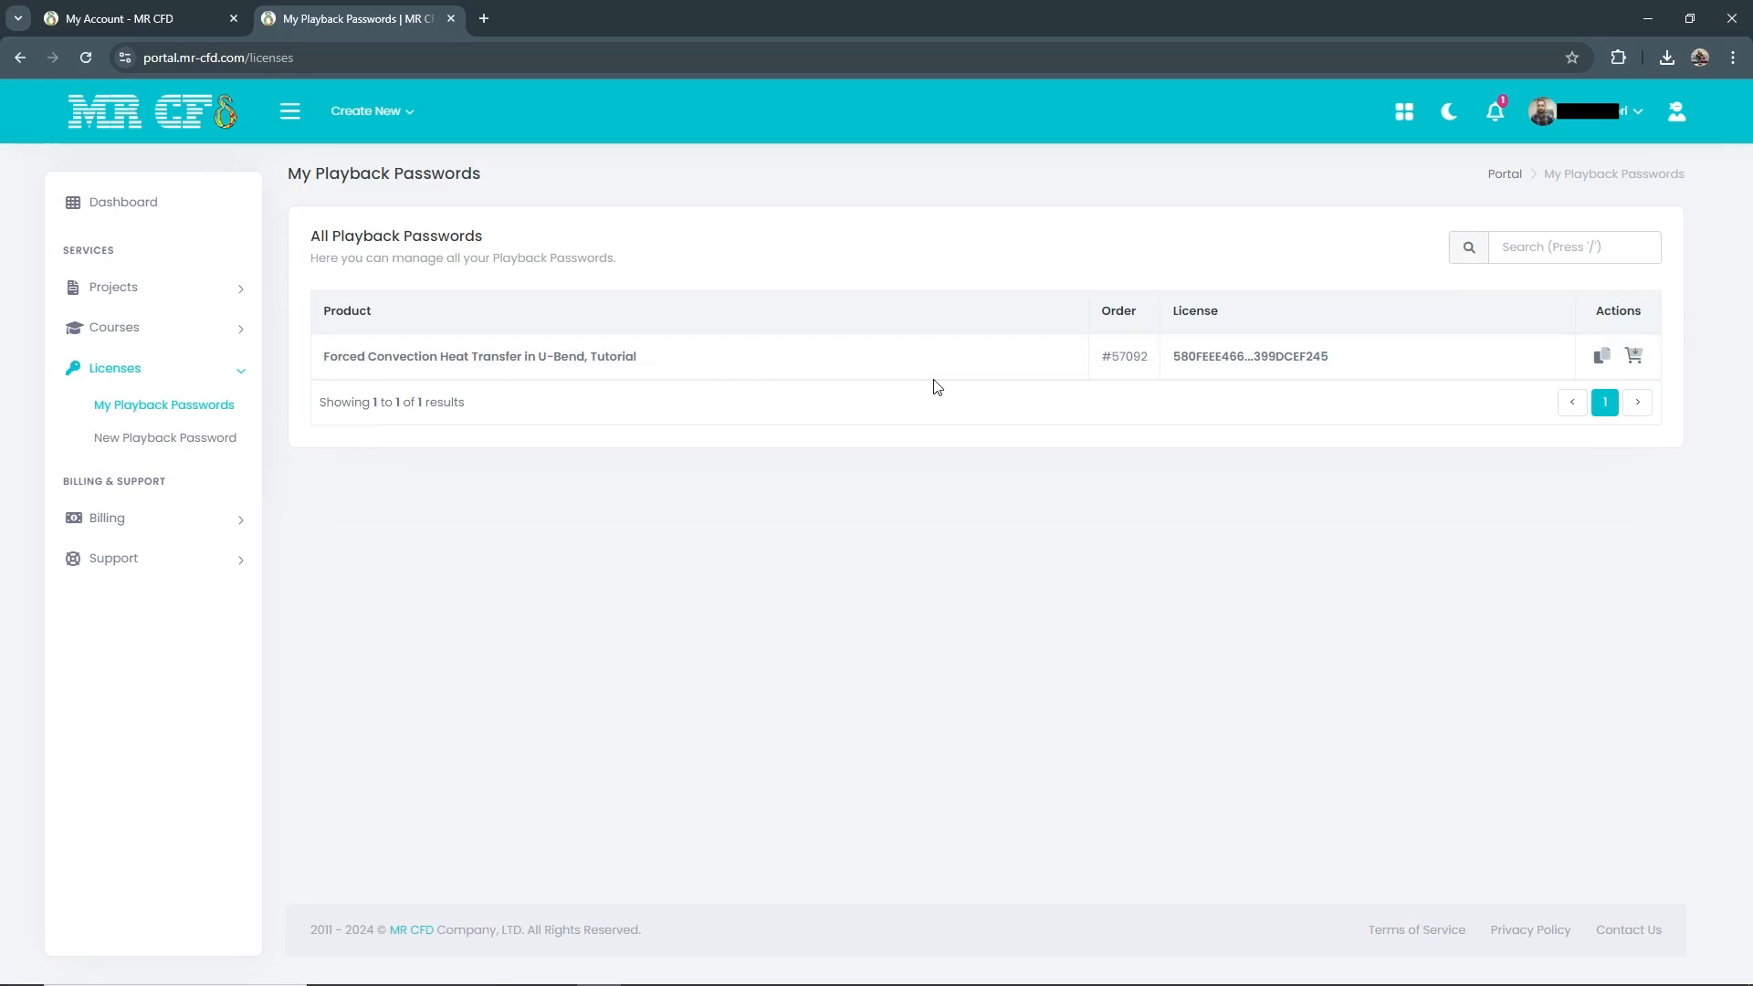
{"action": "mouse_move", "coordinate": [1600, 355]}
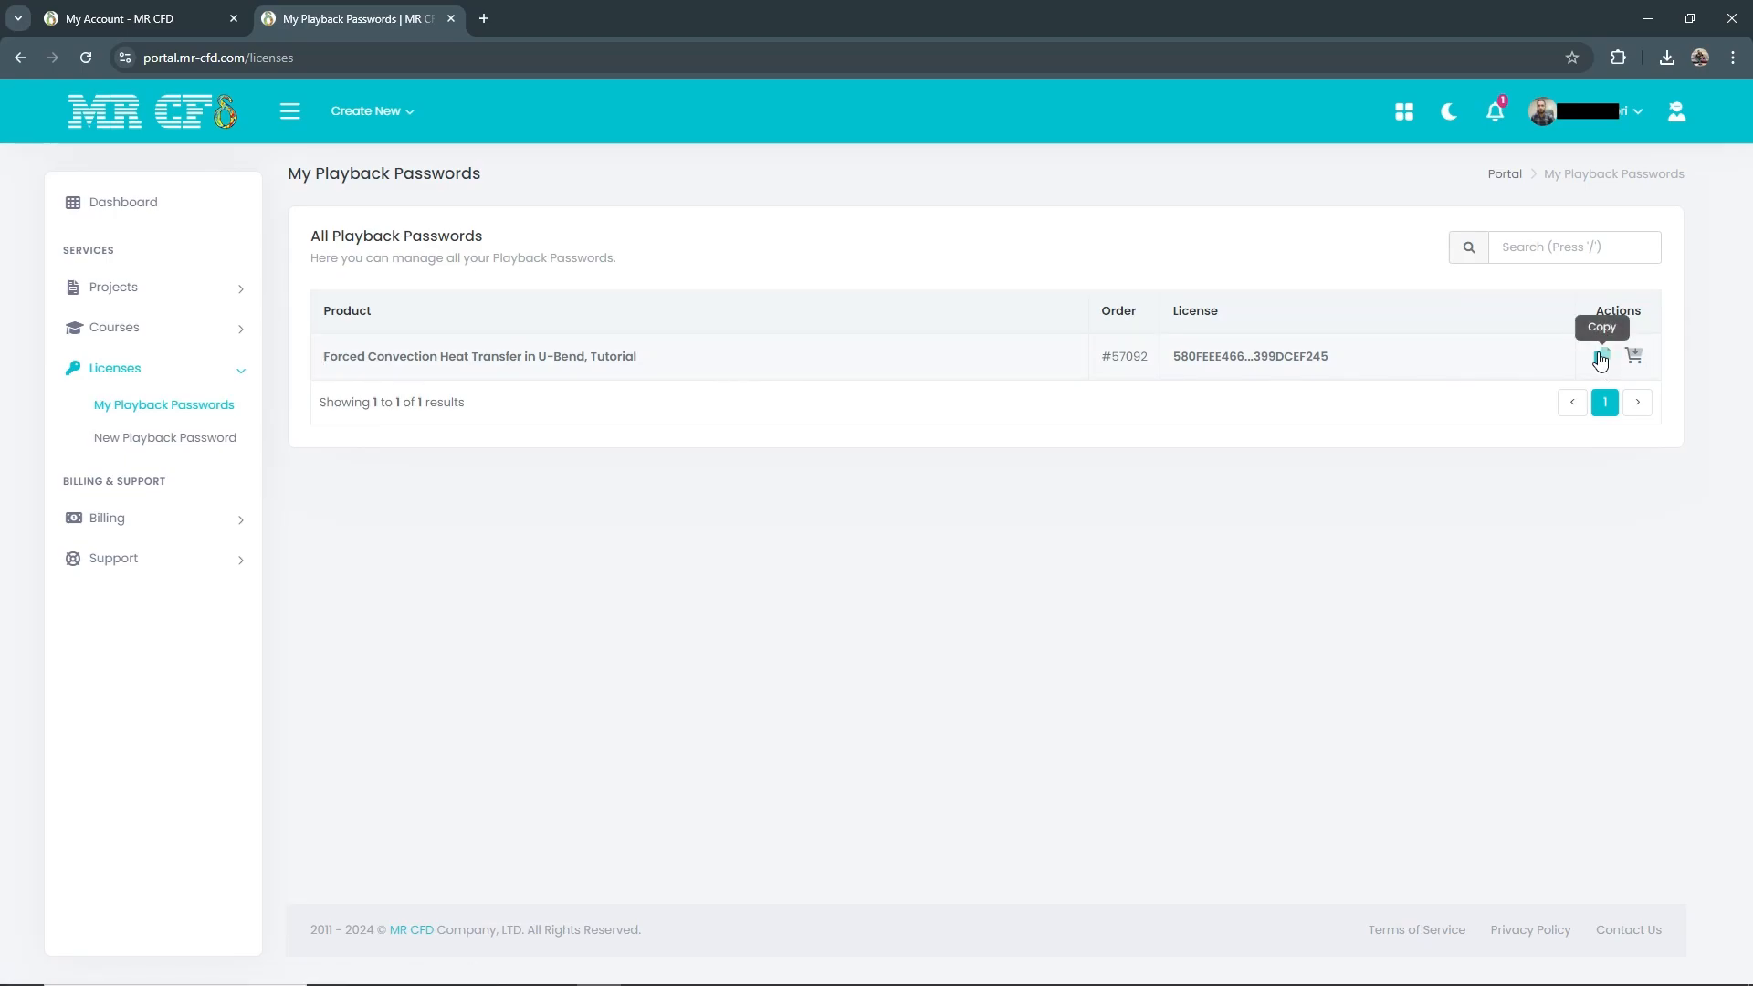
Copy the U-Bend tutorial's playback password and return to the player's password dialog.
{"action": "left_click", "coordinate": [1597, 355]}
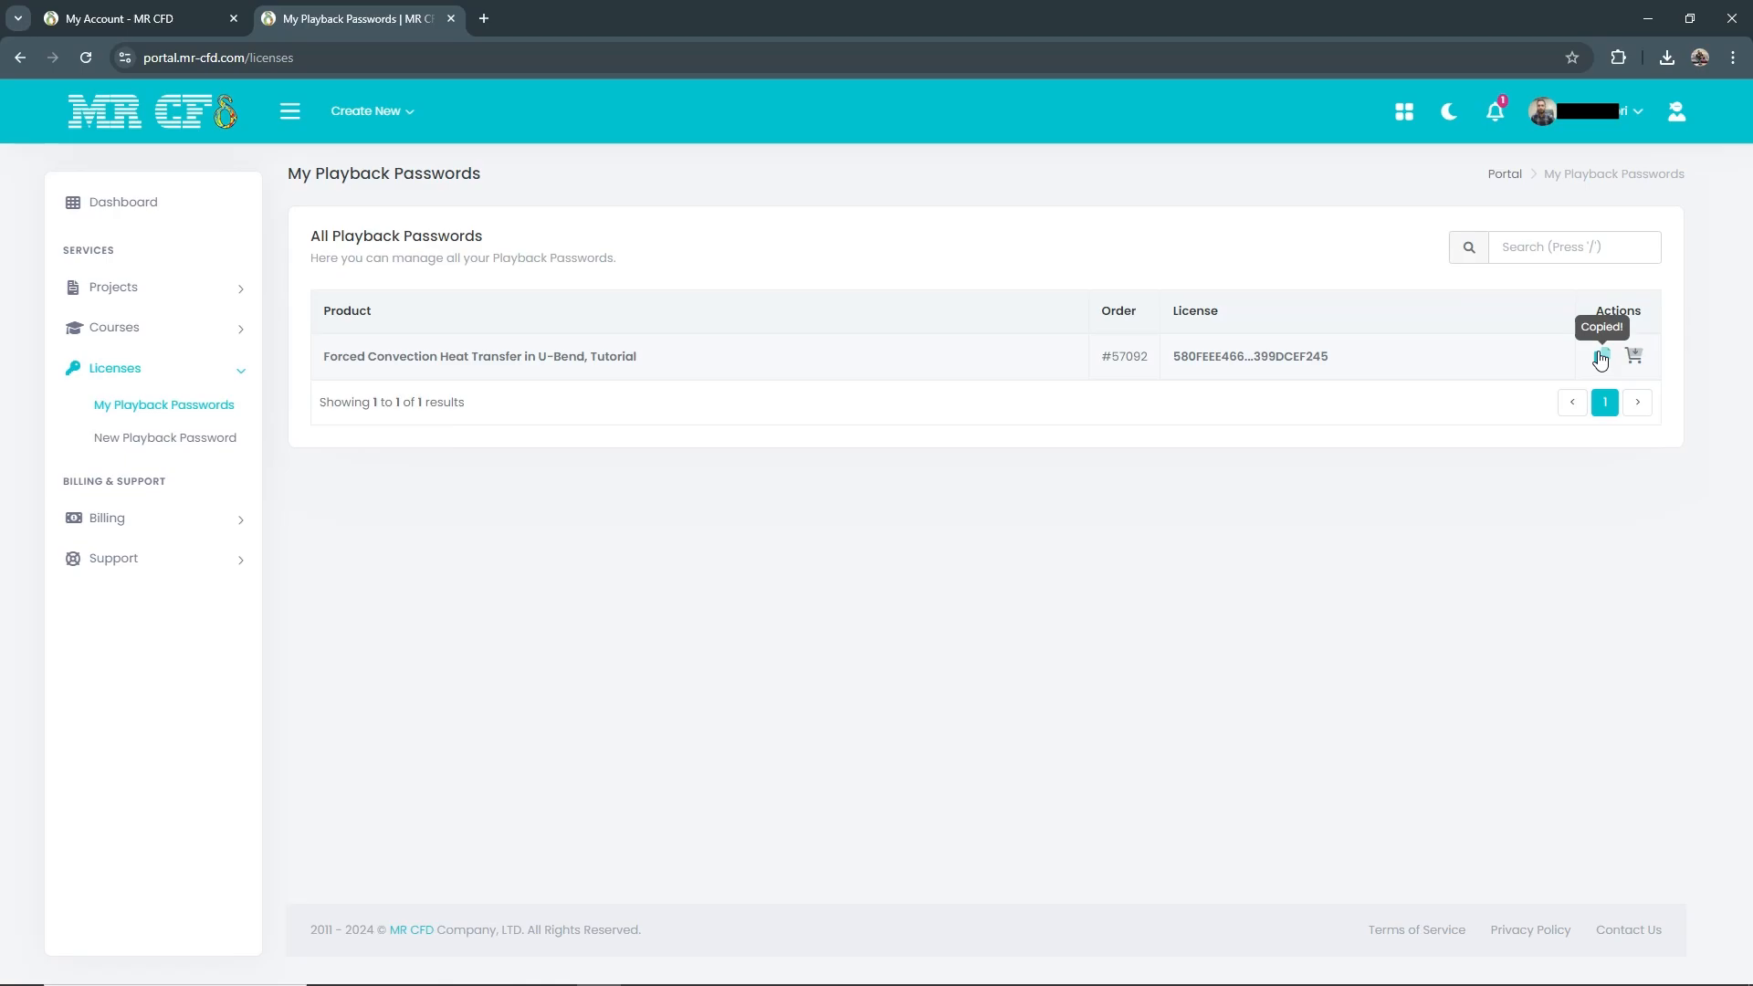
{"action": "left_click", "coordinate": [1599, 355]}
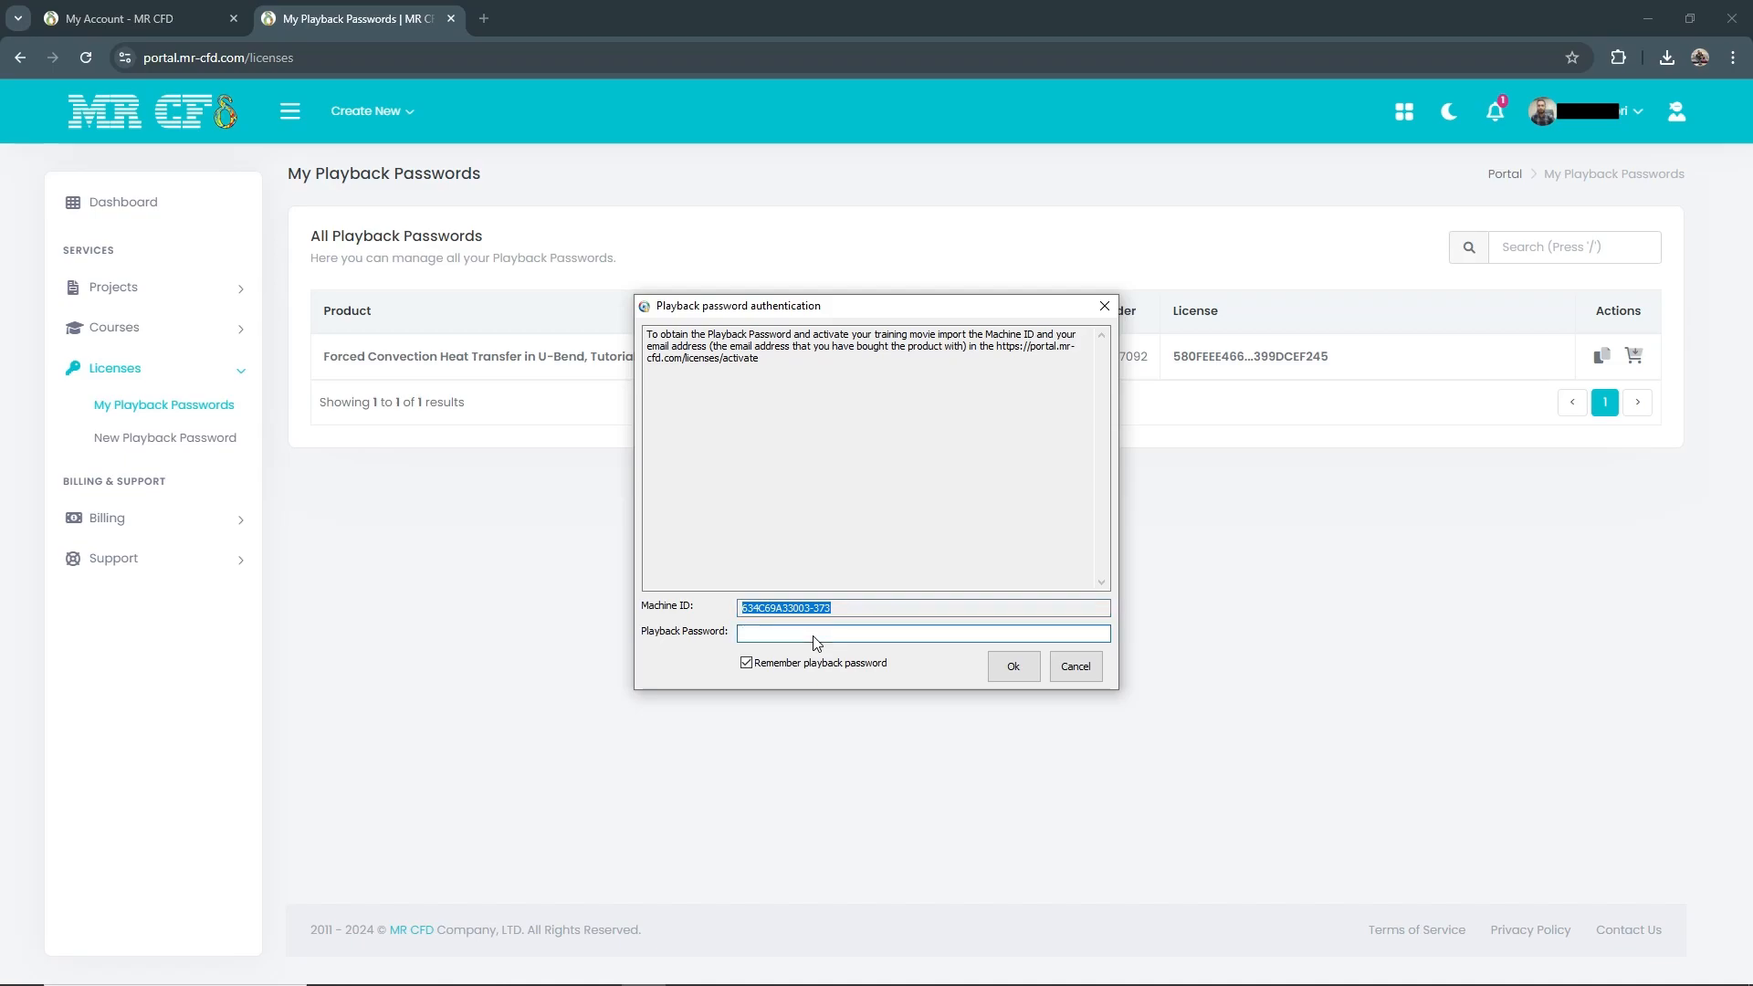
Paste the copied password into the Playback Password field and confirm with Ok.
{"action": "right_click", "coordinate": [922, 632]}
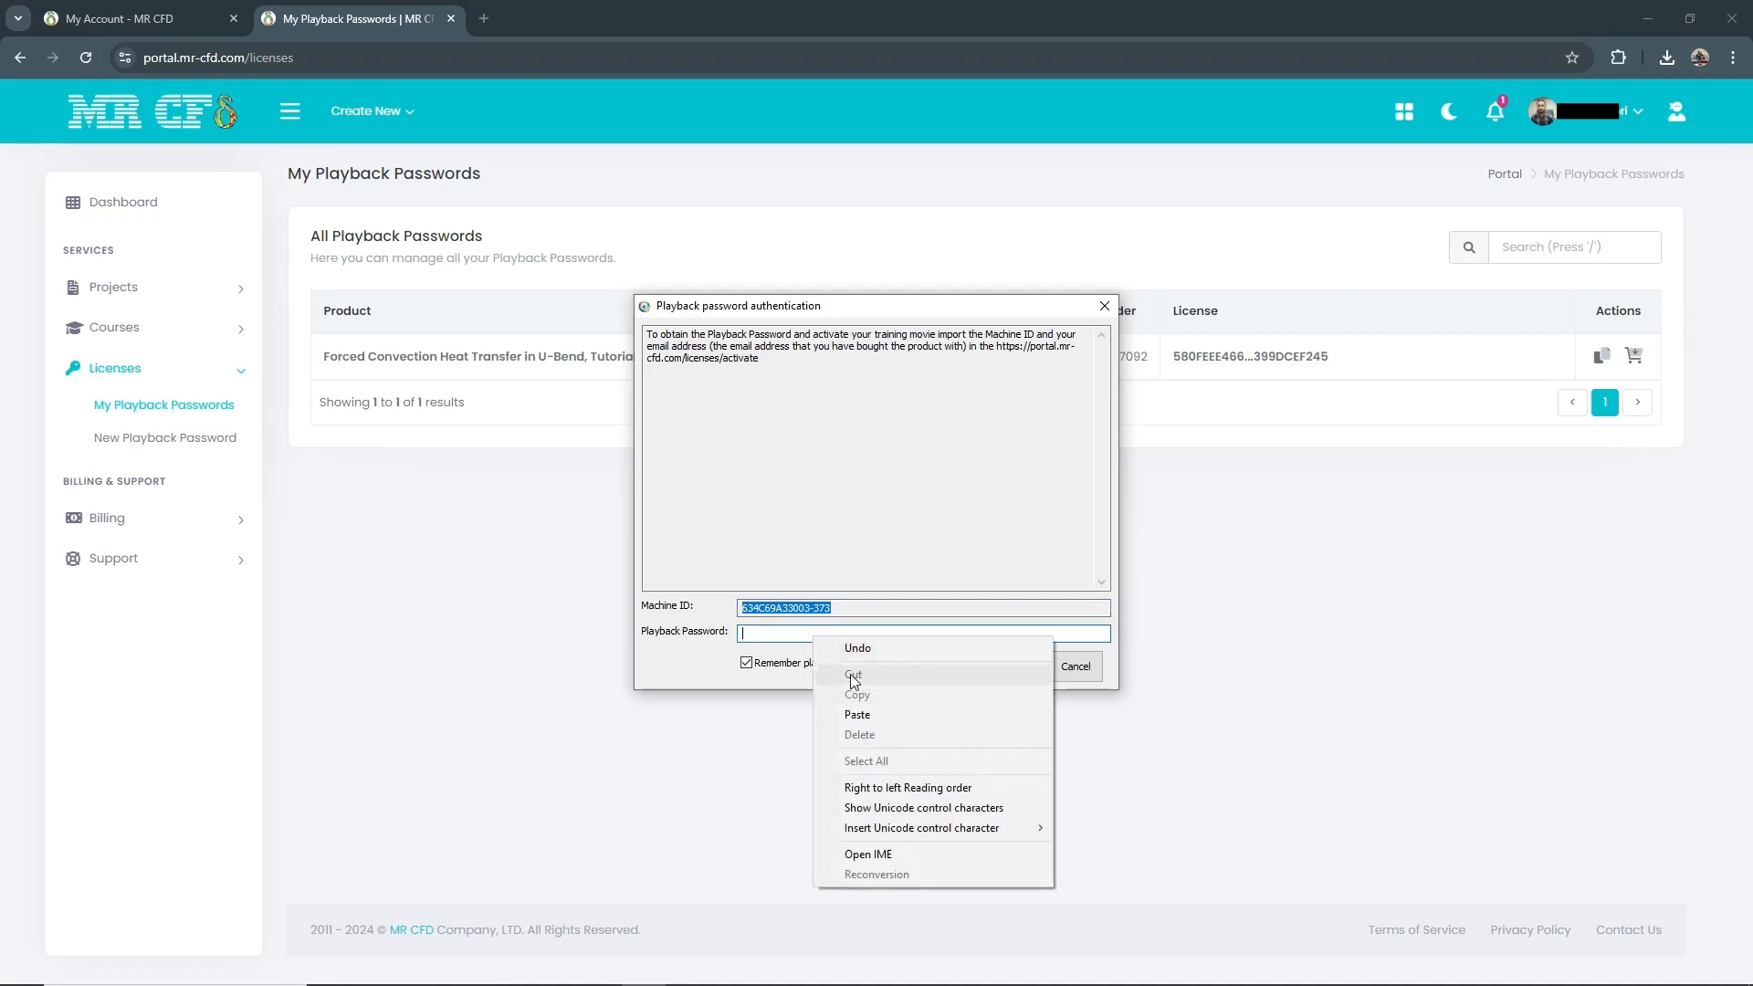
{"action": "mouse_move", "coordinate": [882, 720]}
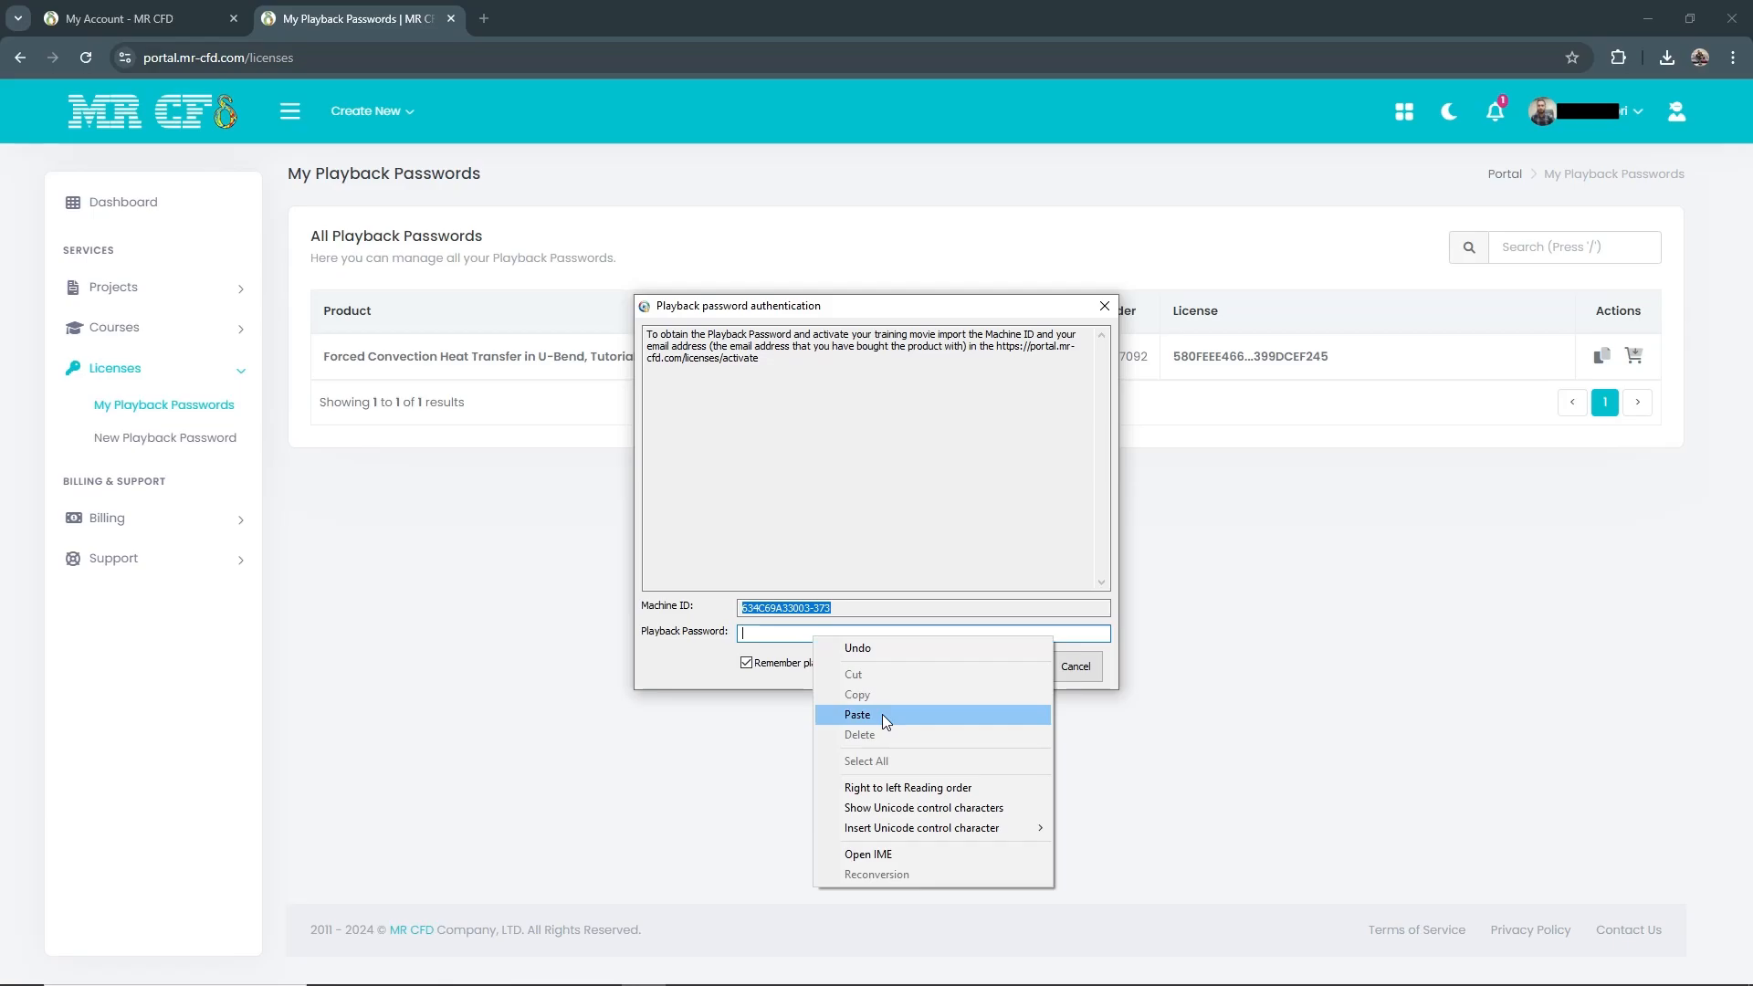
{"action": "left_click", "coordinate": [858, 713]}
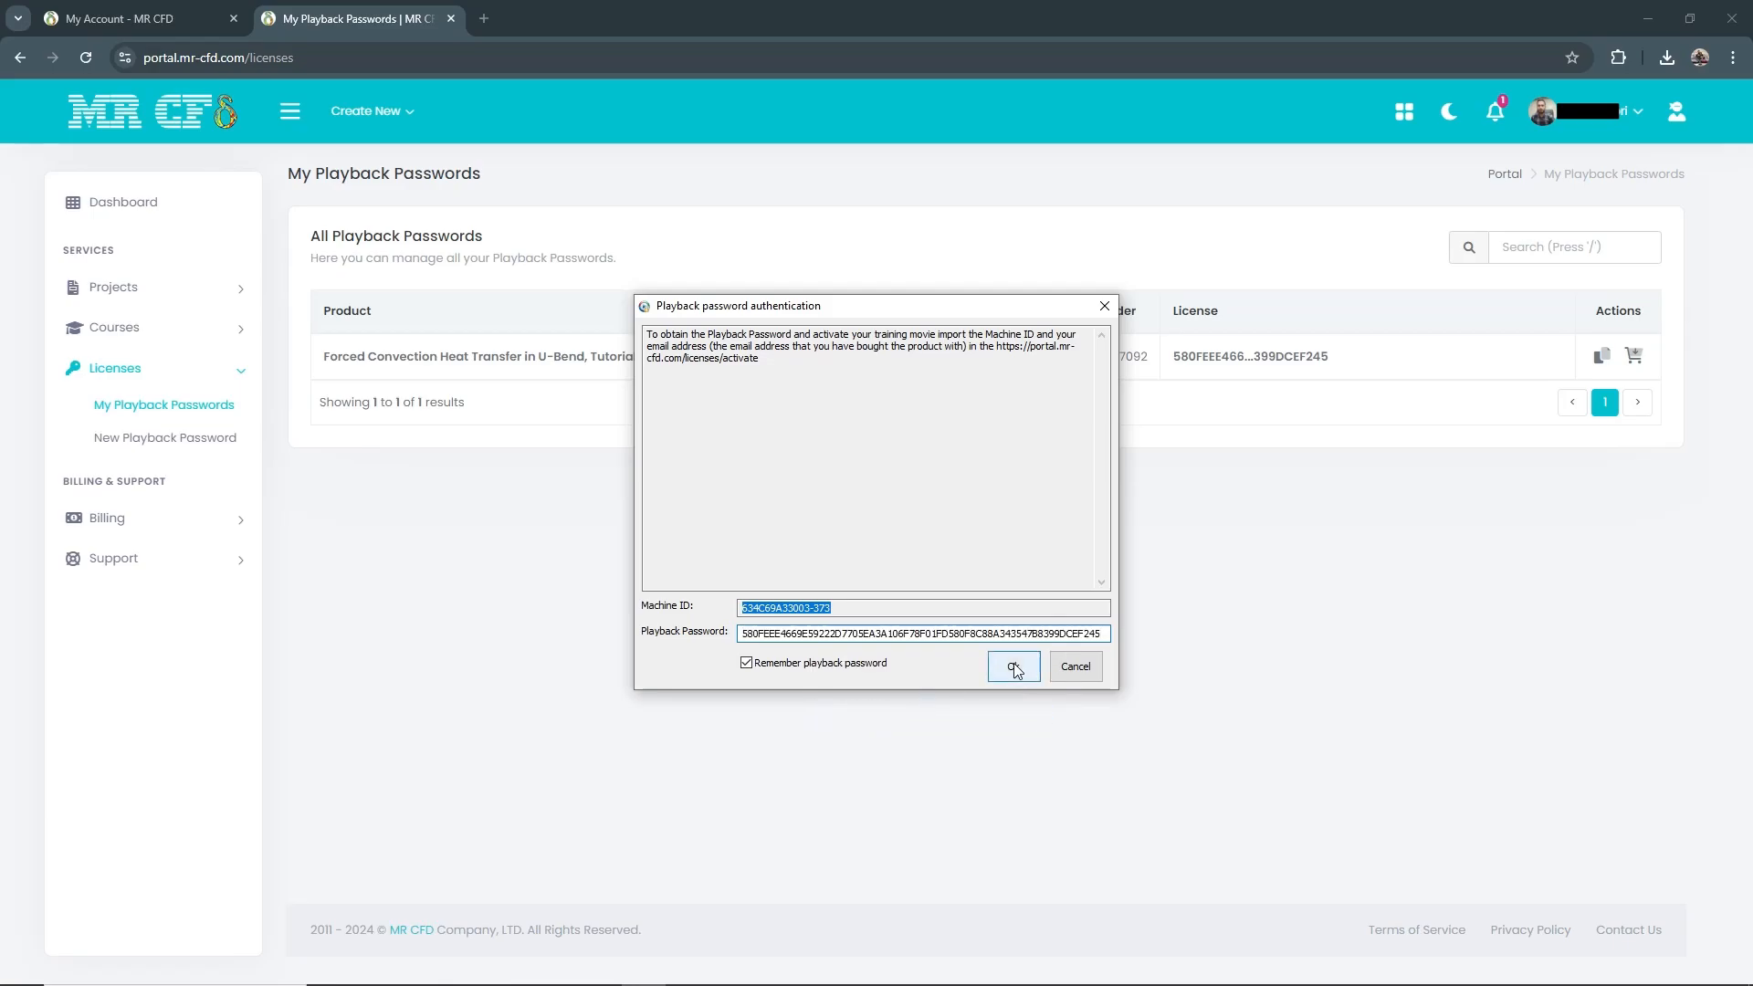
{"action": "left_click", "coordinate": [1011, 667]}
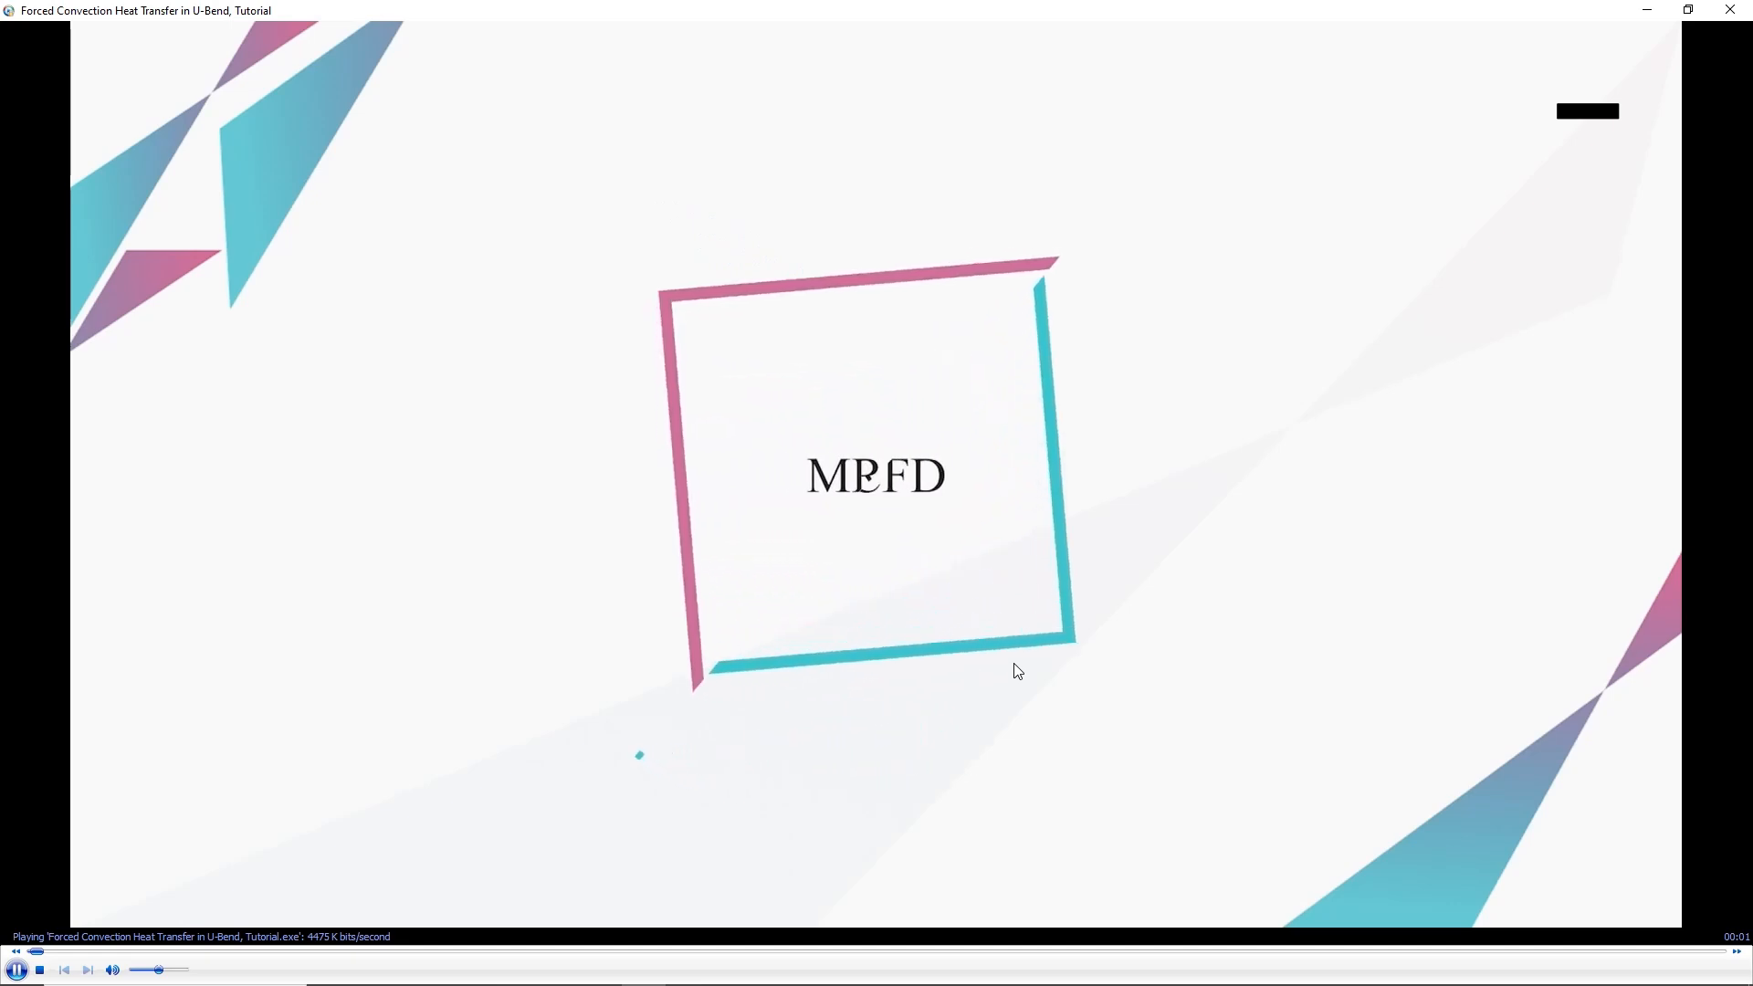